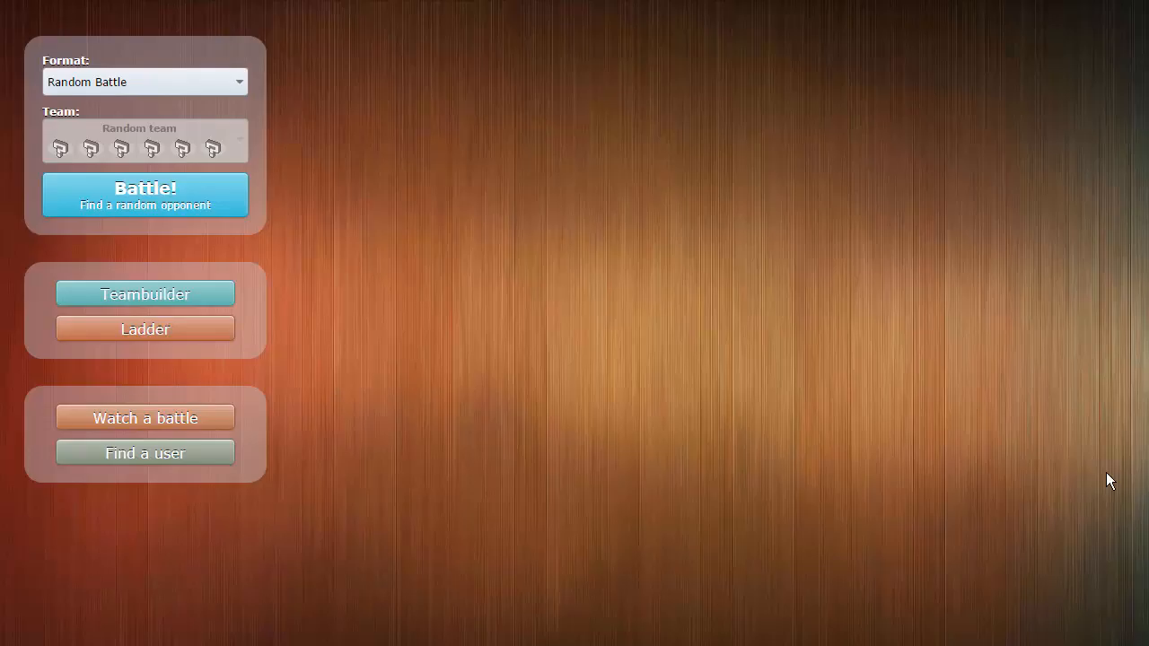
# Queue for a Random Battle against a random opponent using the Battle! button
pyautogui.click(145, 194)
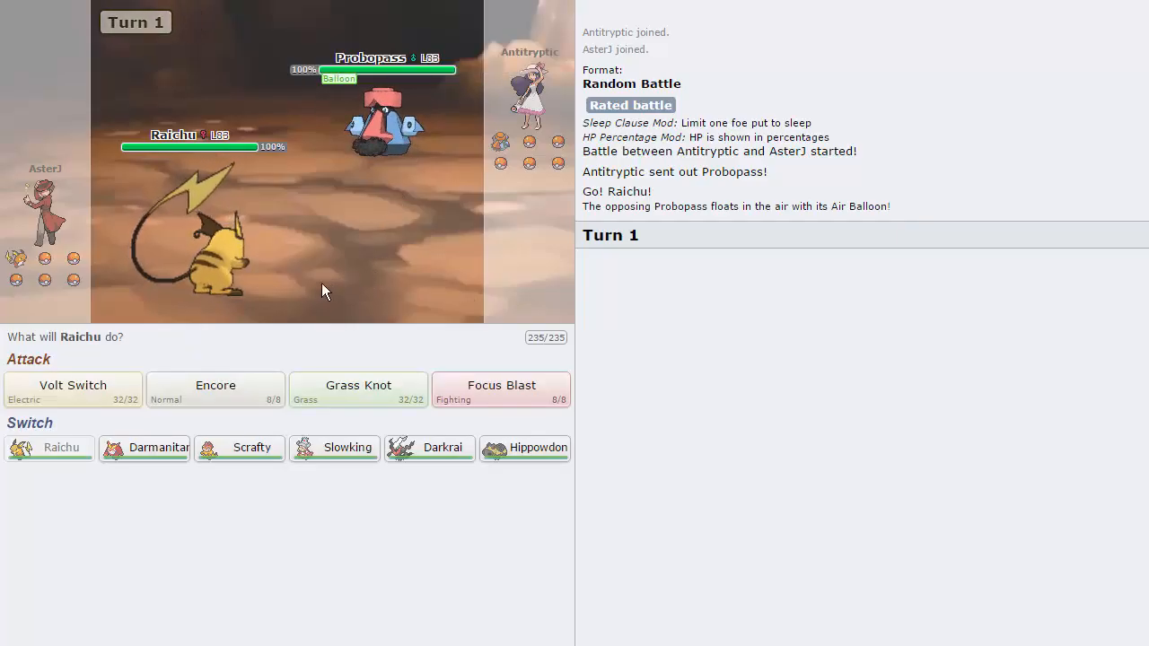
pyautogui.moveTo(73, 389)
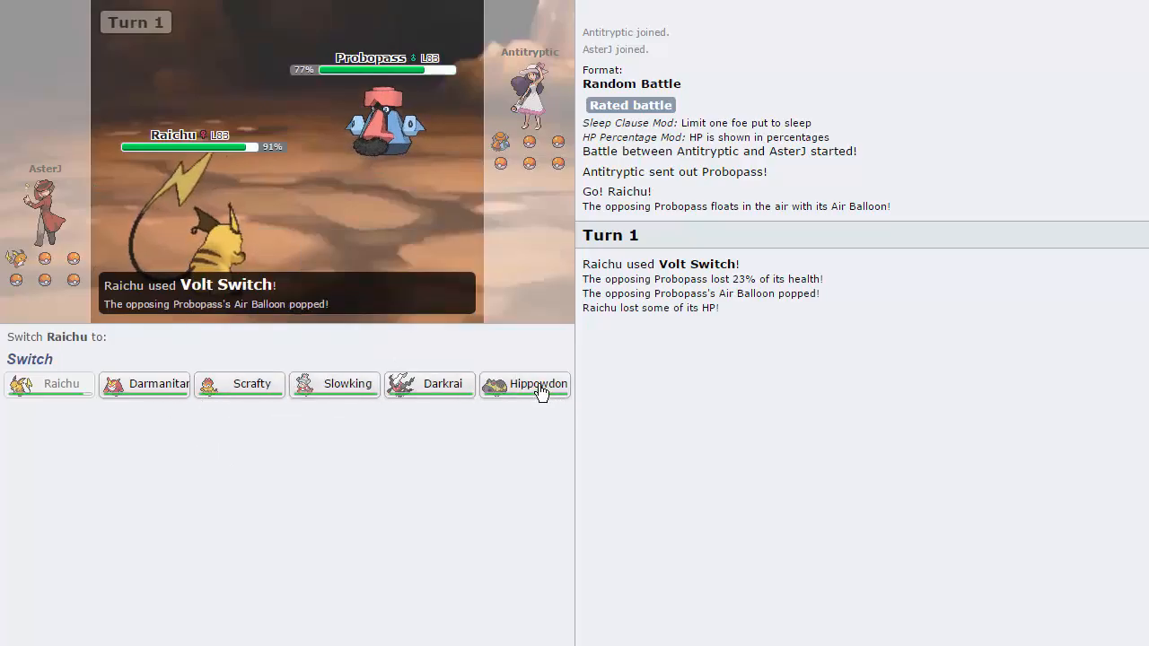
# Bring in Hippowdon after Raichu's Volt Switch and set up Stealth Rock
pyautogui.click(537, 384)
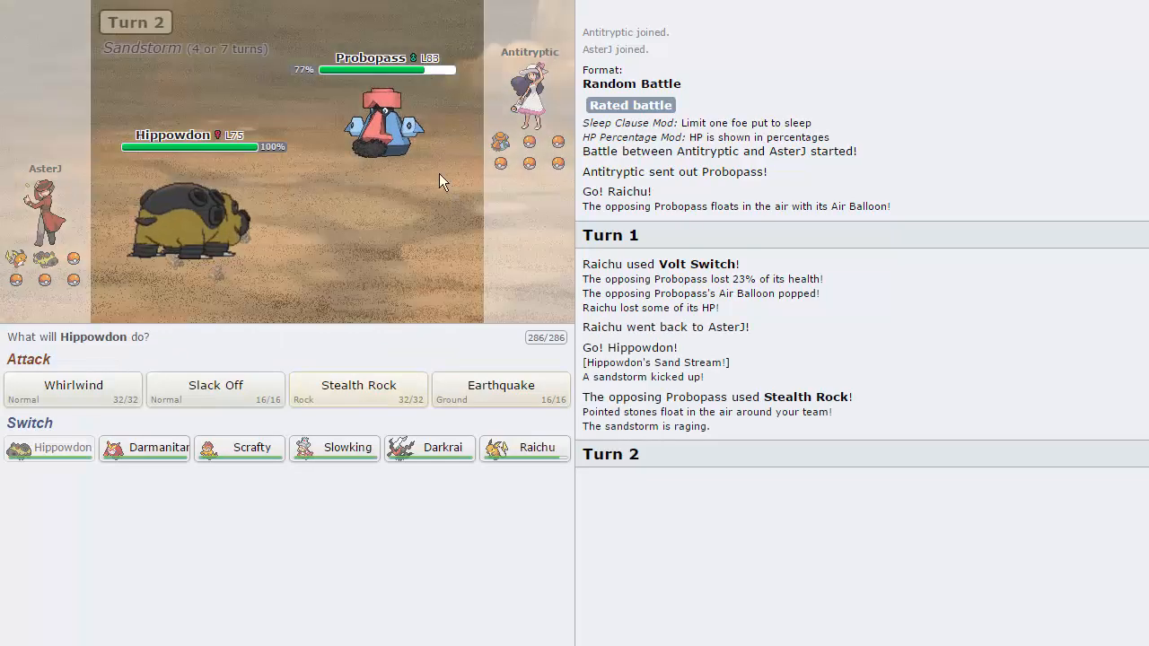
pyautogui.moveTo(364, 255)
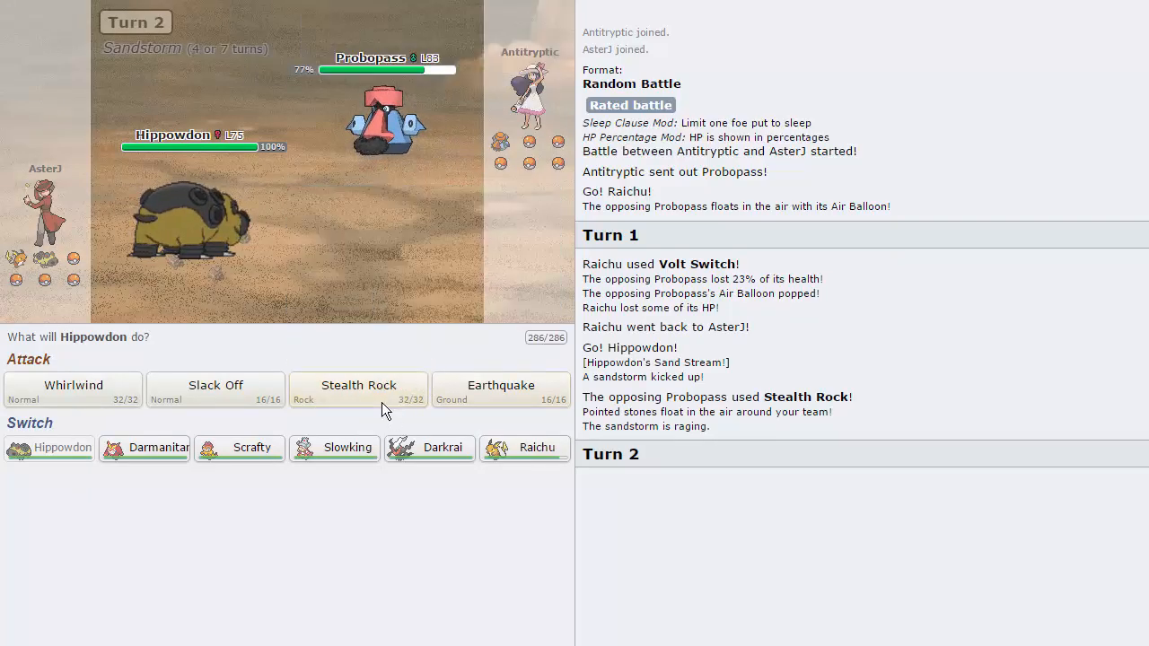
pyautogui.click(358, 390)
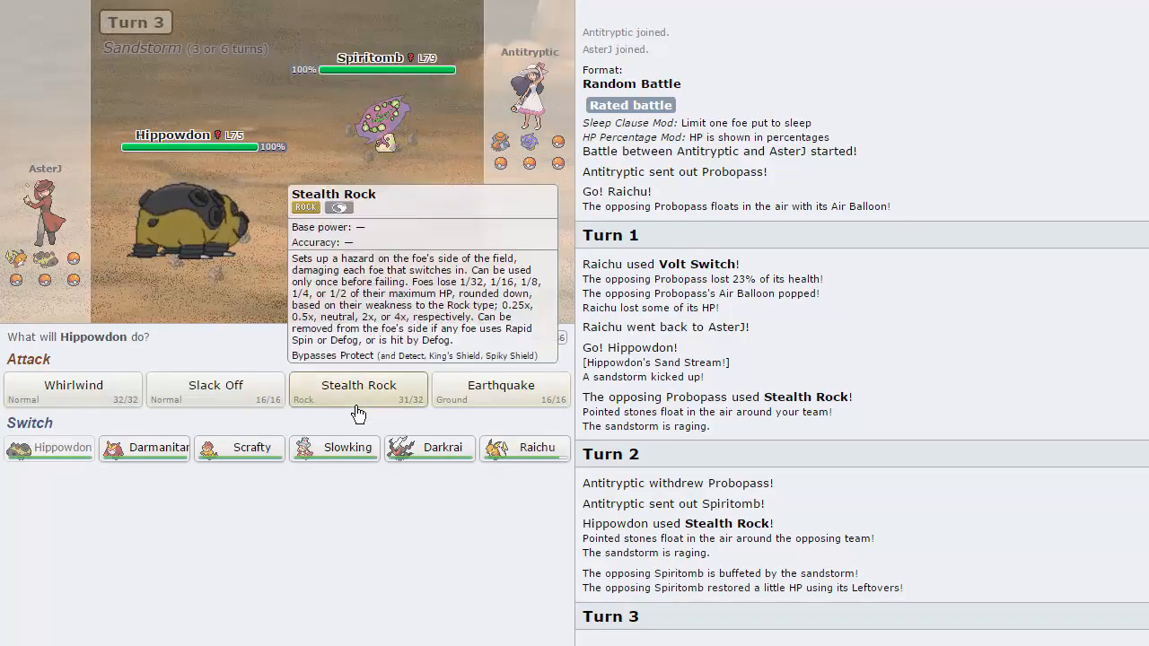
pyautogui.moveTo(145, 448)
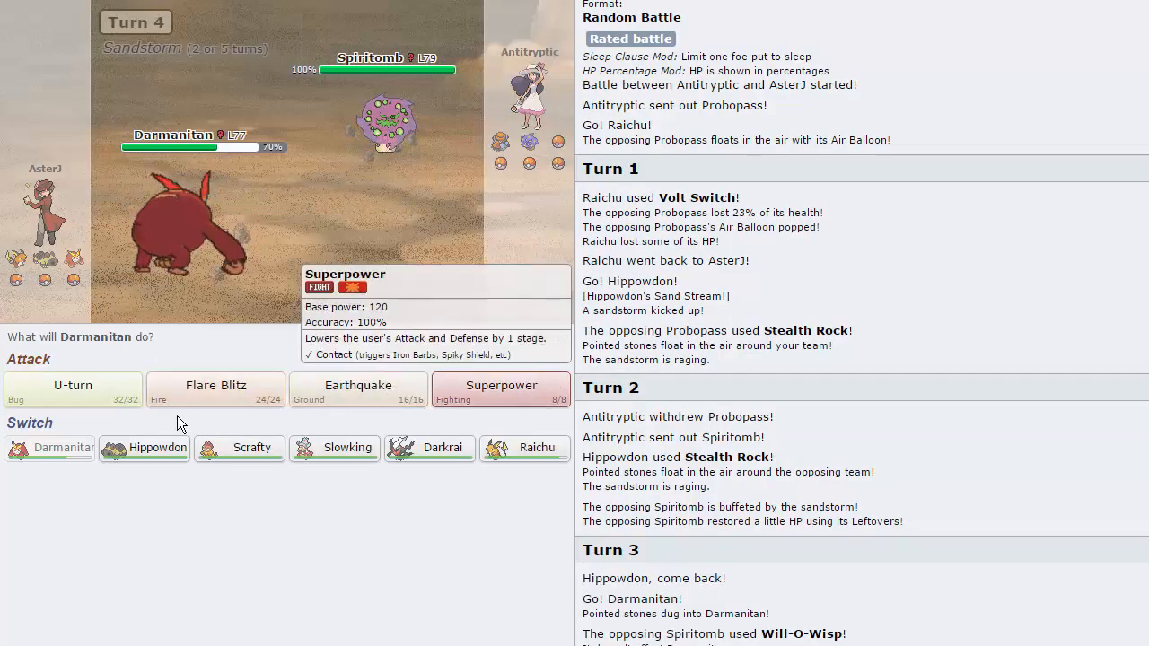
# Knock out Spiritomb with Flare Blitz, then U-turn against Liepard, skipping the animation
pyautogui.click(501, 385)
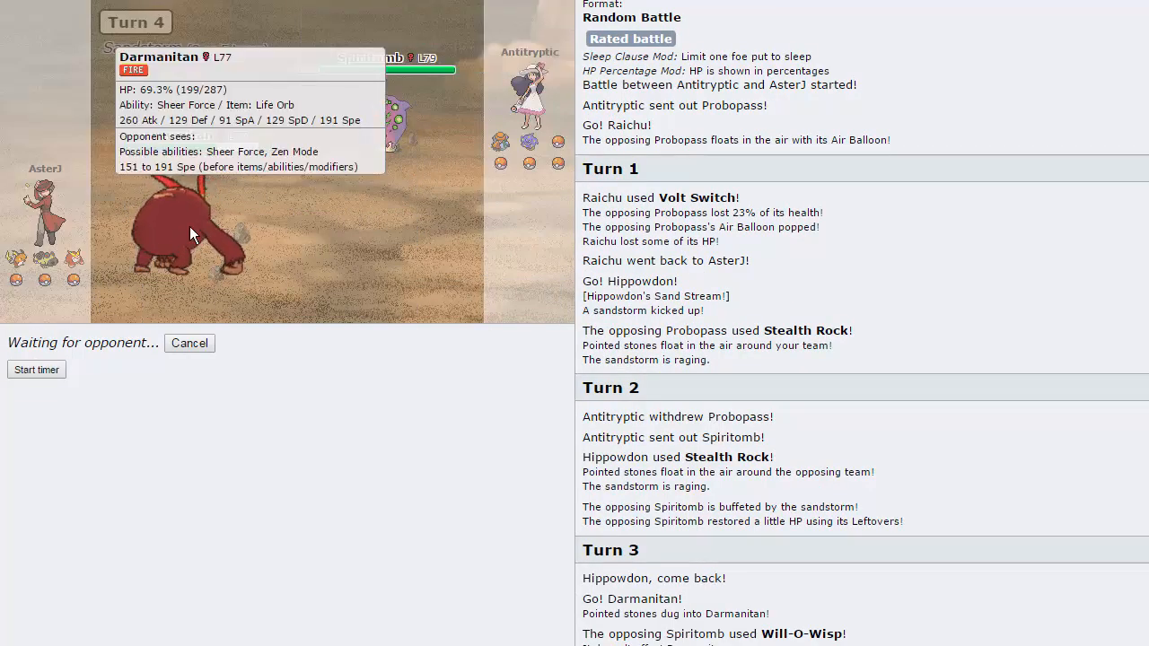
pyautogui.moveTo(340, 506)
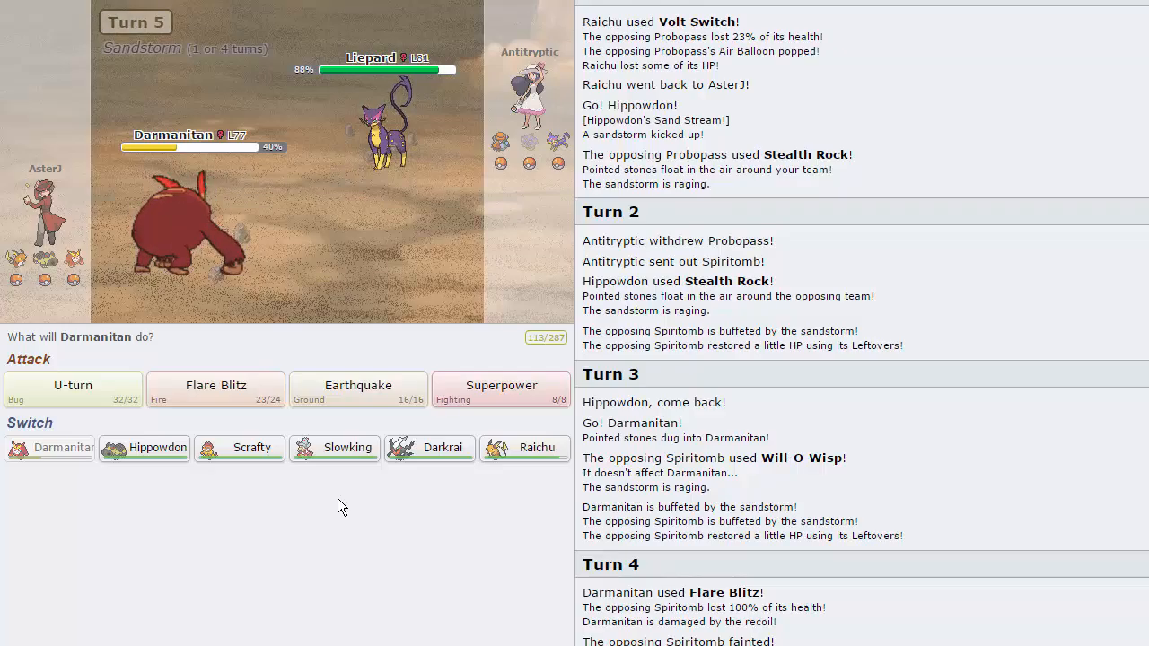
pyautogui.moveTo(72, 385)
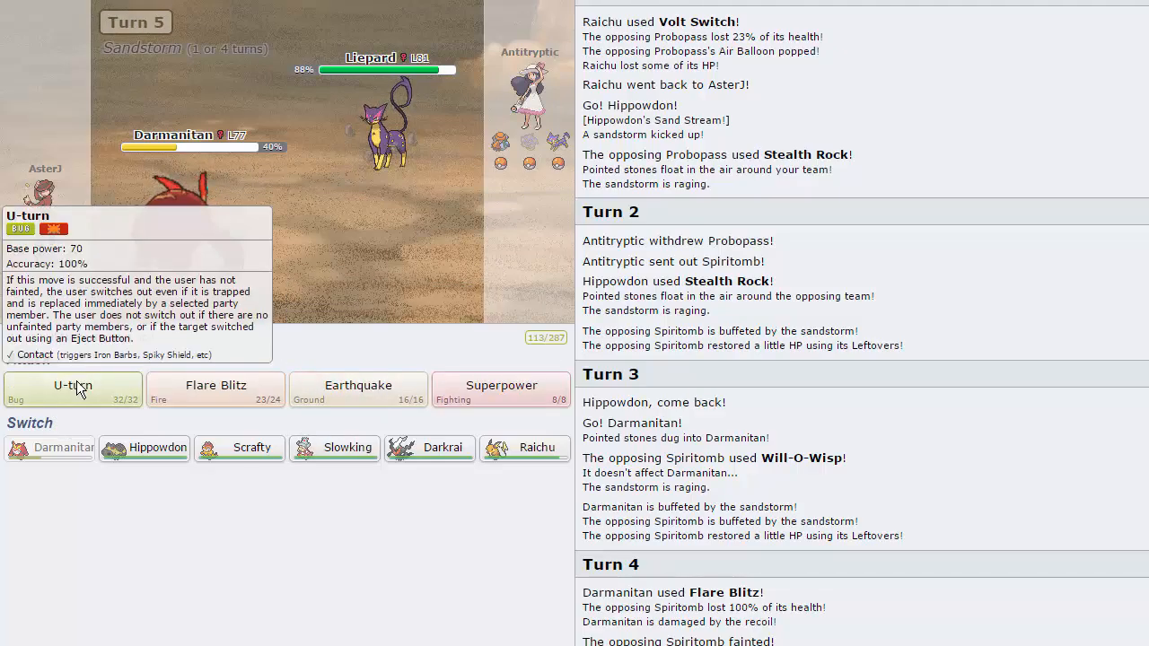
pyautogui.click(71, 390)
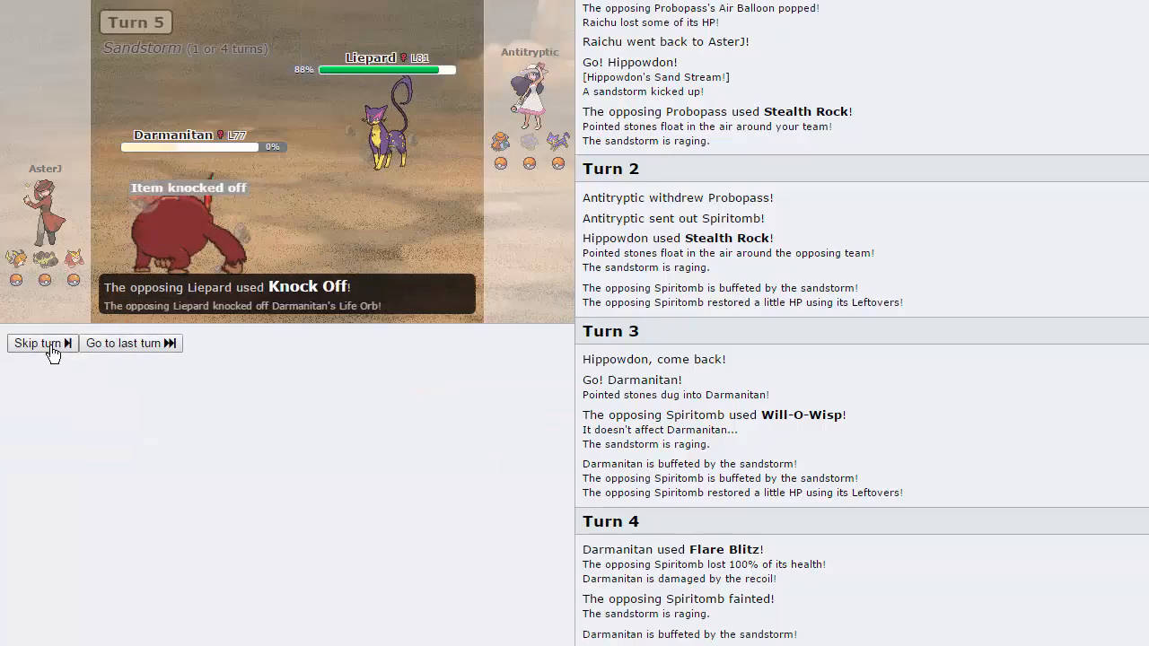
pyautogui.click(42, 343)
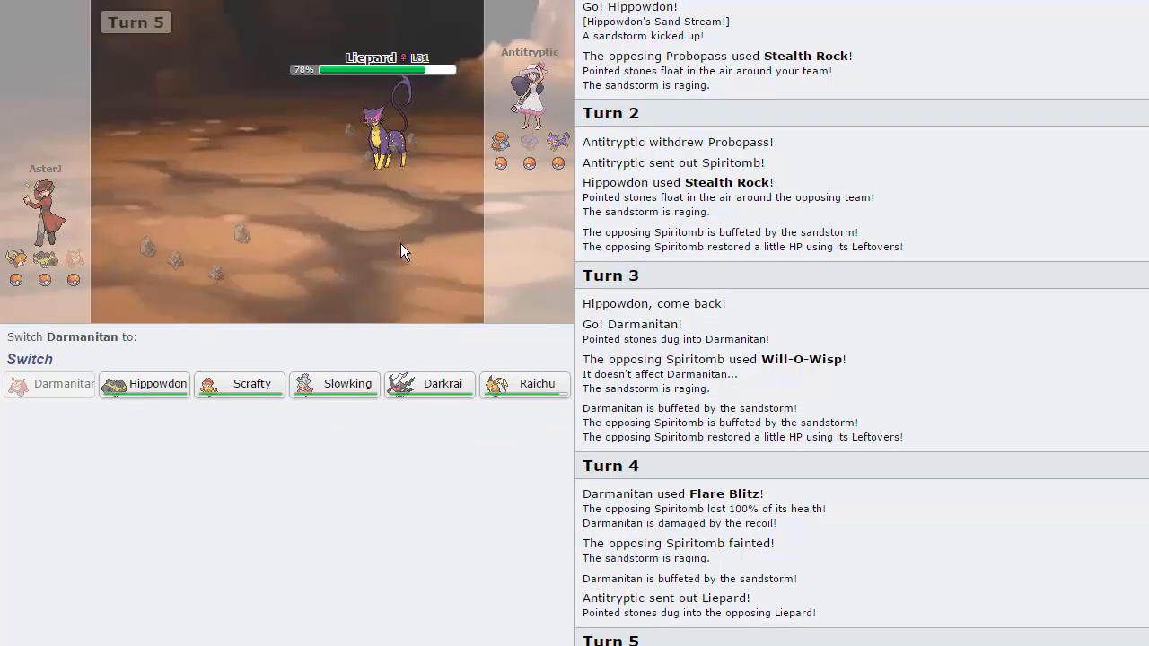
pyautogui.moveTo(239, 384)
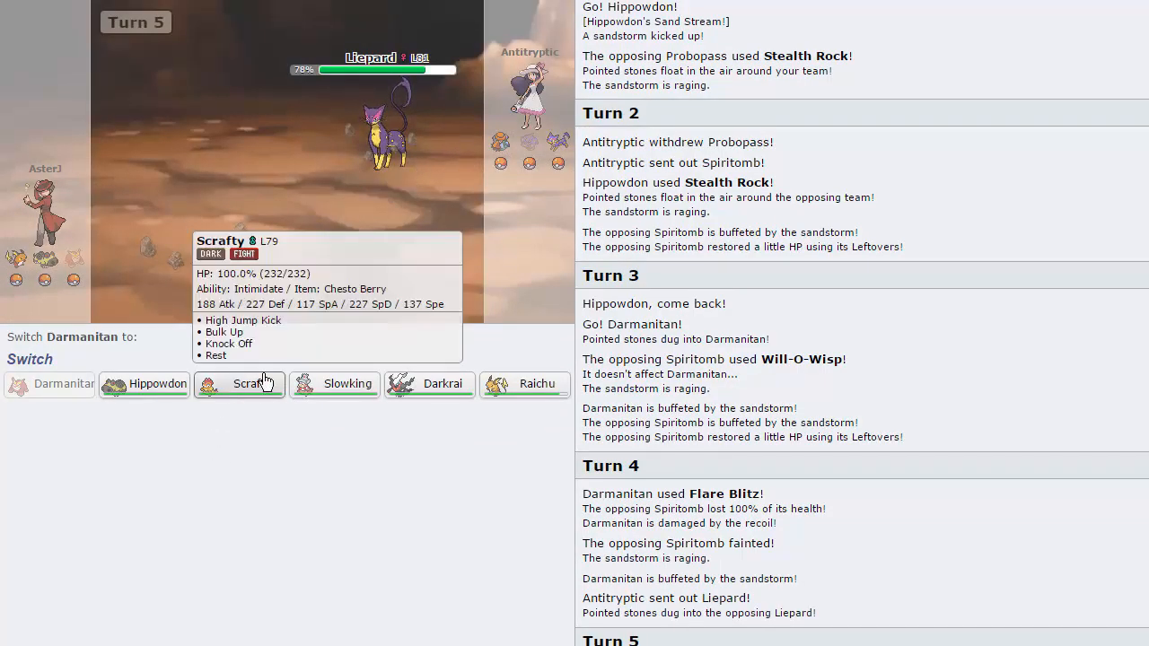
pyautogui.moveTo(144, 383)
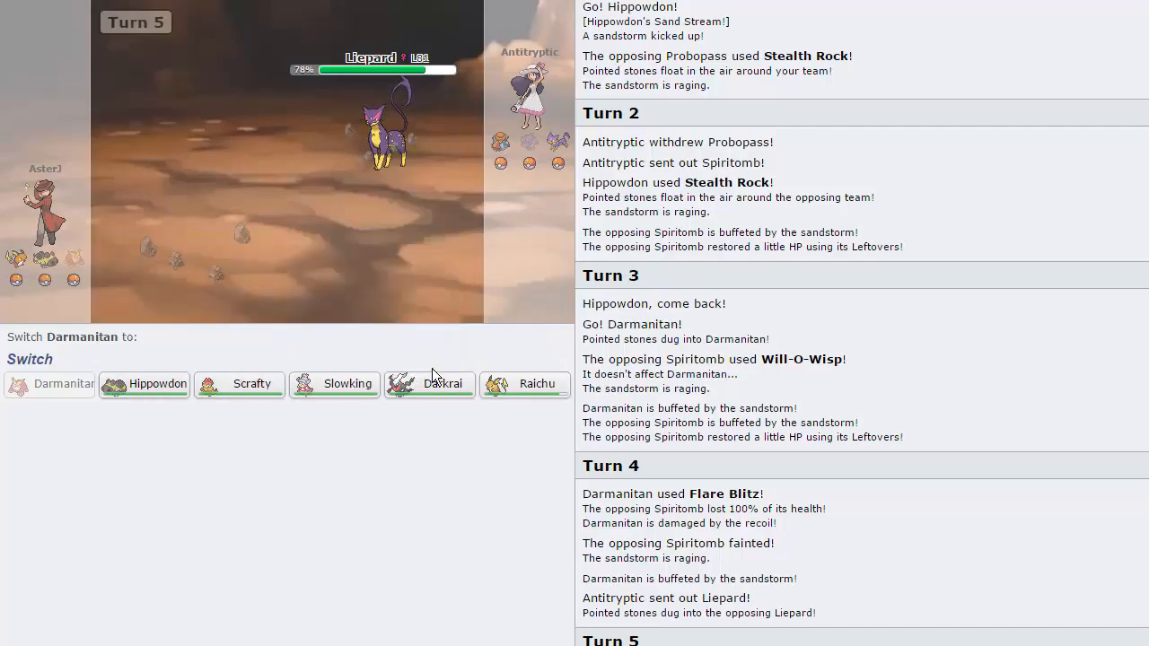
pyautogui.moveTo(340, 406)
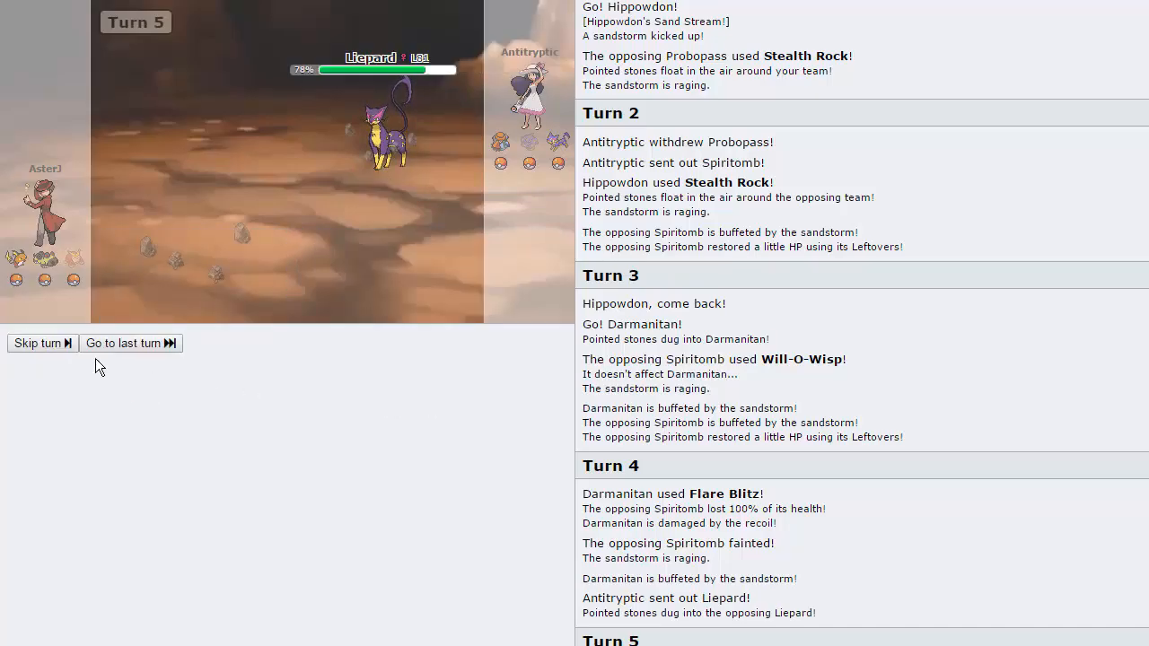
# Have Raichu Encore Liepard twice, then use Focus Blast and start the battle timer
pyautogui.click(37, 343)
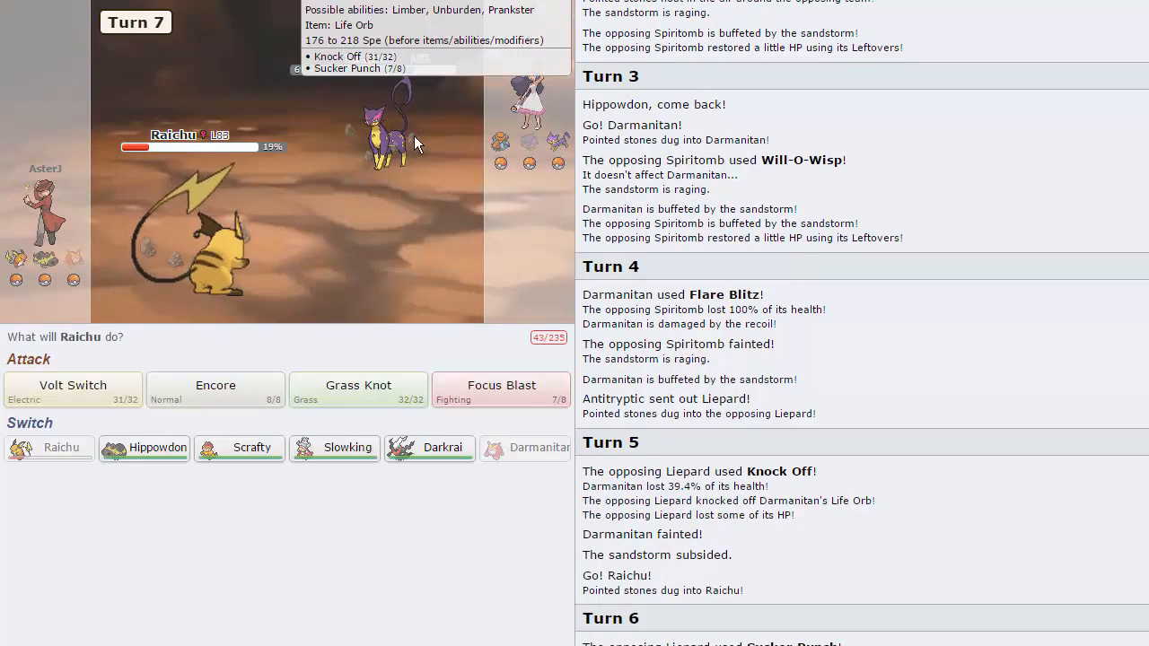
pyautogui.click(214, 389)
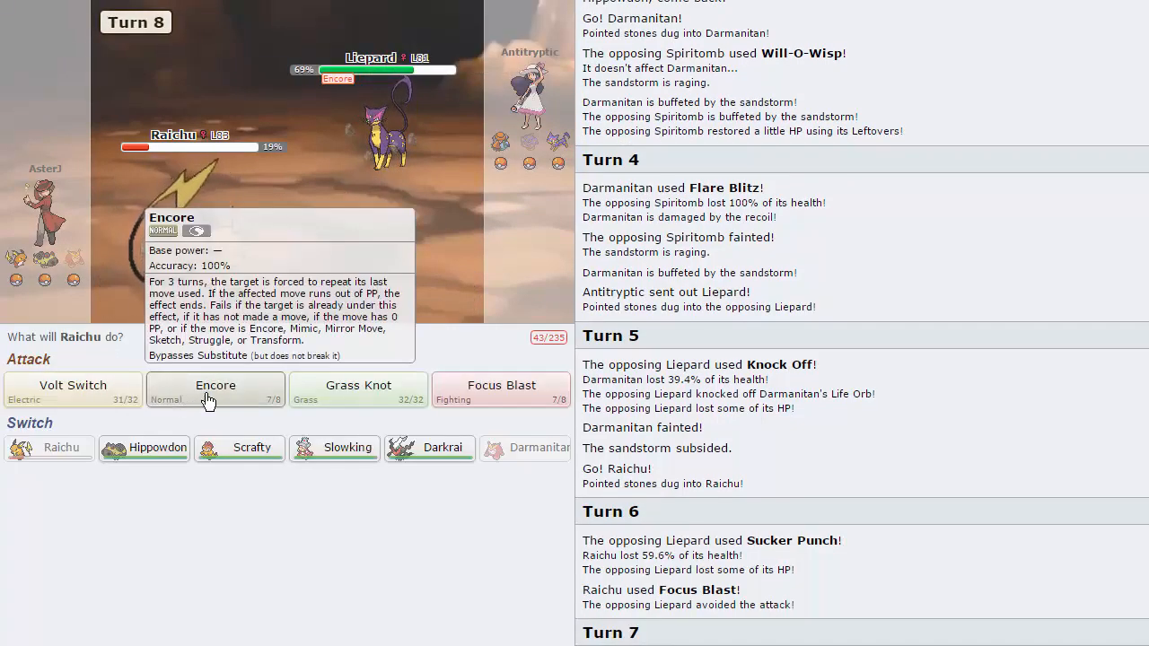
pyautogui.click(216, 390)
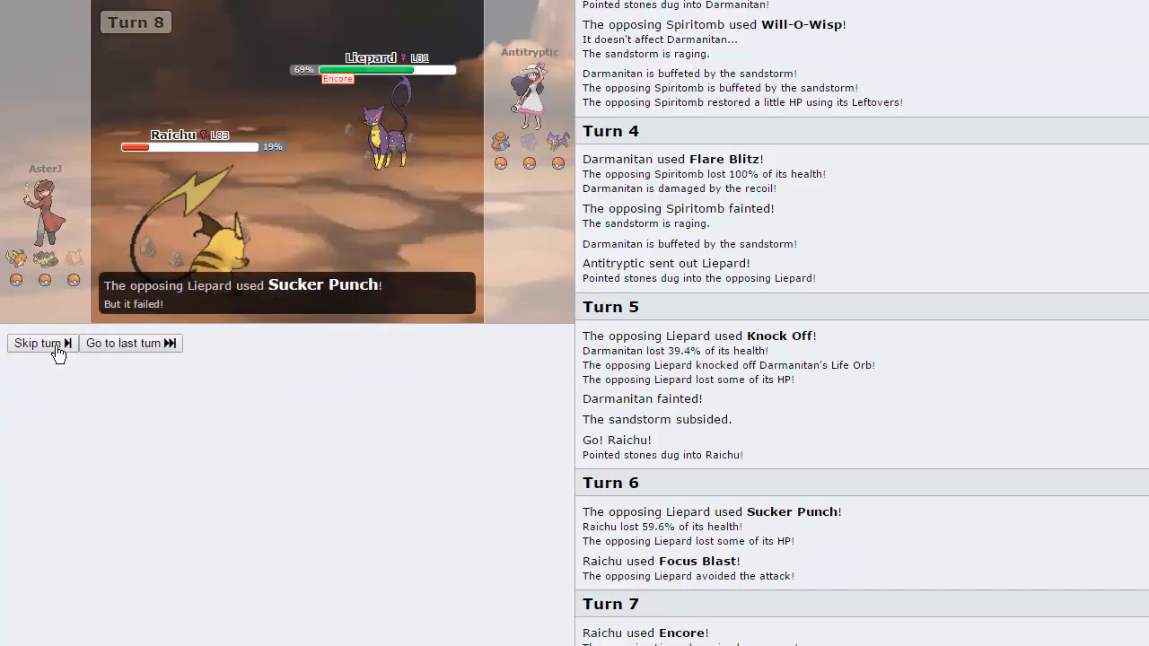
pyautogui.click(37, 343)
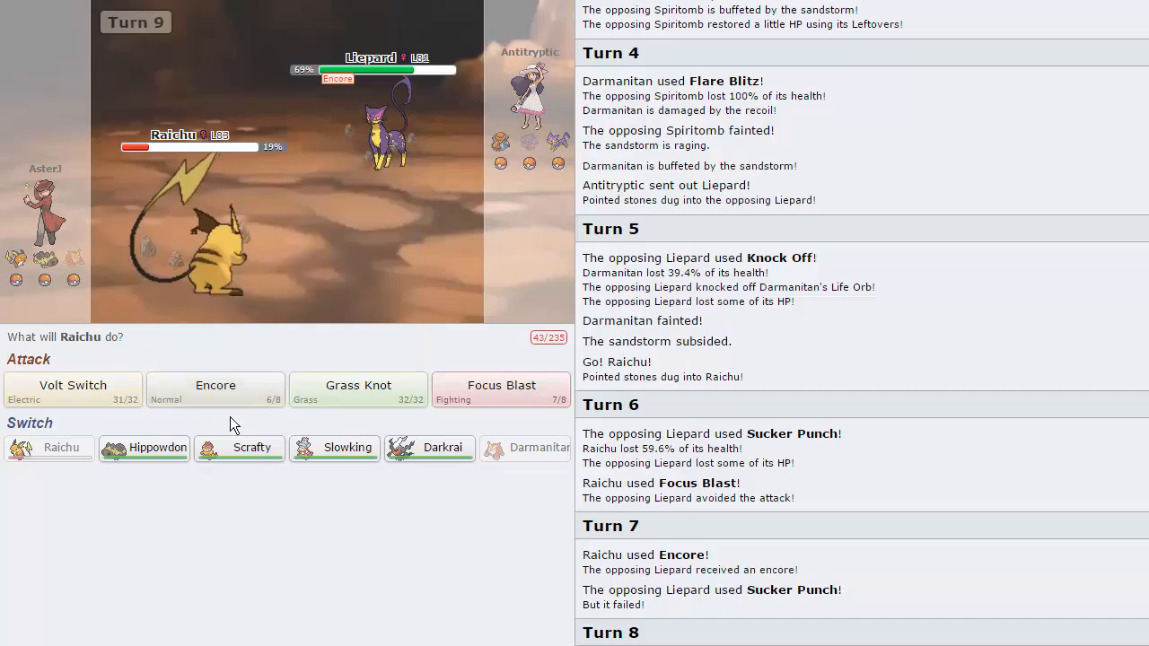
pyautogui.moveTo(381, 143)
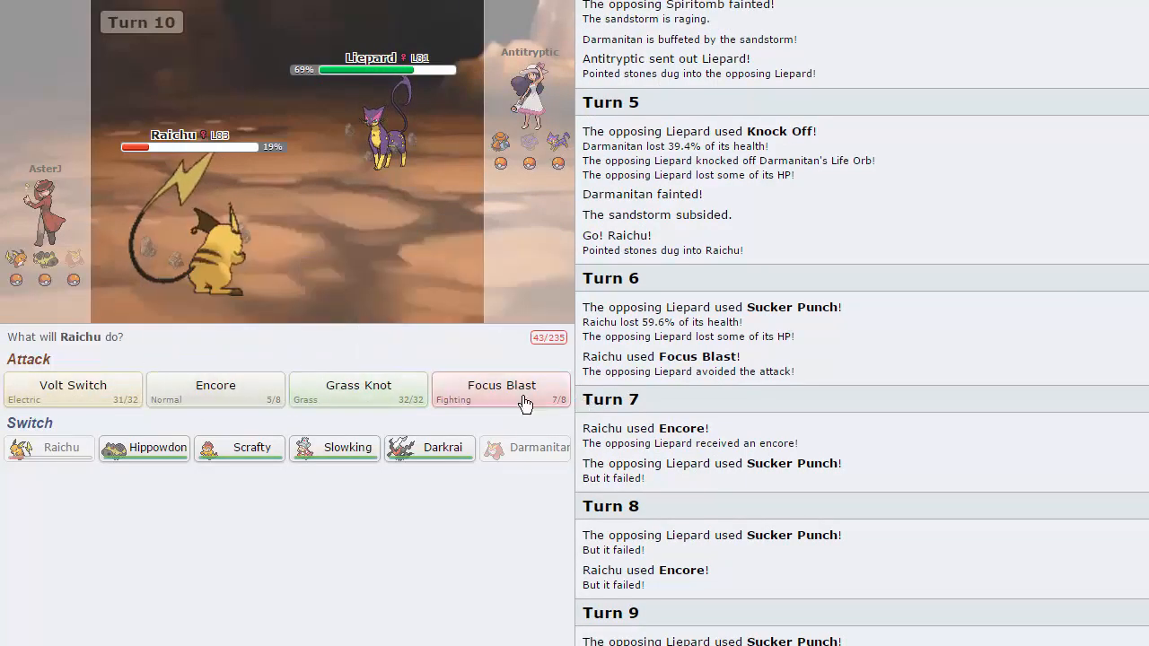
pyautogui.click(501, 391)
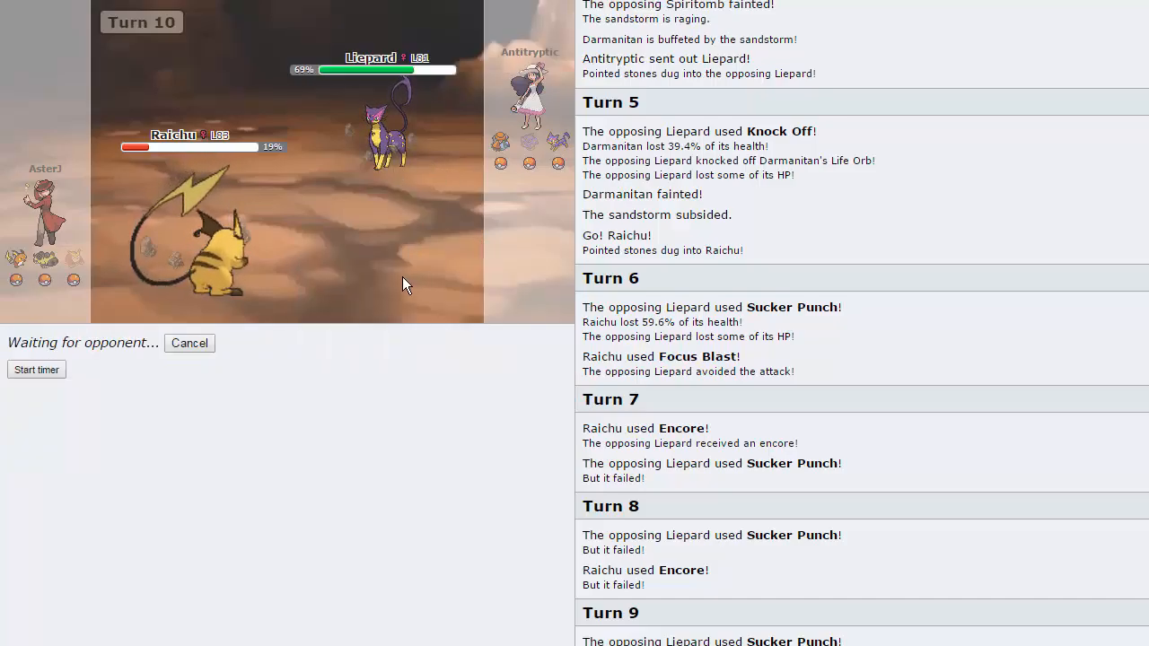
pyautogui.click(35, 369)
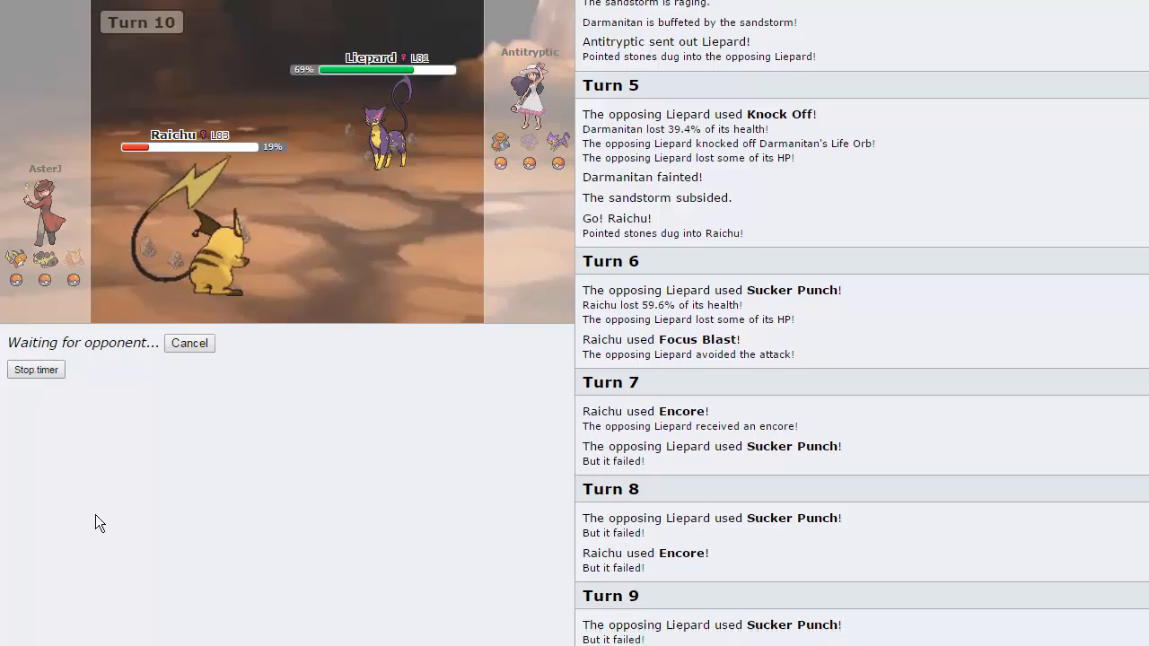
pyautogui.moveTo(114, 523)
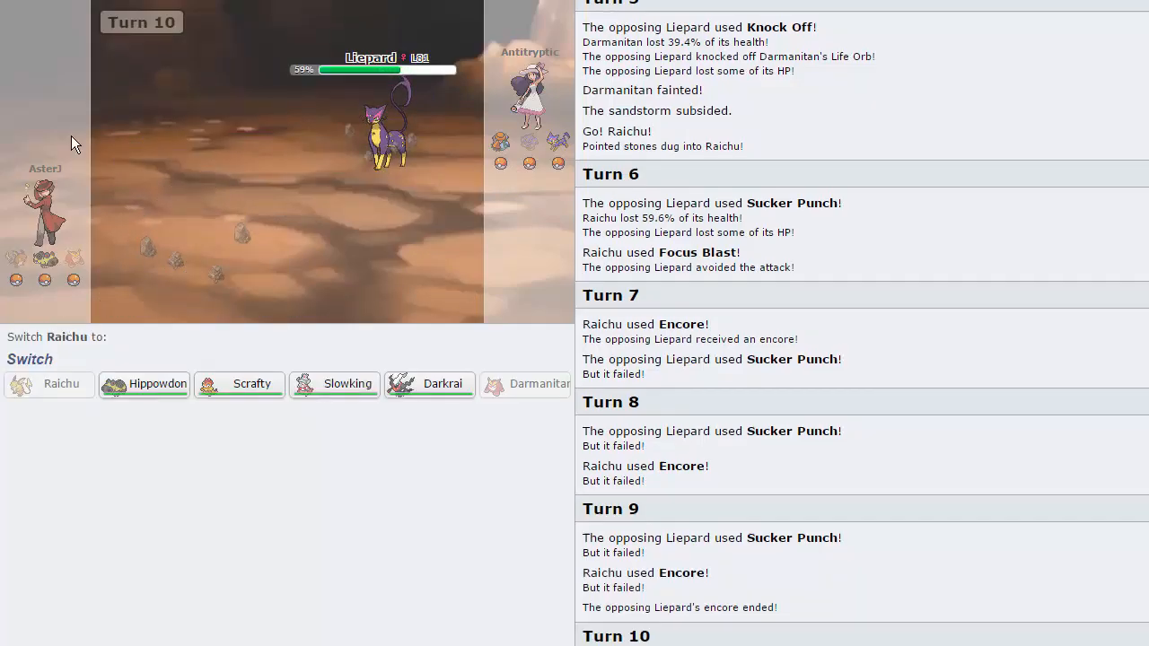
pyautogui.moveTo(377, 121)
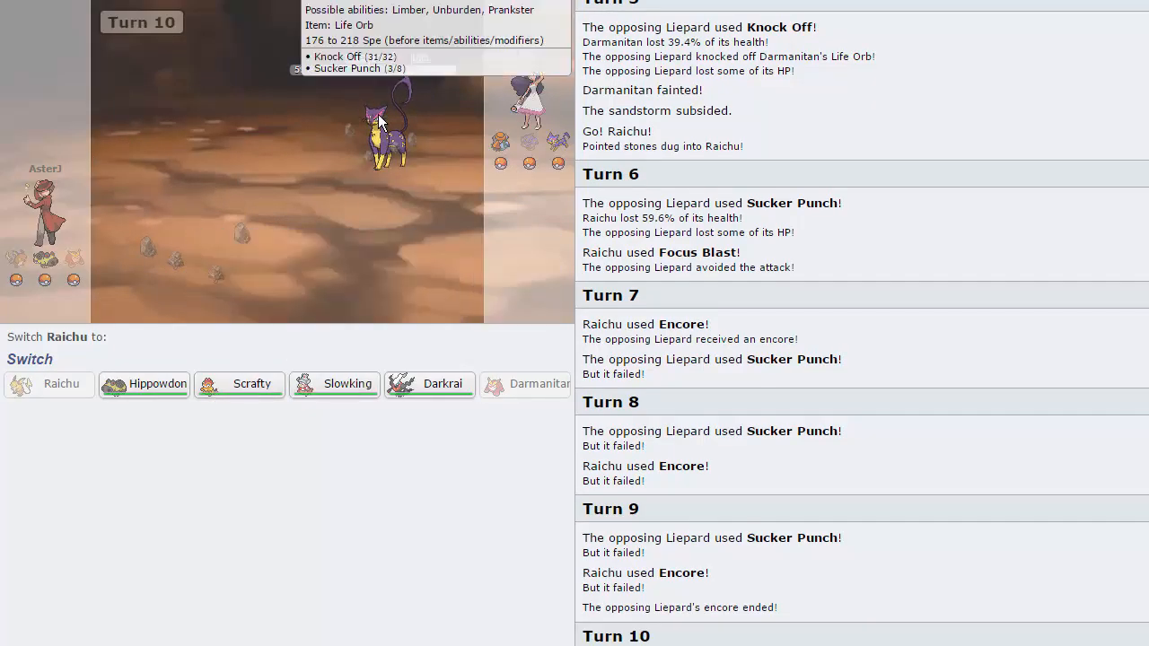
# Send Scrafty in for the fainted Raichu and use Bulk Up, skipping to the current turn
pyautogui.click(239, 383)
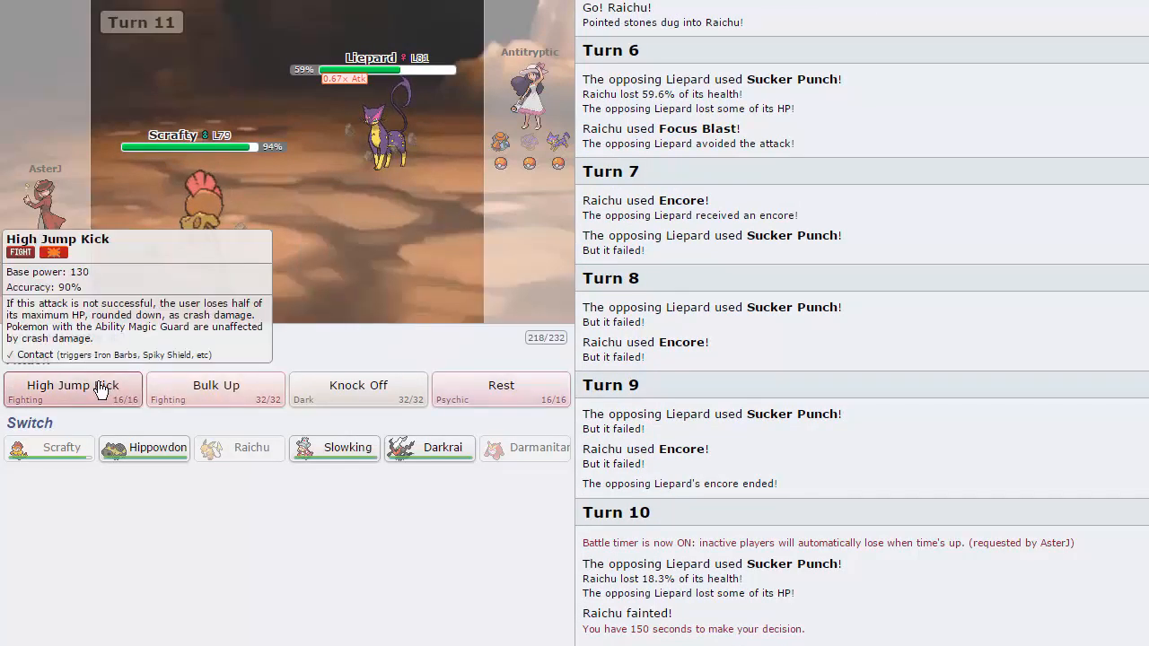
pyautogui.click(72, 390)
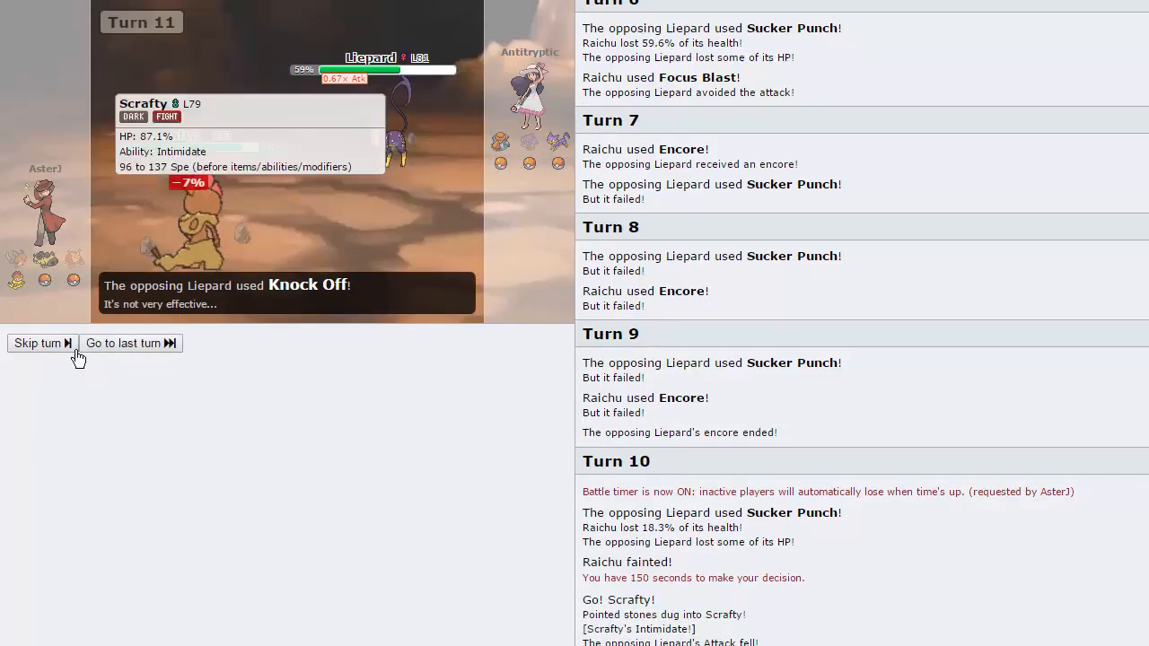
pyautogui.click(36, 343)
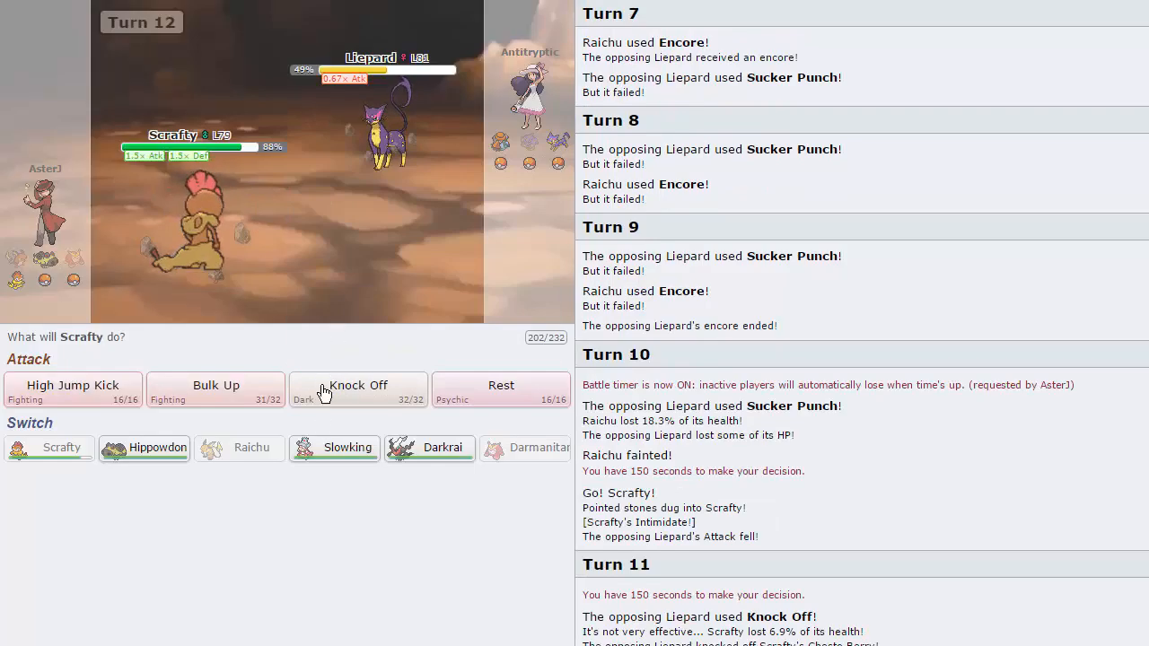
pyautogui.moveTo(491, 265)
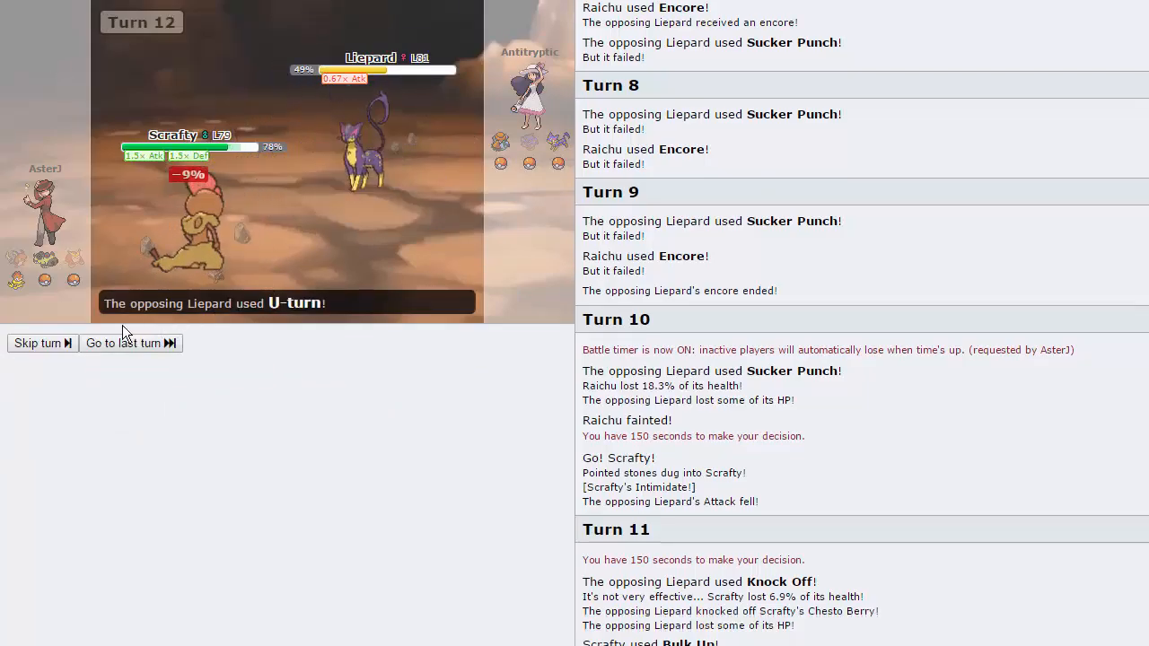
pyautogui.click(38, 342)
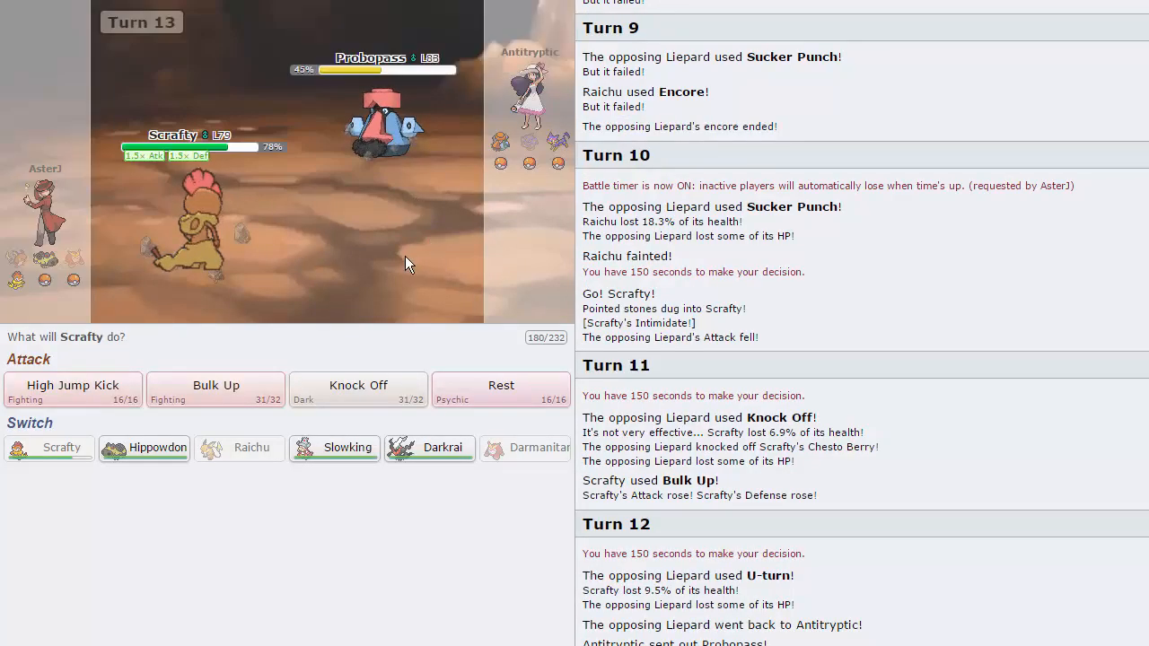
pyautogui.moveTo(189, 395)
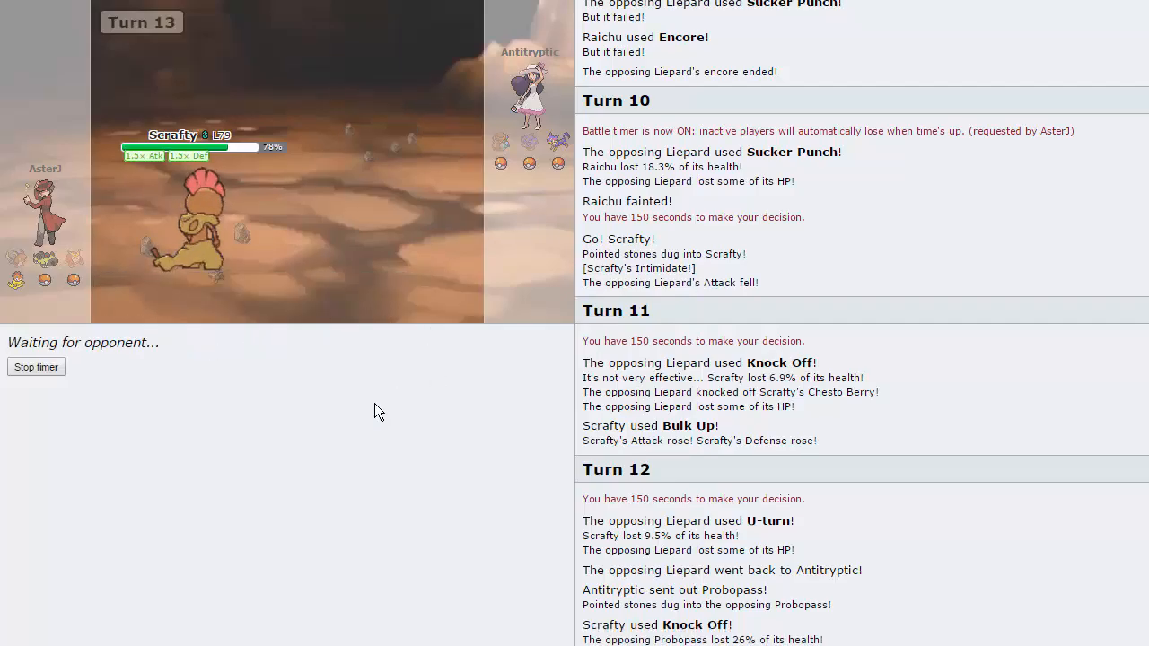
pyautogui.moveTo(227, 187)
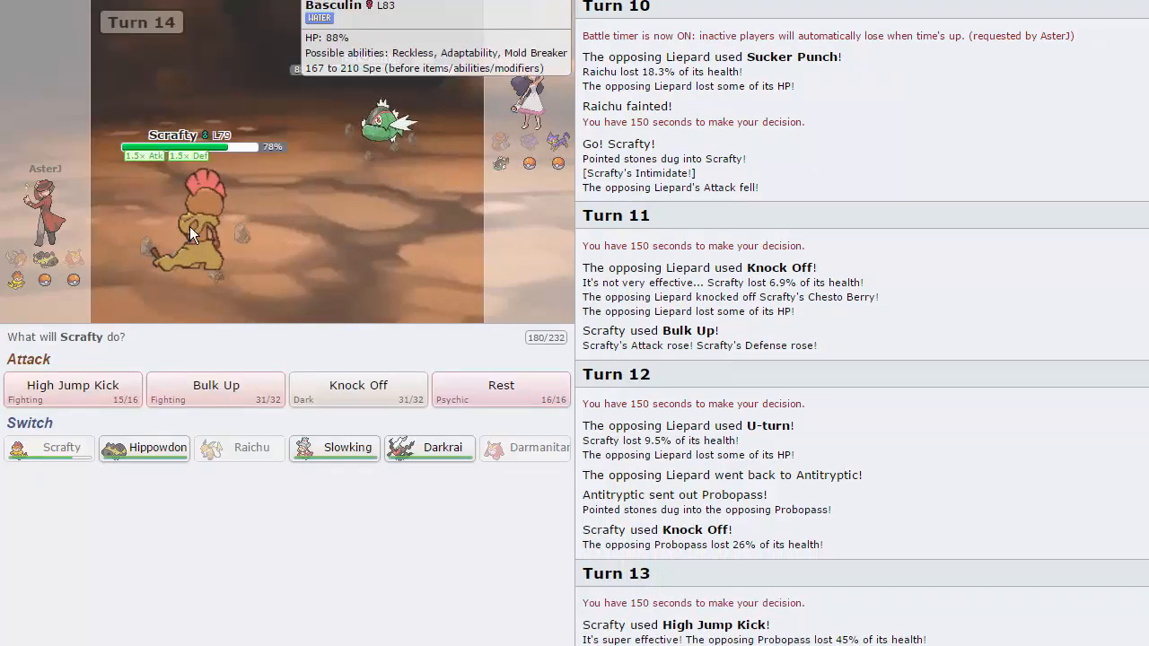
pyautogui.moveTo(480, 317)
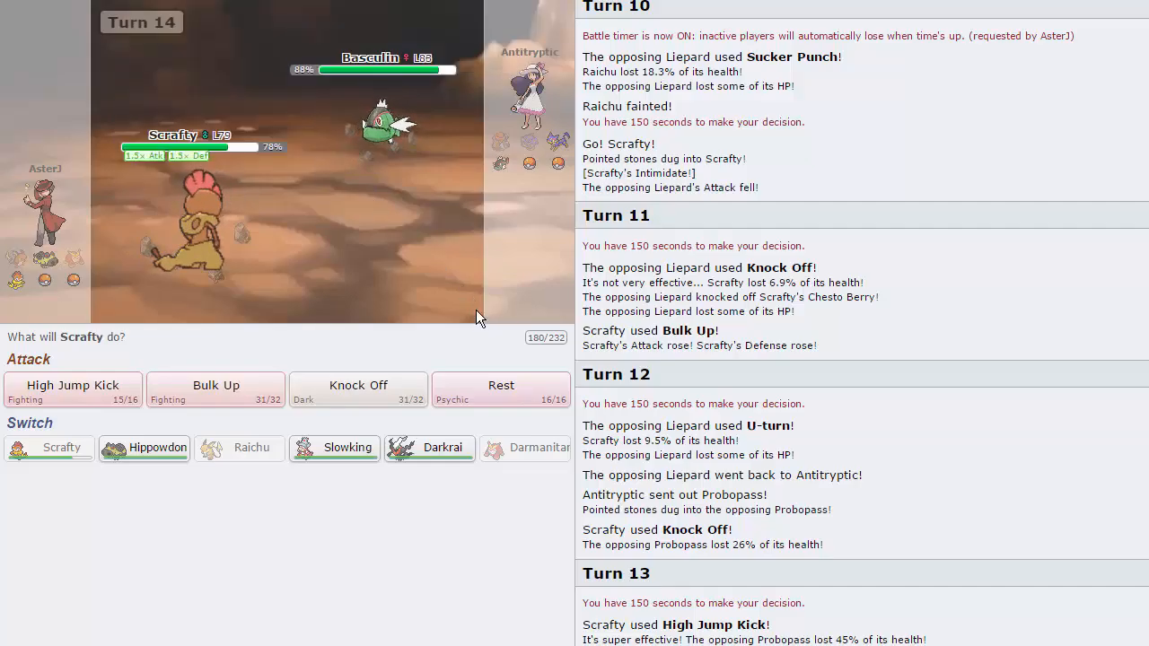
pyautogui.moveTo(467, 374)
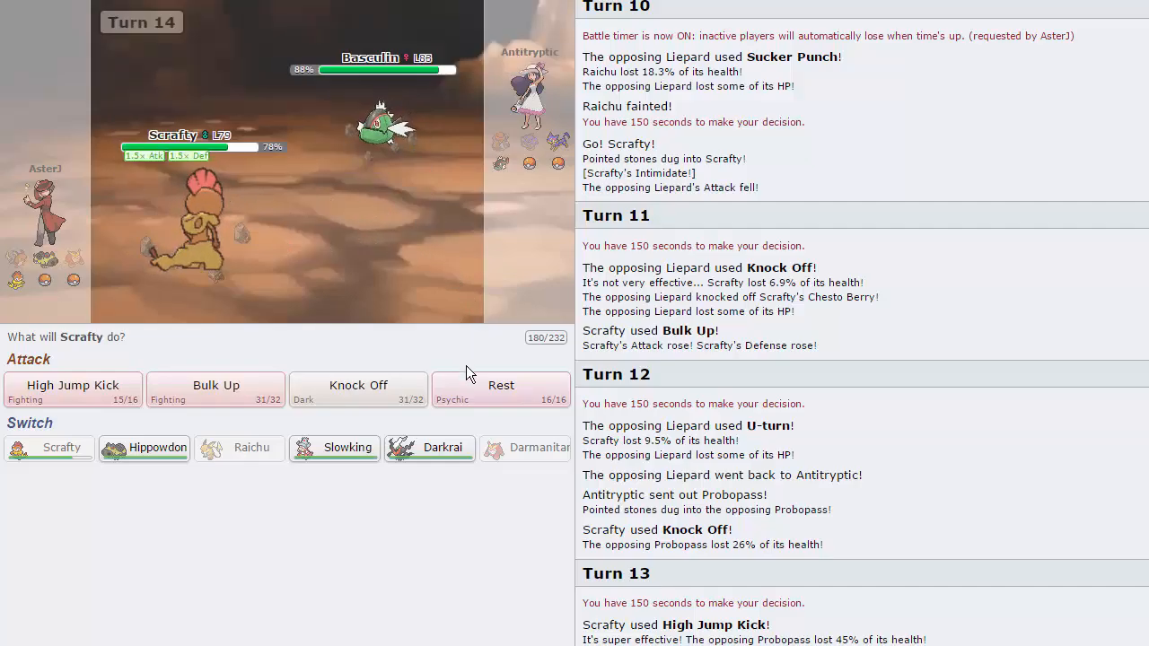
pyautogui.moveTo(157, 243)
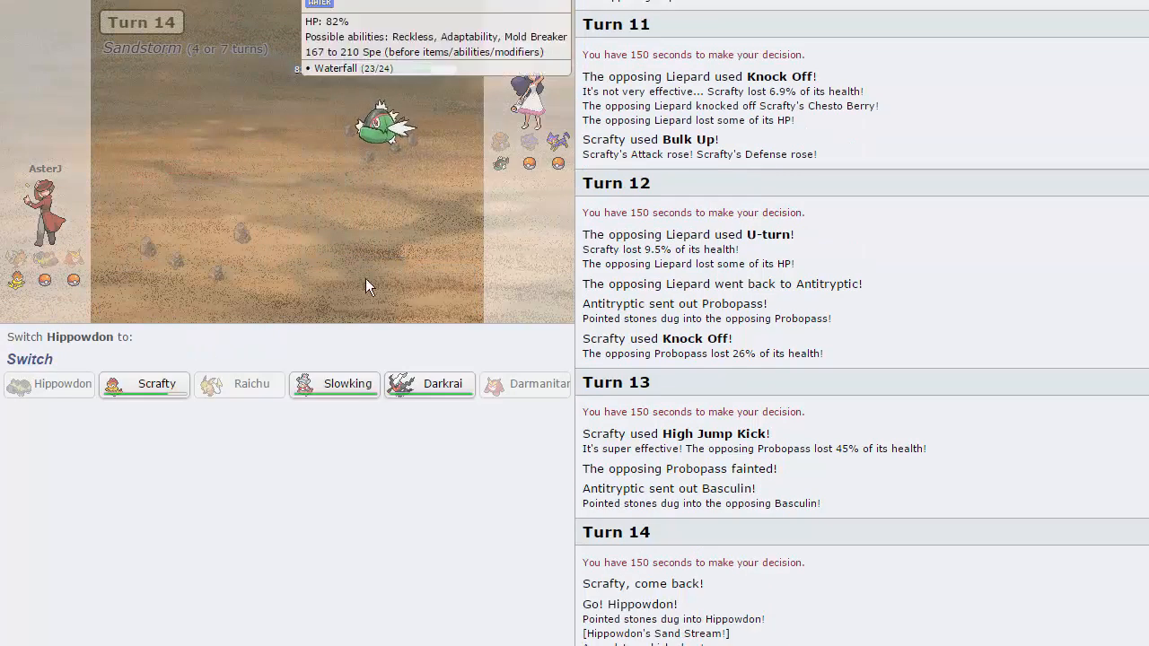
pyautogui.moveTo(333, 385)
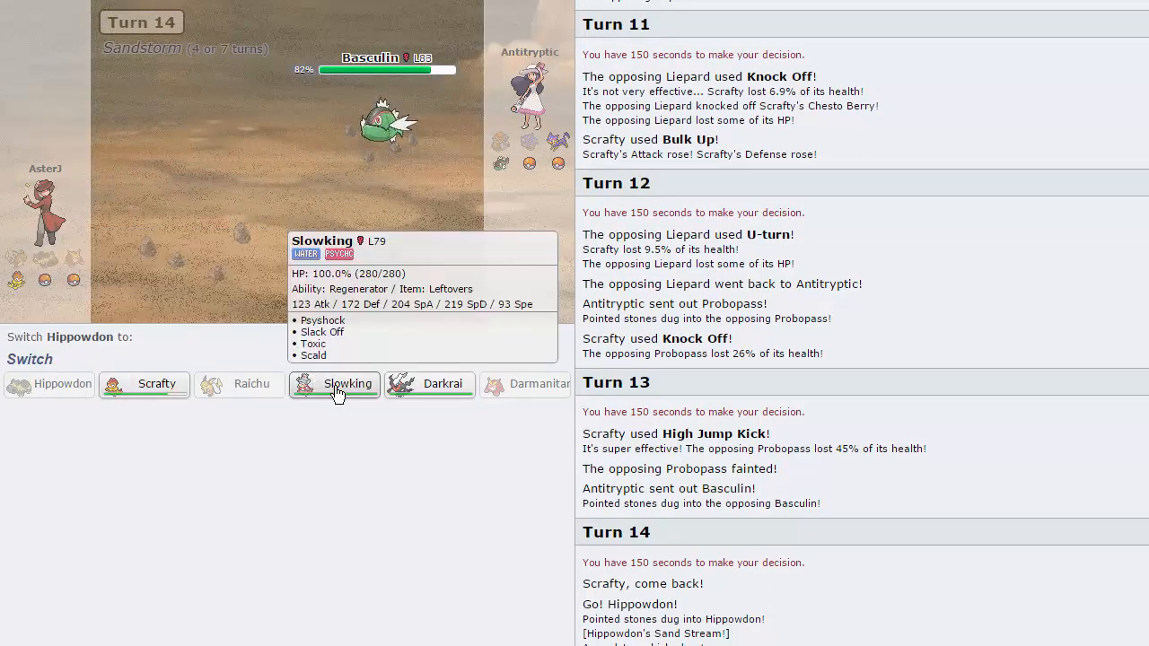
# Send in Slowking for the fainted Hippowdon and attack with Scald, fast-forwarding the turn
pyautogui.click(346, 384)
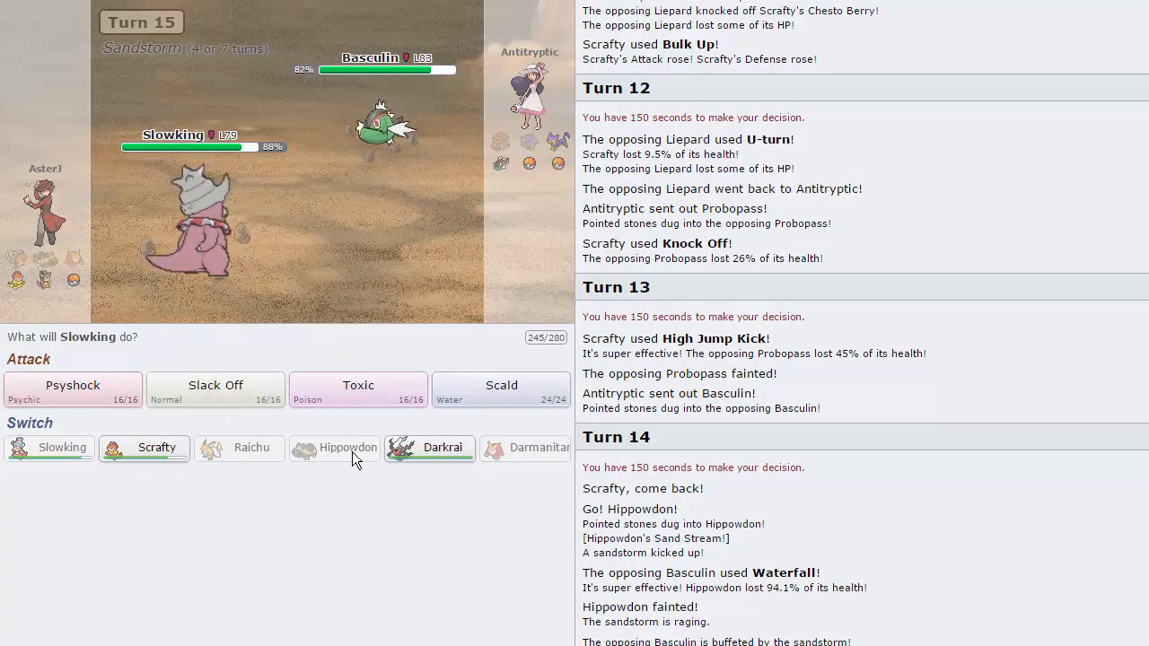
pyautogui.moveTo(345, 448)
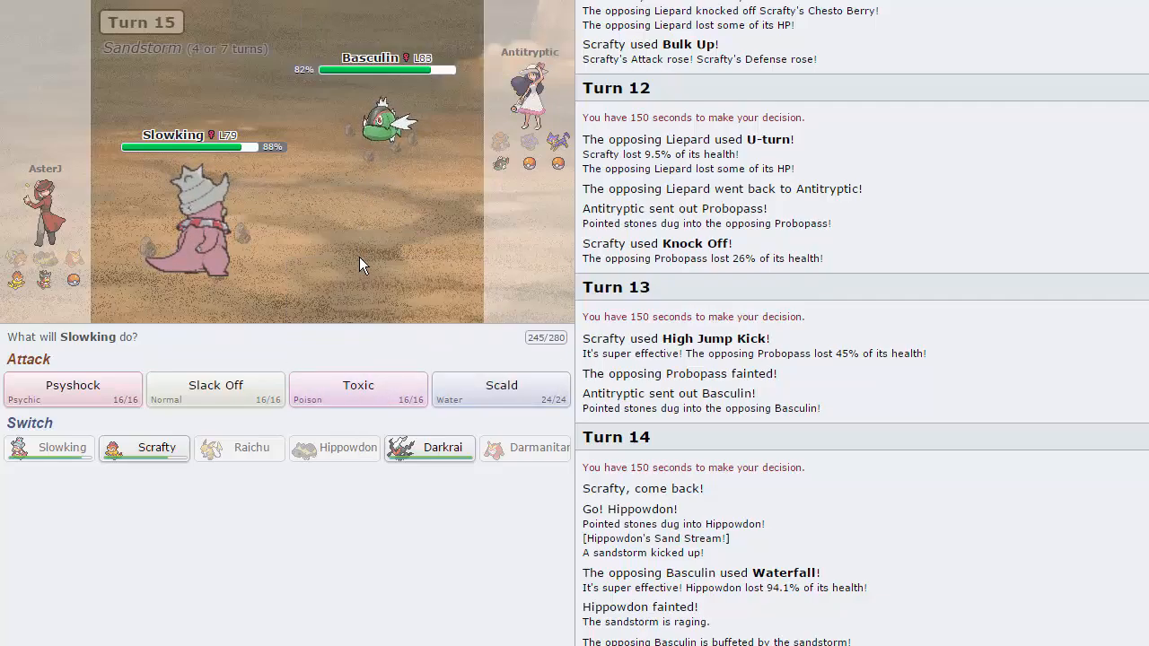
pyautogui.moveTo(216, 385)
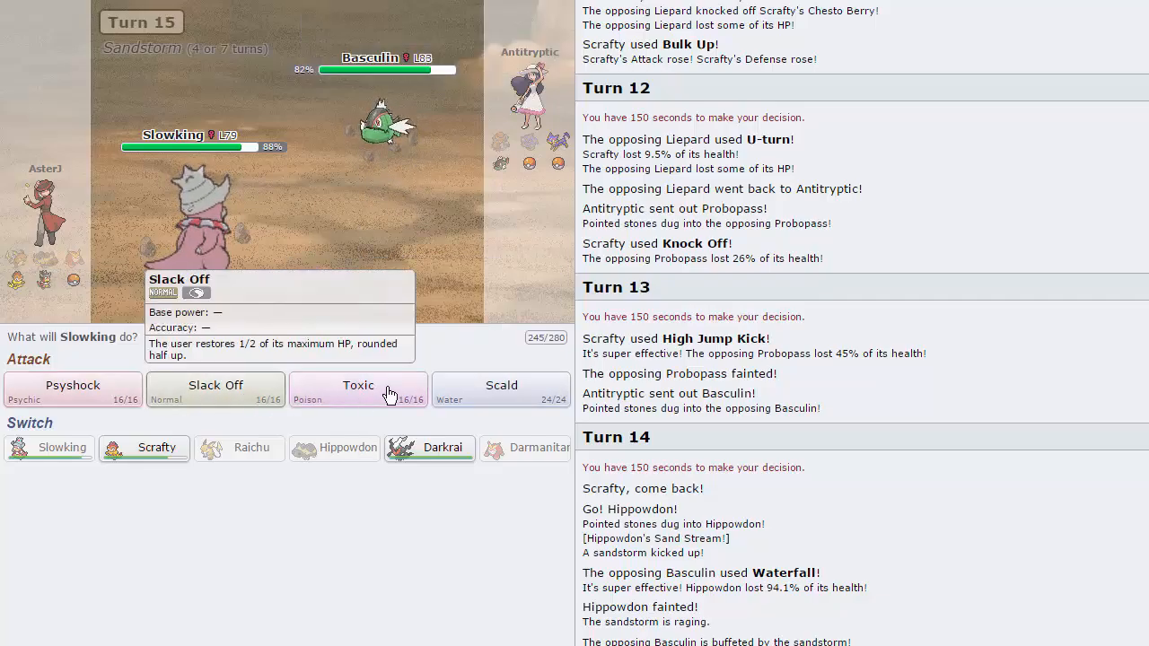
pyautogui.click(358, 389)
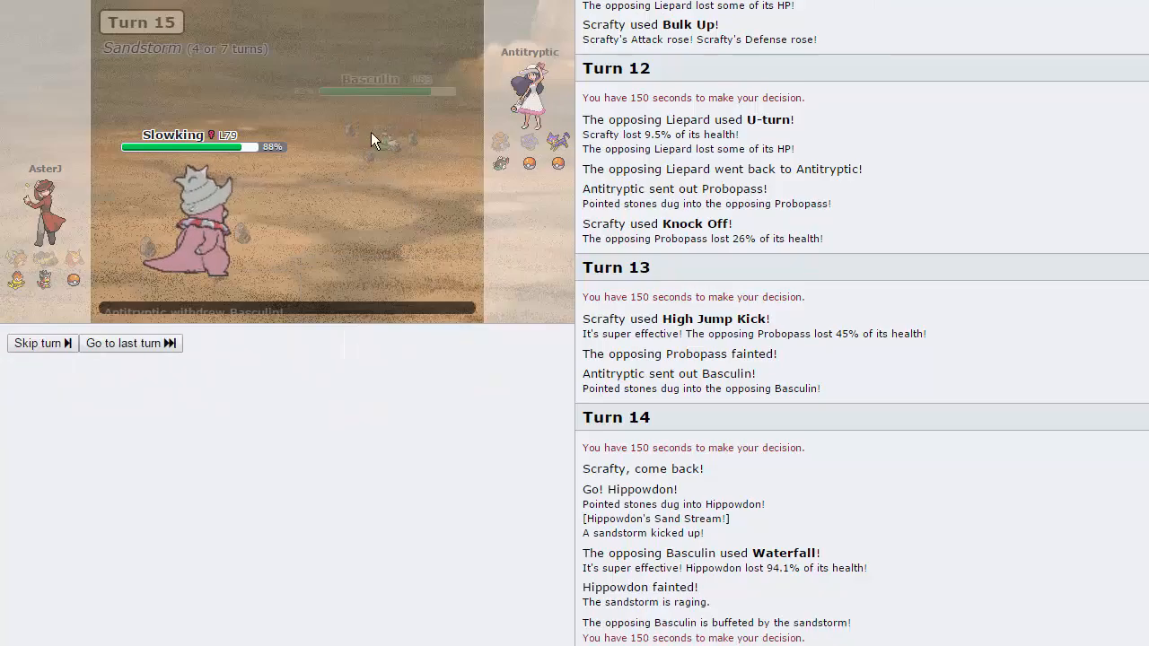
pyautogui.click(37, 343)
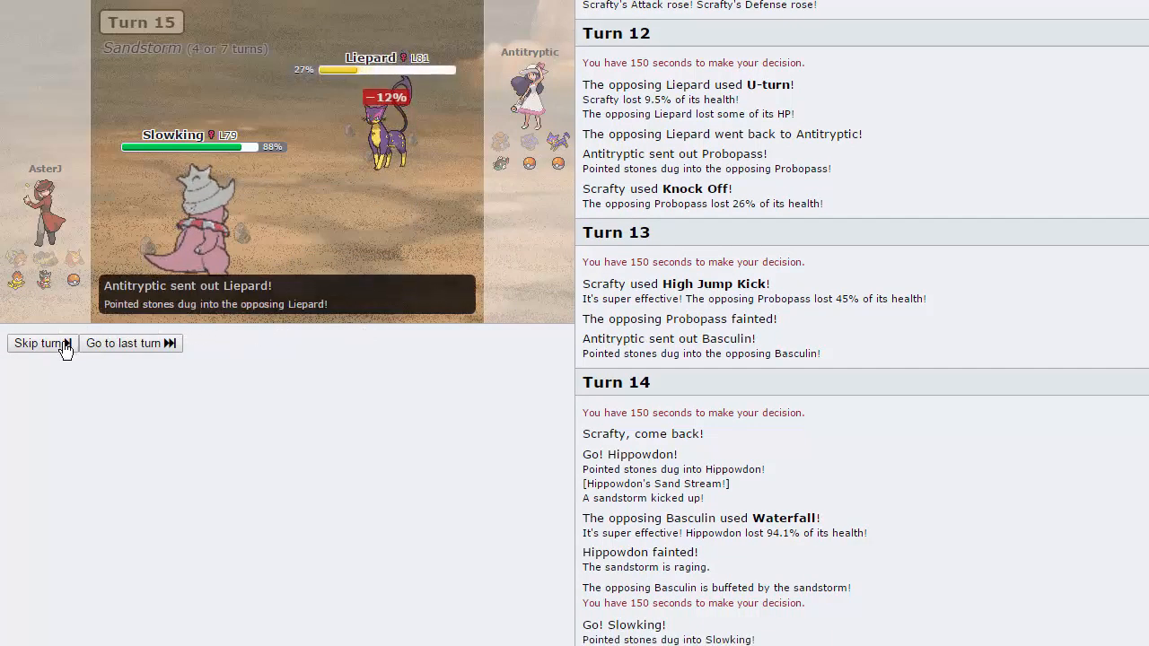
pyautogui.click(40, 343)
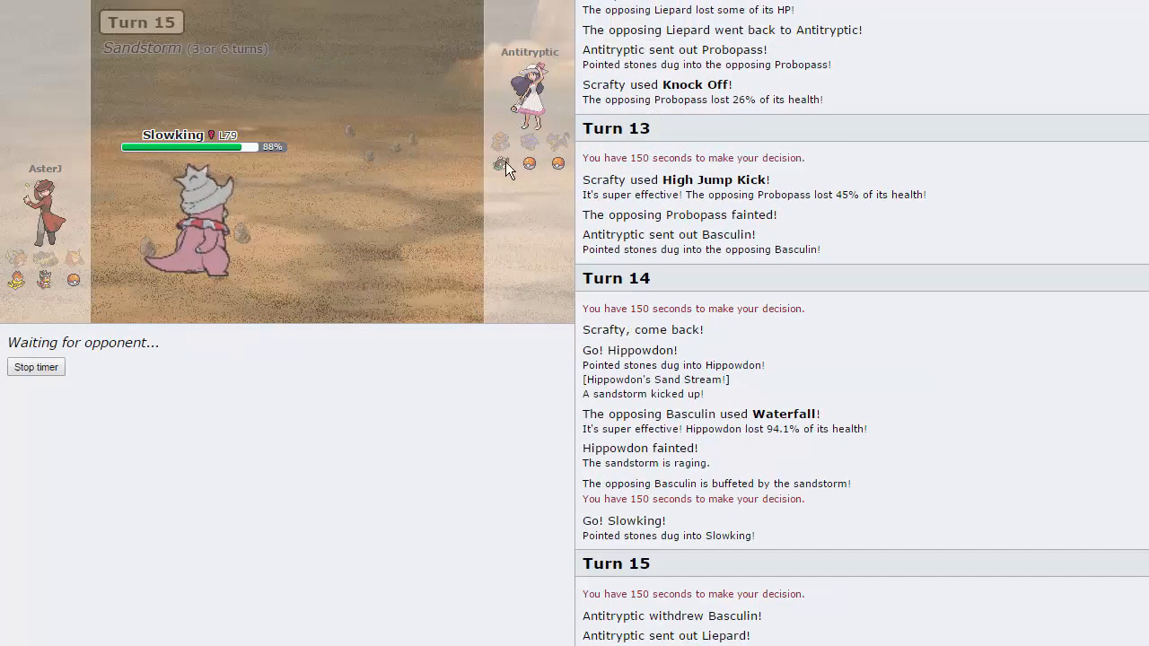
pyautogui.moveTo(49, 263)
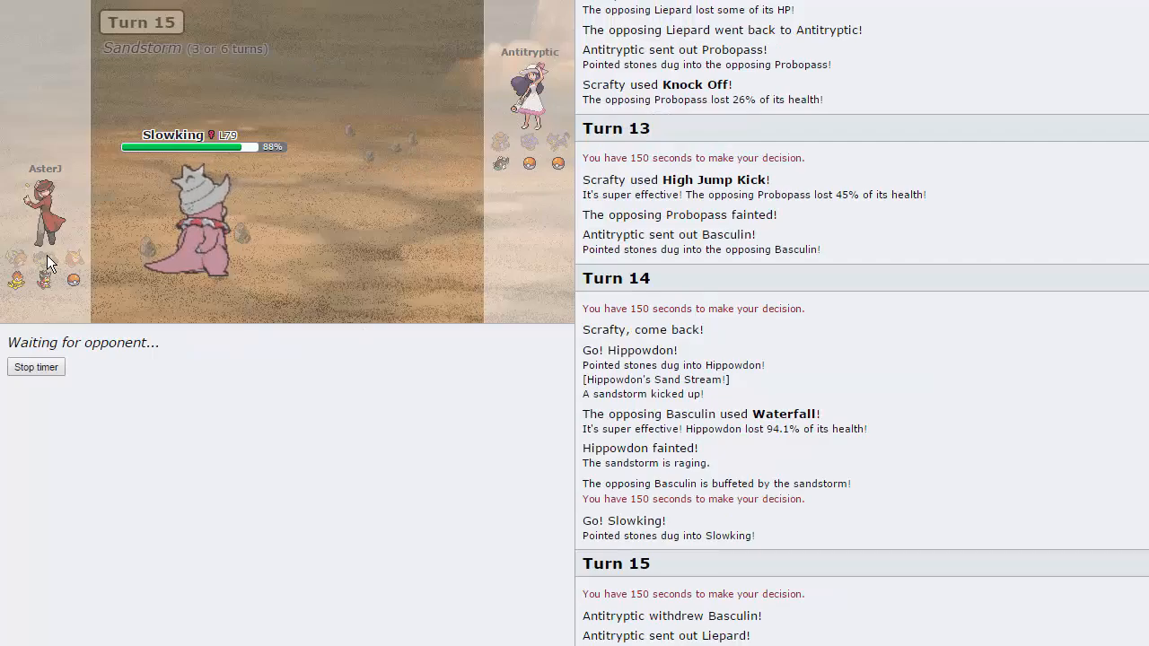
pyautogui.moveTo(16, 280)
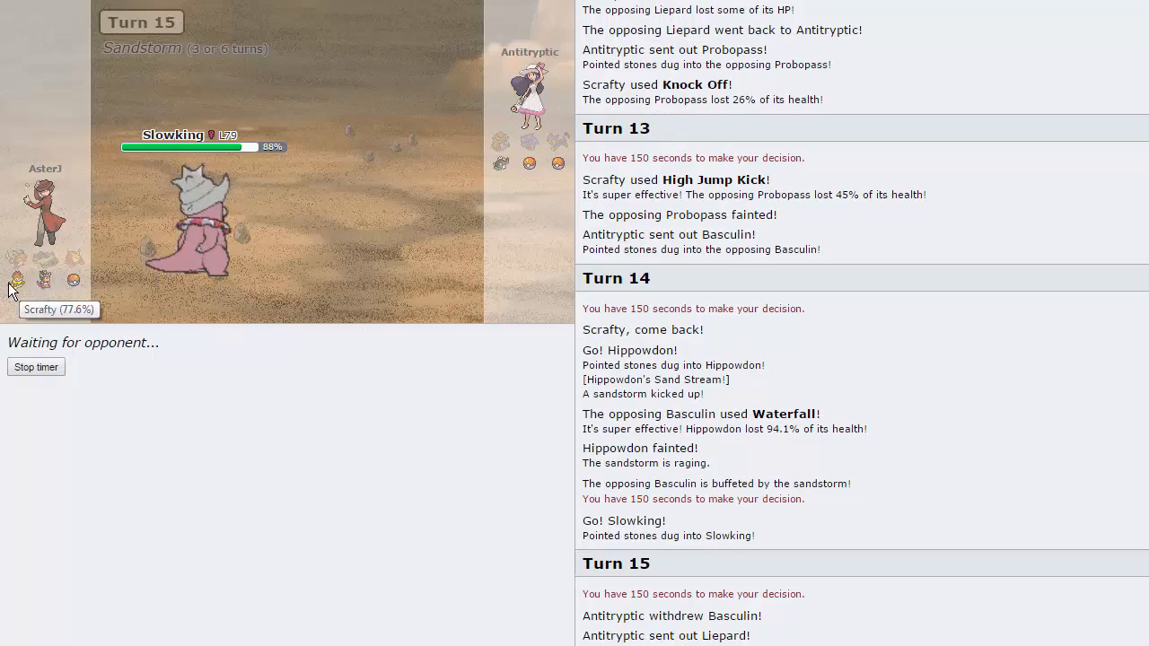
pyautogui.moveTo(479, 189)
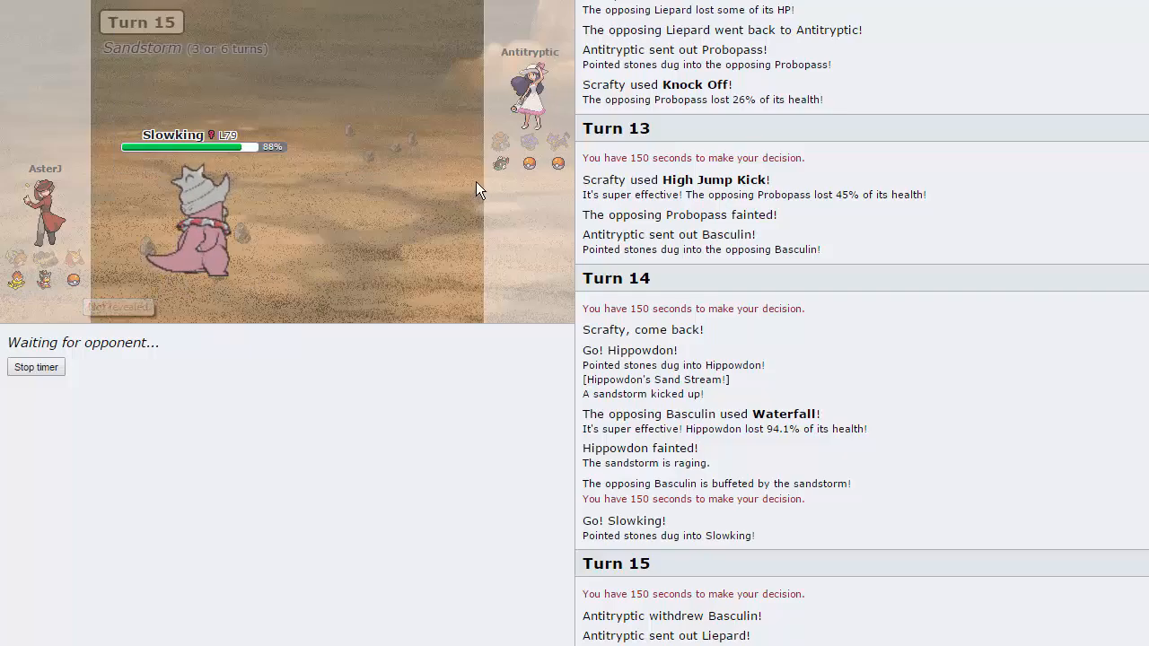
pyautogui.moveTo(501, 163)
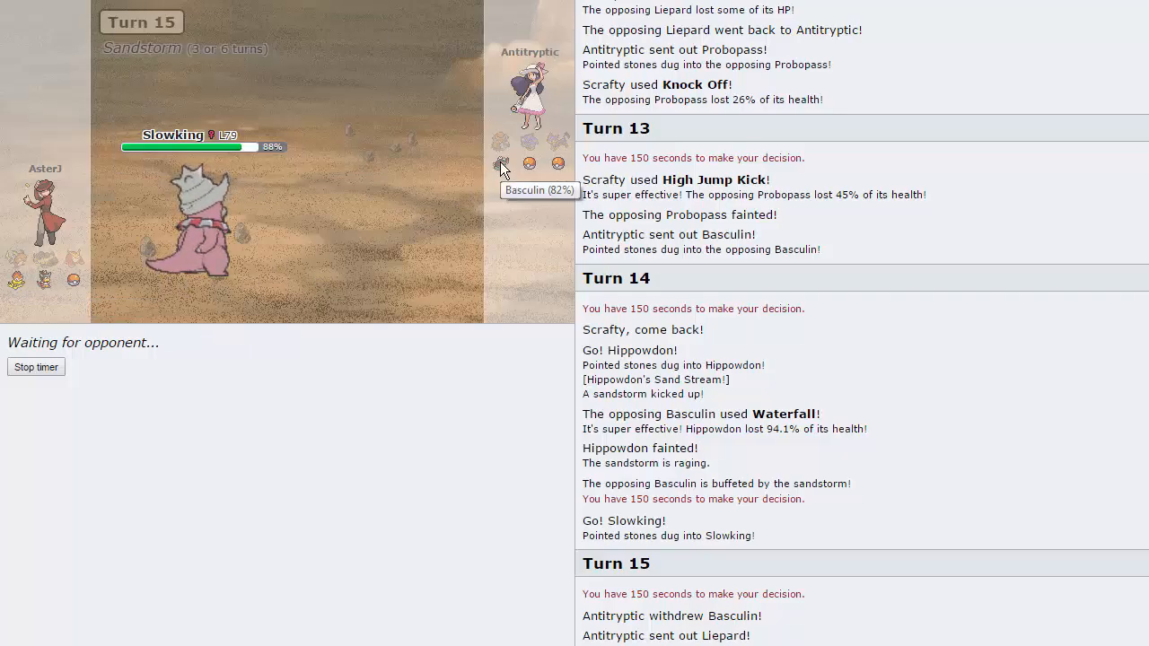
pyautogui.moveTo(81, 296)
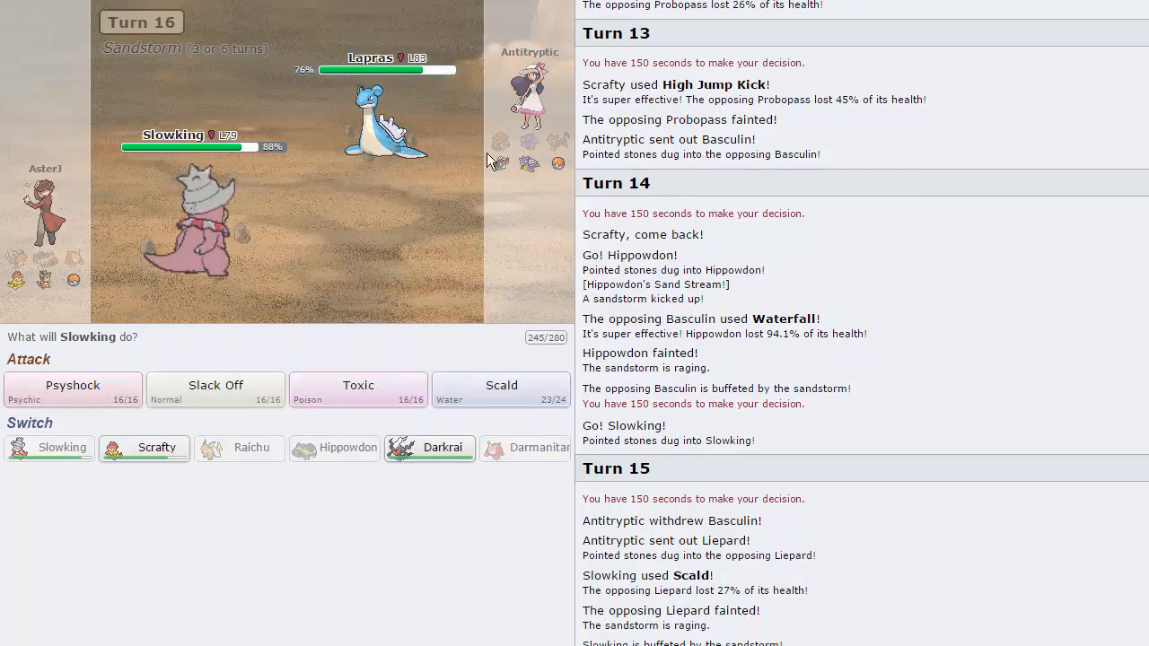
pyautogui.moveTo(430, 448)
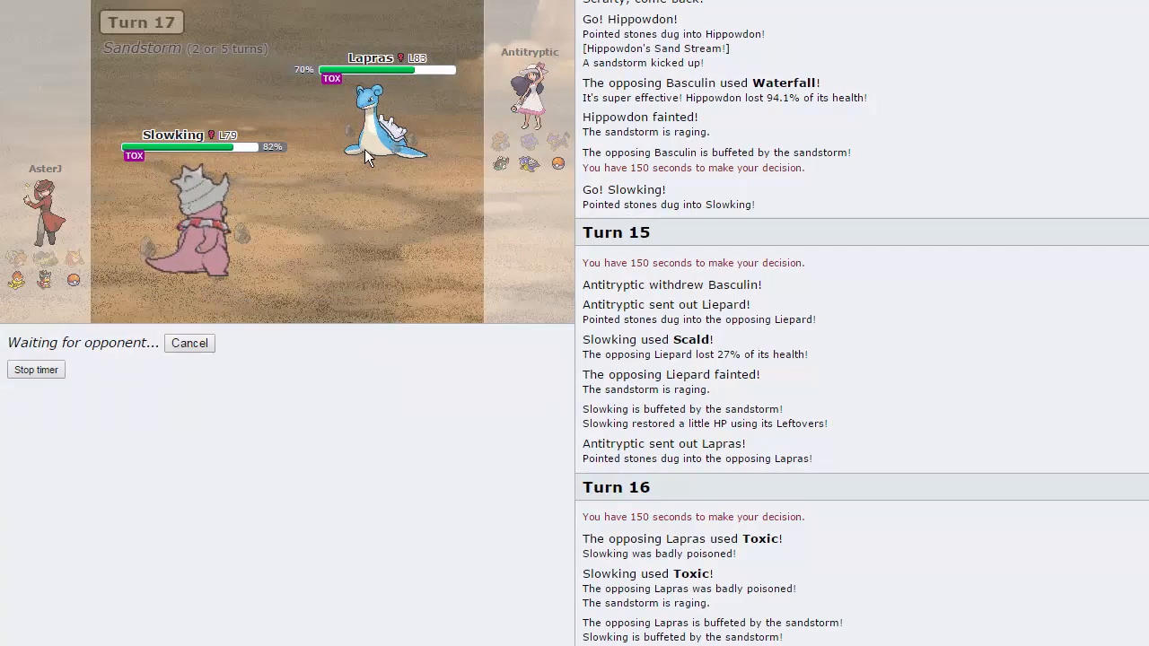
pyautogui.moveTo(386, 117)
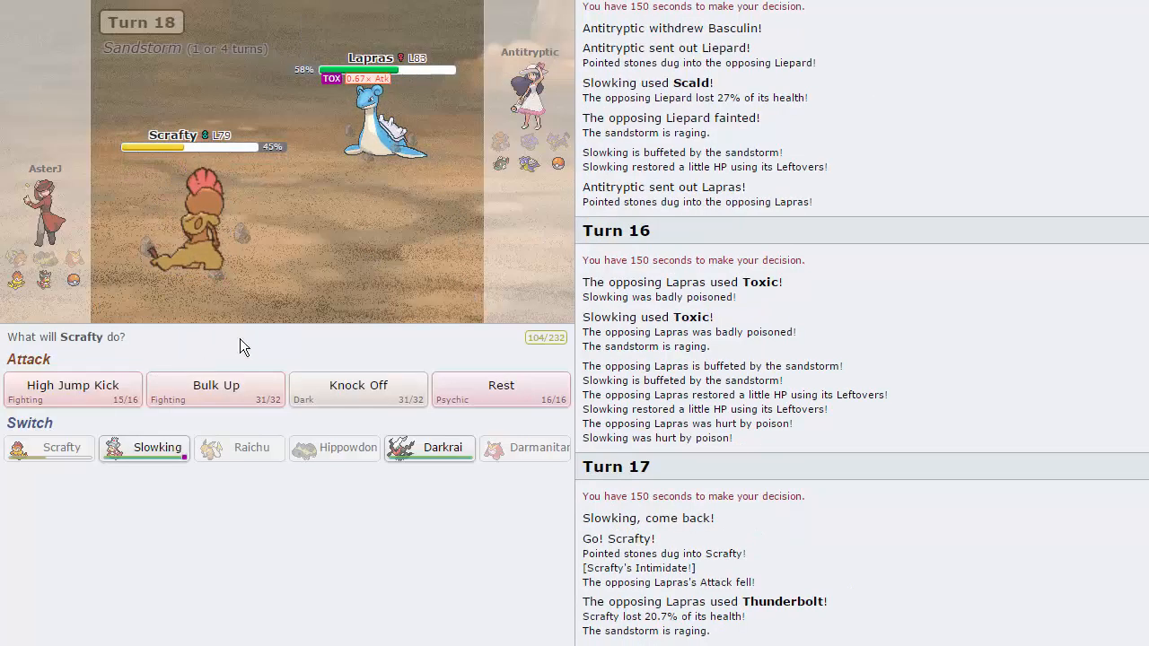
pyautogui.moveTo(399, 209)
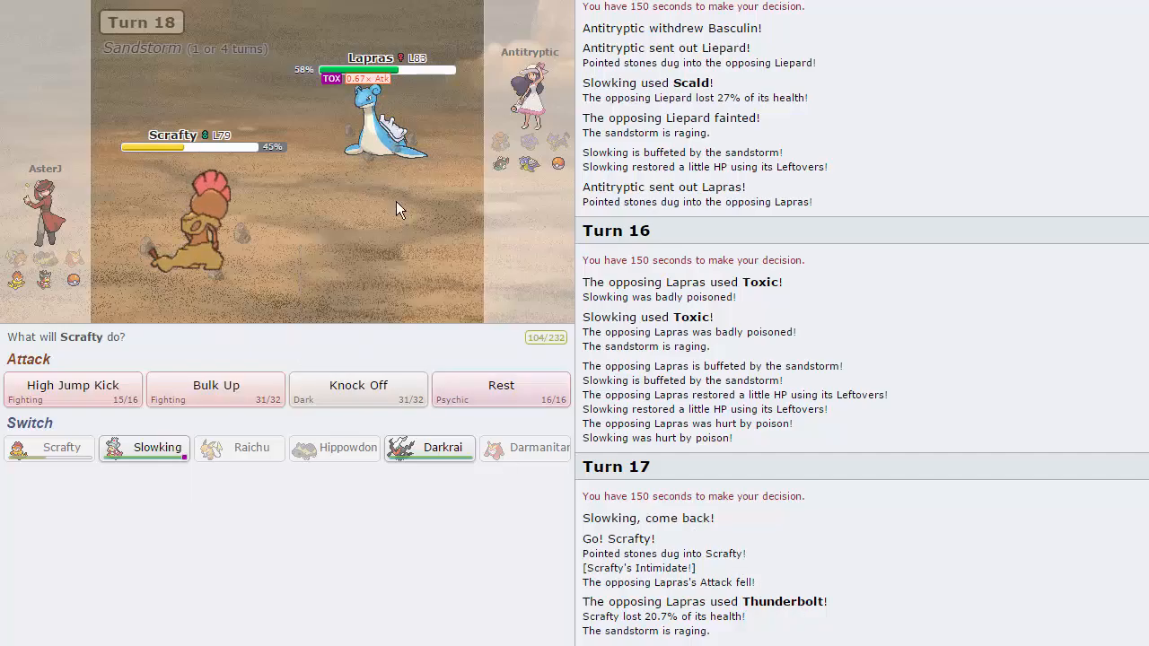
pyautogui.moveTo(71, 385)
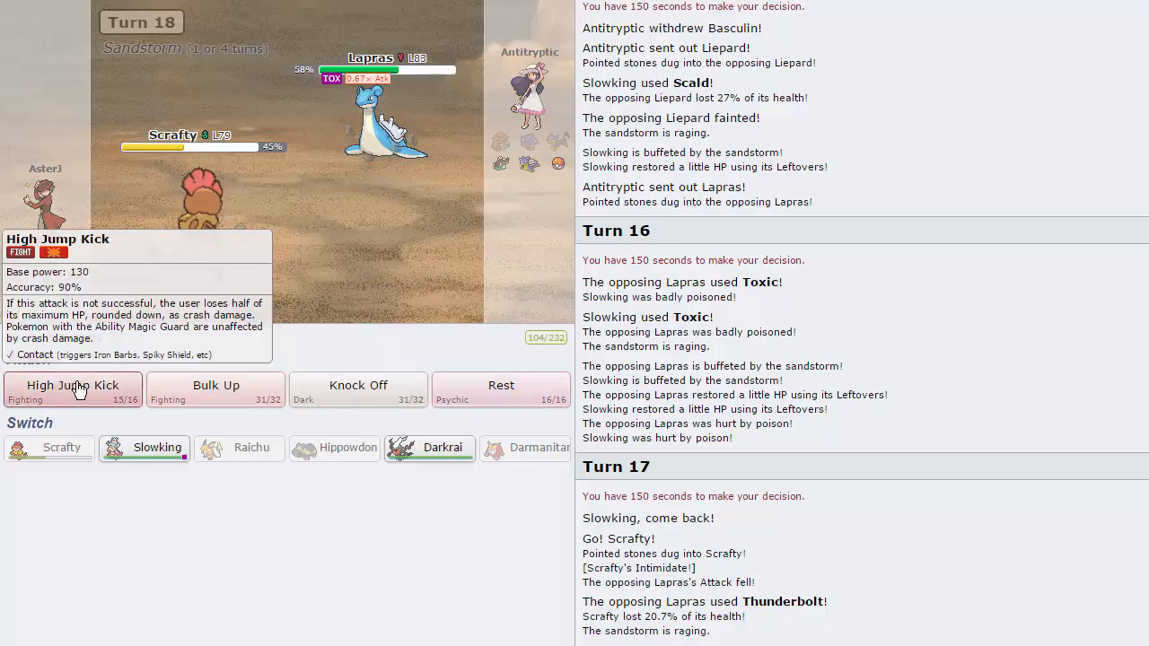
# Hit Lapras with Scrafty's High Jump Kick and skip the animation
pyautogui.click(72, 390)
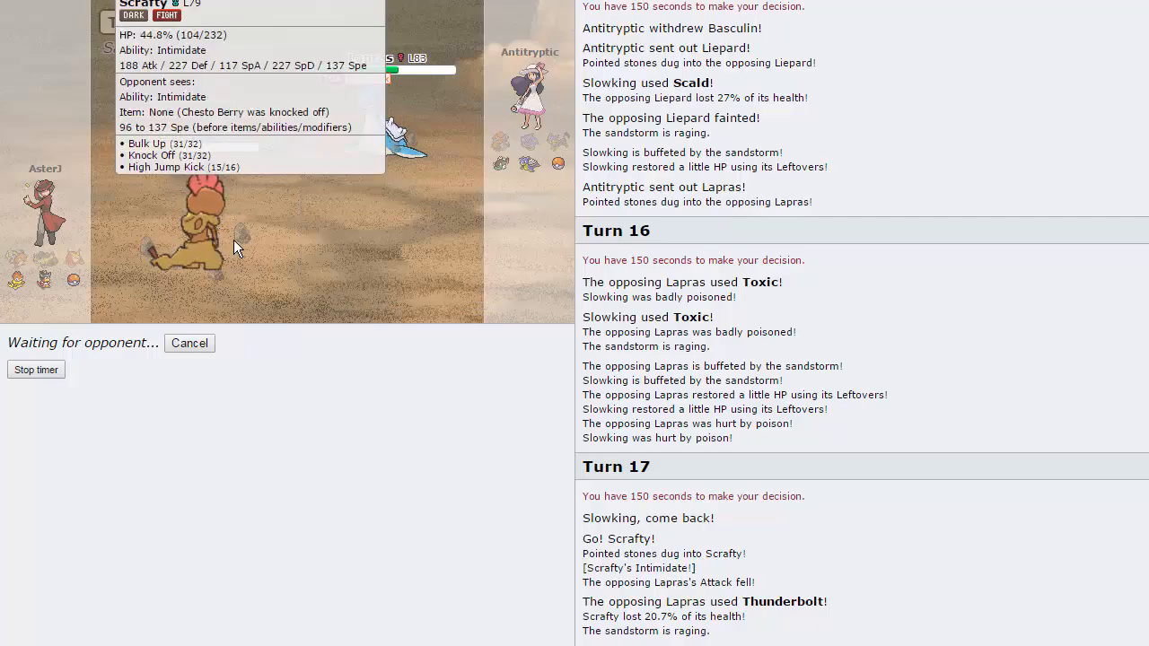
pyautogui.moveTo(384, 155)
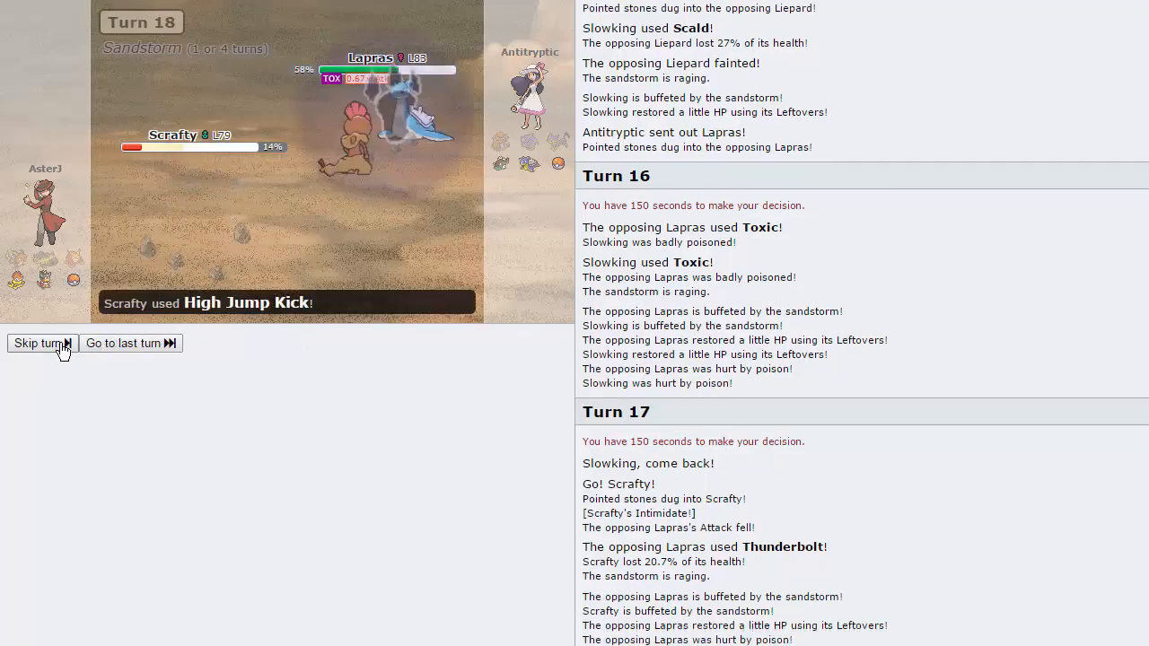
pyautogui.click(36, 343)
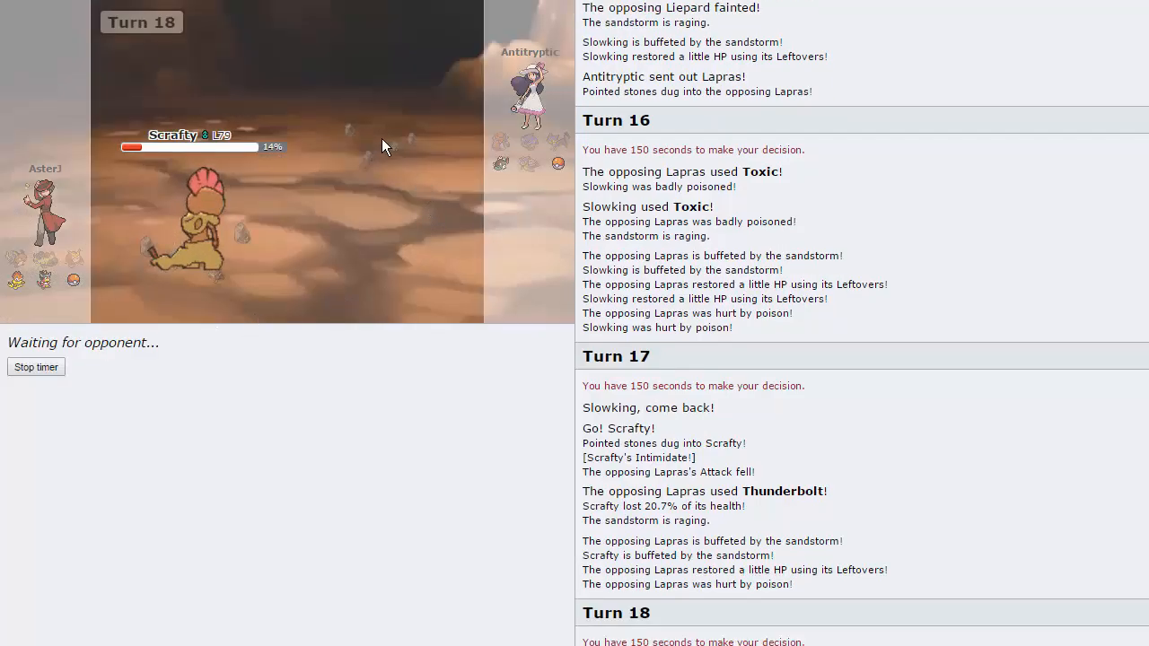
pyautogui.moveTo(501, 163)
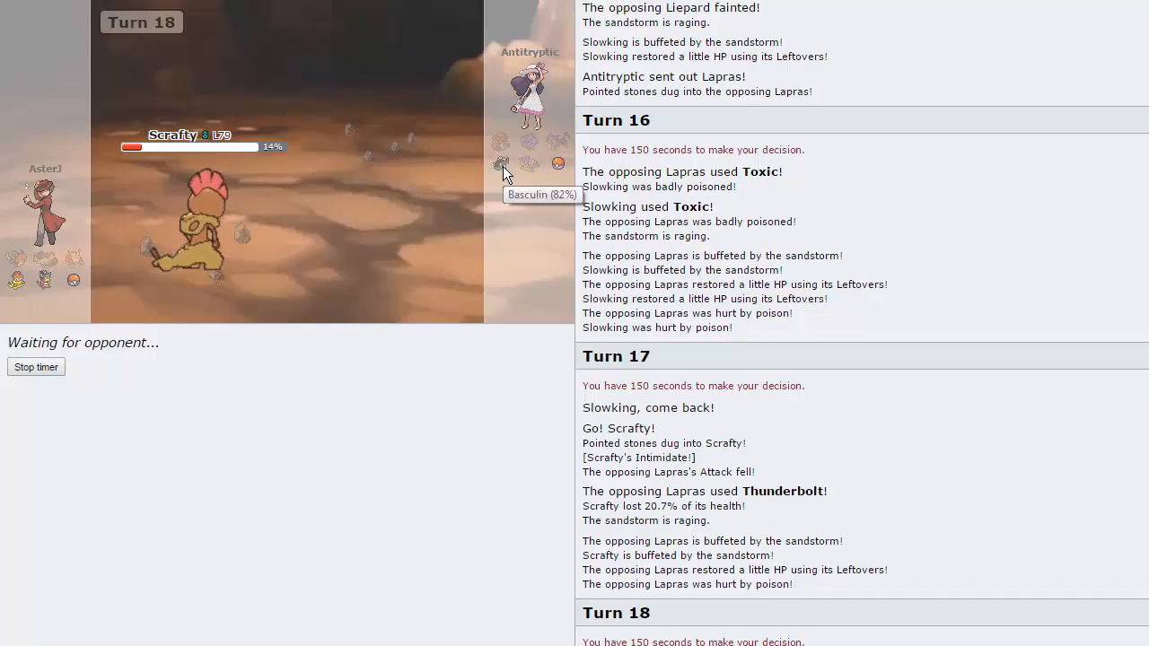
pyautogui.moveTo(47, 287)
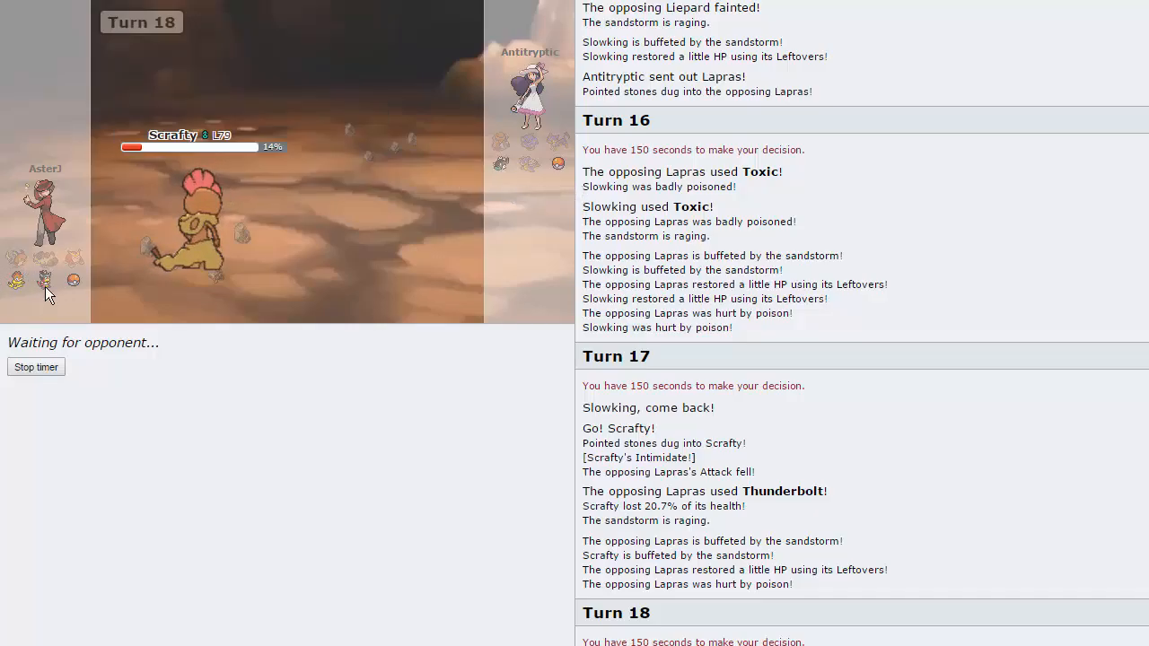
pyautogui.moveTo(215, 238)
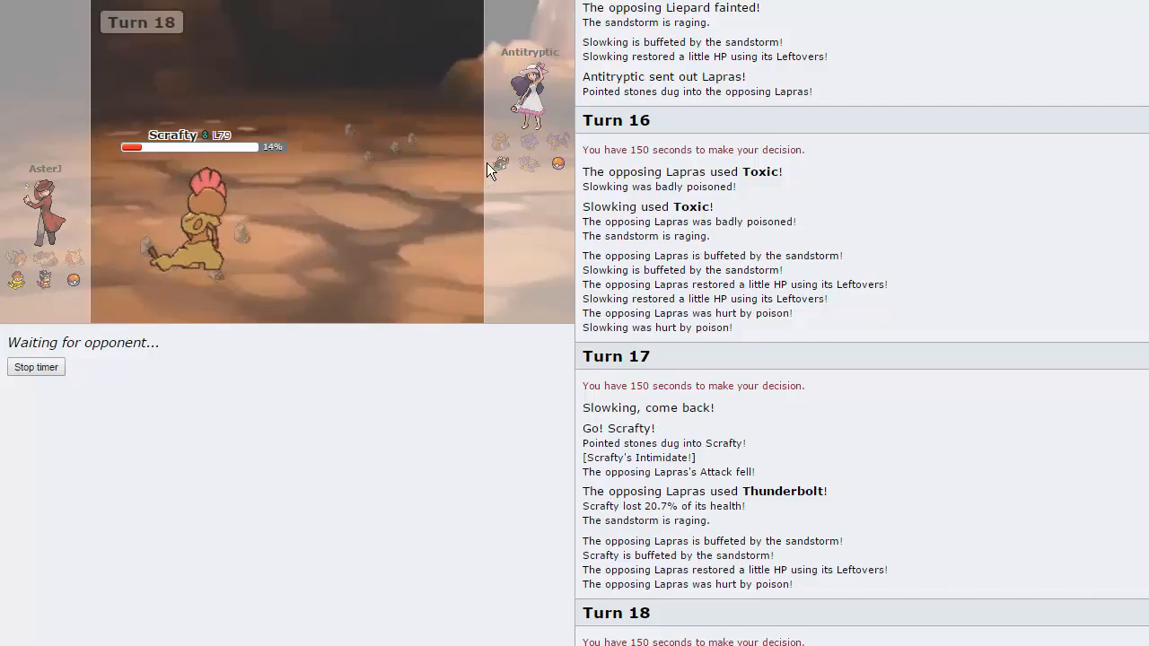
pyautogui.moveTo(72, 281)
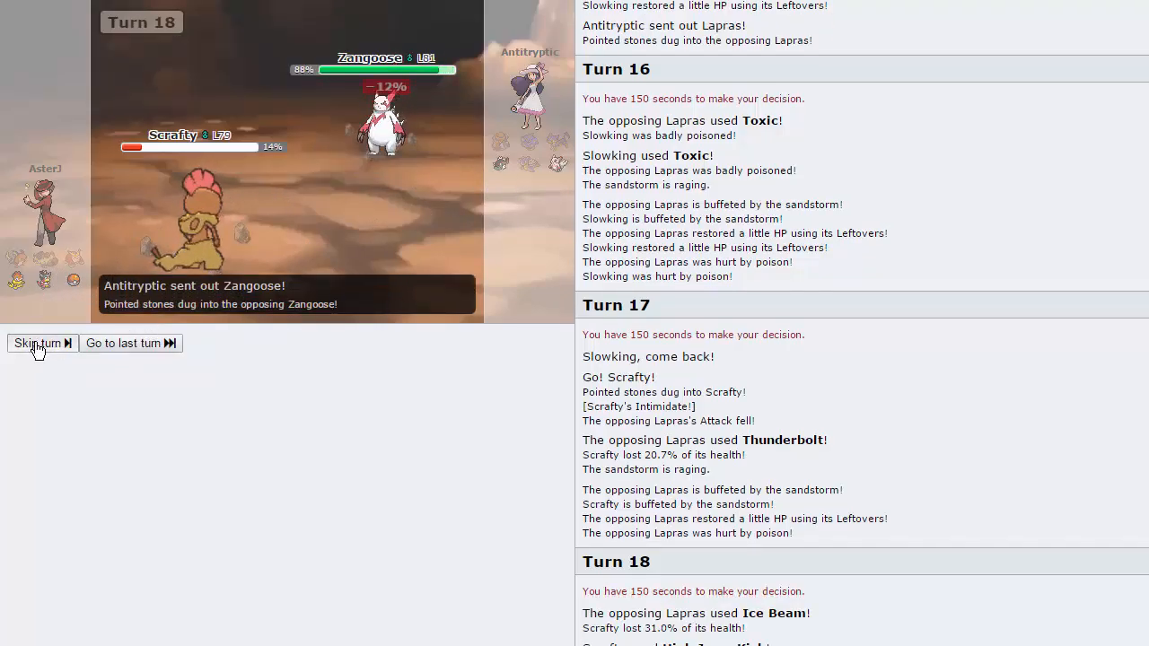
# Skip through Zangoose's knockouts and have Darkrai attack Zangoose with Dark Pulse
pyautogui.click(37, 342)
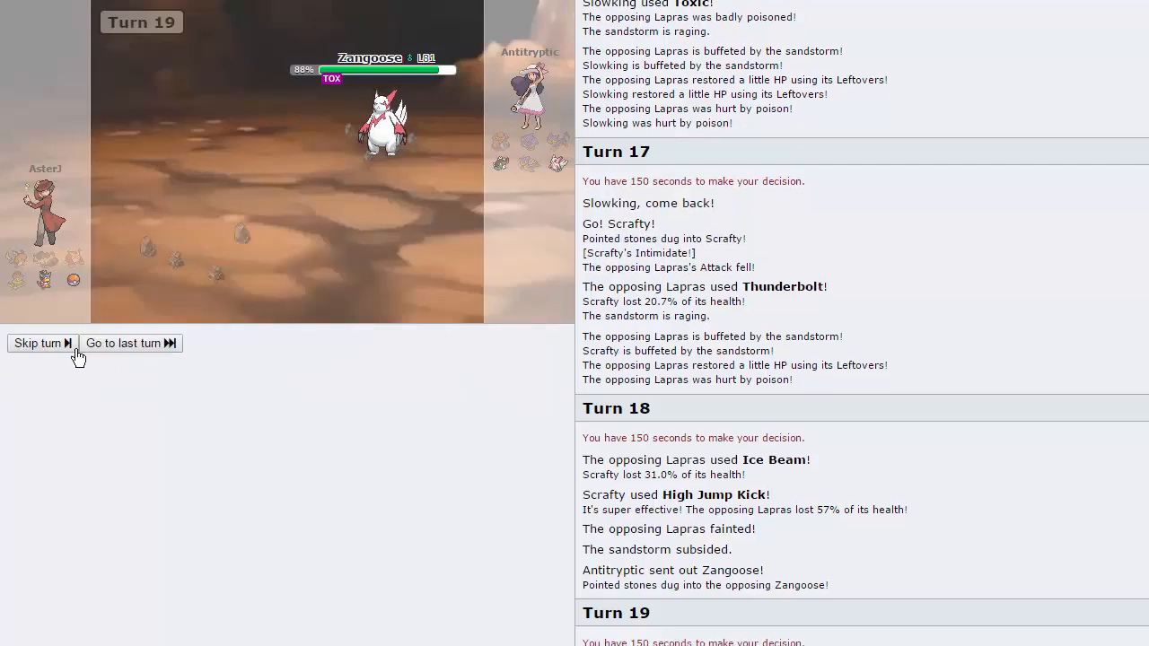
pyautogui.click(38, 342)
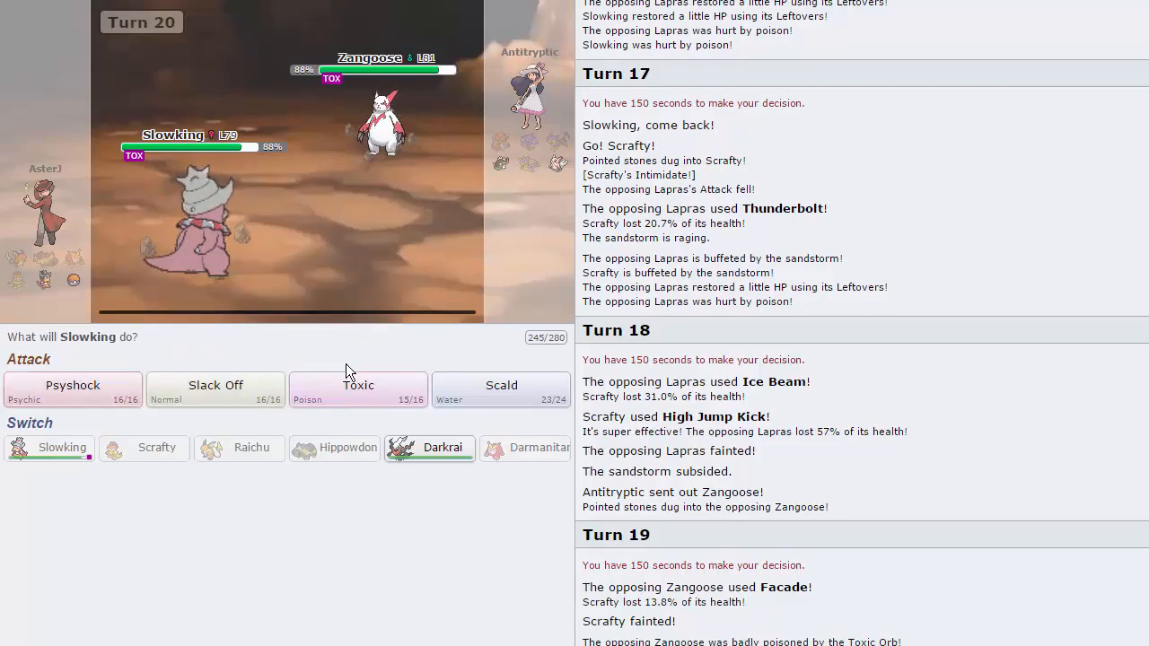
pyautogui.moveTo(84, 398)
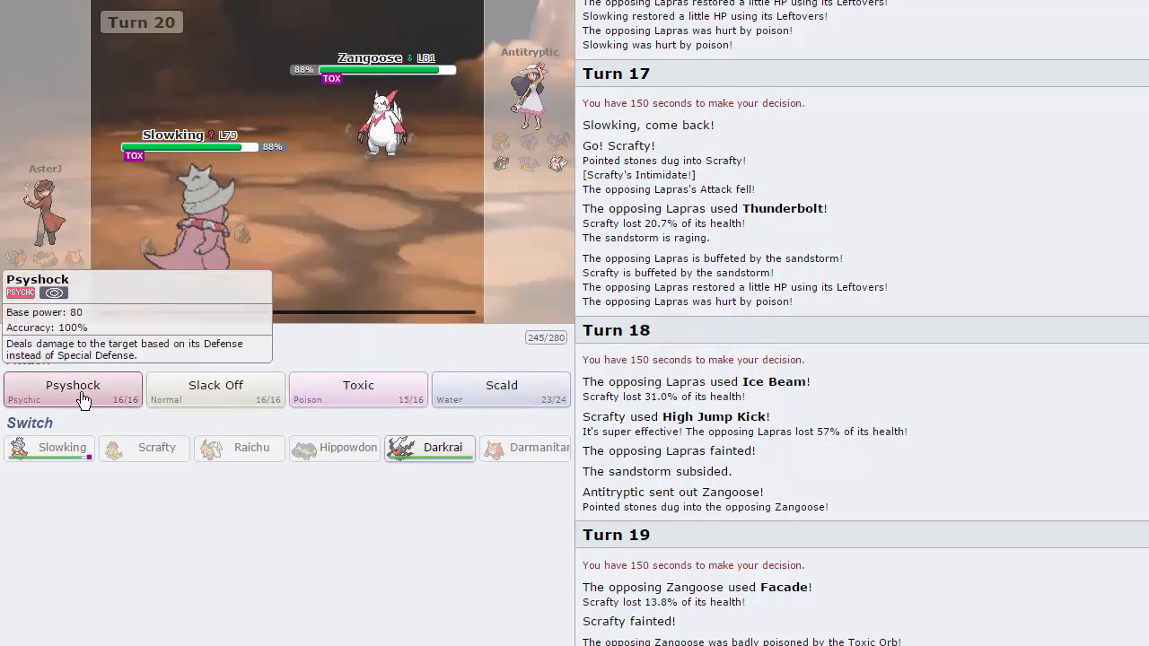
pyautogui.moveTo(433, 109)
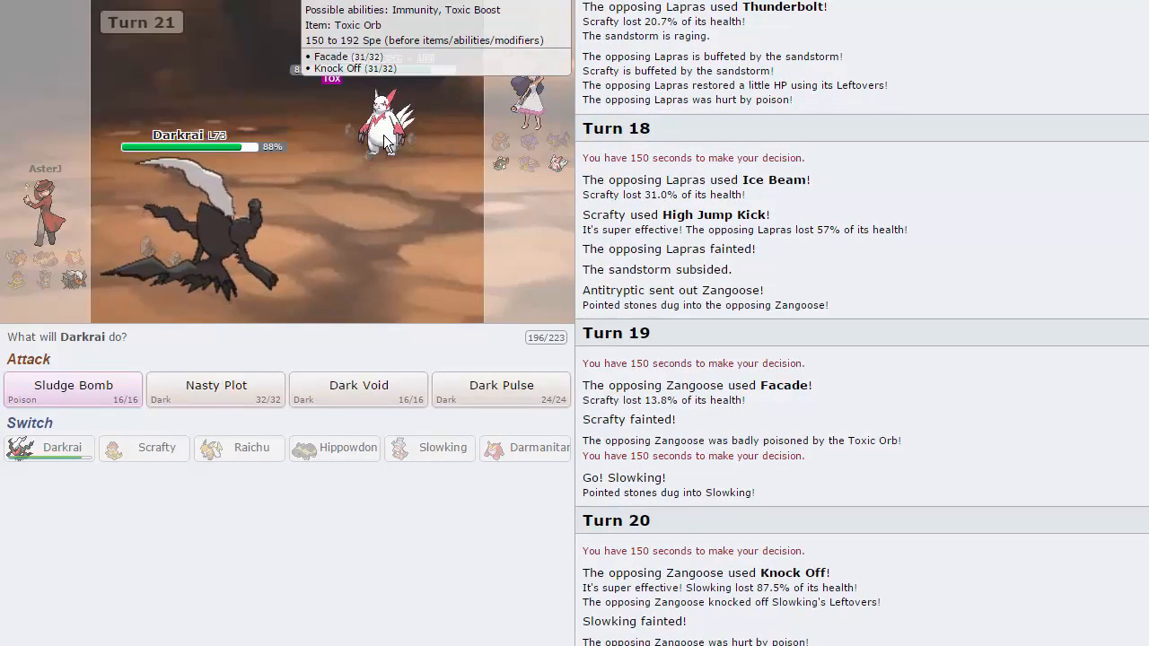
pyautogui.moveTo(404, 107)
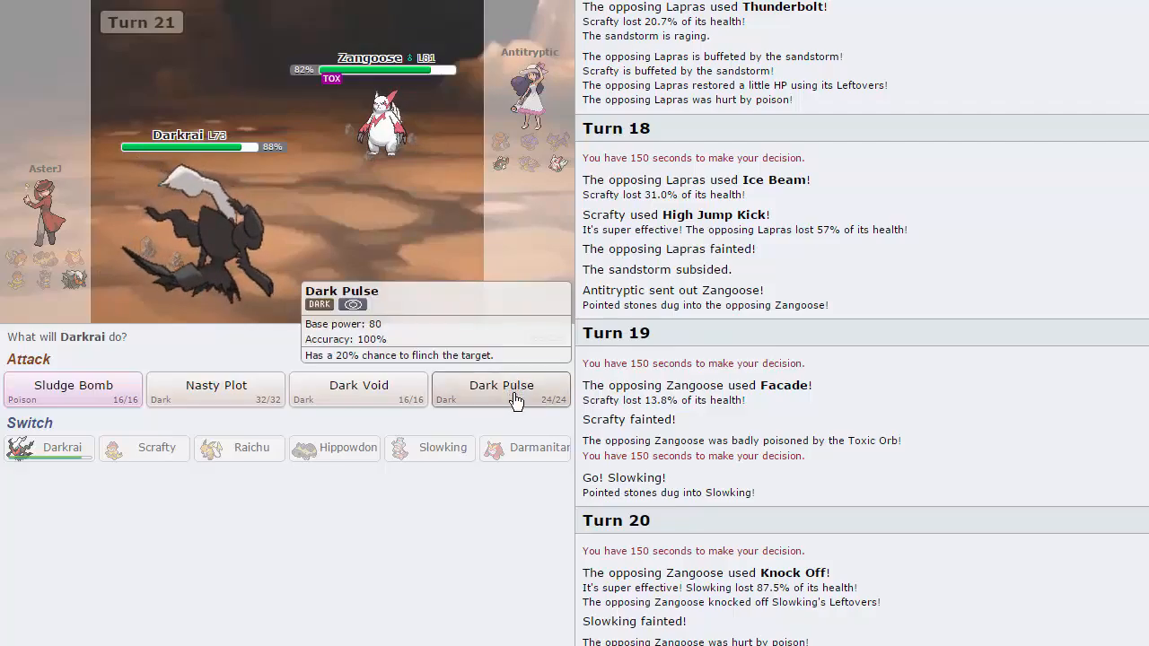
pyautogui.click(501, 390)
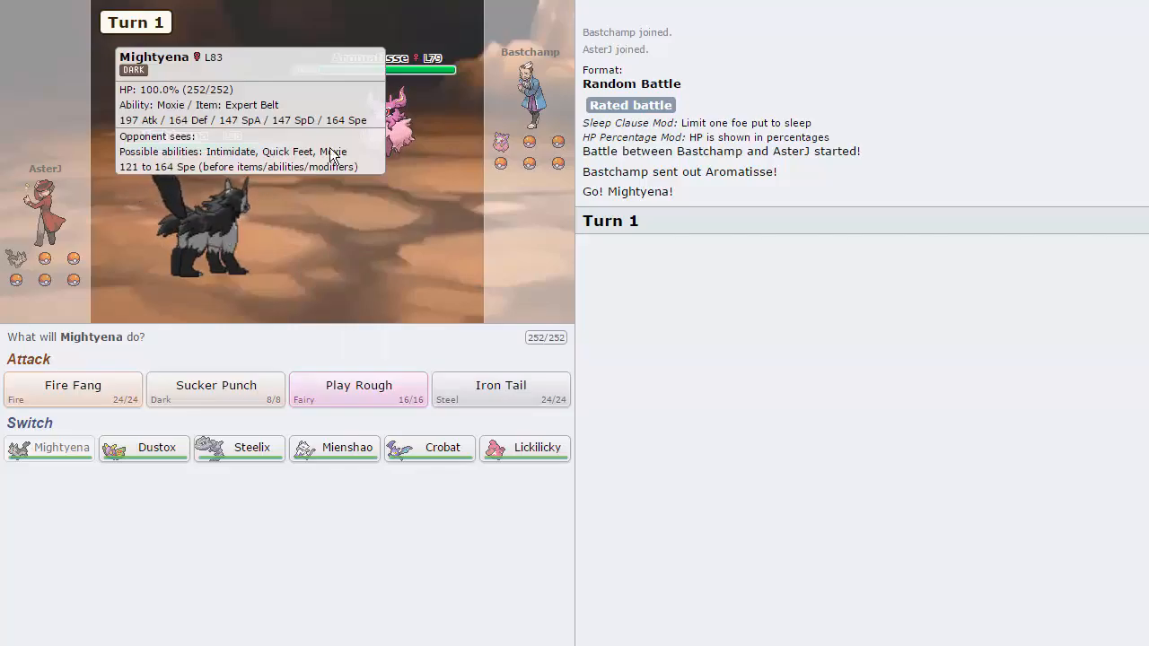
# Have Mightyena use Iron Tail on Aromatisse, start the battle timer, and skip the animation
pyautogui.click(358, 389)
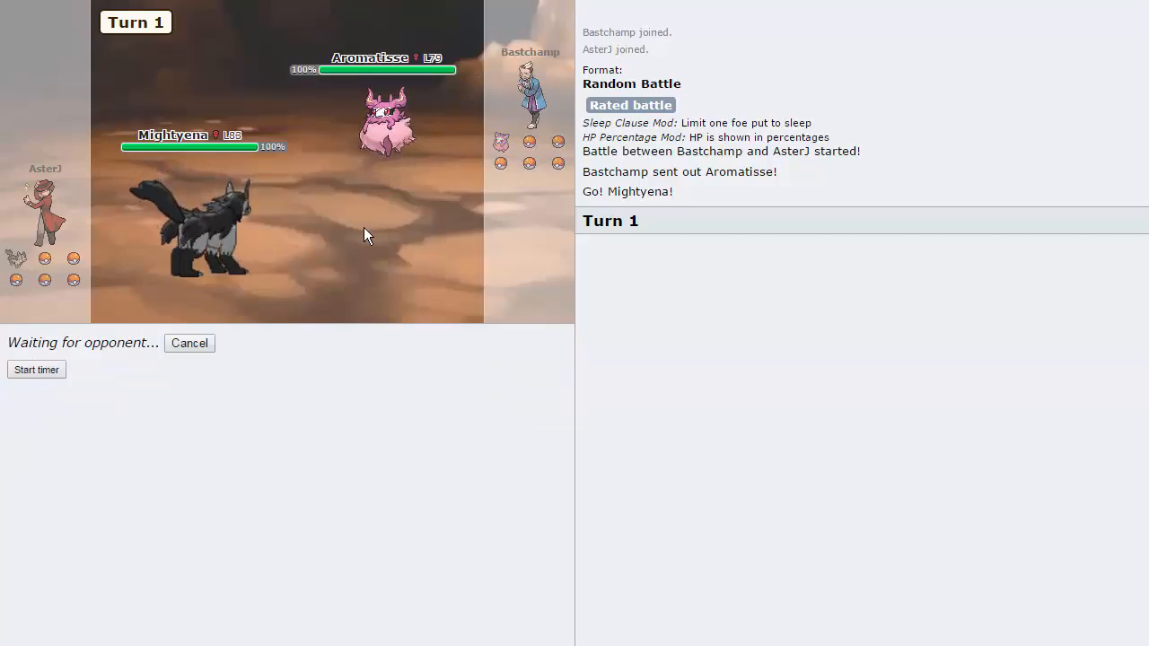
pyautogui.moveTo(134, 275)
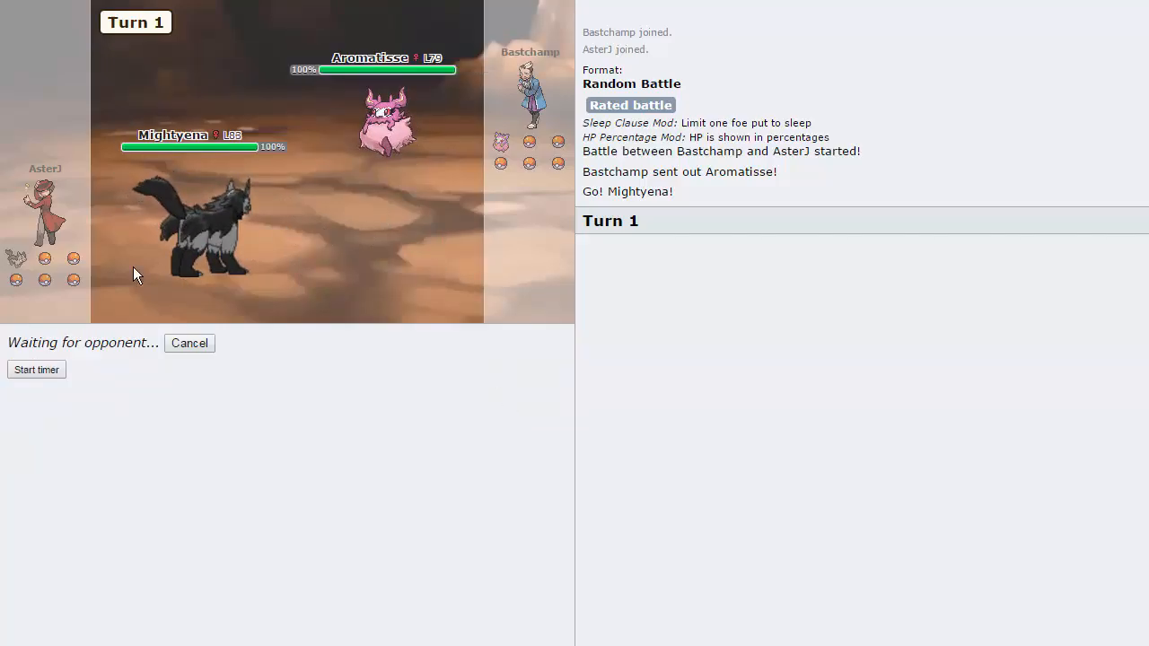
pyautogui.click(36, 369)
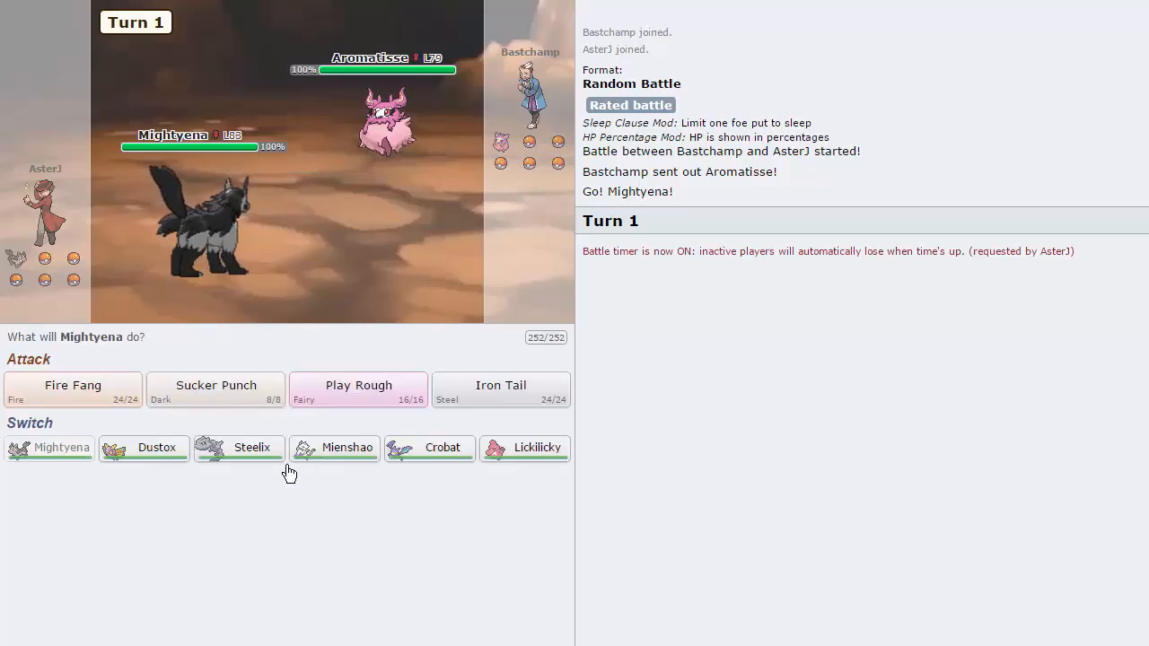
pyautogui.moveTo(237, 448)
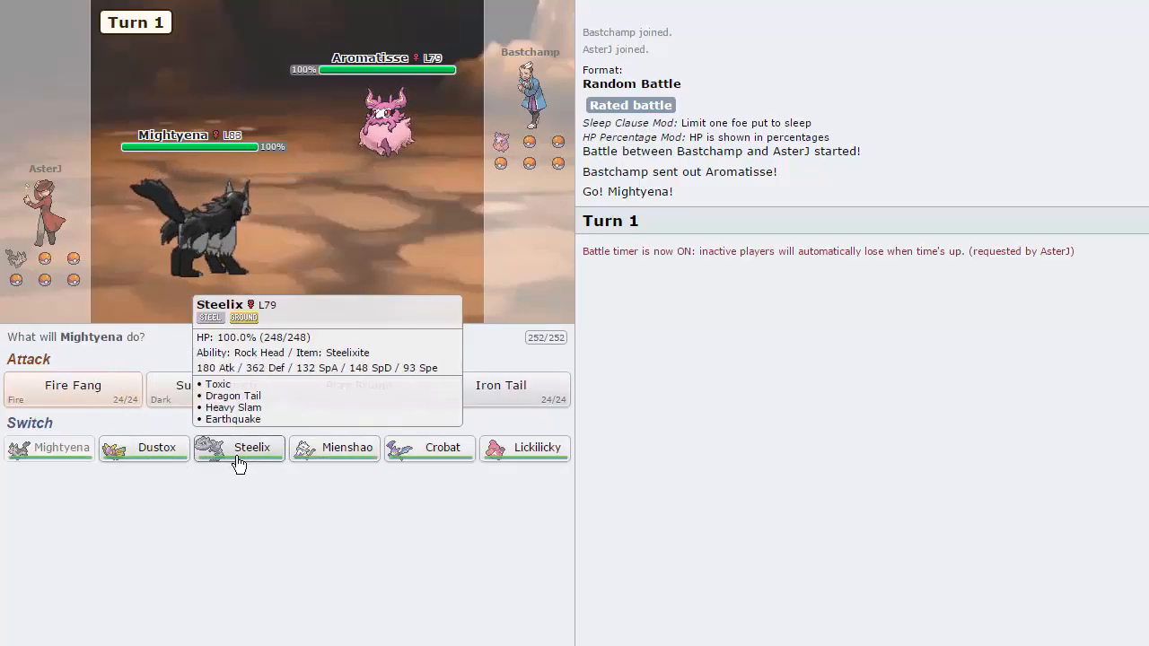
pyautogui.moveTo(524, 448)
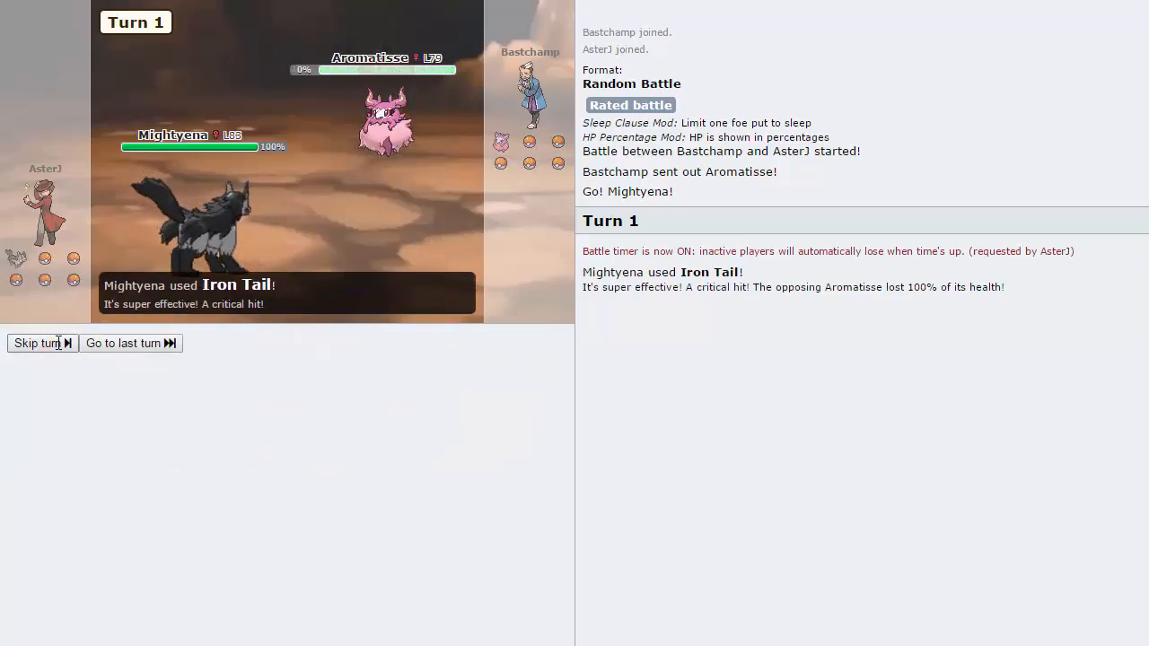
pyautogui.click(38, 343)
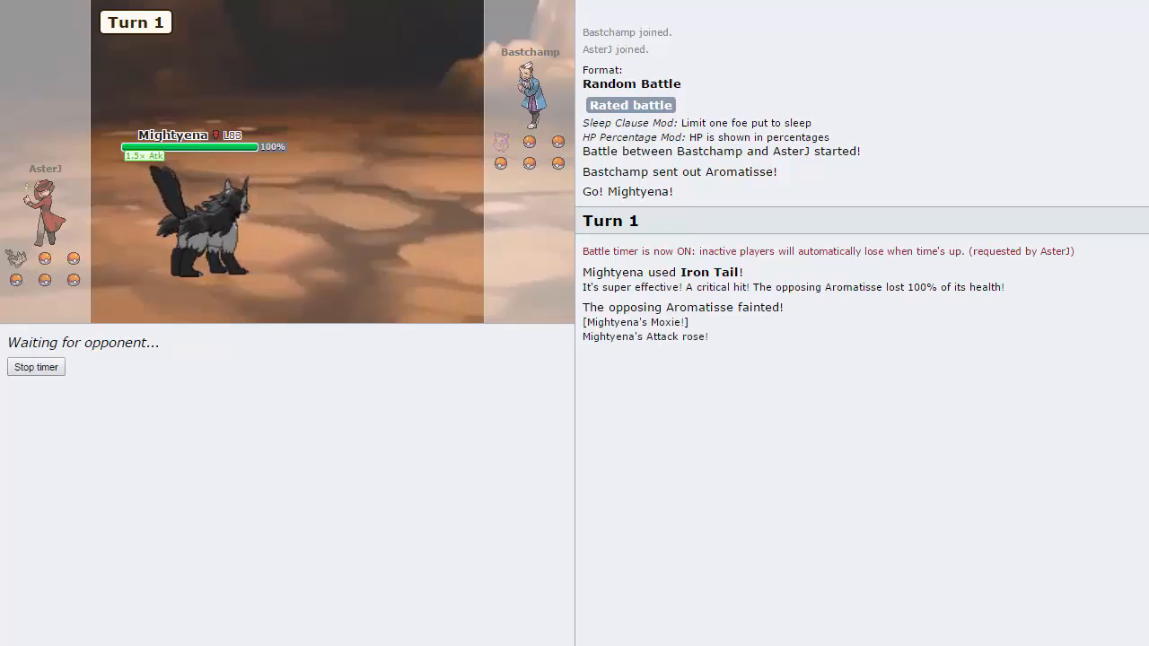
pyautogui.moveTo(353, 226)
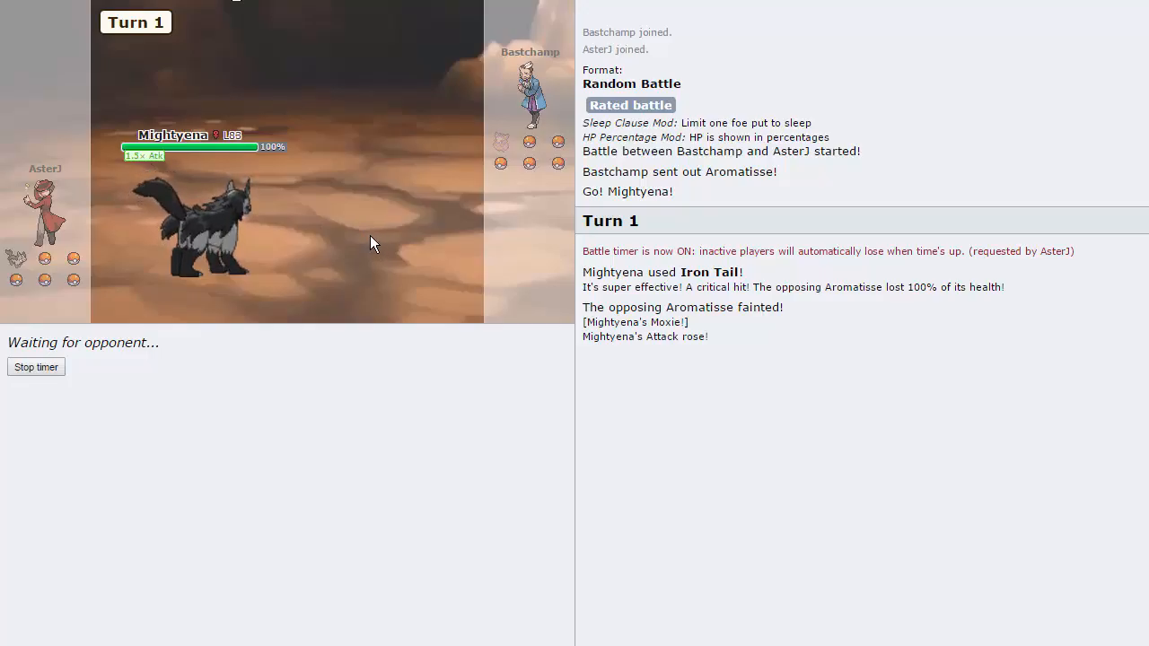
pyautogui.moveTo(478, 71)
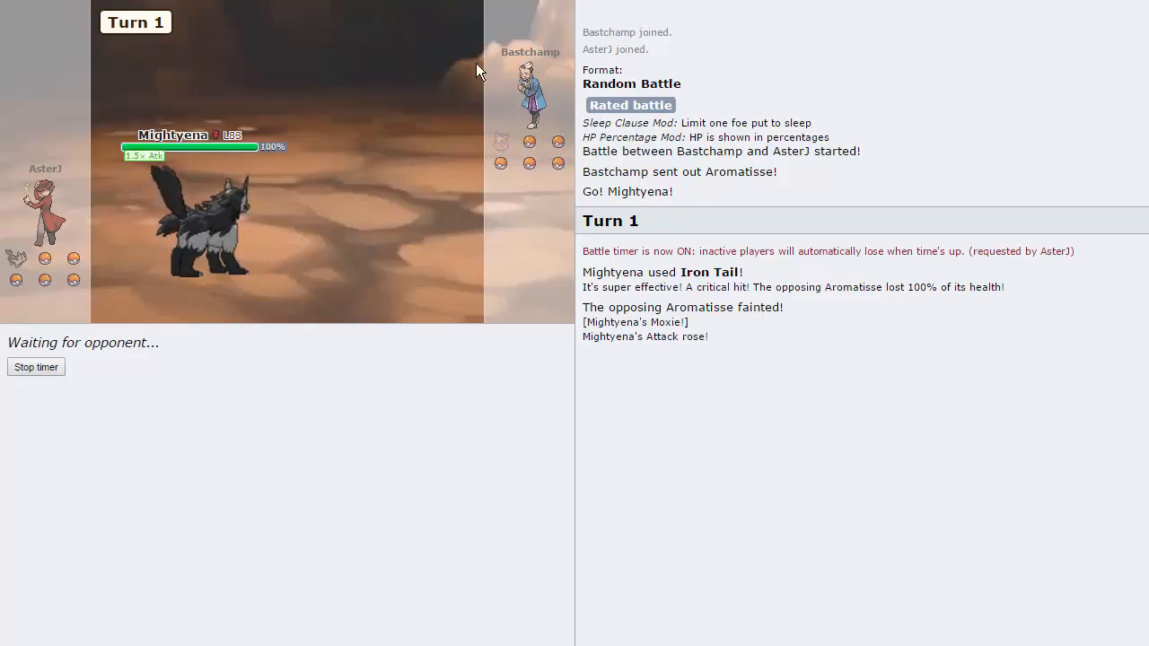
pyautogui.moveTo(440, 205)
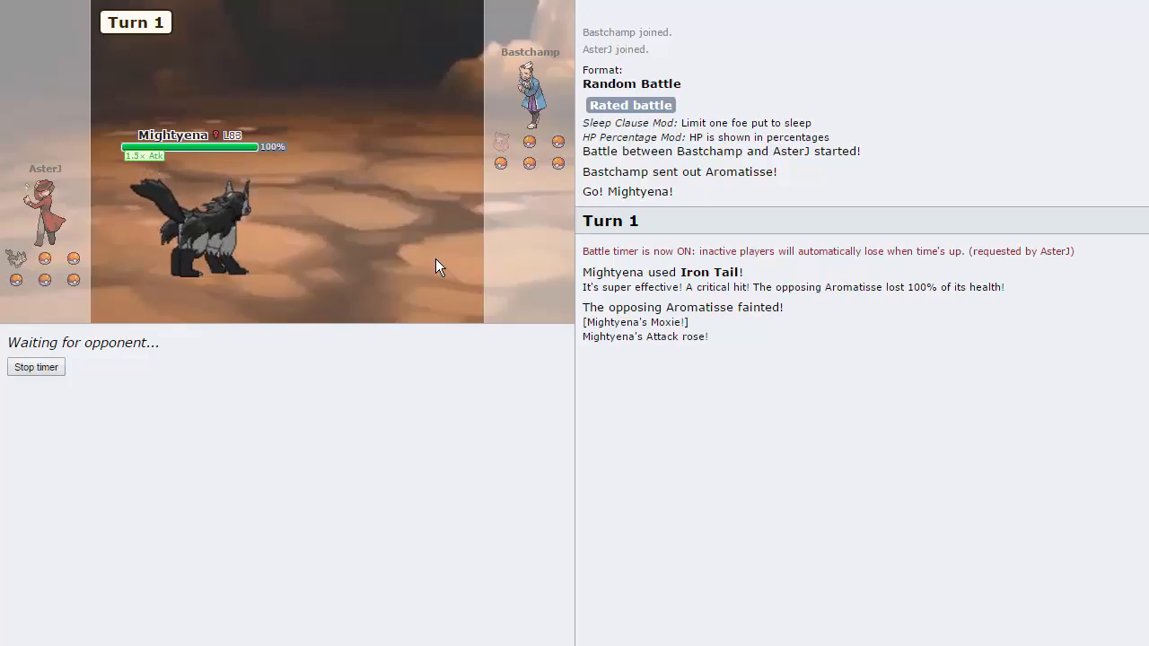
pyautogui.moveTo(320, 126)
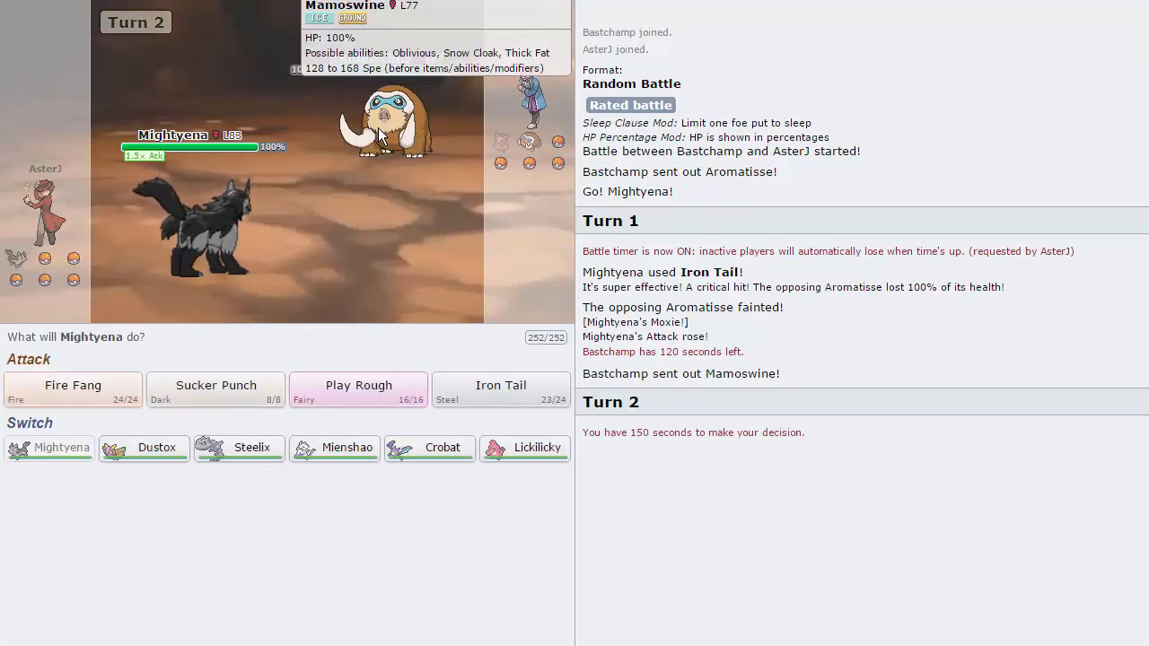
pyautogui.moveTo(416, 310)
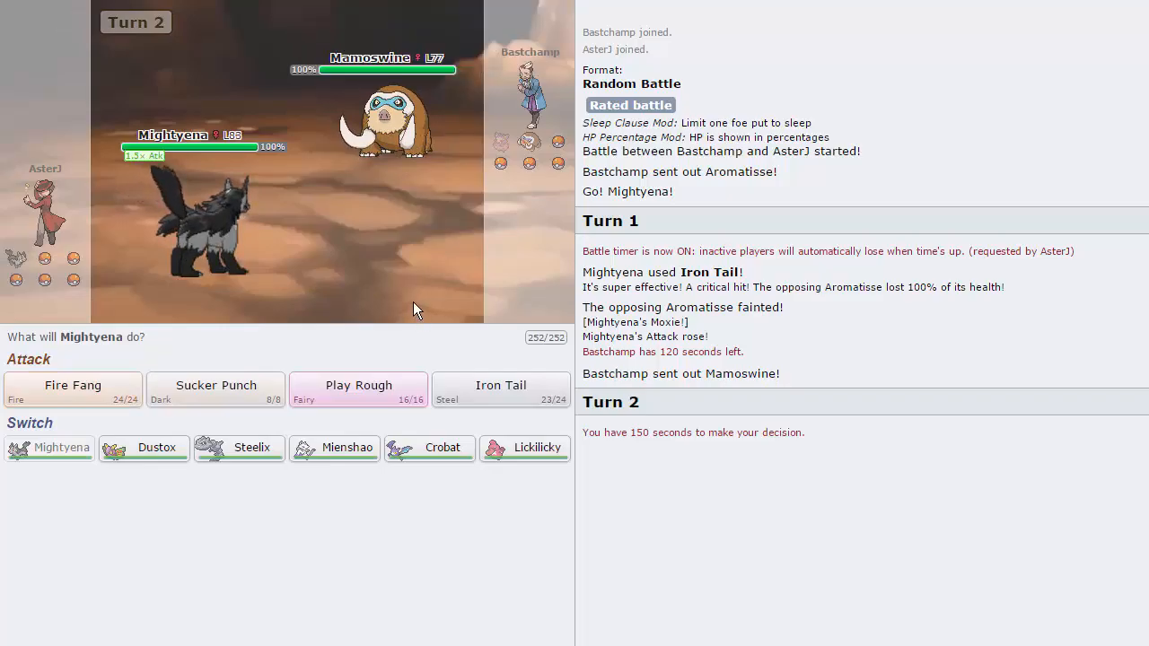
pyautogui.moveTo(144, 448)
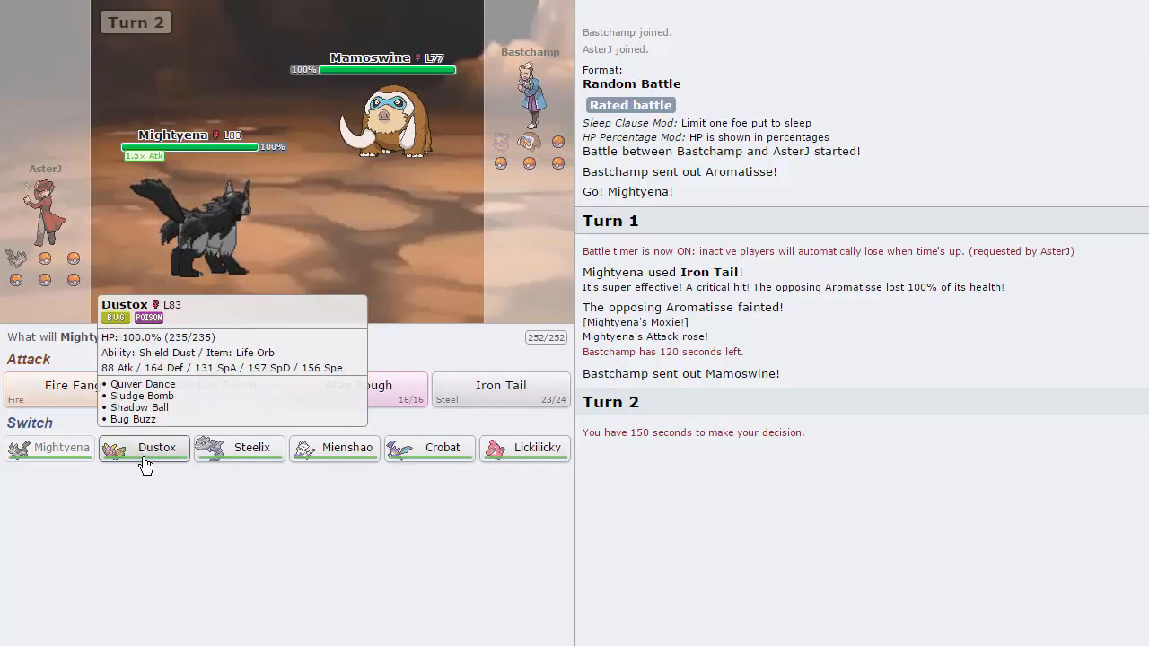
pyautogui.moveTo(525, 461)
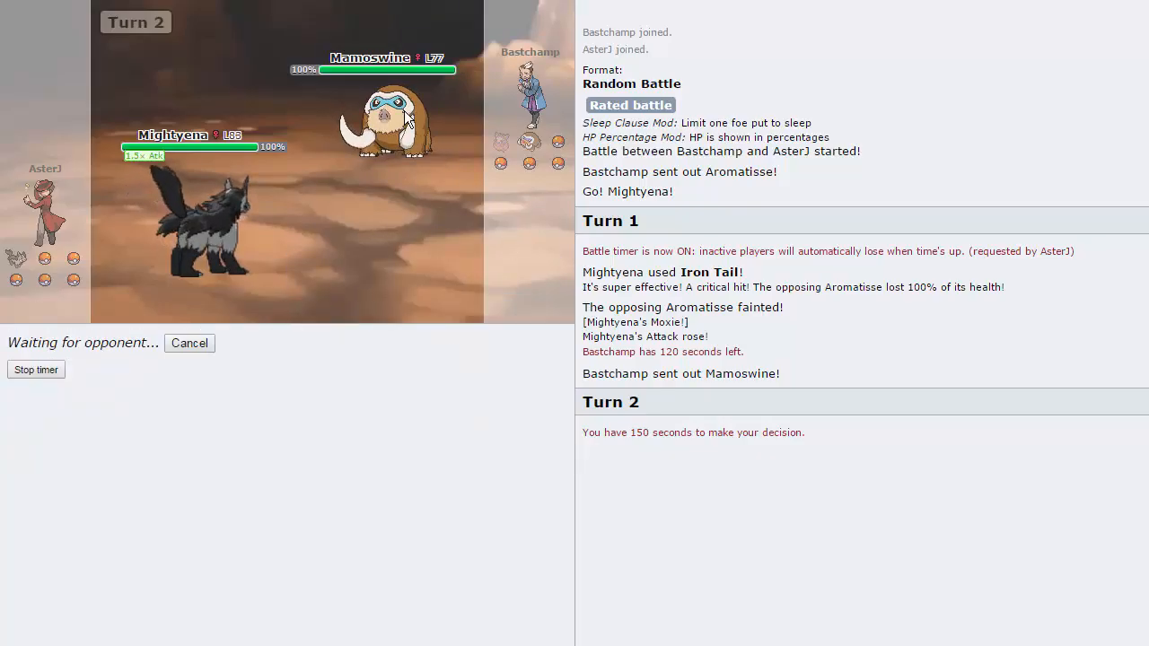
pyautogui.moveTo(465, 219)
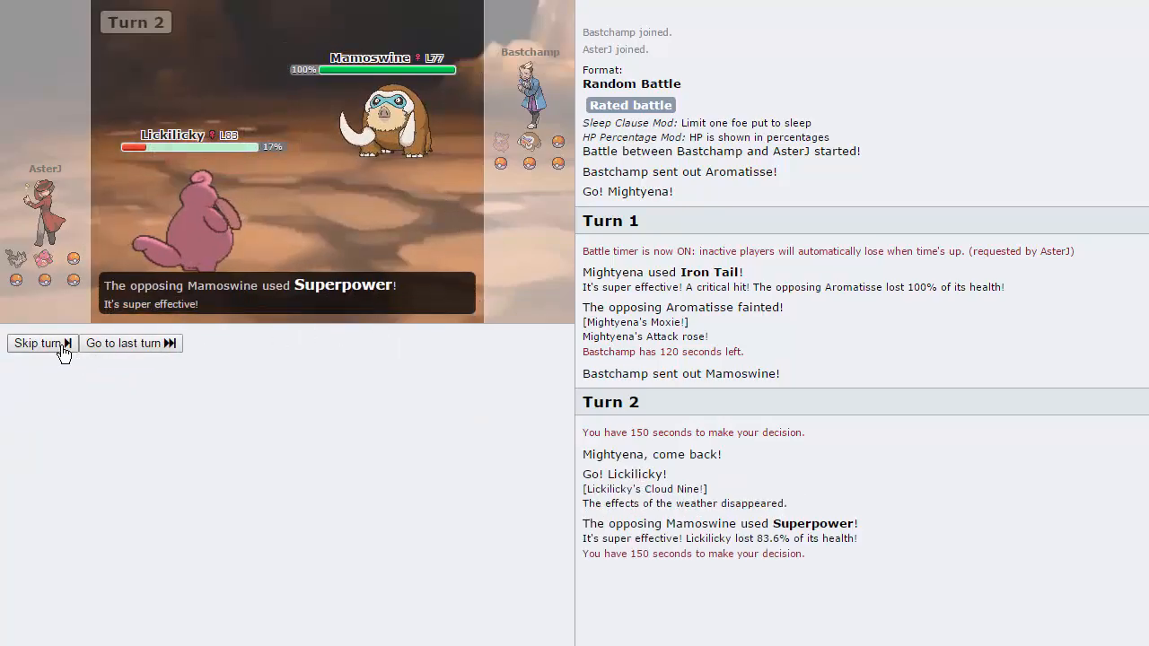
# Skip the turn animation and switch Lickilicky out for Crobat
pyautogui.click(36, 343)
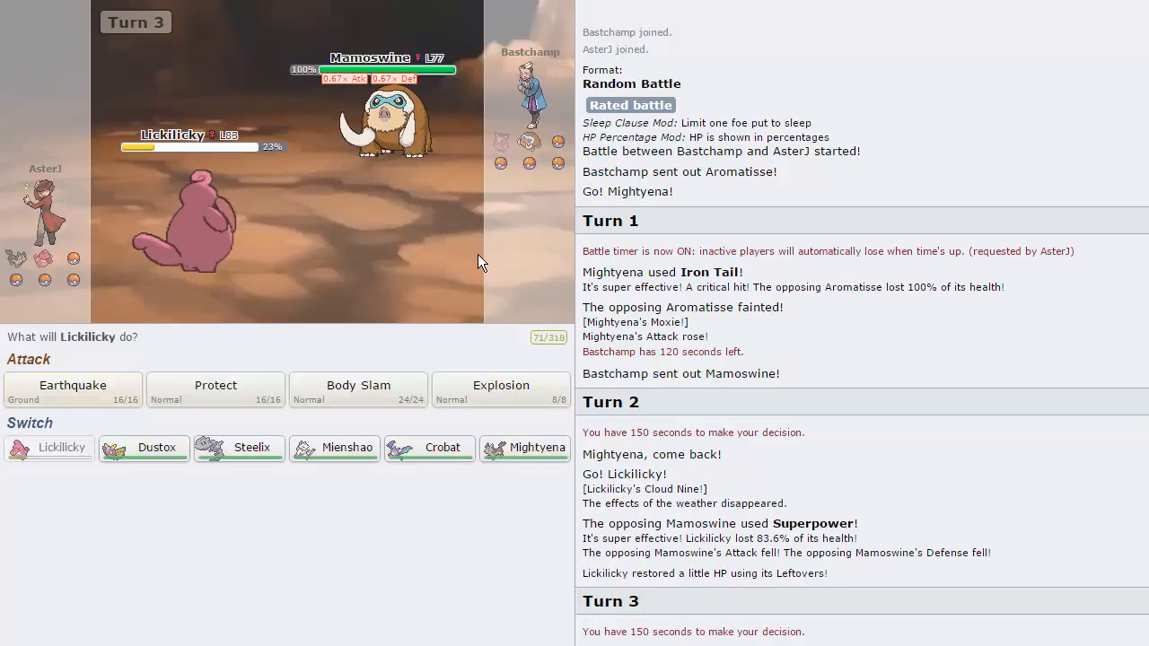
pyautogui.moveTo(363, 278)
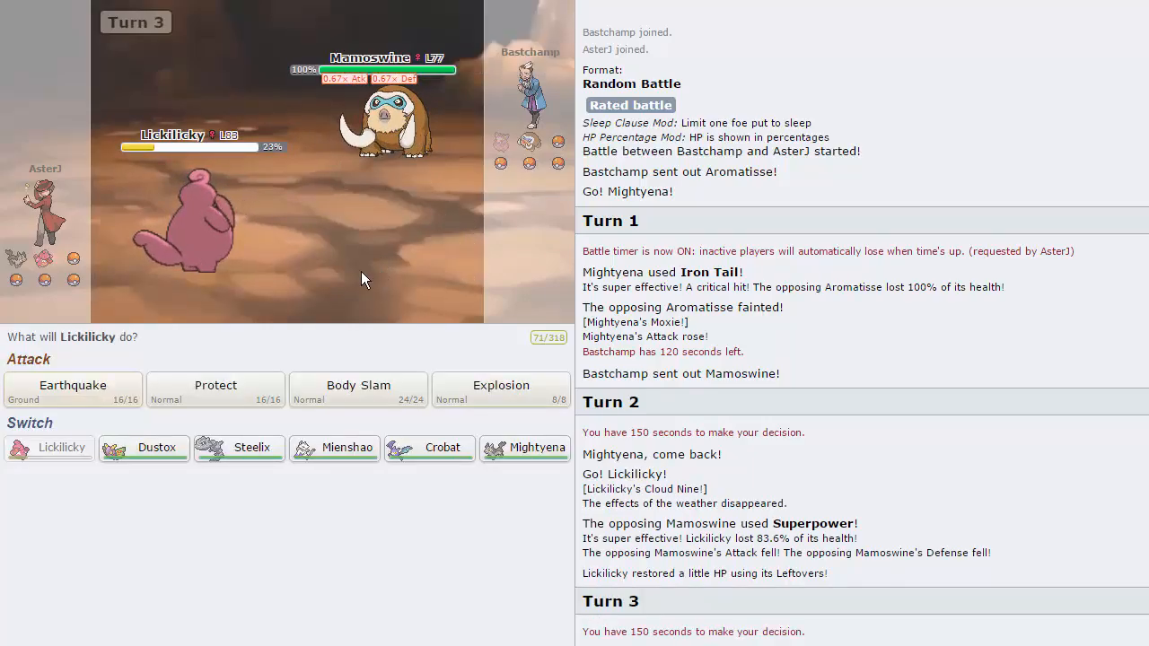
pyautogui.moveTo(429, 266)
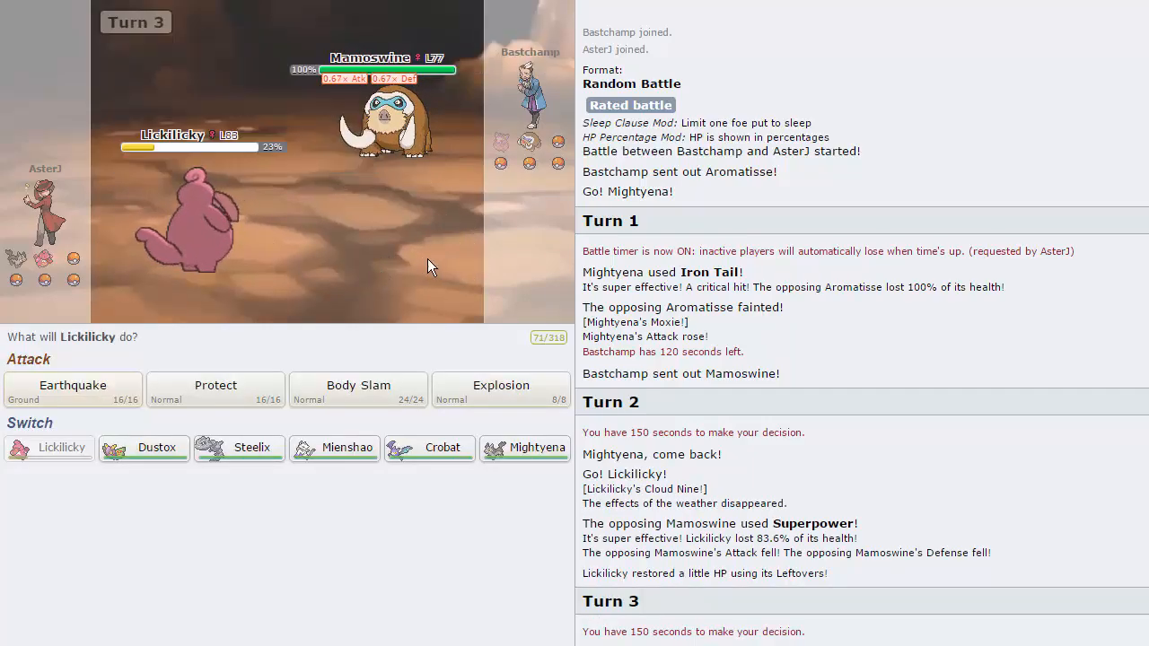
pyautogui.moveTo(335, 447)
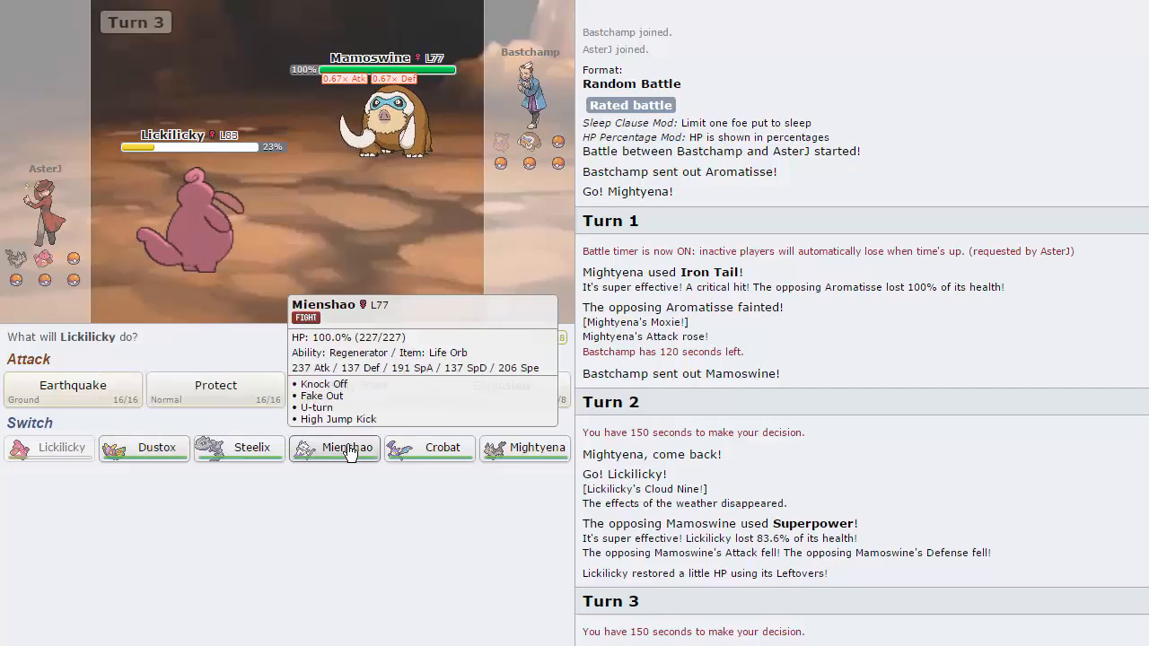
pyautogui.click(335, 448)
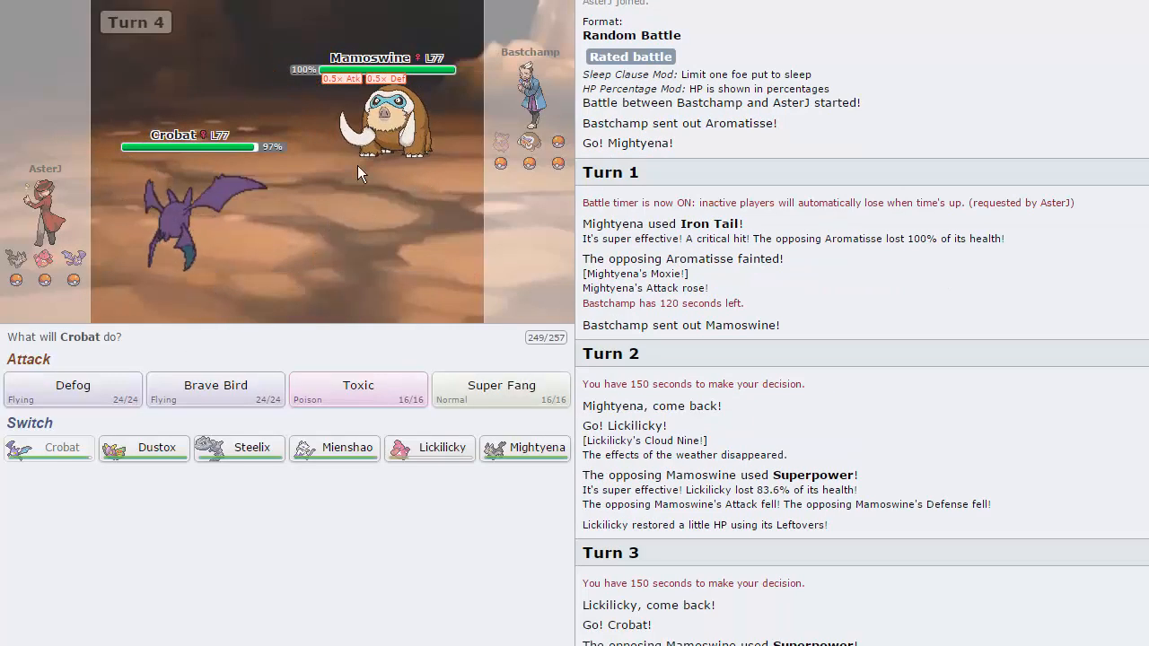
pyautogui.moveTo(166, 224)
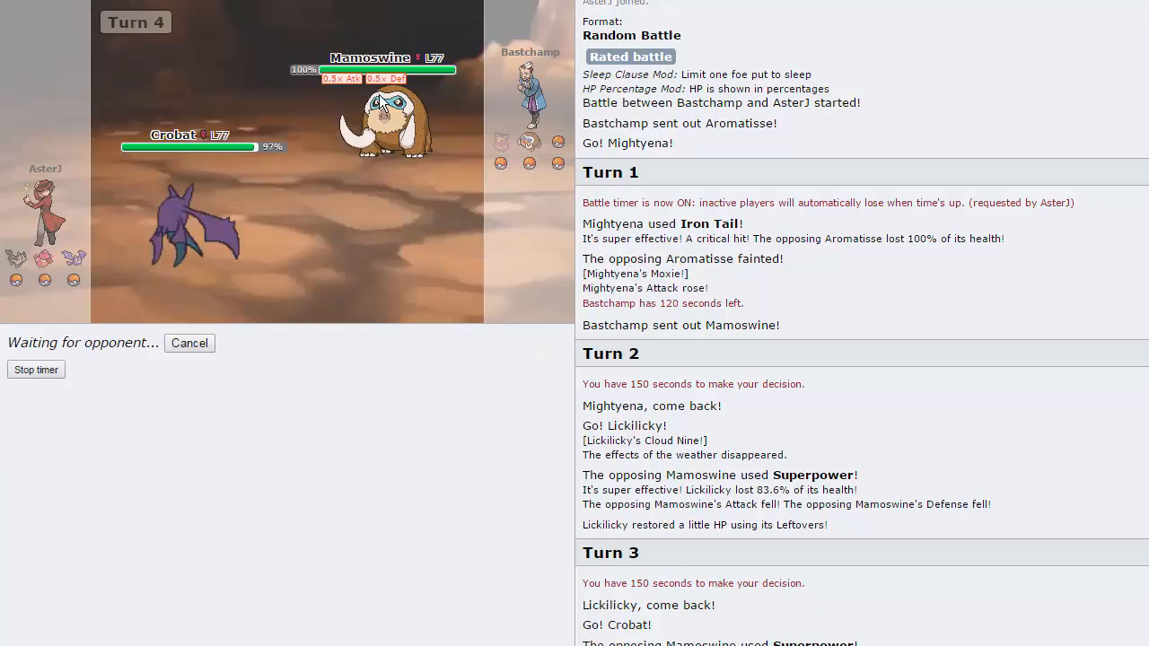
pyautogui.moveTo(386, 121)
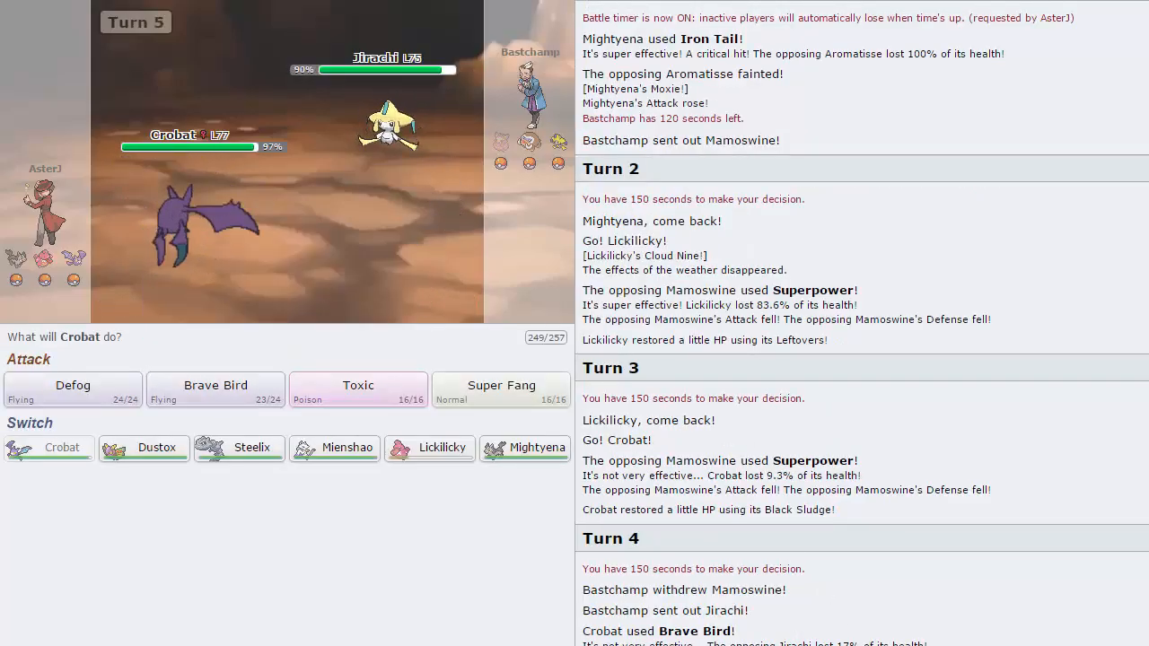
pyautogui.moveTo(501, 397)
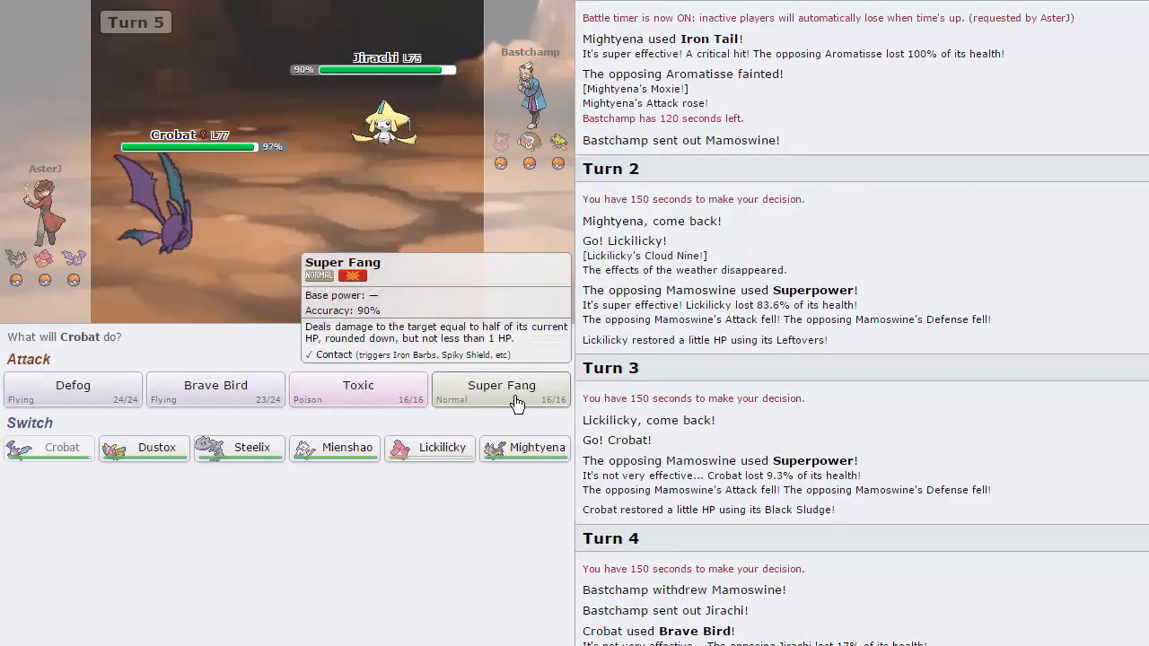
# Have Crobat hit Jirachi with Brave Bird and Super Fang across three turns
pyautogui.click(500, 390)
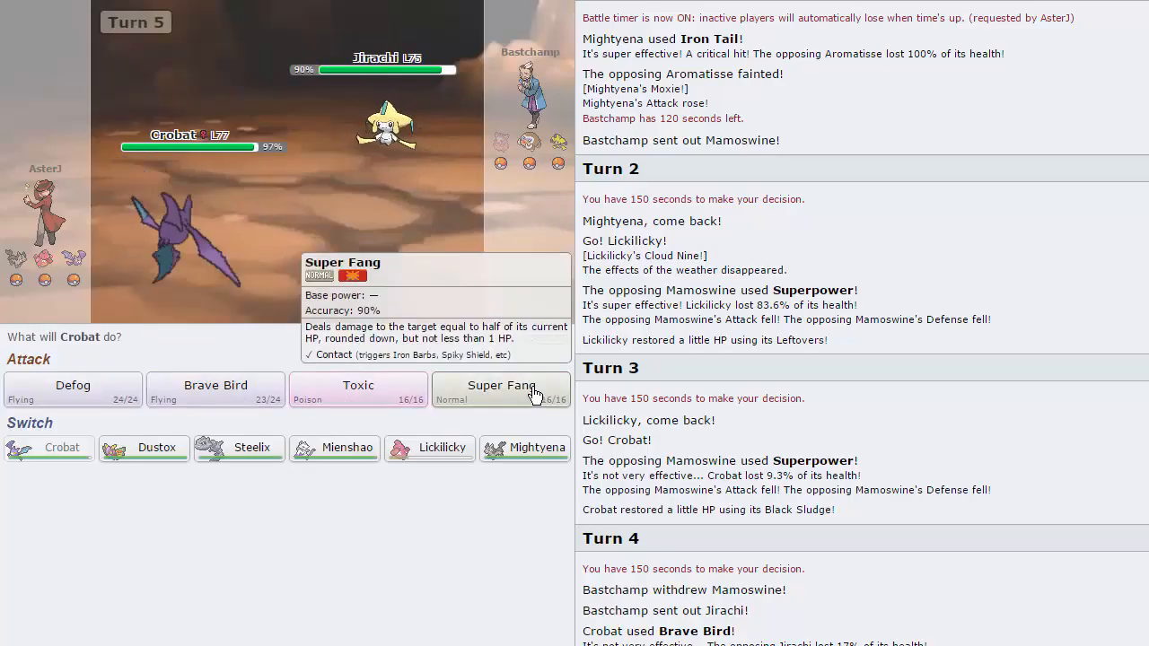
pyautogui.click(500, 386)
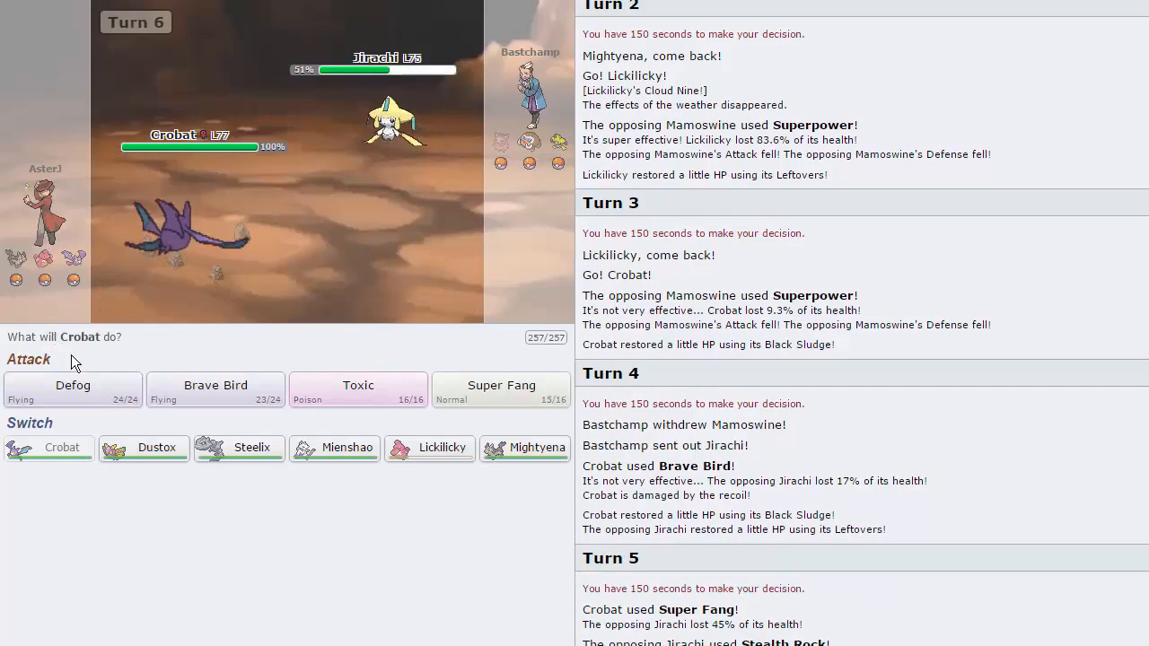
pyautogui.moveTo(534, 402)
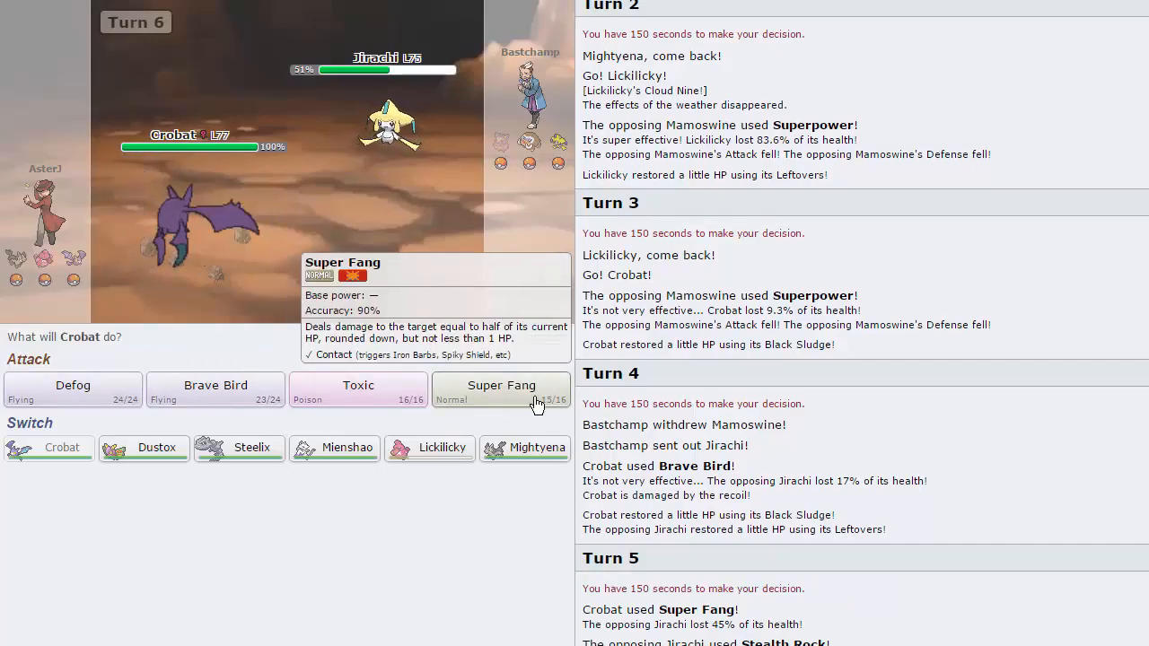
pyautogui.click(501, 390)
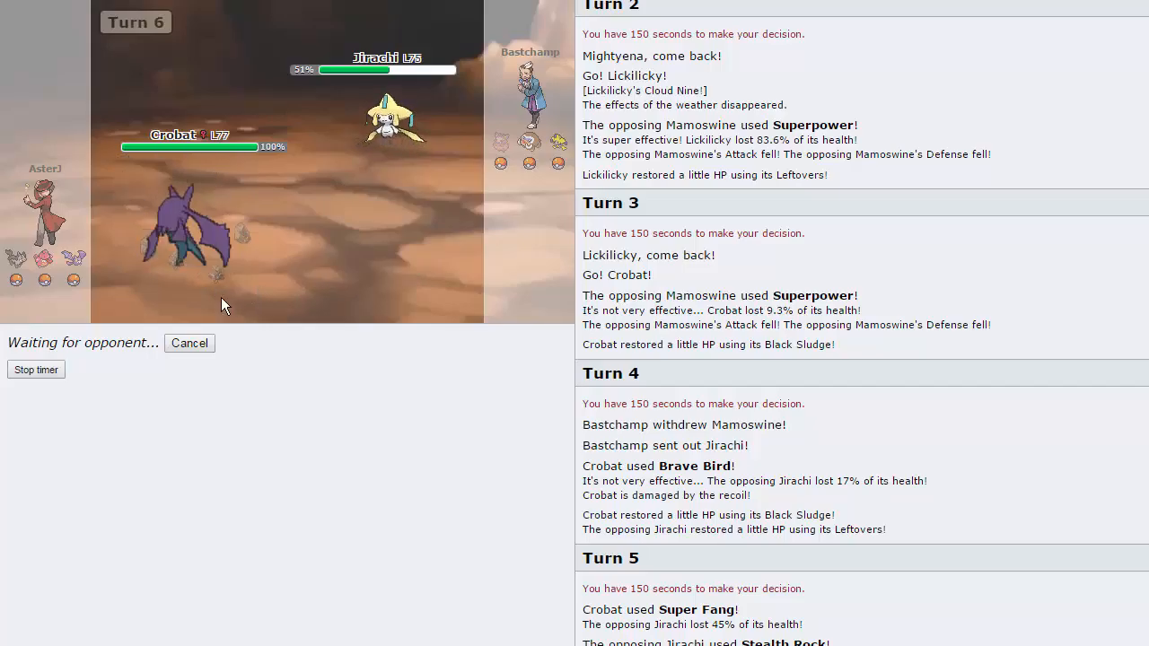
pyautogui.moveTo(528, 142)
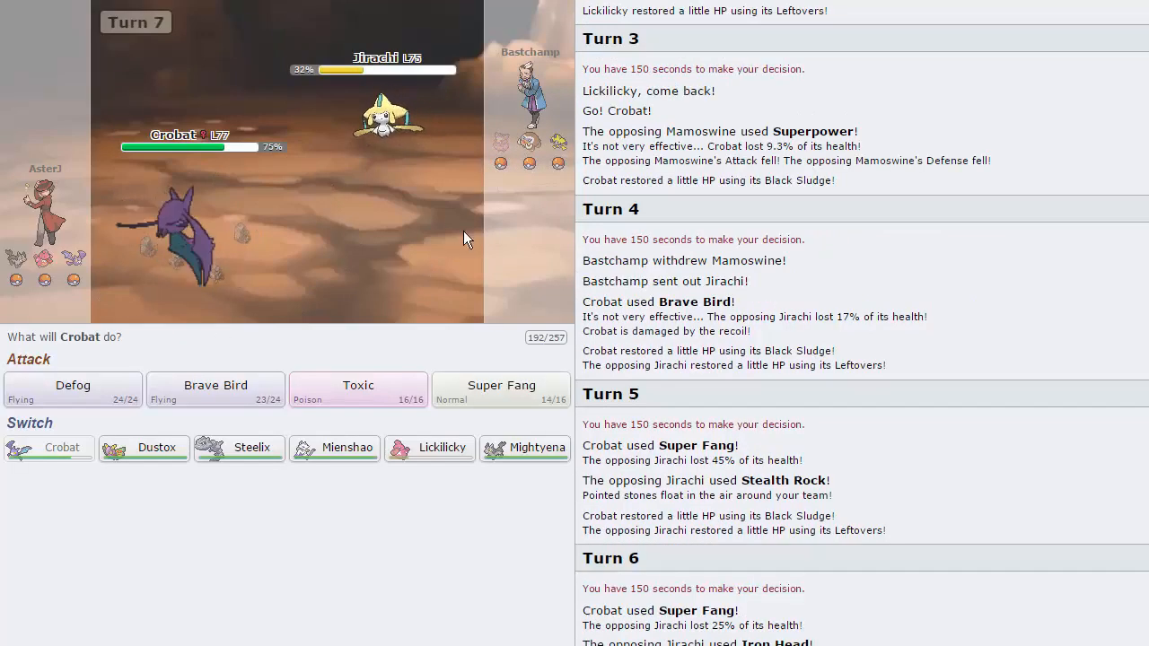
pyautogui.moveTo(72, 385)
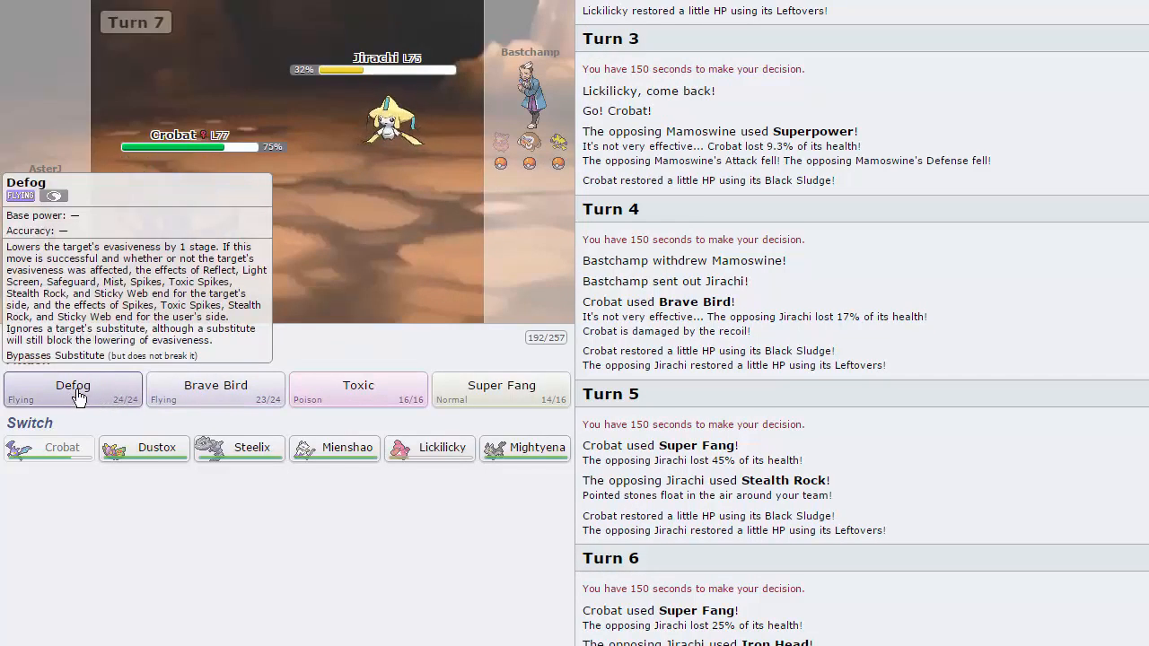
# Have Crobat use Defog on Jirachi and skip the turn animation
pyautogui.click(73, 390)
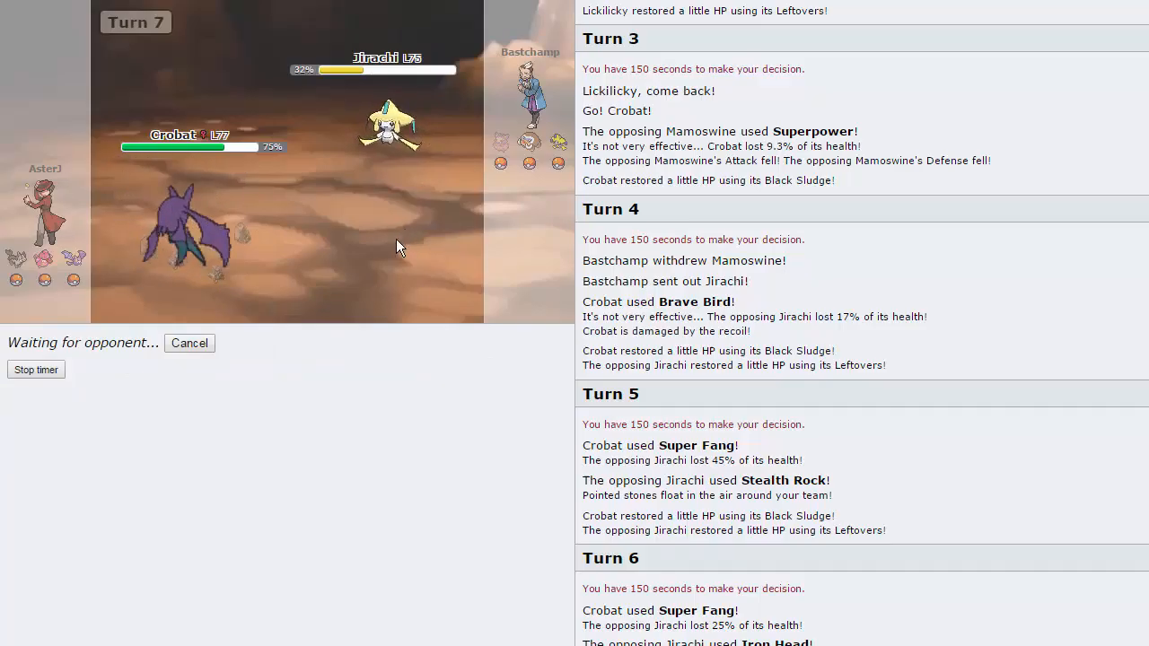
pyautogui.moveTo(385, 126)
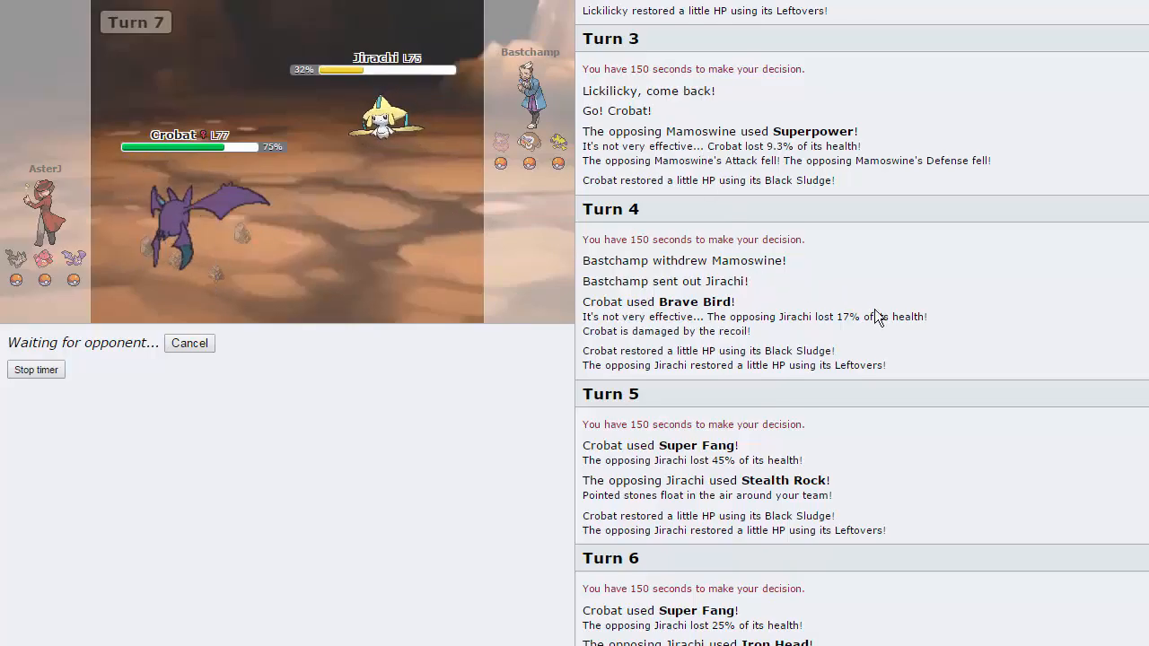
pyautogui.moveTo(451, 261)
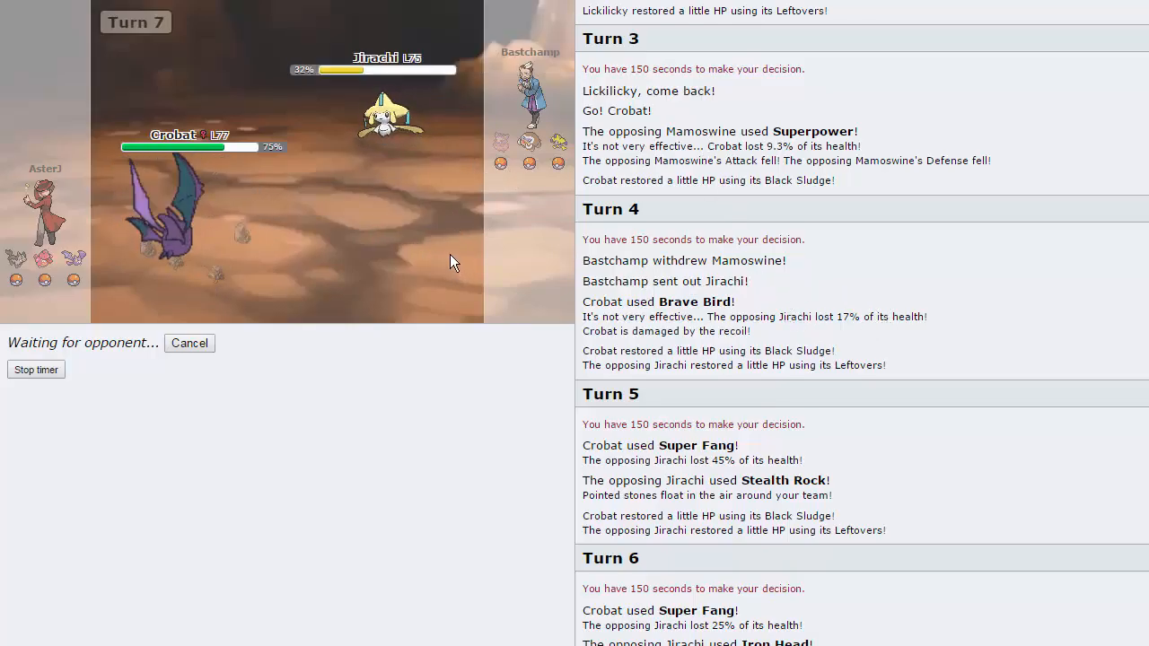
pyautogui.moveTo(422, 232)
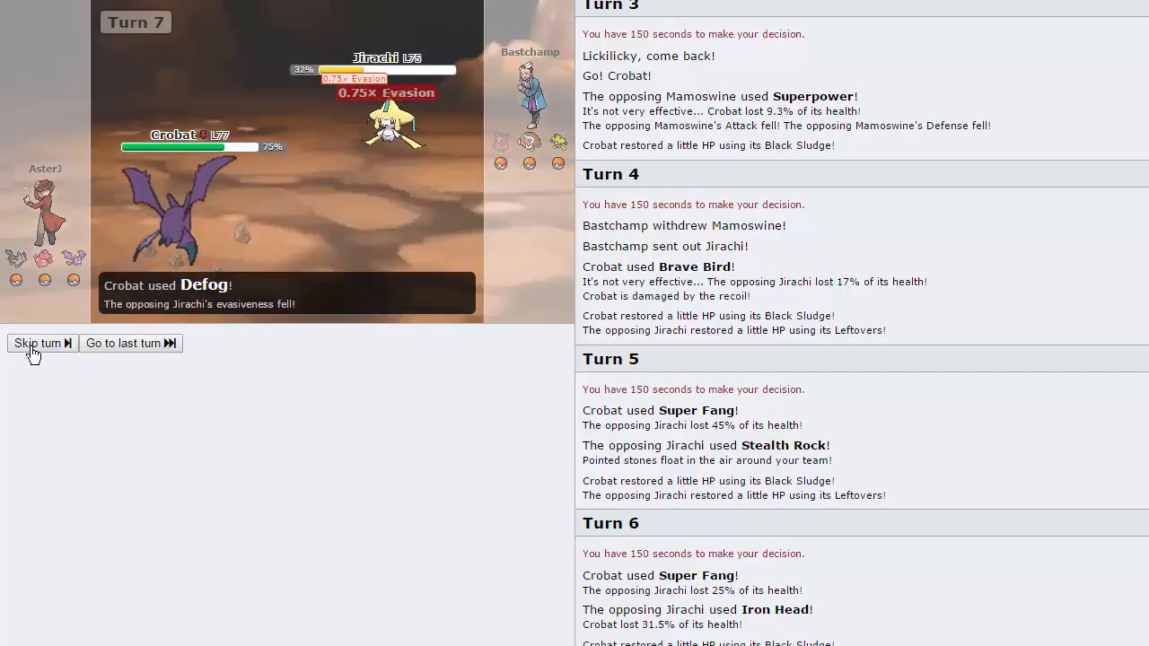
pyautogui.click(37, 343)
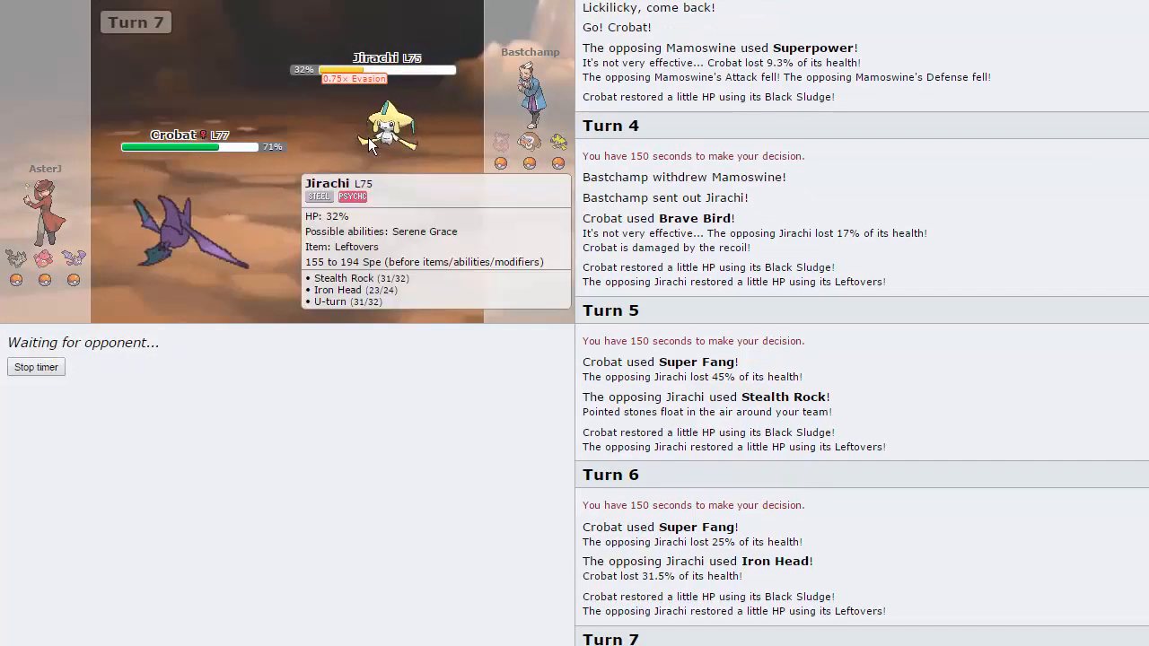
pyautogui.moveTo(525, 167)
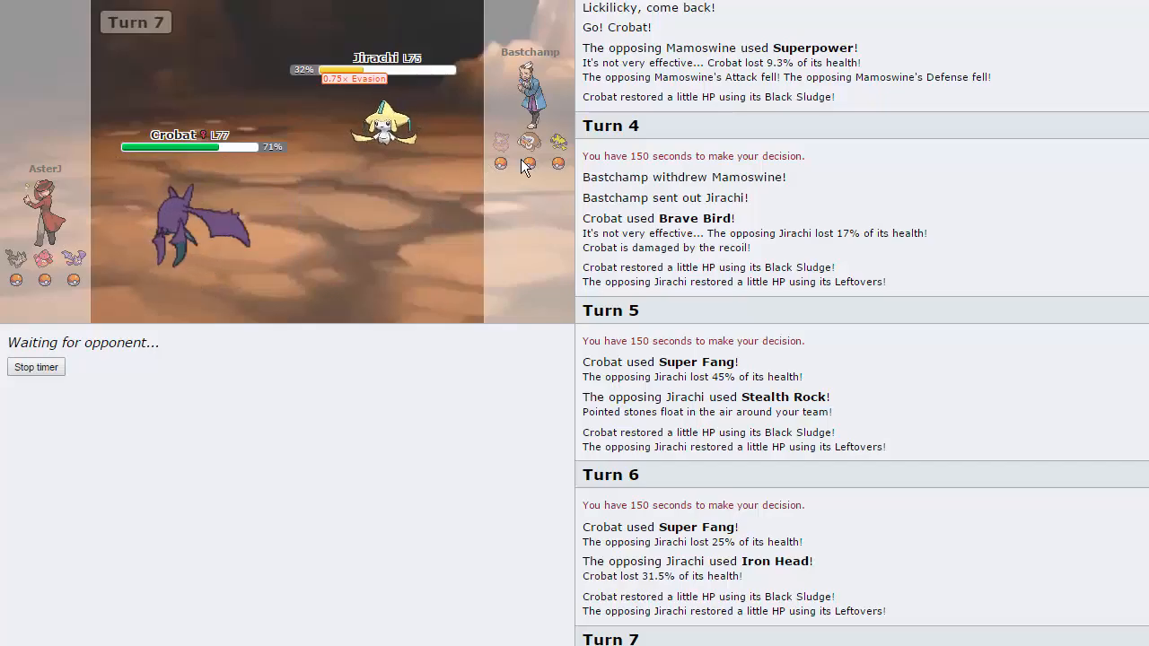
pyautogui.moveTo(379, 186)
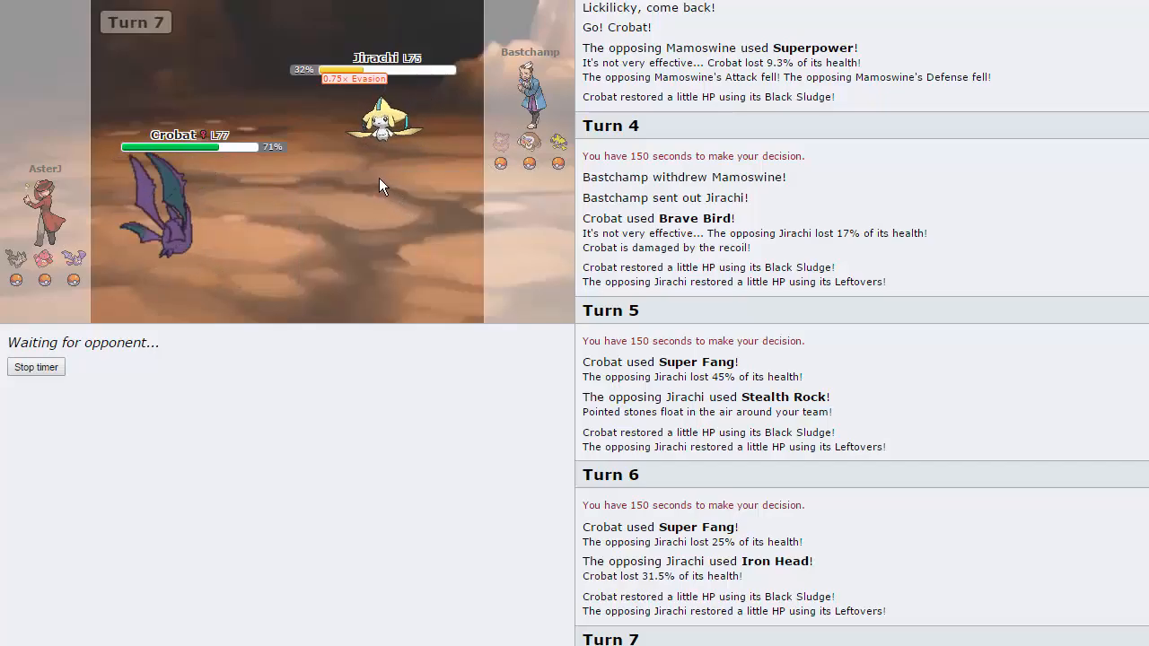
pyautogui.moveTo(16, 258)
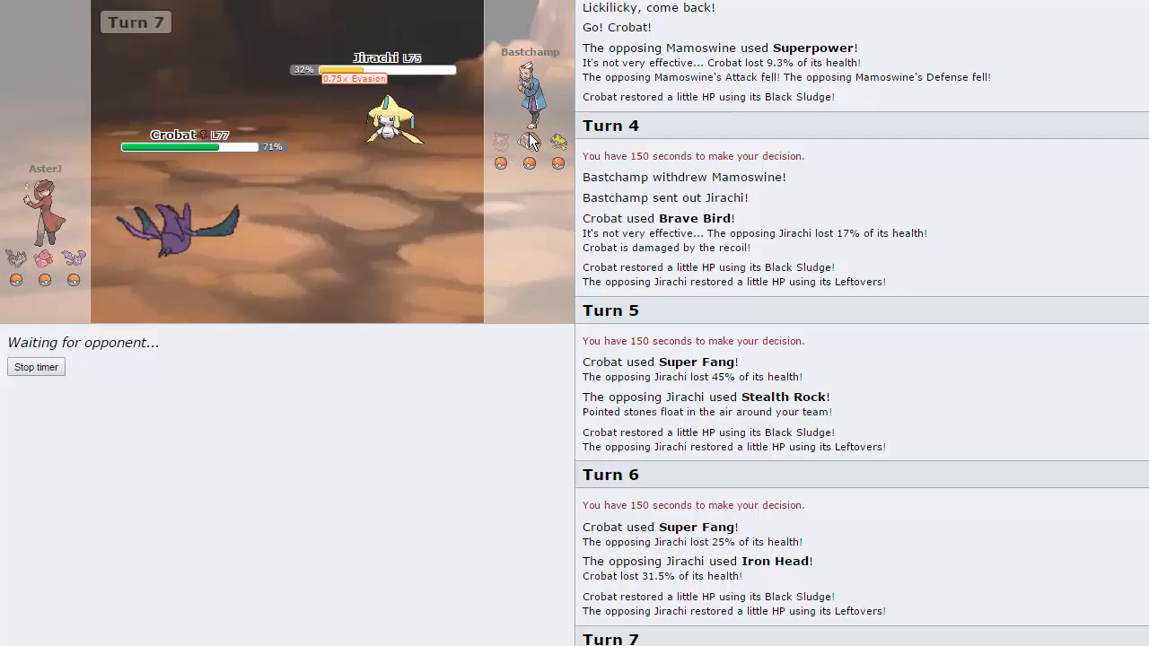
pyautogui.moveTo(500, 139)
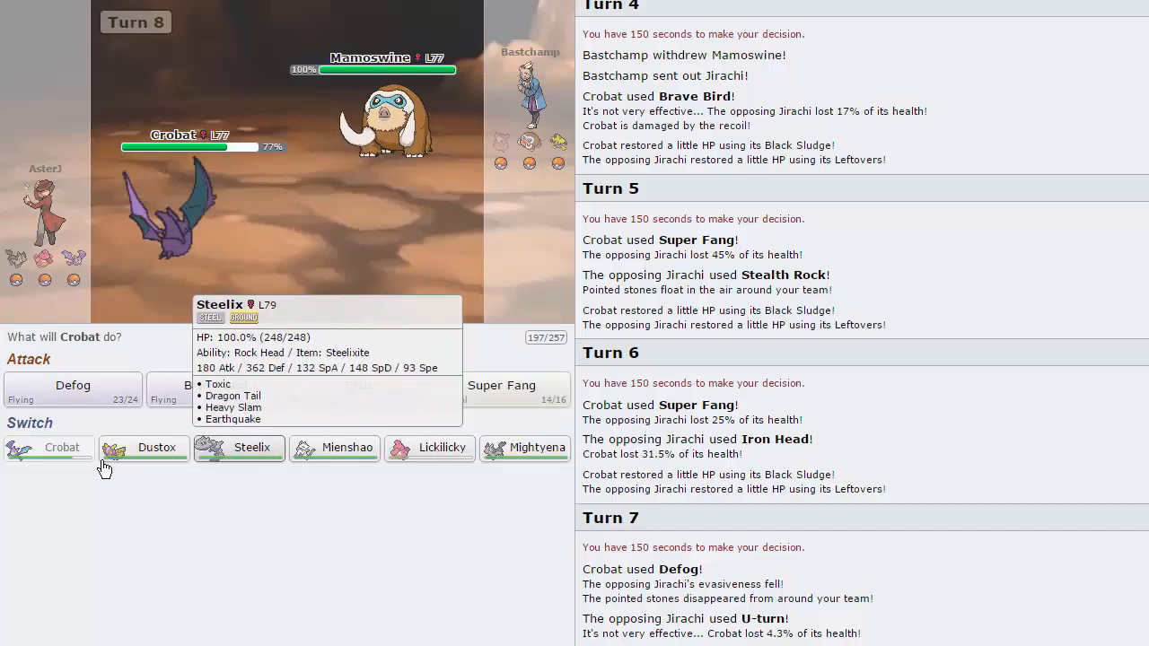
pyautogui.moveTo(144, 448)
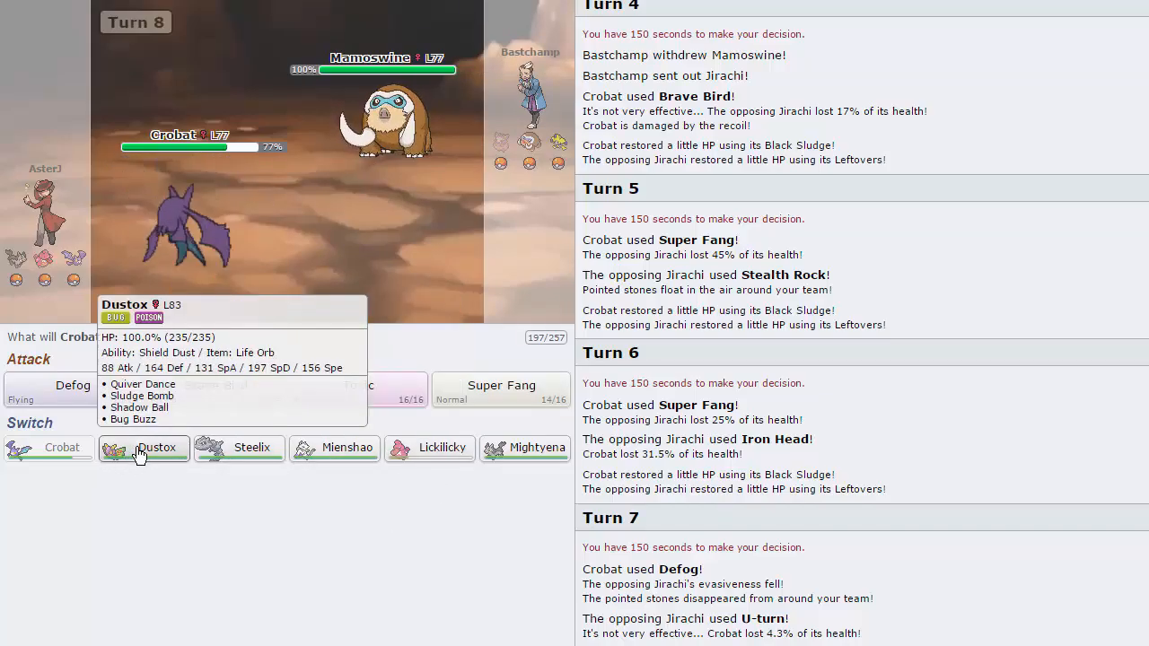
pyautogui.moveTo(224, 441)
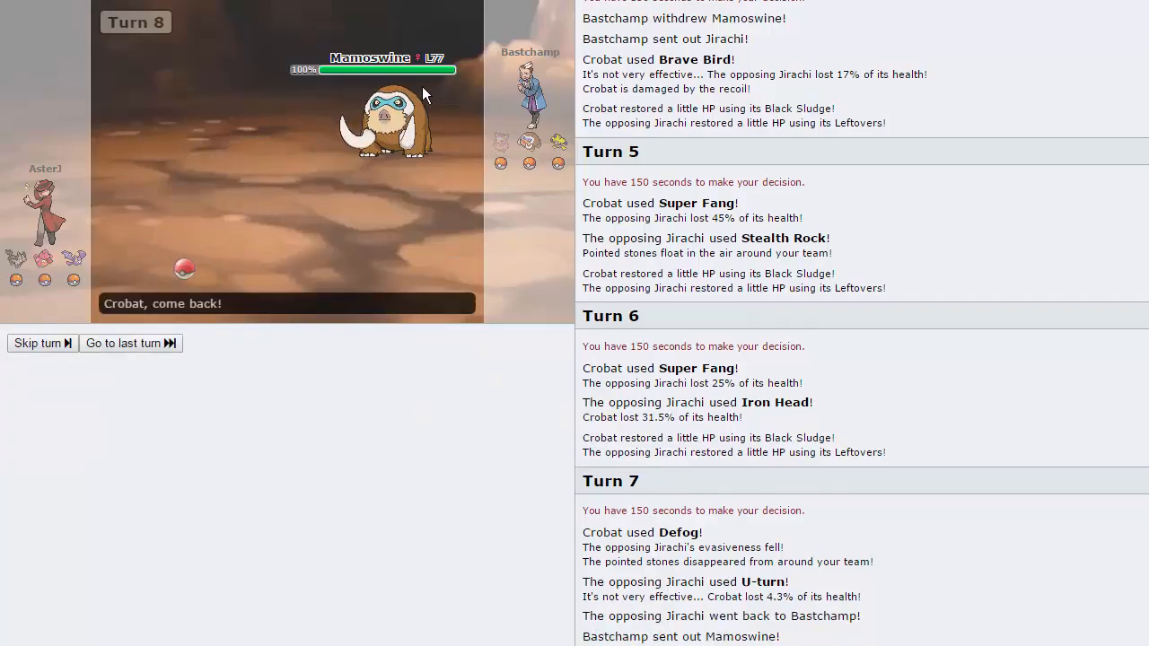
# Fast-forward through Lickilicky switching in and fainting to Icicle Crash
pyautogui.click(37, 343)
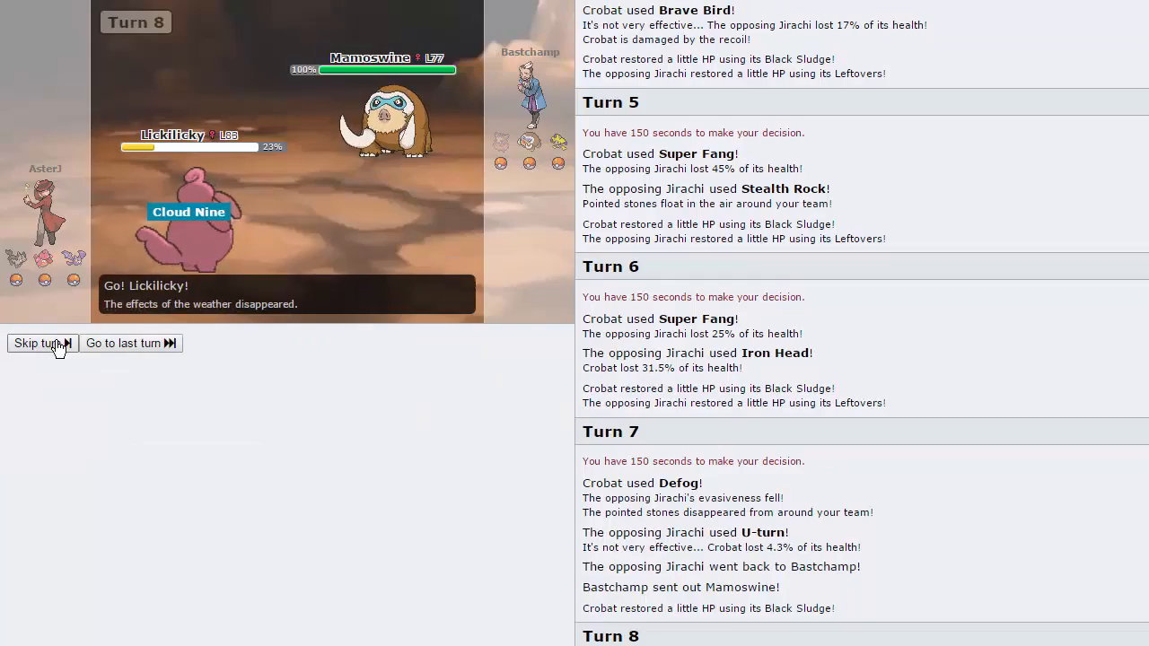
pyautogui.click(37, 343)
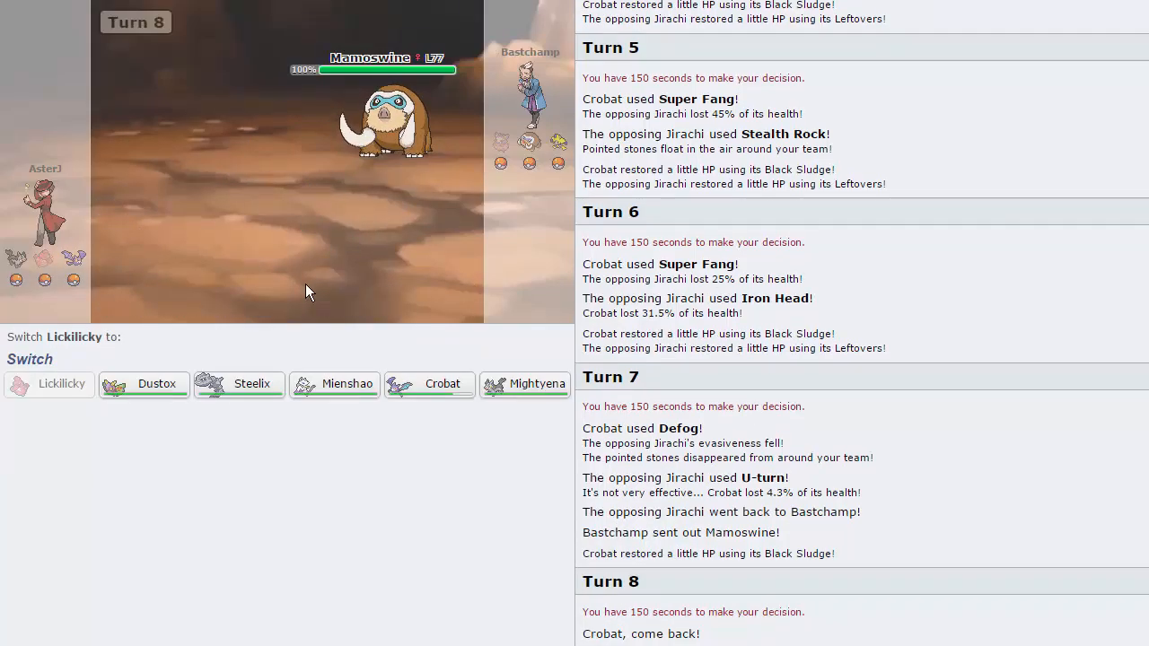
pyautogui.moveTo(238, 384)
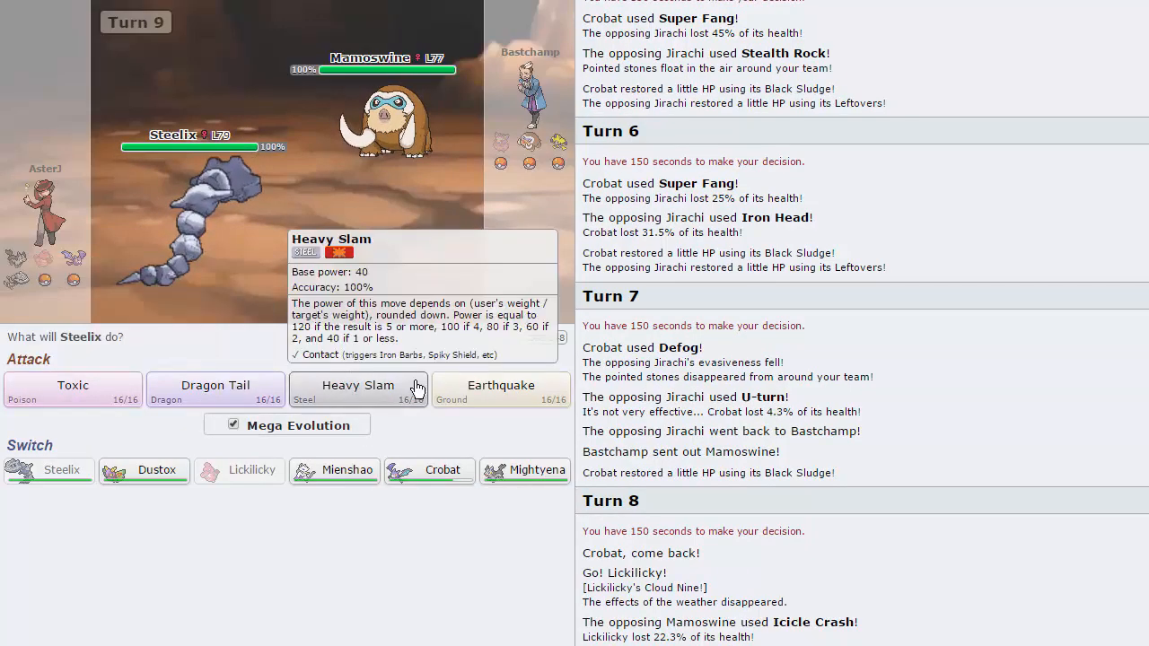
pyautogui.moveTo(216, 389)
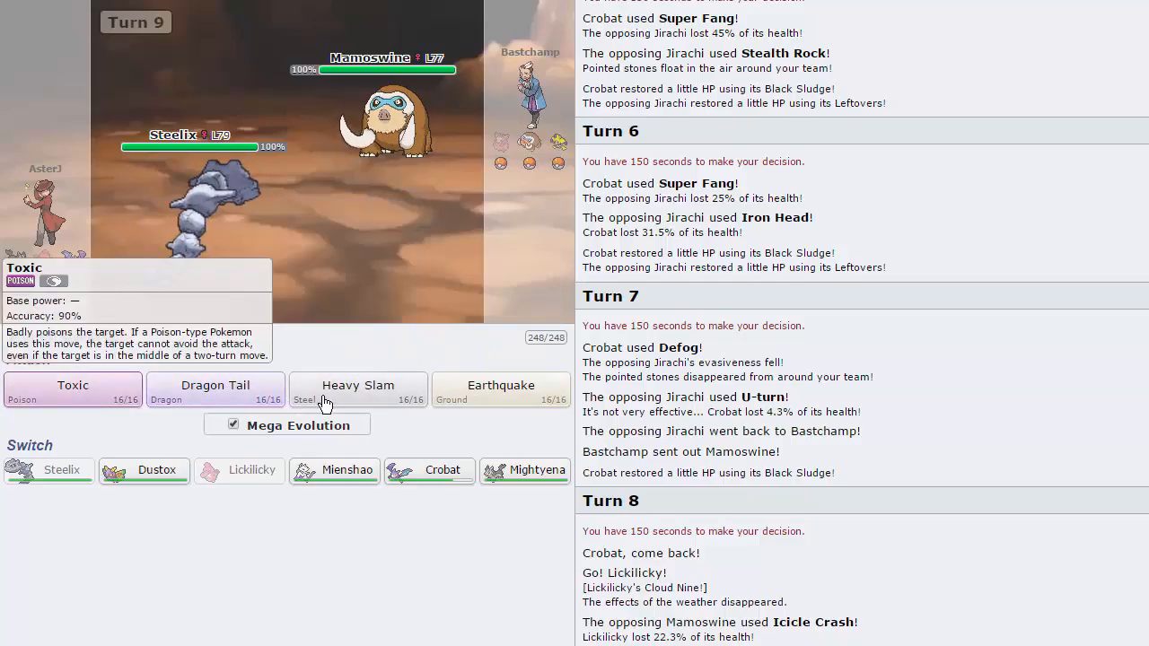
# Mega Evolve Steelix for Heavy Slam on Jirachi, skipping the turn 9 and U-turn replays
pyautogui.click(358, 385)
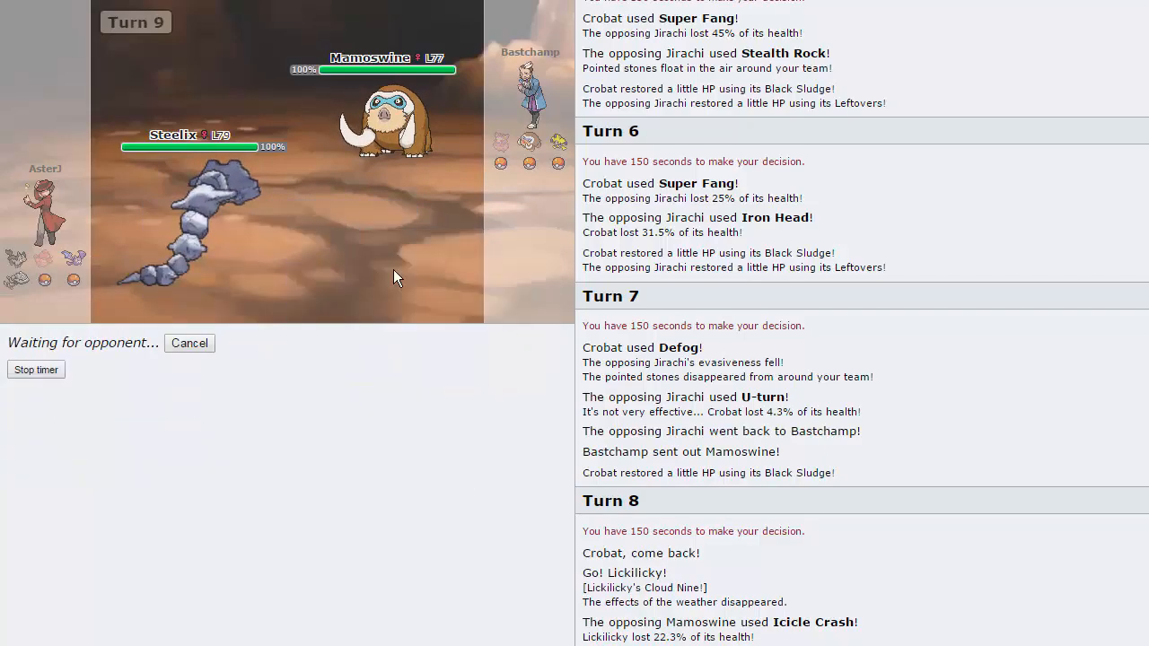
pyautogui.moveTo(152, 254)
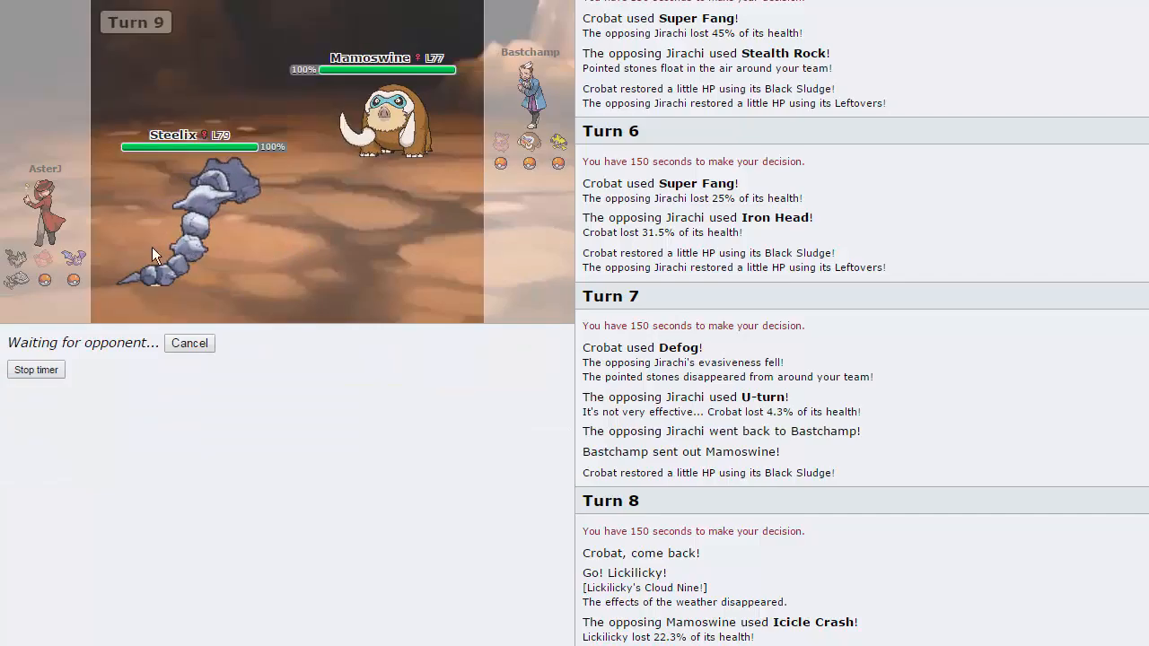
pyautogui.moveTo(166, 215)
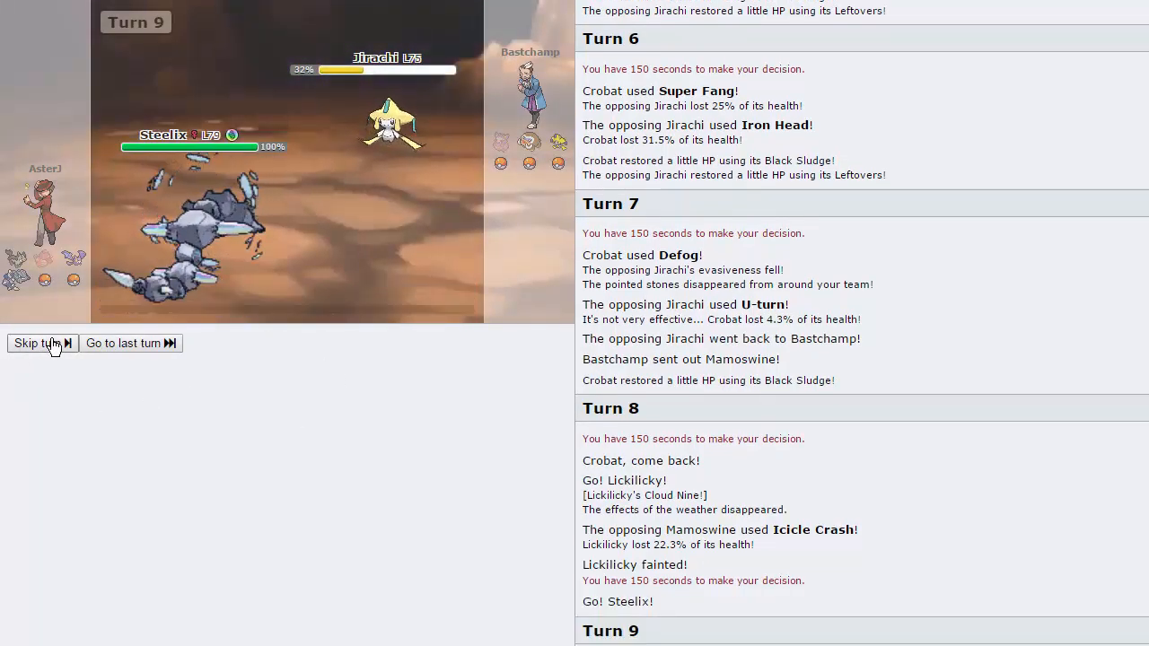
pyautogui.click(38, 343)
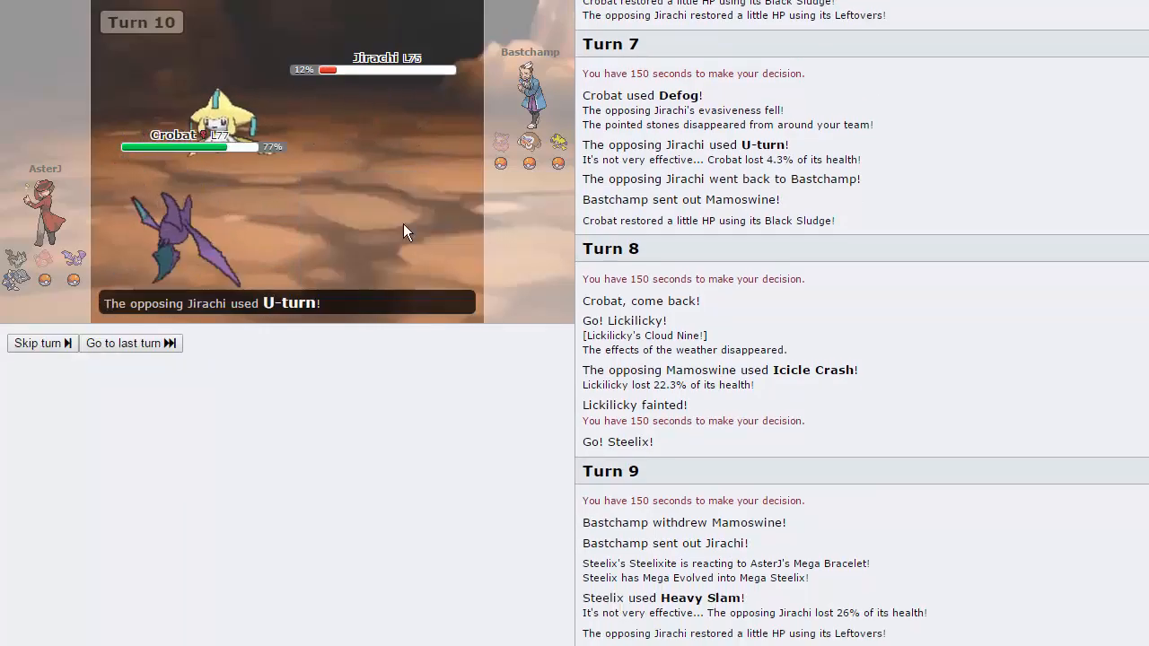
pyautogui.click(37, 343)
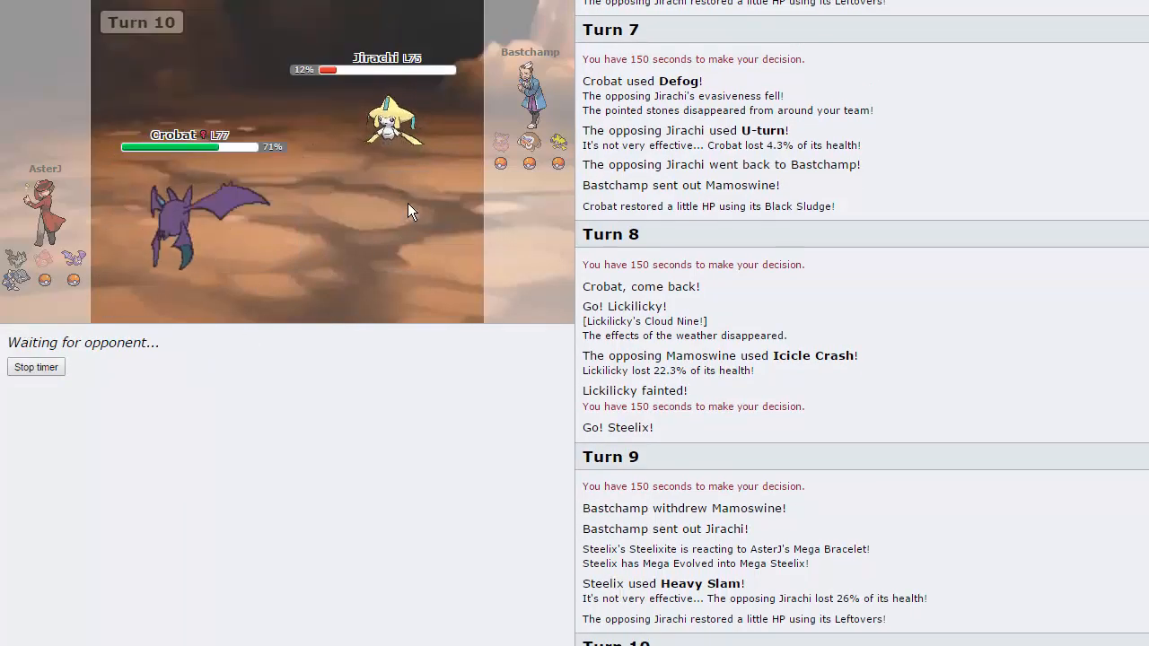
pyautogui.moveTo(529, 142)
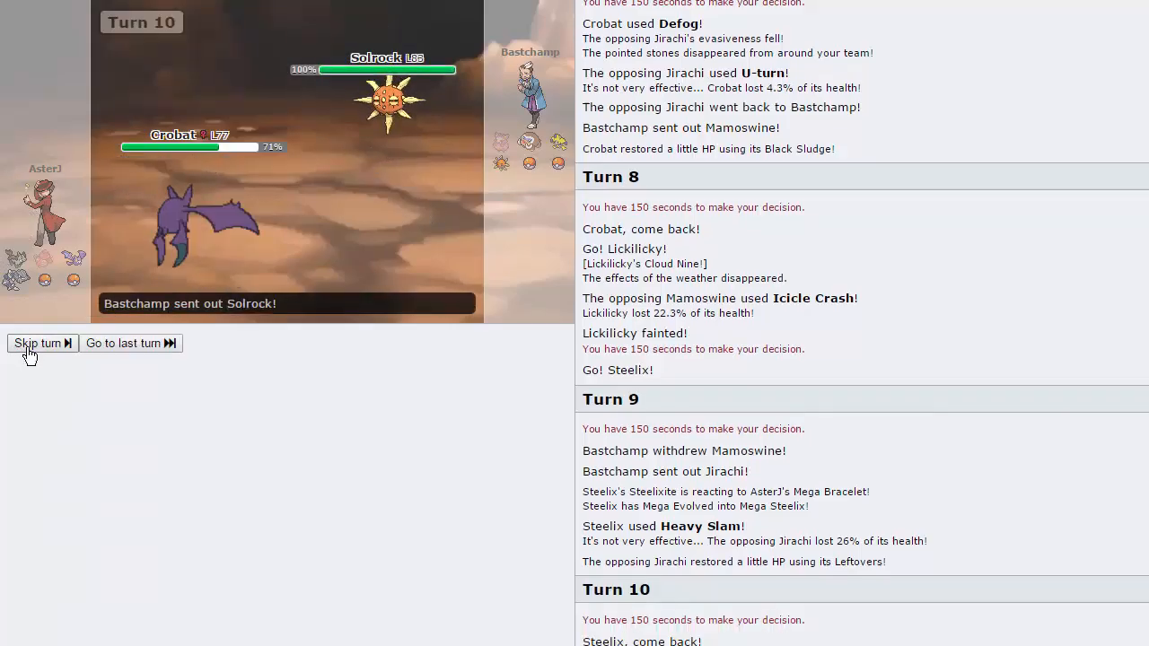
# Skip the turn animation to reach Crobat's turn-11 move choice
pyautogui.click(37, 343)
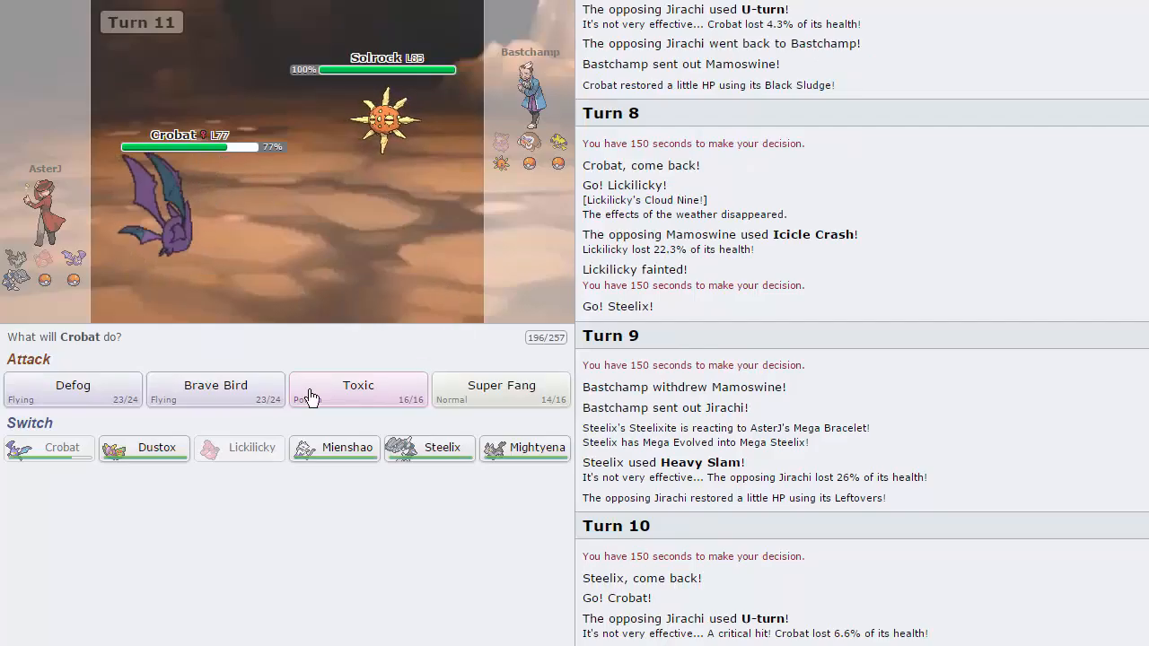
pyautogui.moveTo(171, 222)
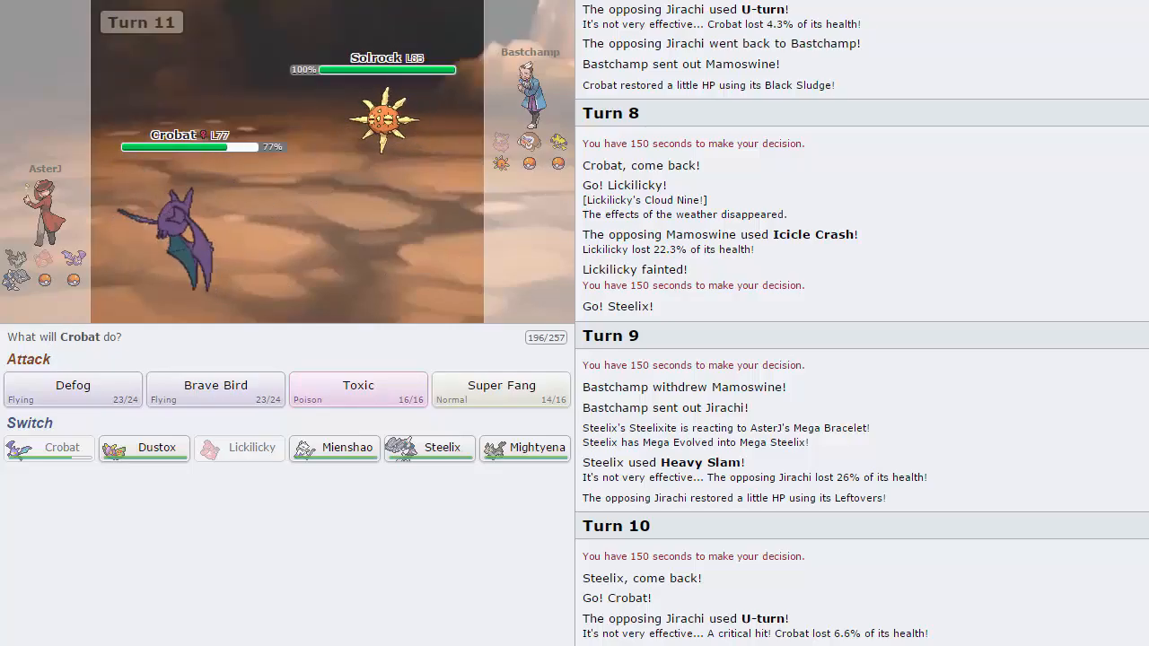
pyautogui.moveTo(429, 448)
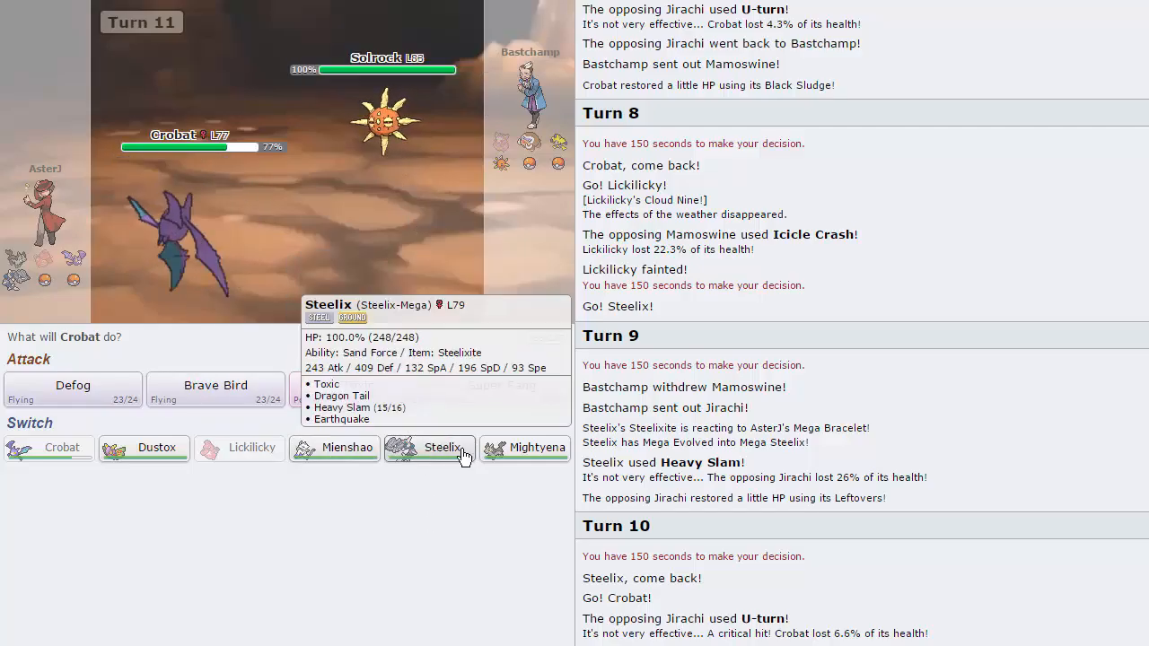
pyautogui.moveTo(525, 448)
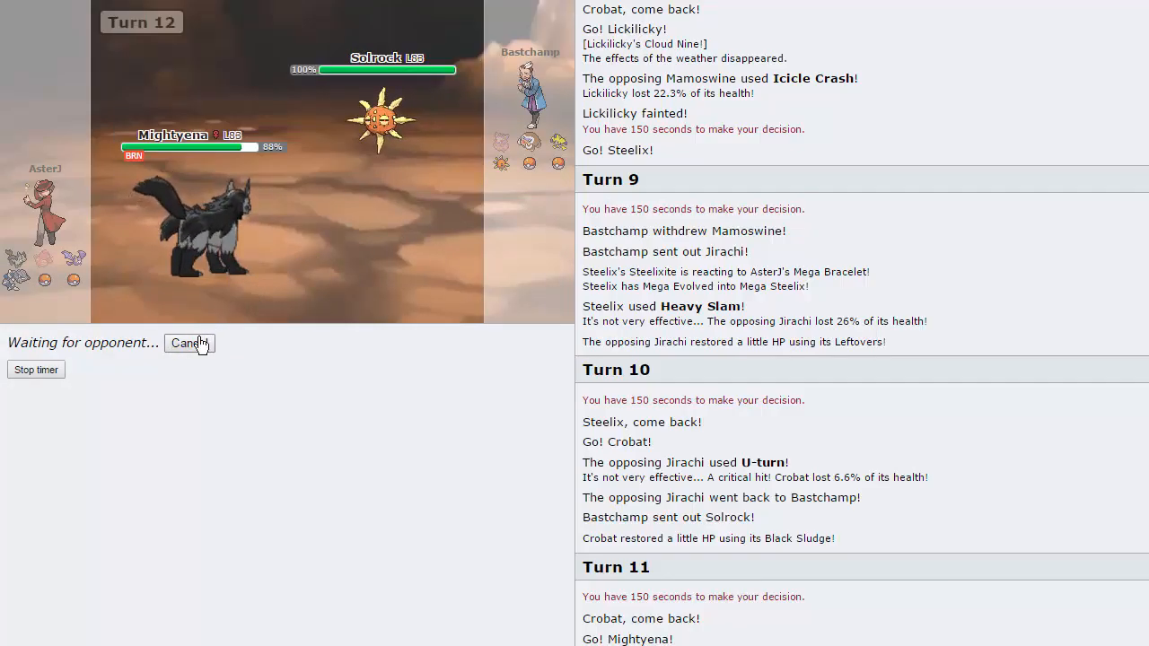
pyautogui.moveTo(565, 144)
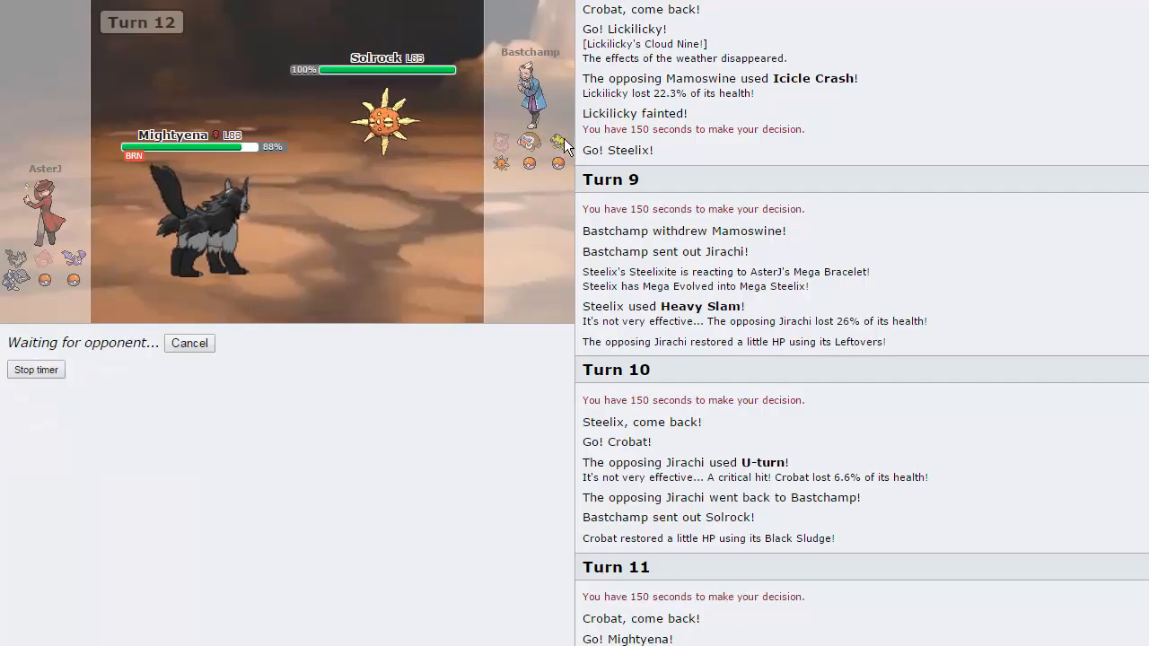
pyautogui.moveTo(198, 216)
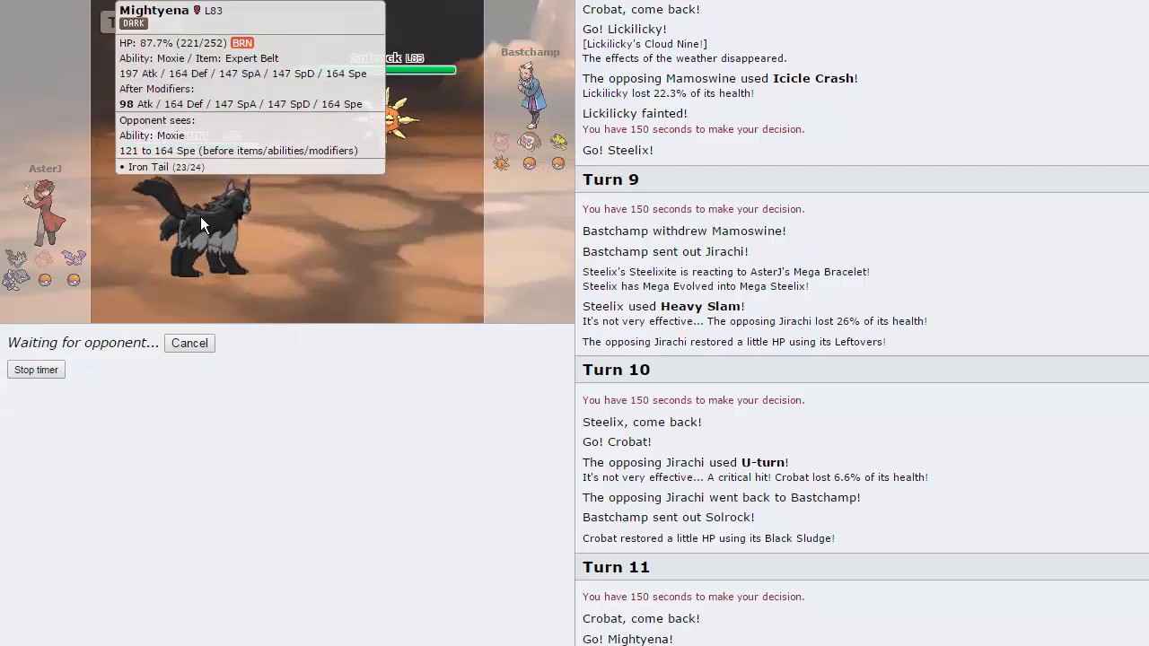
pyautogui.moveTo(309, 248)
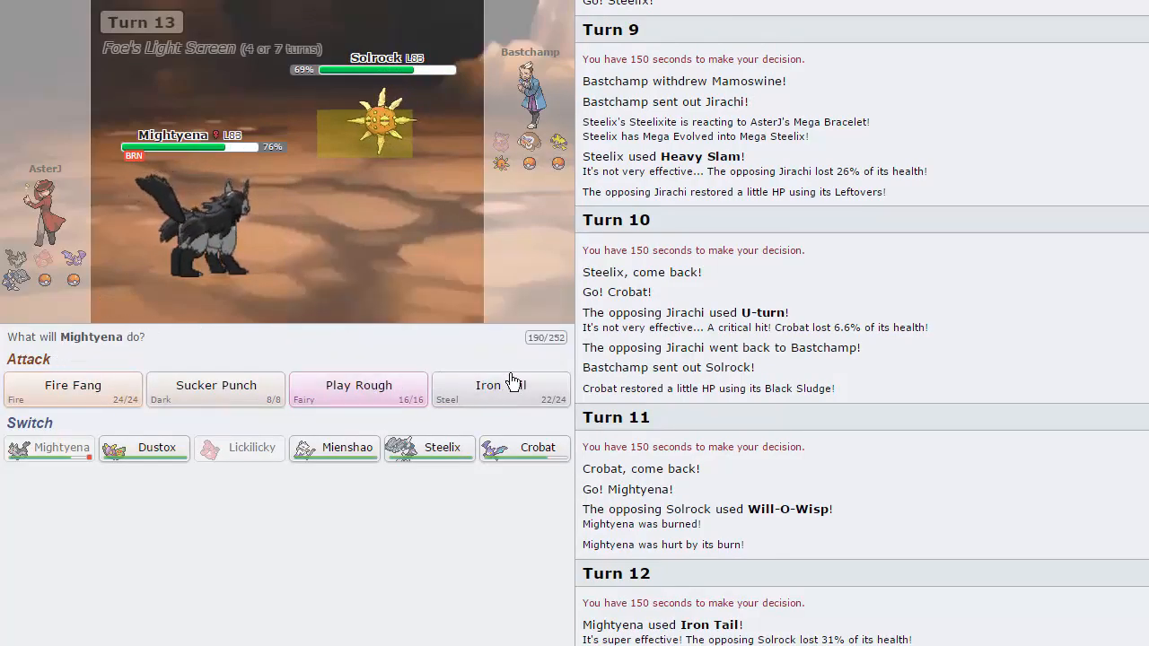
# Attack Solrock with Mightyena's Iron Tail, then Sucker Punch, skipping turn 14's replay
pyautogui.click(500, 391)
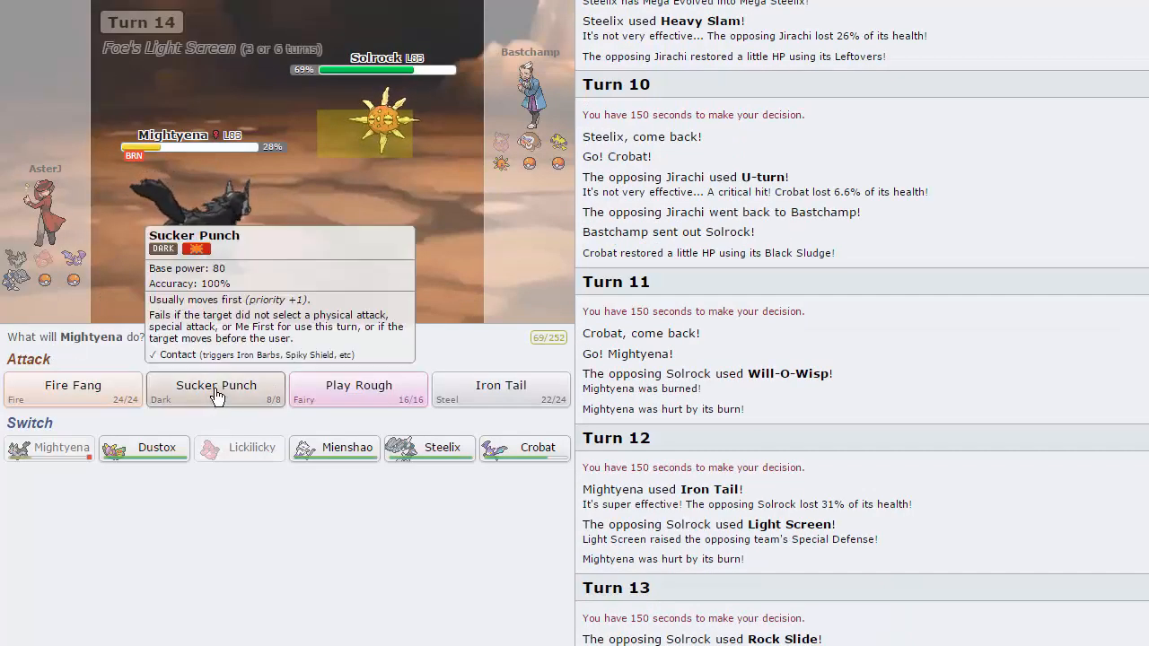
pyautogui.click(216, 385)
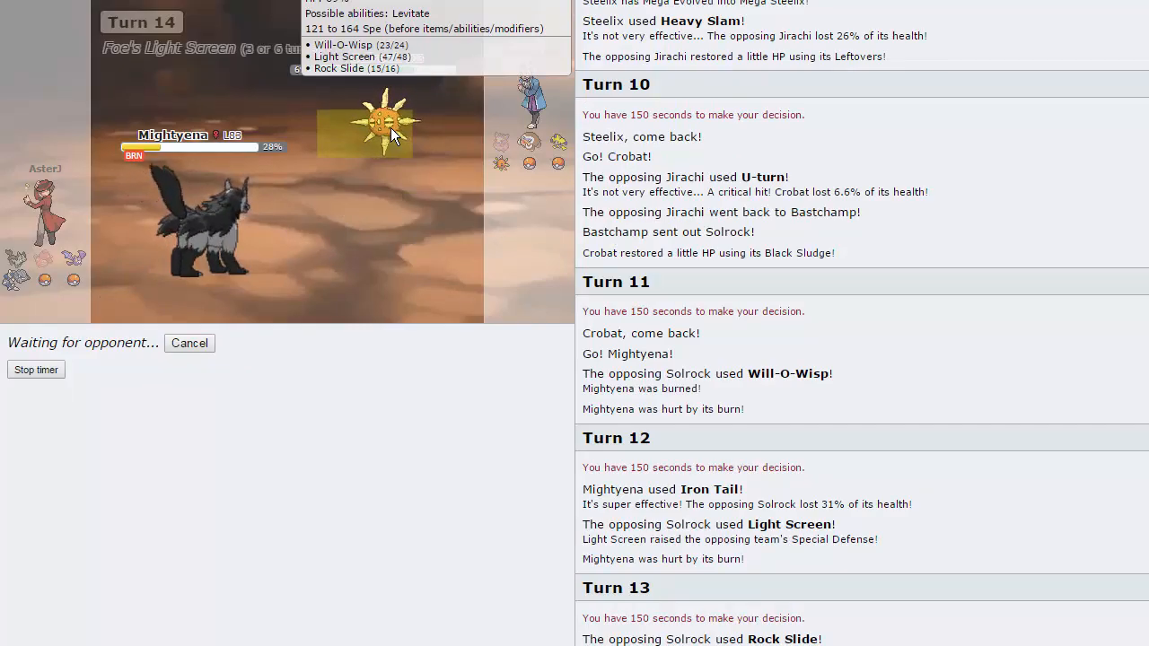
pyautogui.moveTo(404, 286)
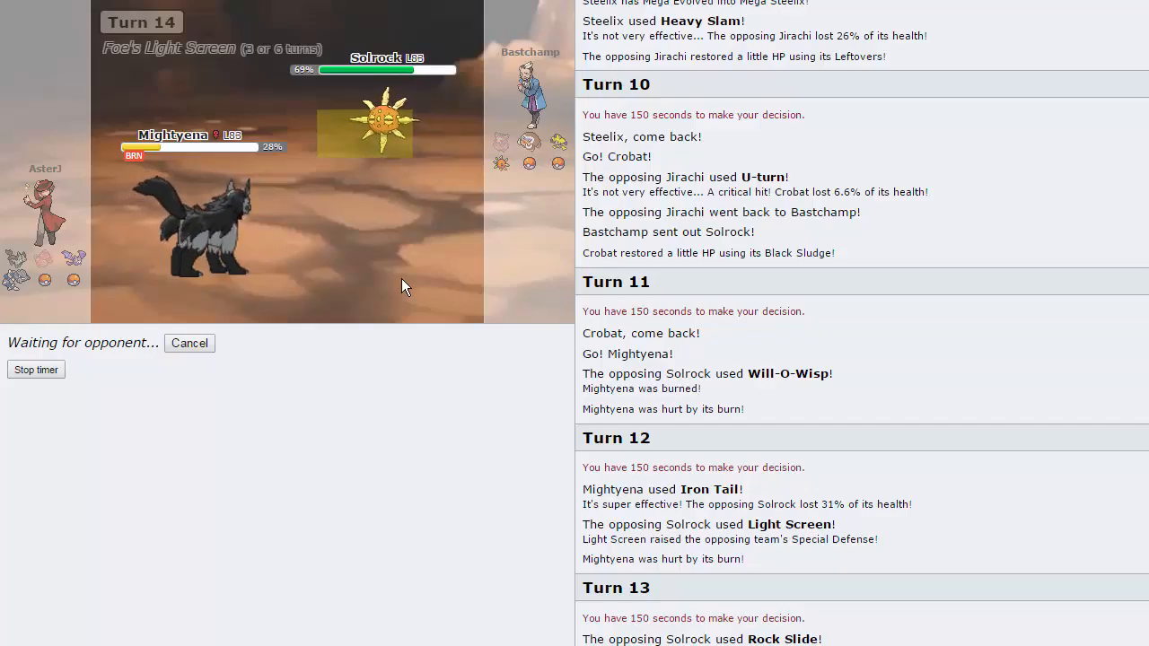
pyautogui.moveTo(377, 139)
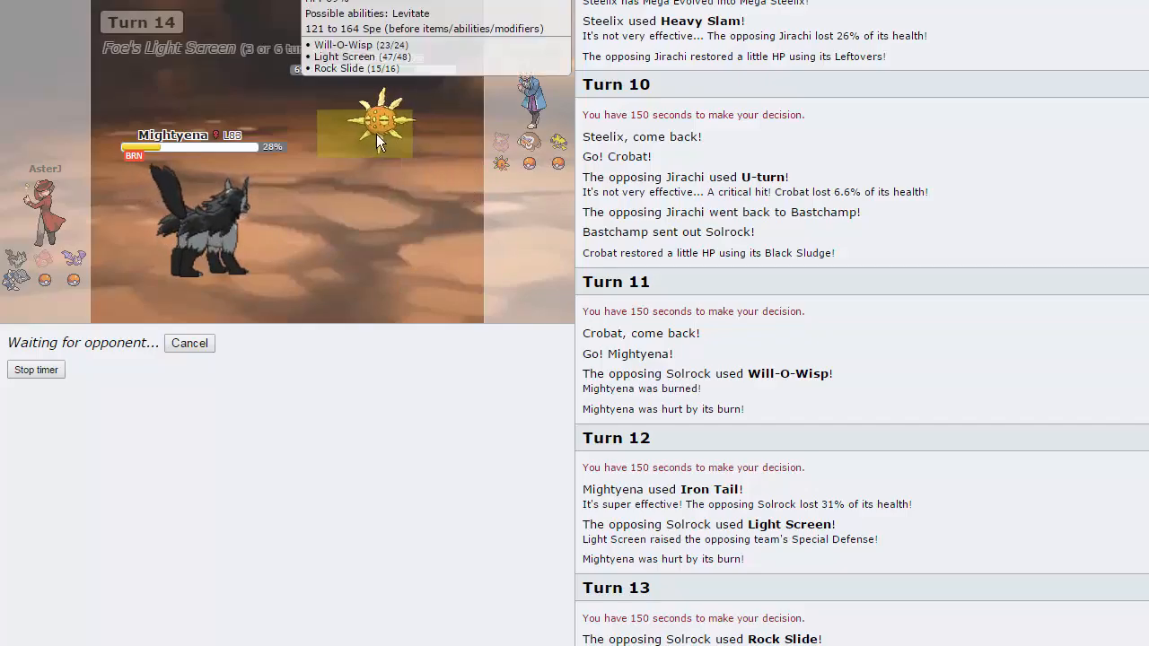
pyautogui.moveTo(16, 279)
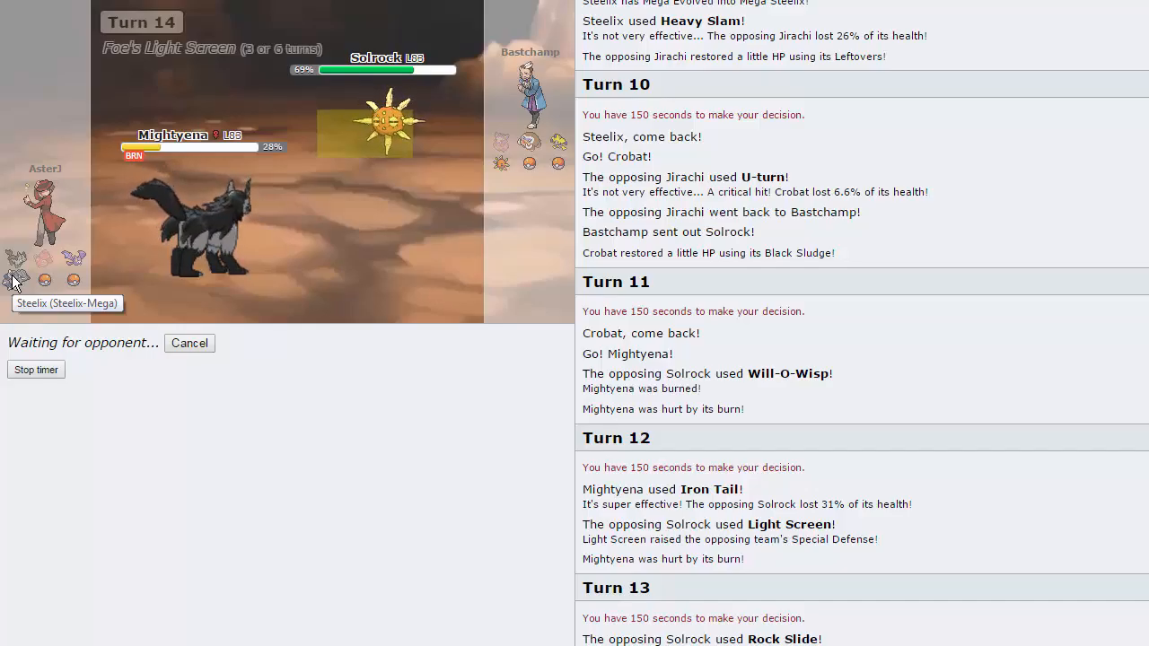
pyautogui.moveTo(377, 135)
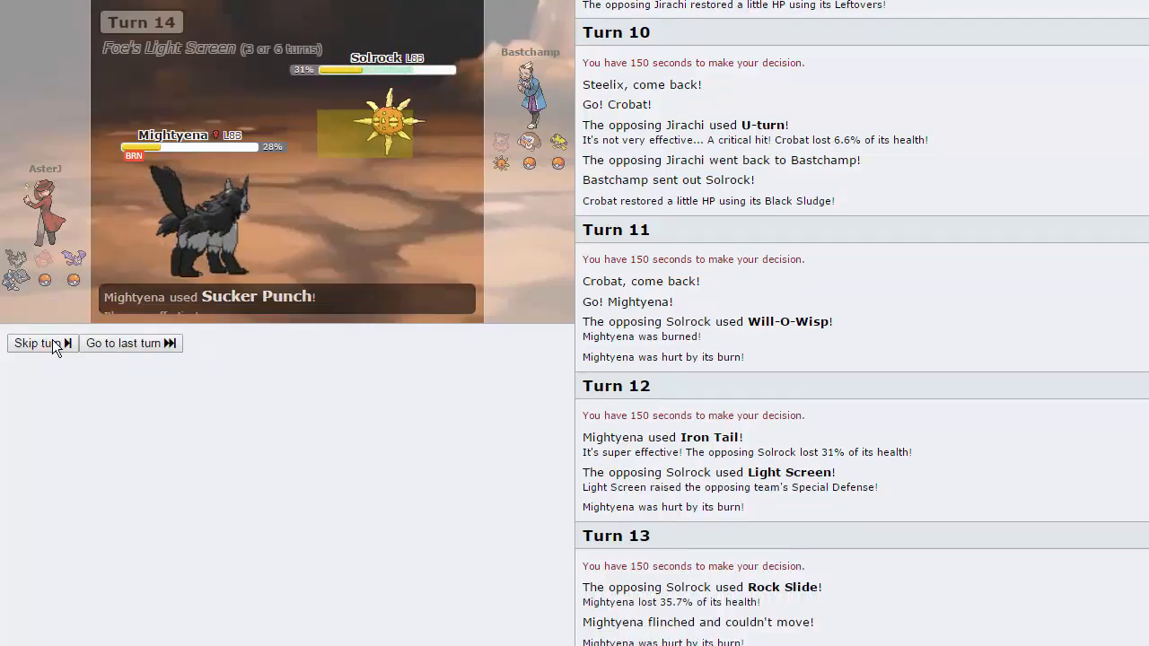
pyautogui.click(37, 343)
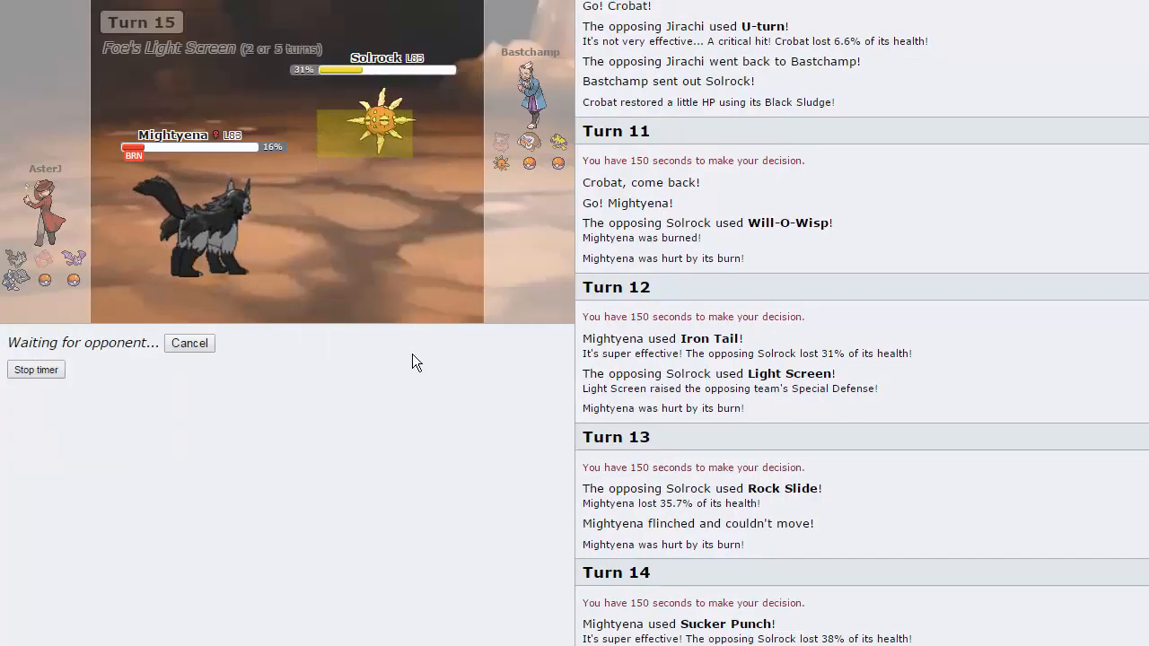
pyautogui.moveTo(395, 143)
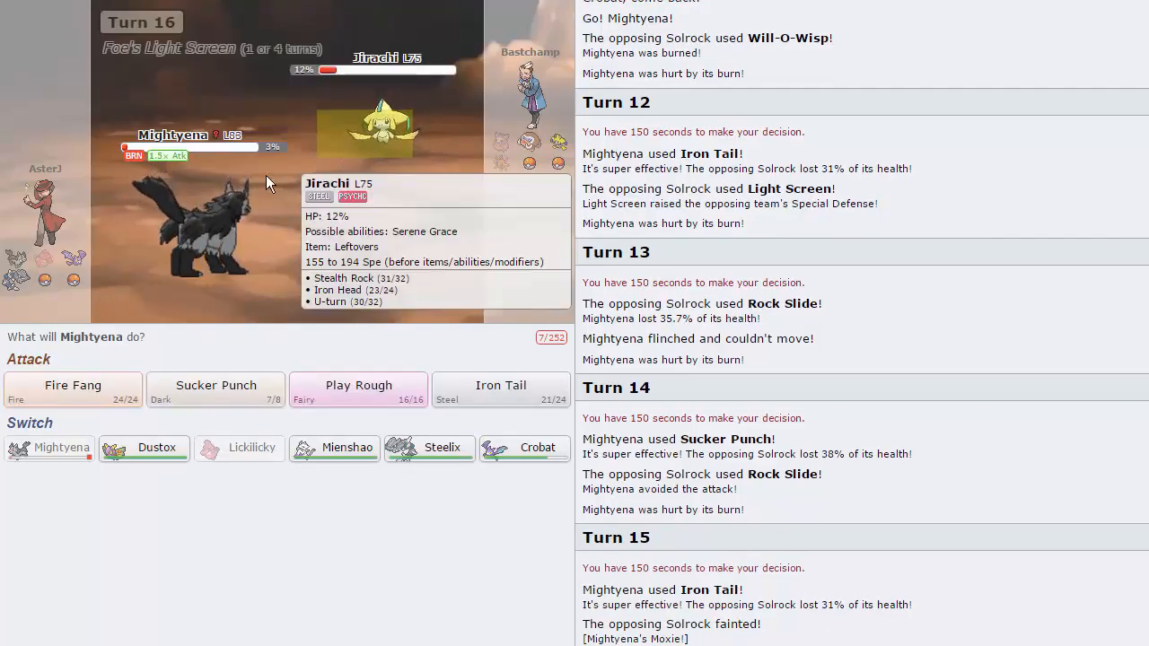
pyautogui.moveTo(381, 146)
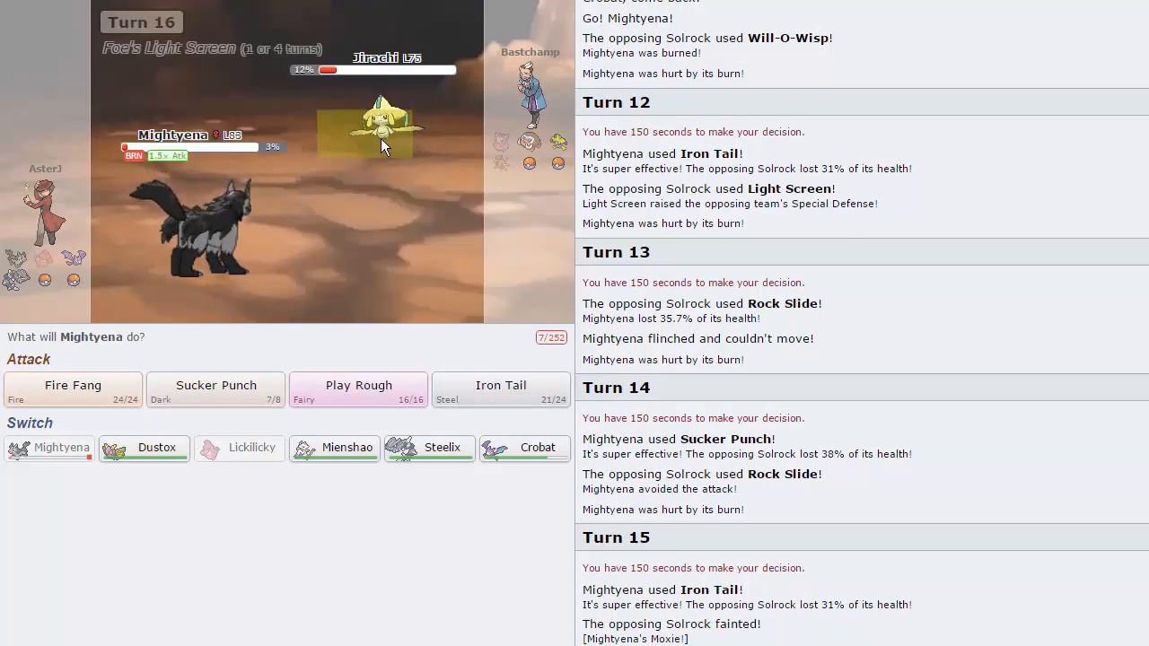
pyautogui.moveTo(72, 389)
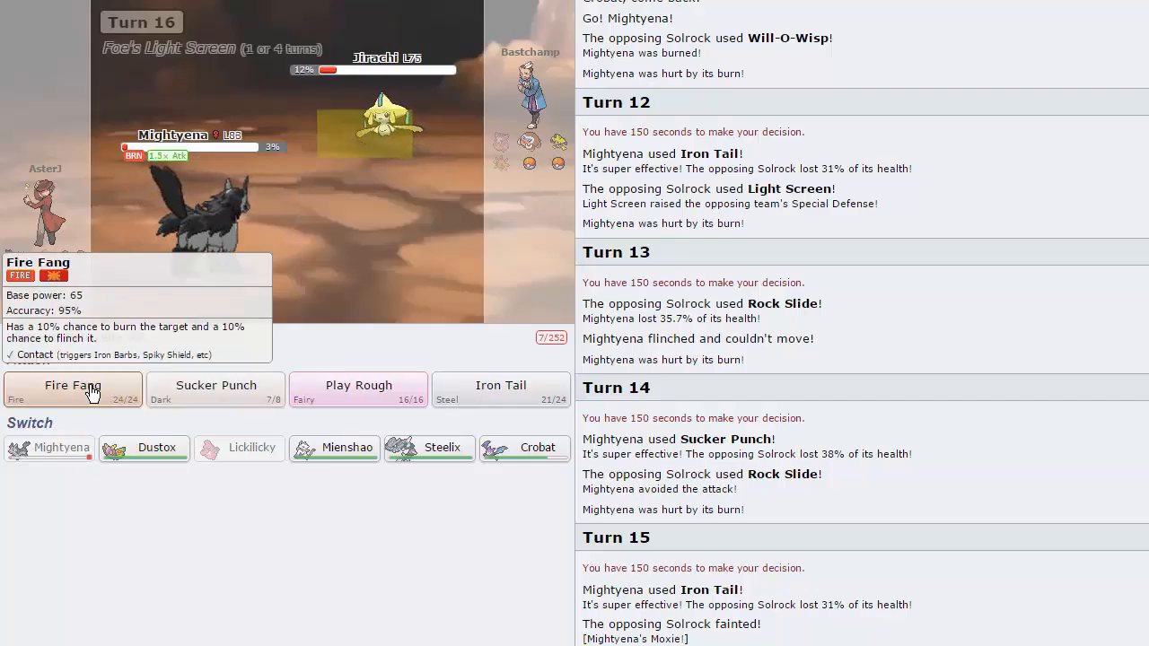
# Fire Fang Jirachi with Mightyena, then send in Mienshao as its replacement
pyautogui.click(72, 389)
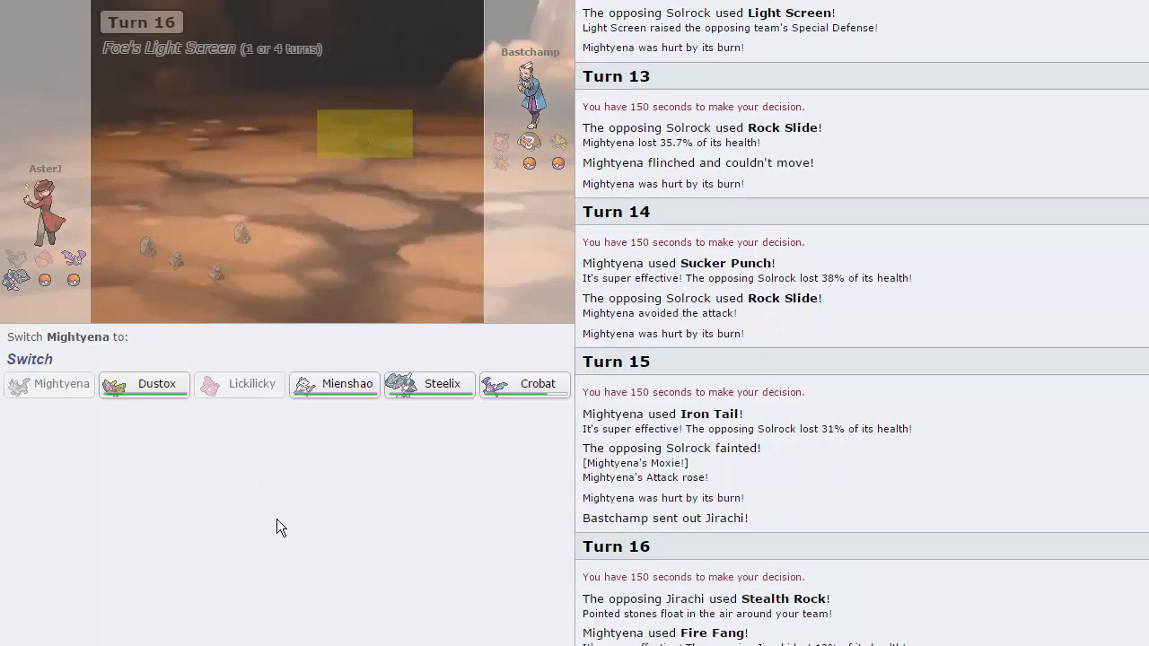
pyautogui.moveTo(251, 383)
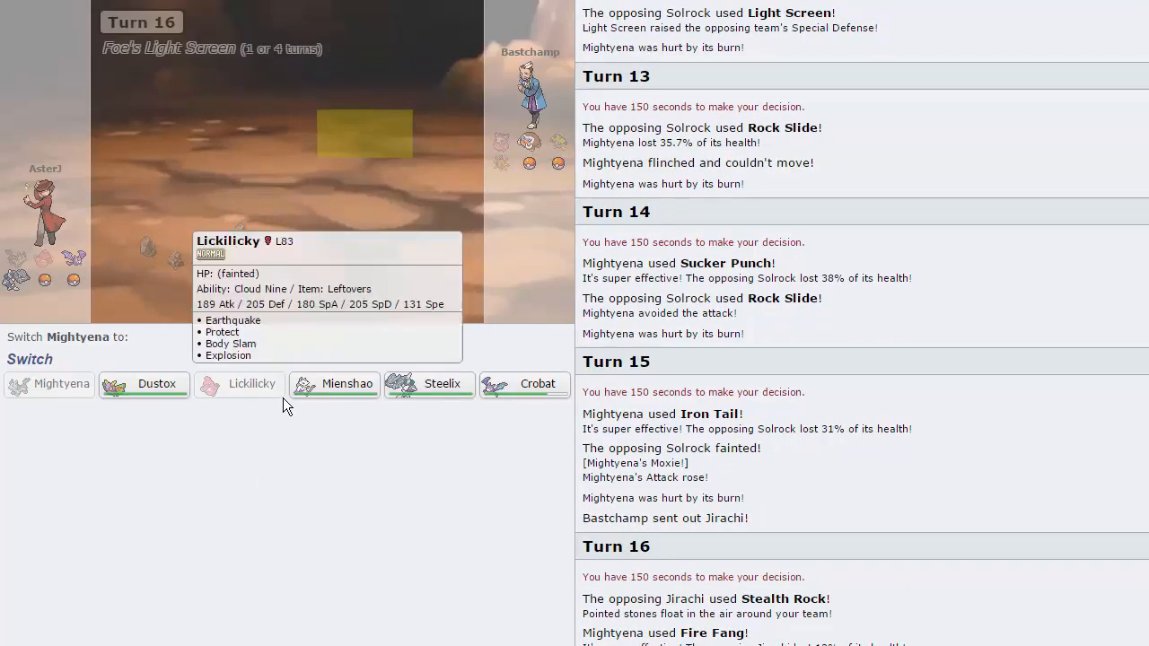
pyautogui.moveTo(334, 383)
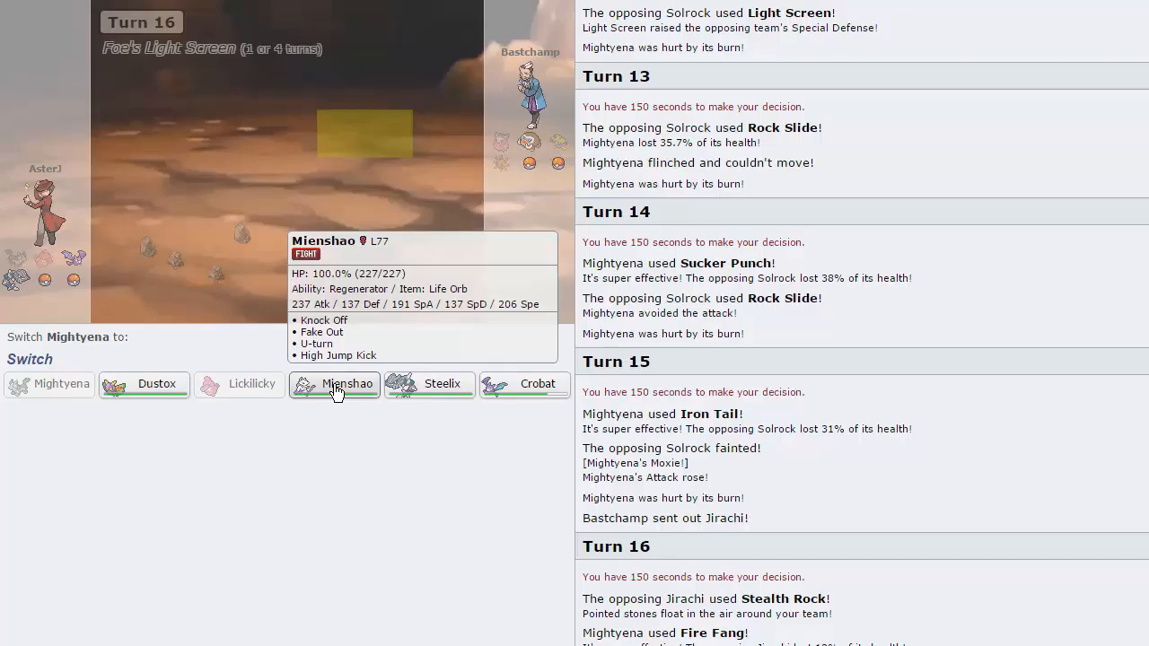
pyautogui.click(334, 383)
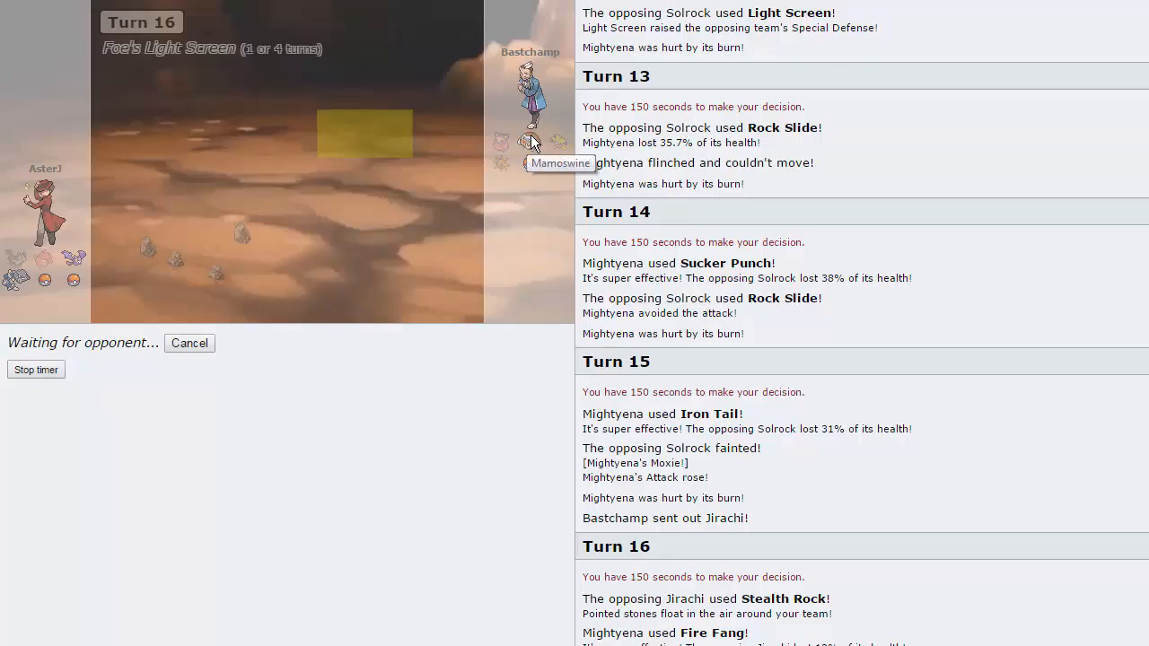
pyautogui.moveTo(357, 144)
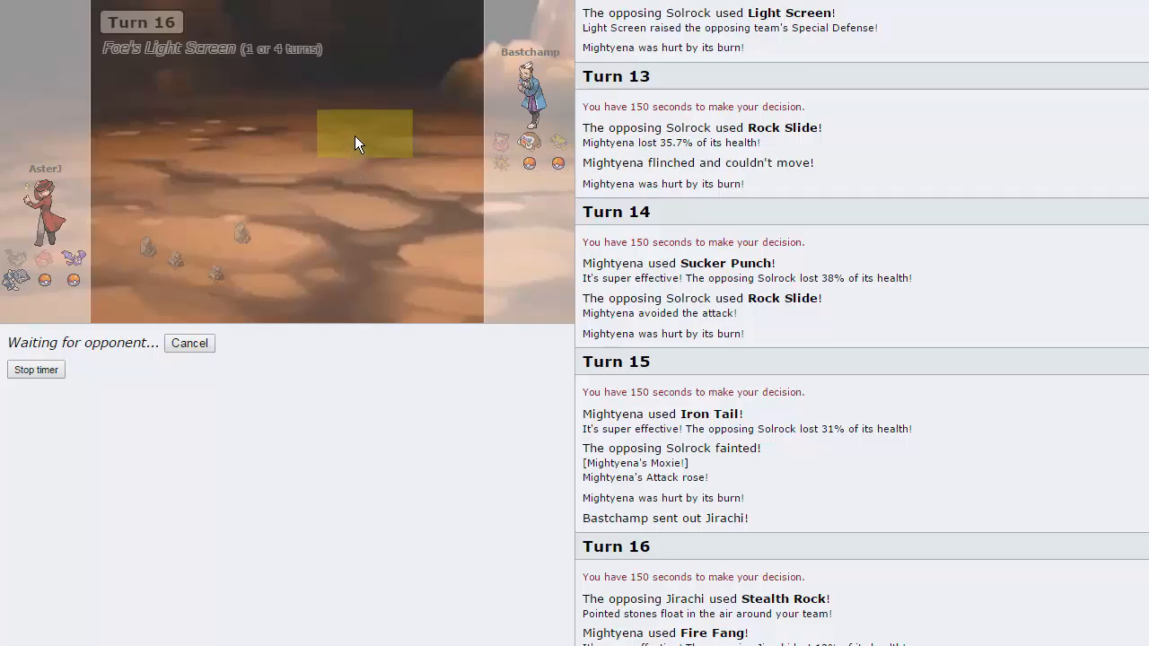
pyautogui.moveTo(357, 137)
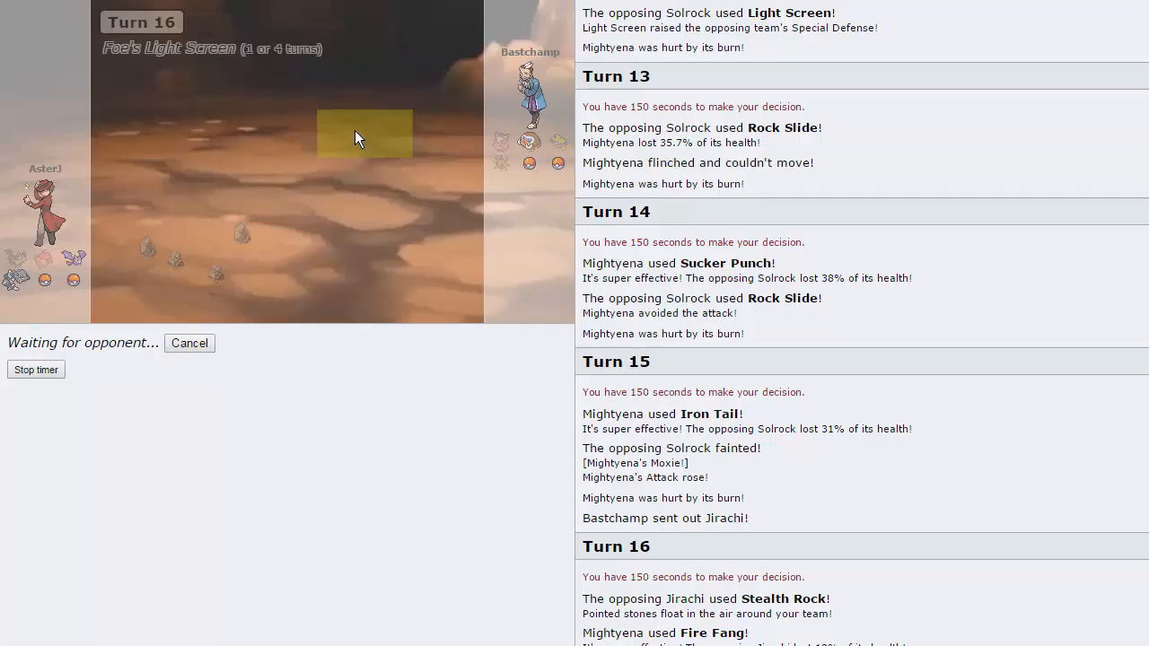
pyautogui.moveTo(349, 166)
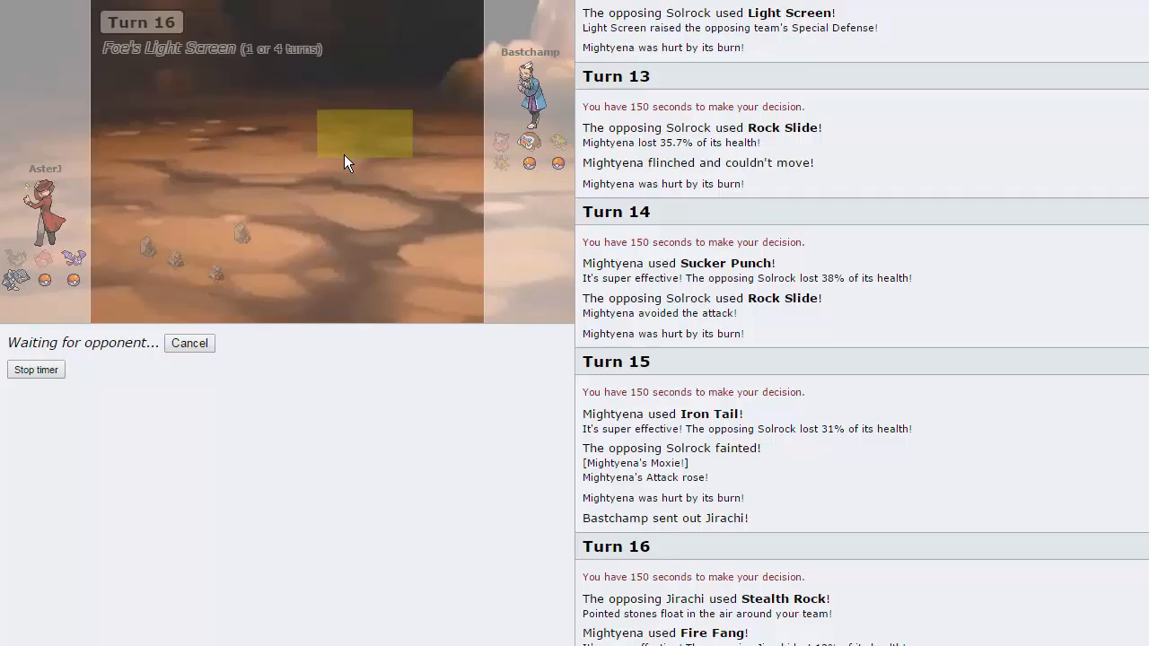
pyautogui.moveTo(374, 209)
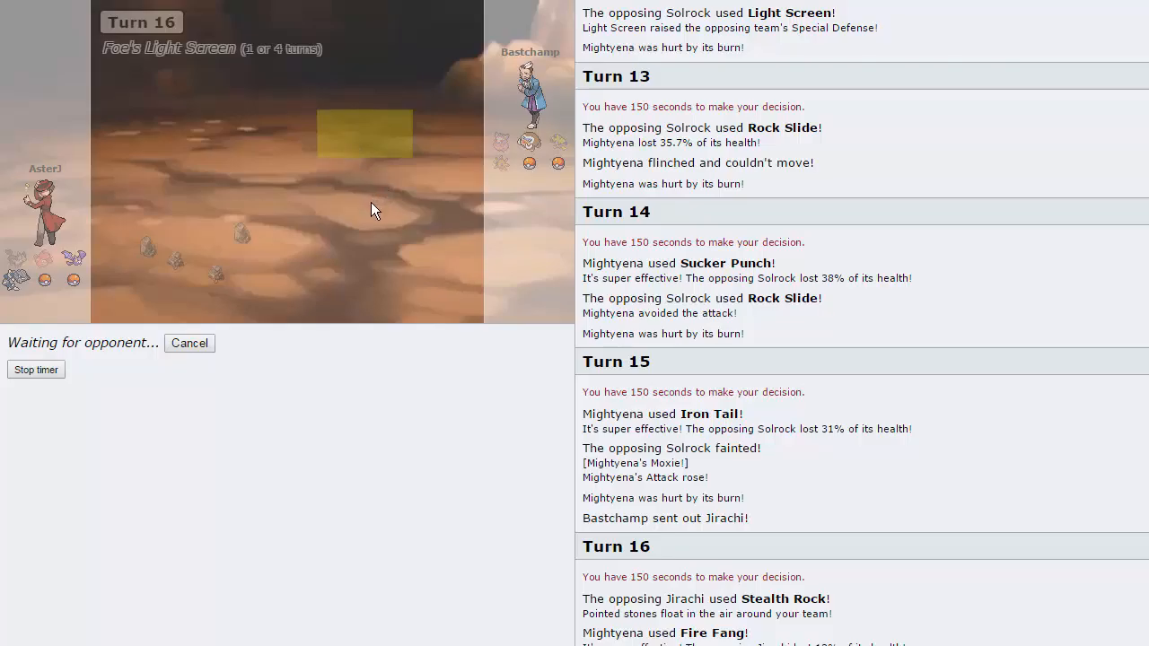
pyautogui.moveTo(347, 244)
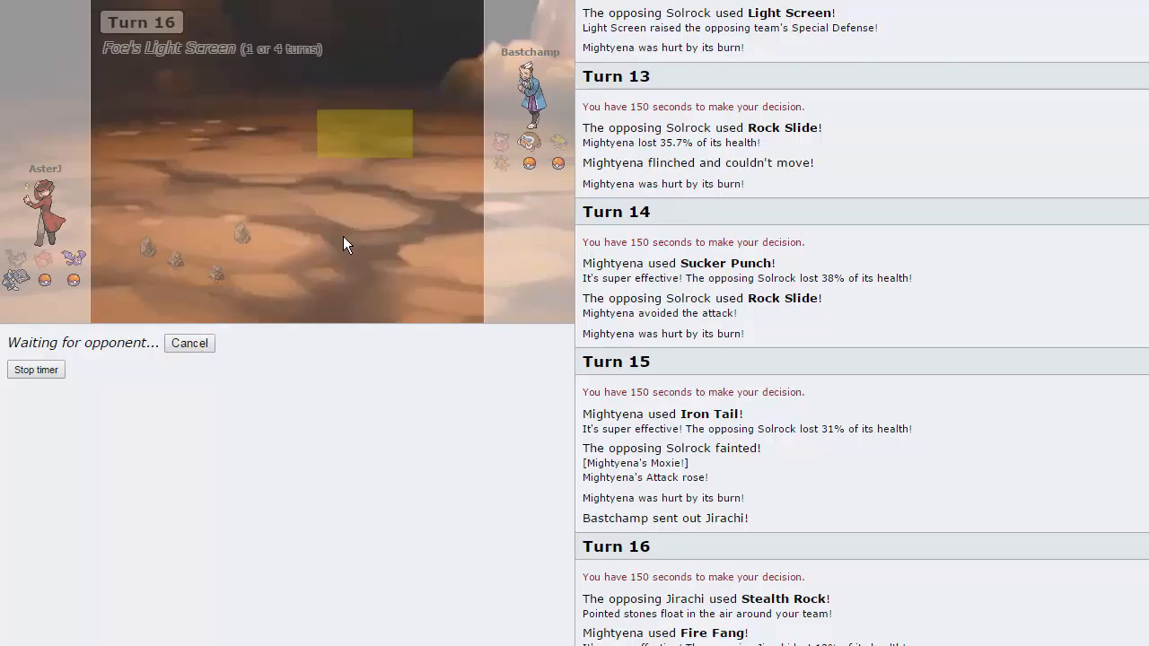
pyautogui.moveTo(386, 182)
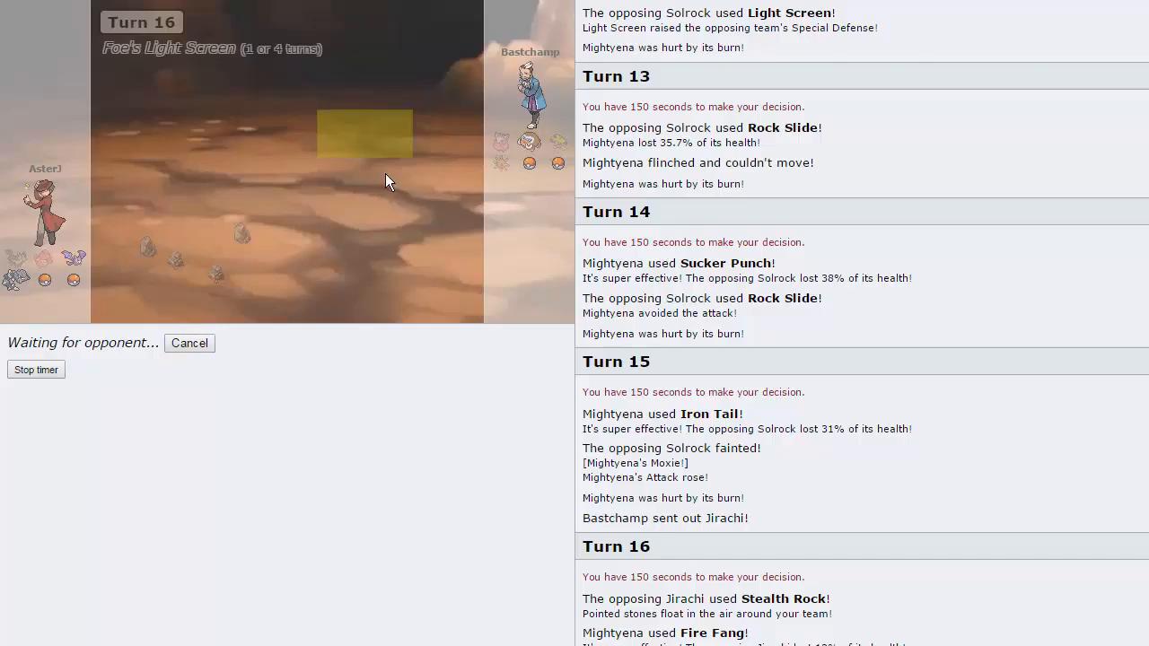
pyautogui.moveTo(384, 203)
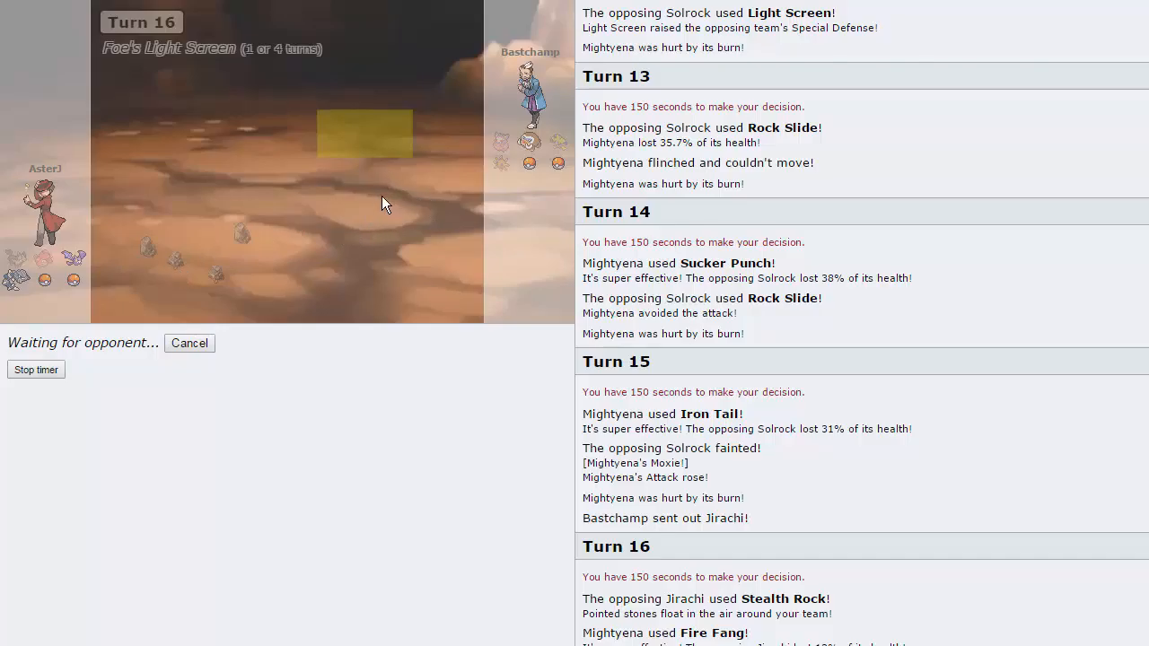
pyautogui.moveTo(374, 207)
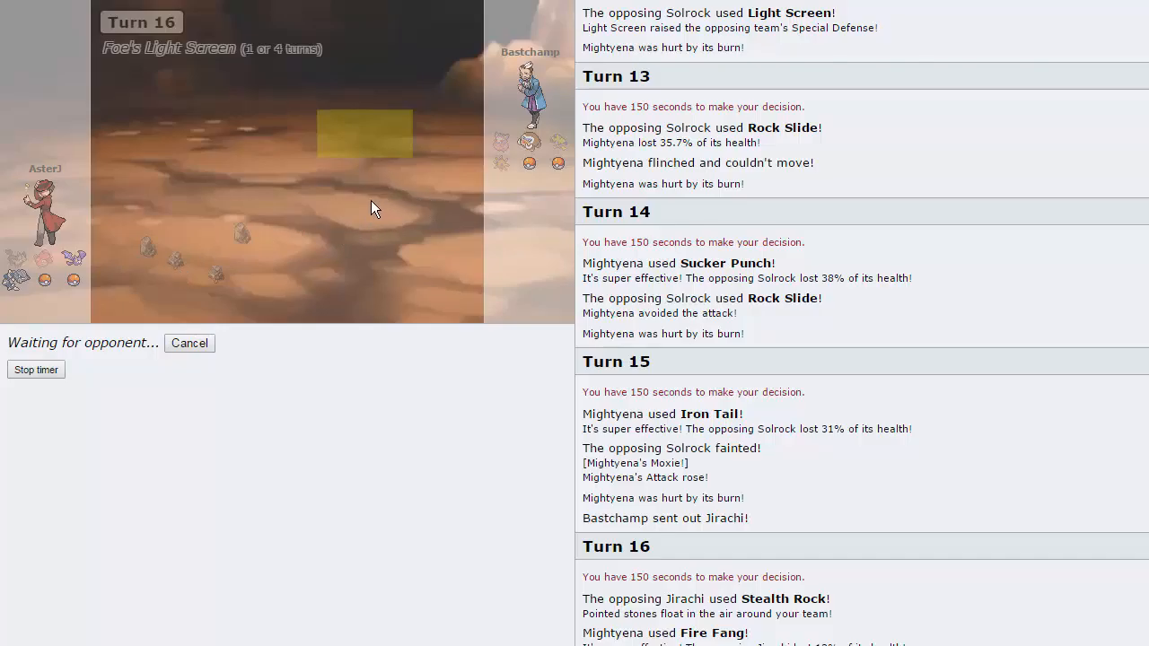
pyautogui.moveTo(476, 395)
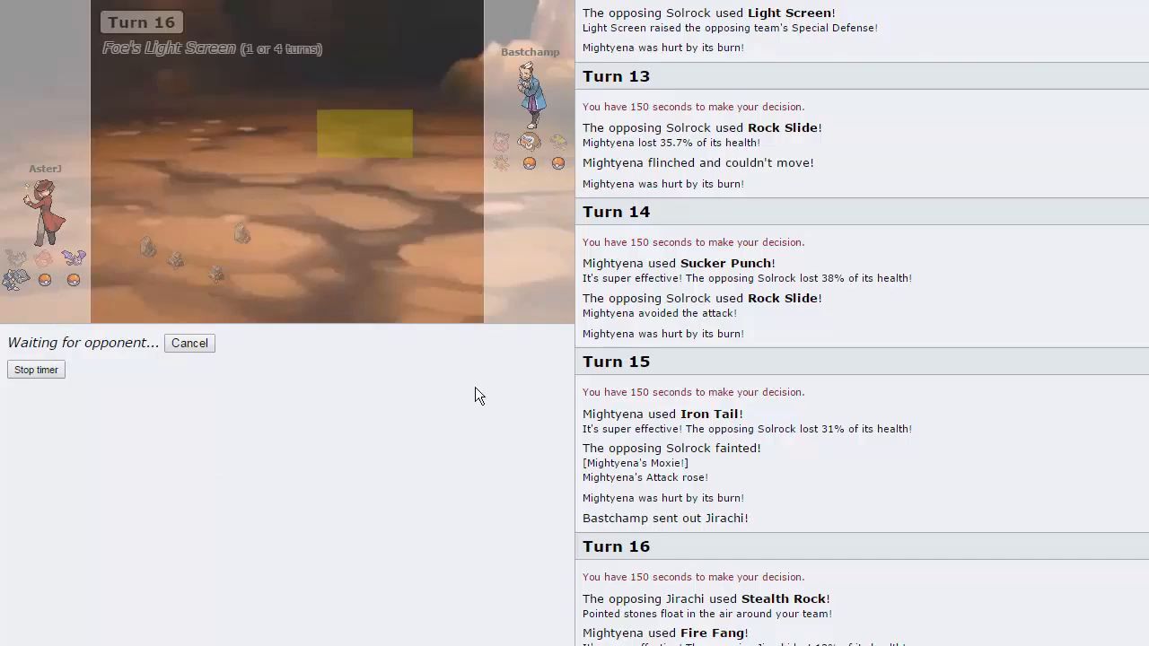
# Scroll the battle log down to view the turn-16 results
pyautogui.scroll(-3)
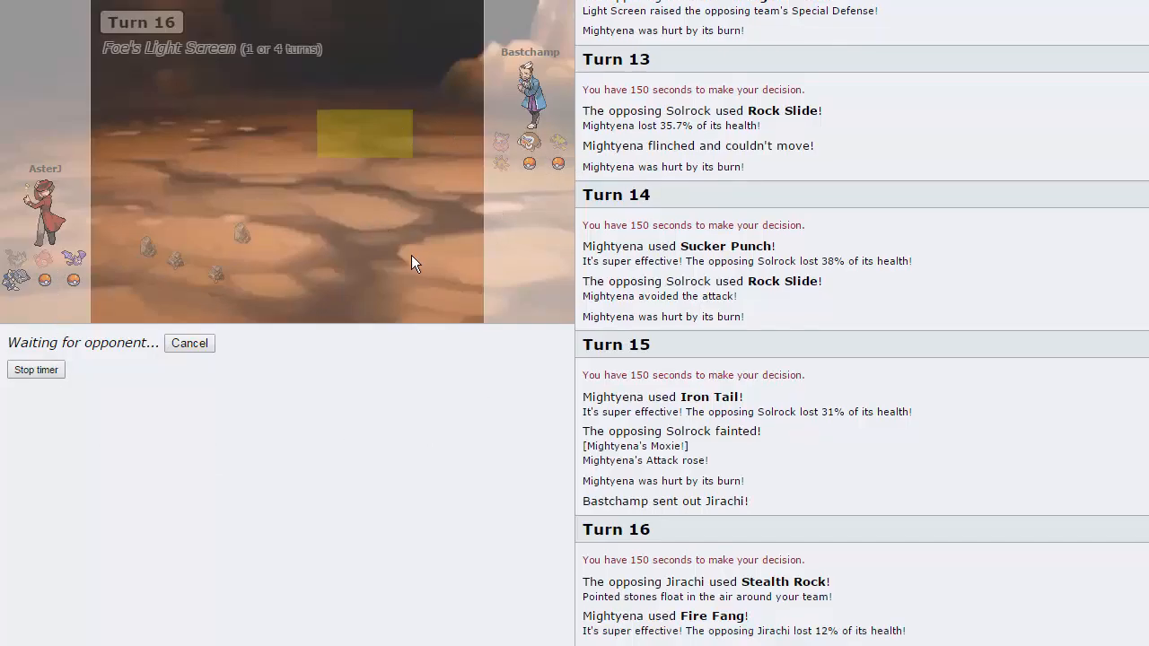
pyautogui.moveTo(417, 206)
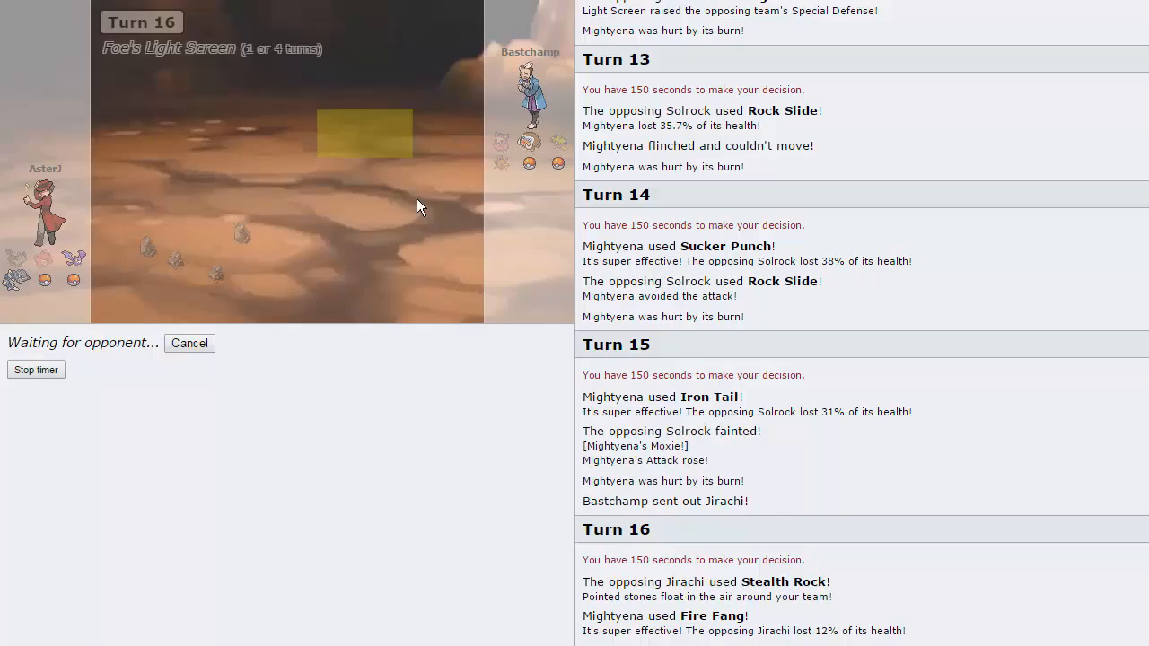
pyautogui.moveTo(384, 251)
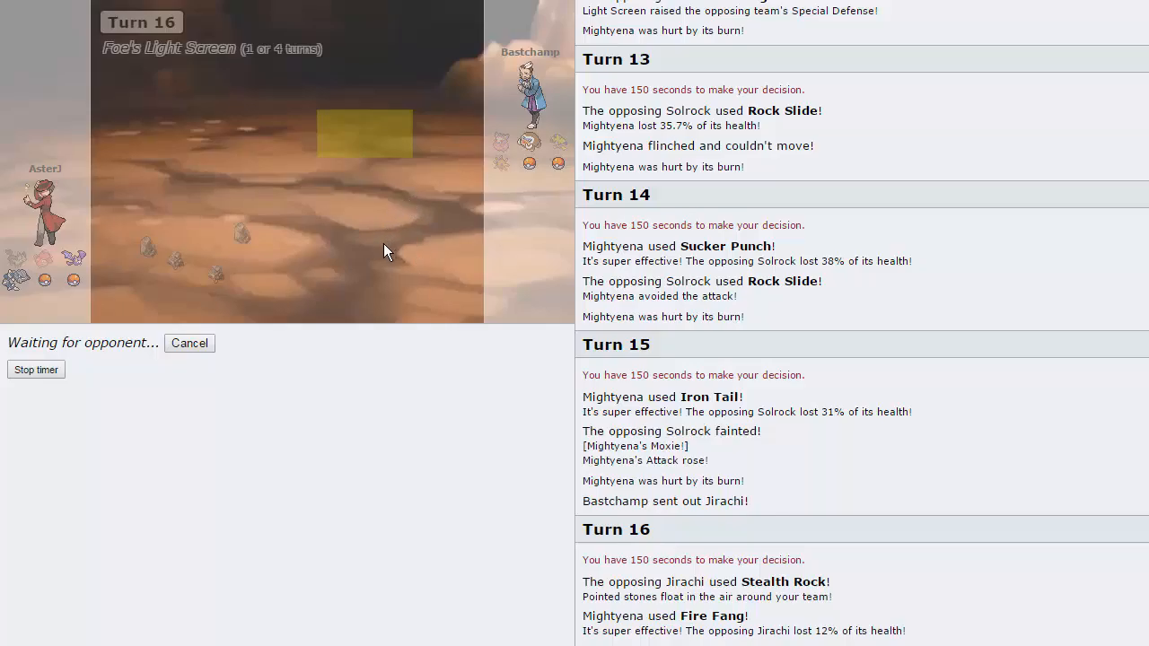
pyautogui.moveTo(382, 153)
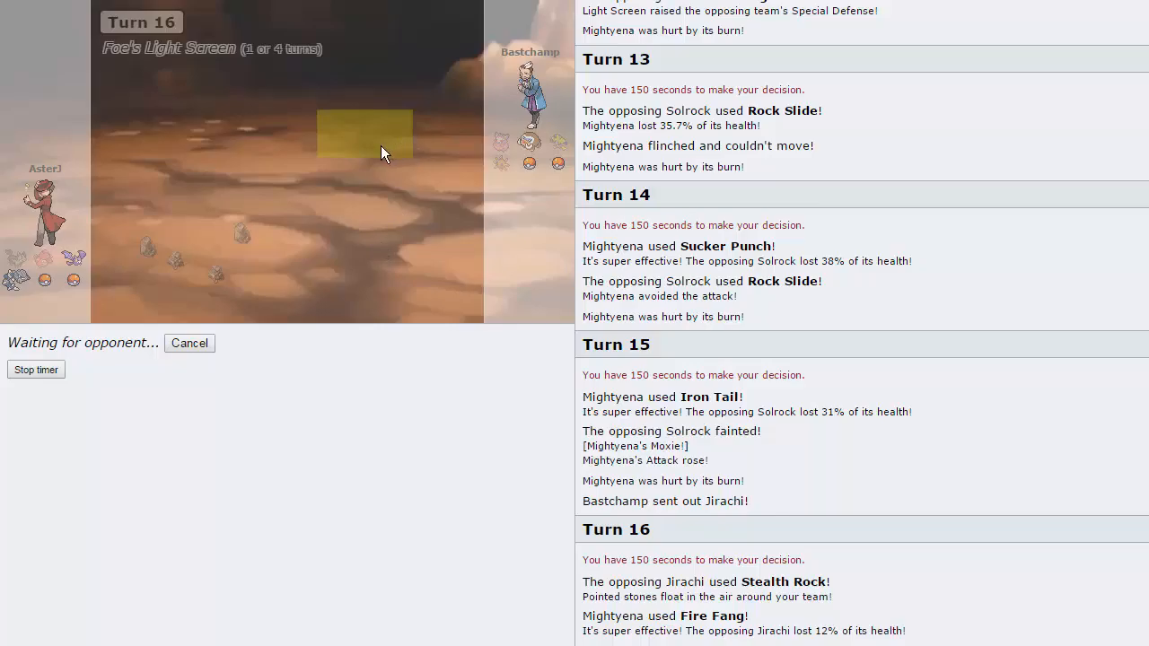
pyautogui.moveTo(405, 378)
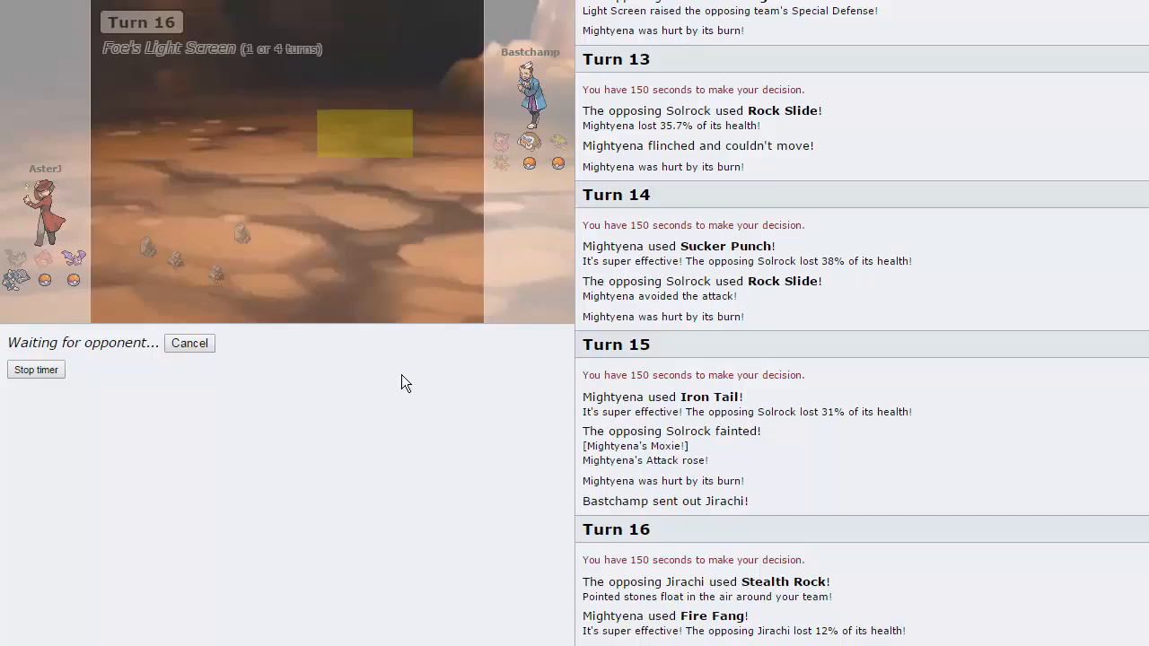
pyautogui.moveTo(439, 527)
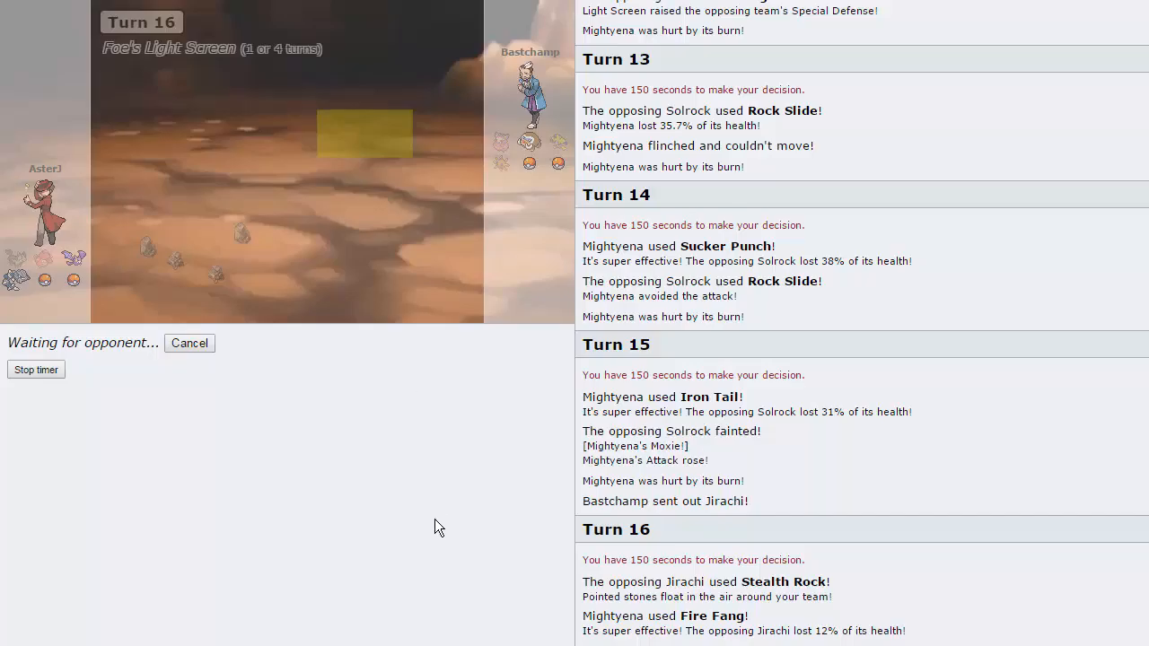
pyautogui.moveTo(435, 522)
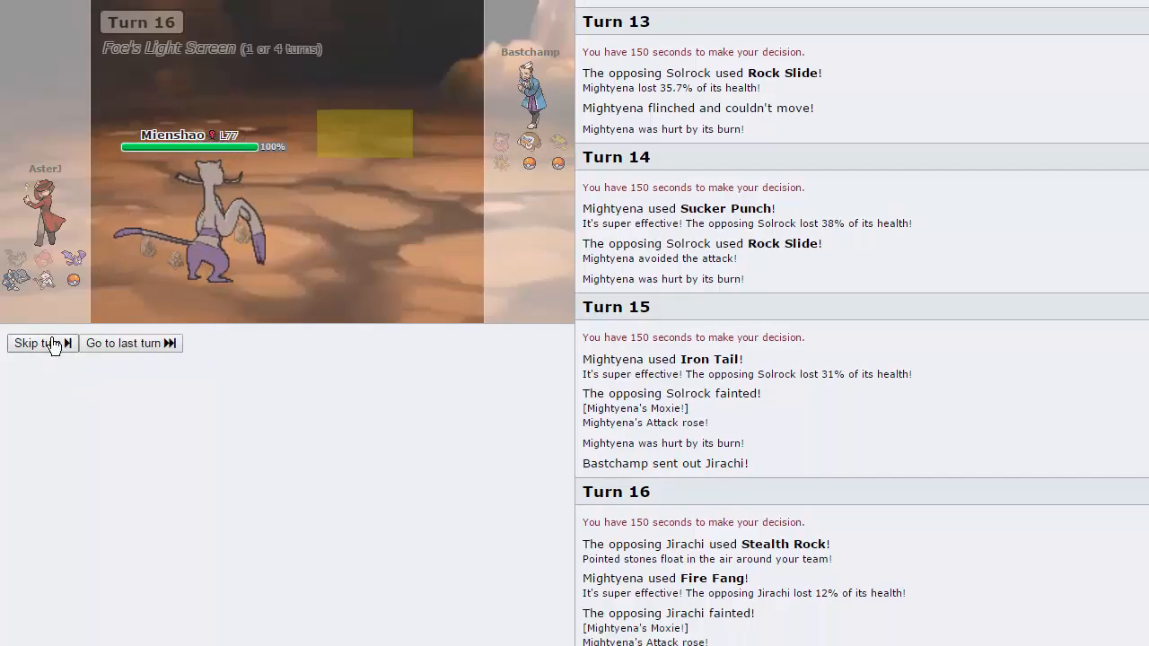
# Skip past Mienshao's turn-17 Fake Out and pick High Jump Kick against Farfetch'd
pyautogui.click(36, 343)
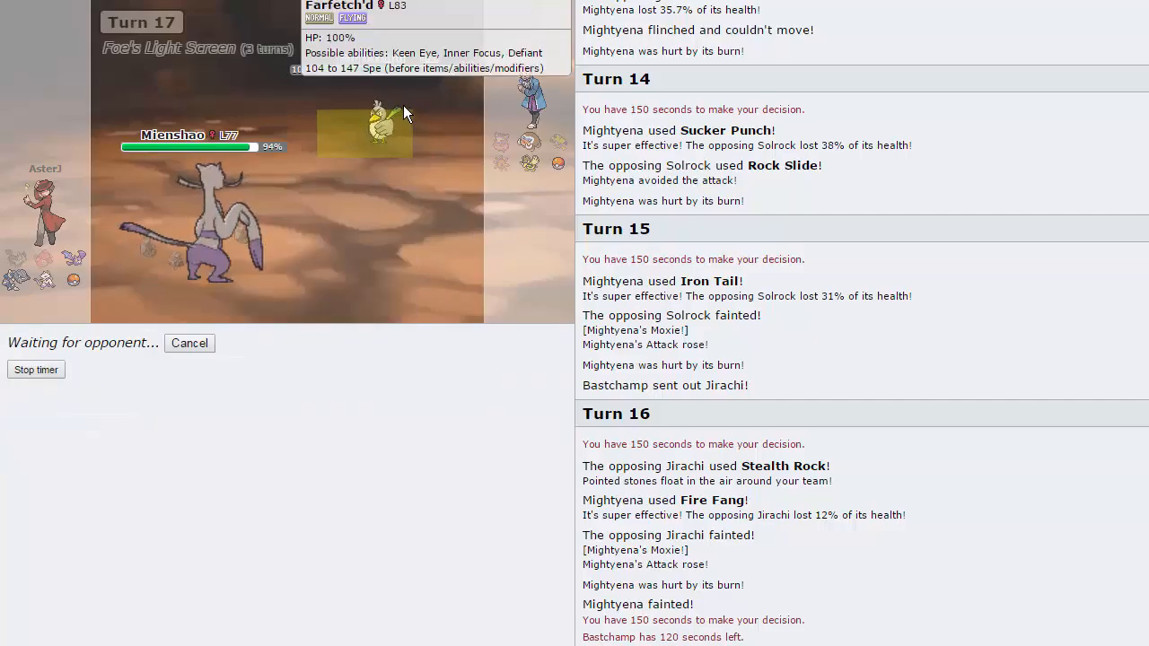
pyautogui.moveTo(198, 204)
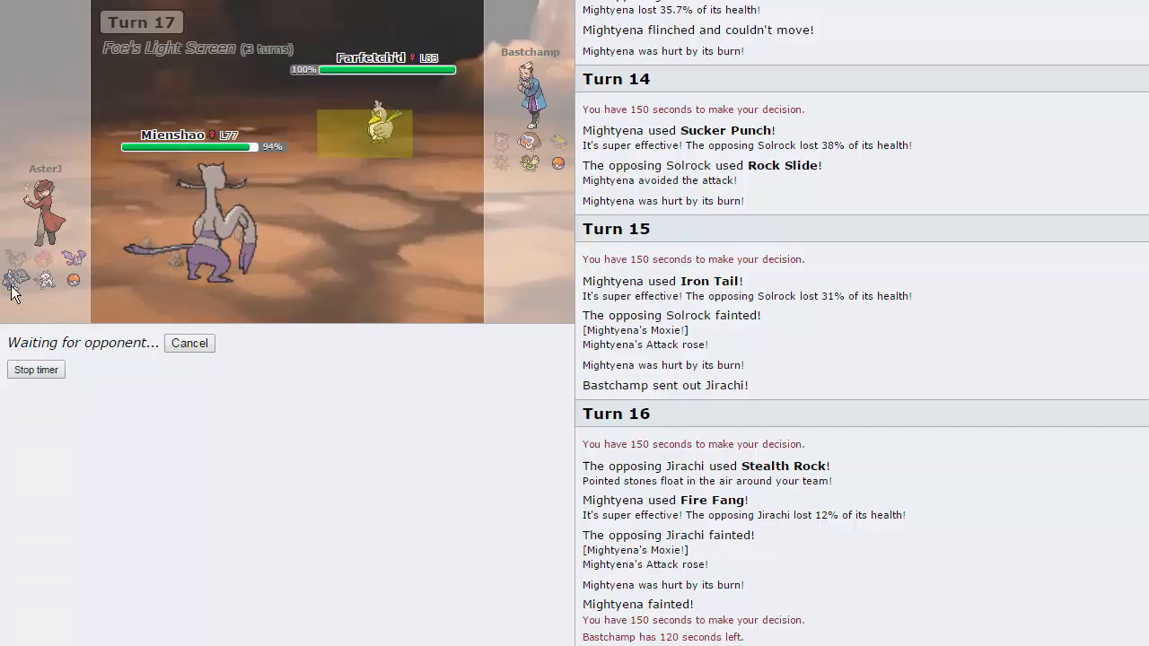
pyautogui.moveTo(90, 256)
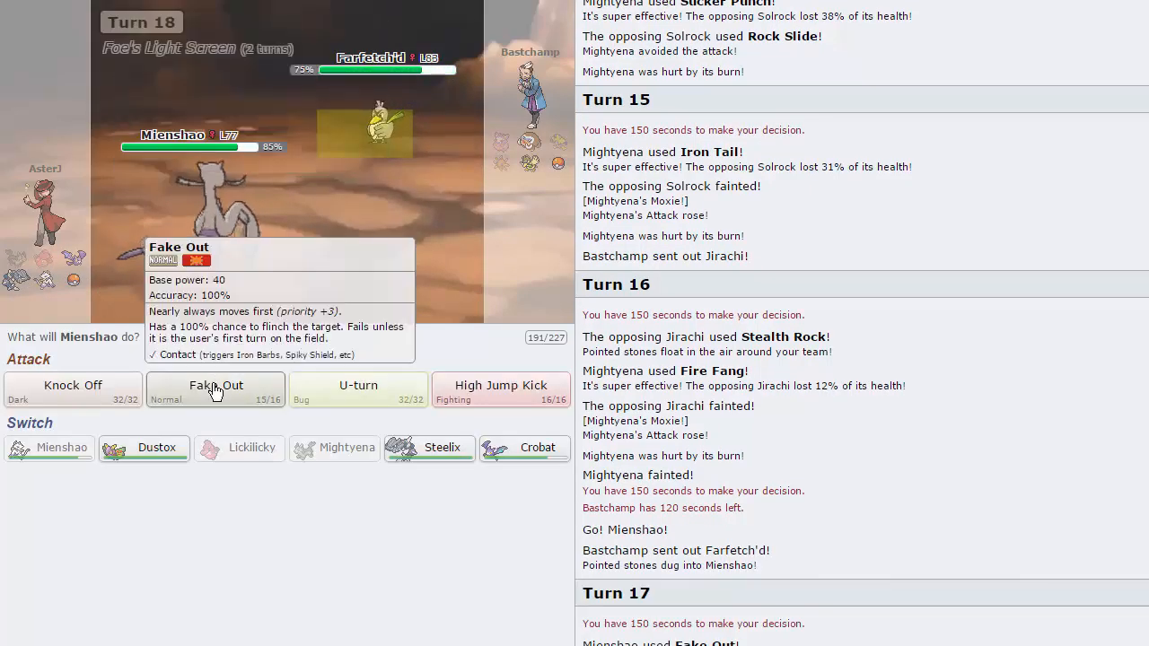
pyautogui.moveTo(501, 390)
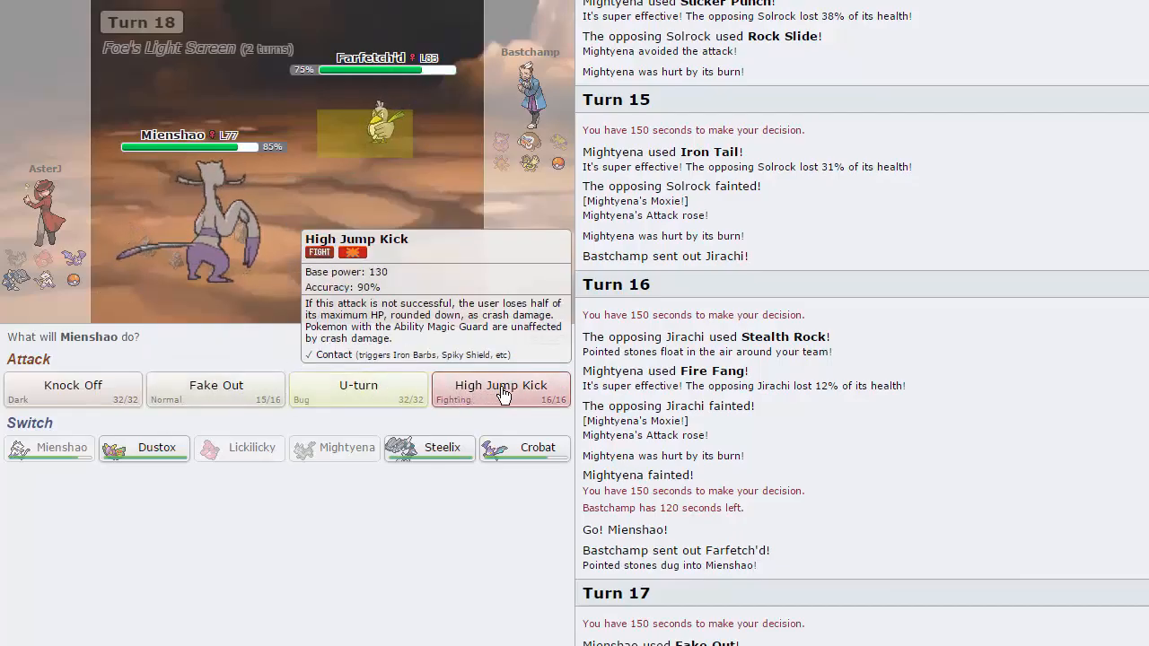
pyautogui.click(501, 390)
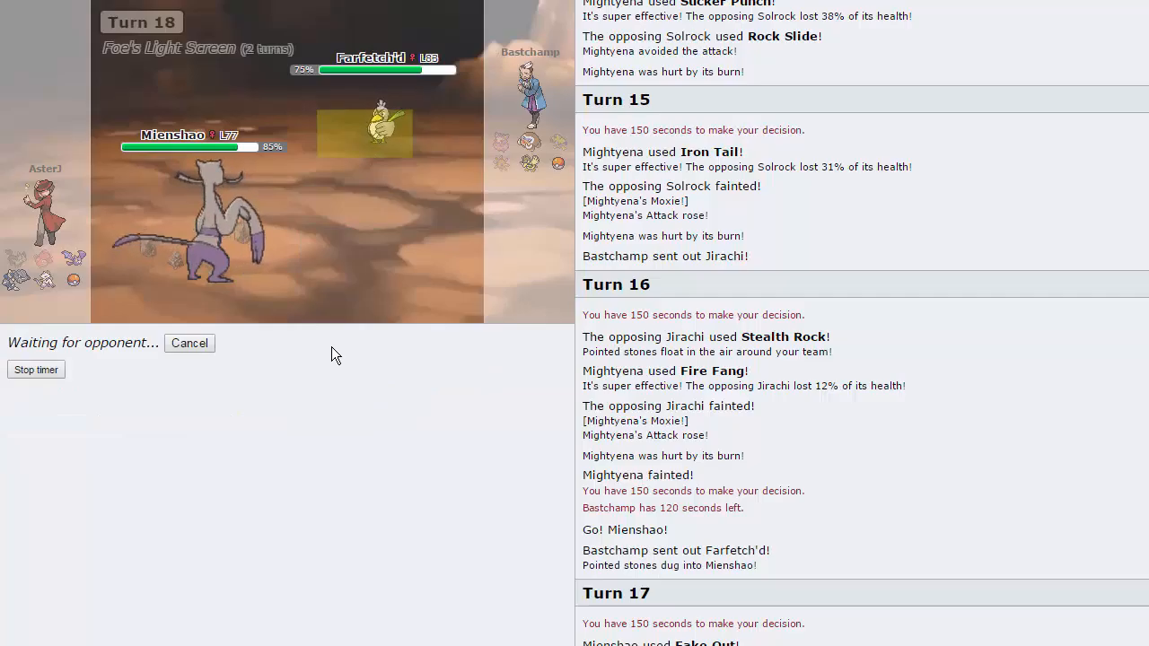
pyautogui.moveTo(541, 165)
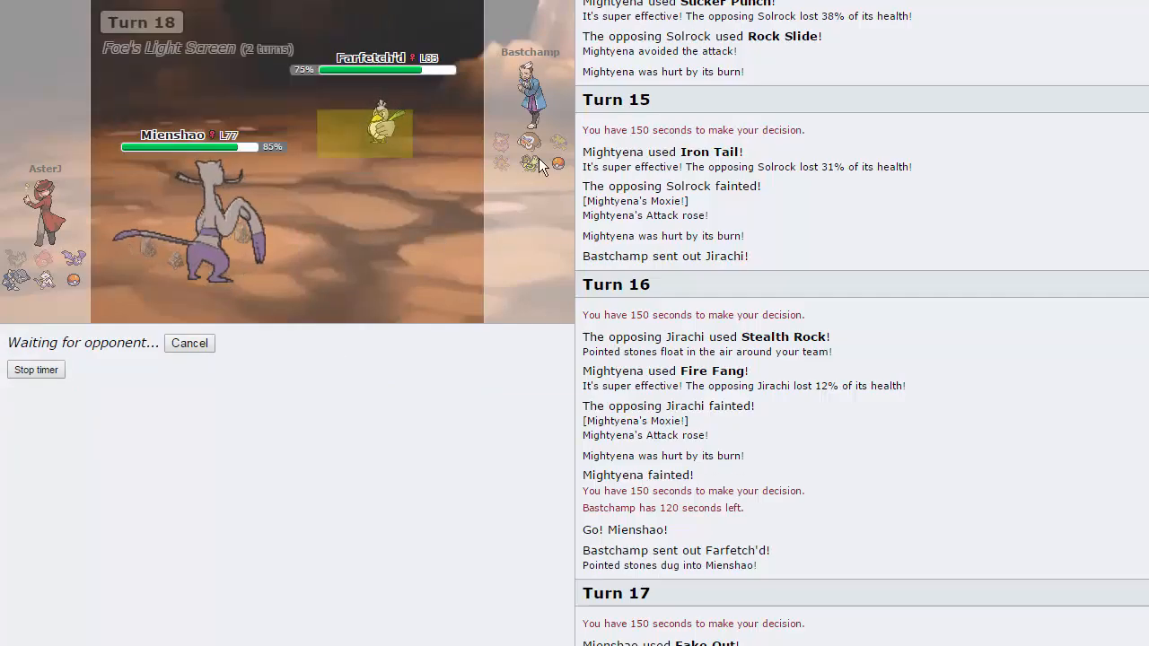
pyautogui.moveTo(401, 374)
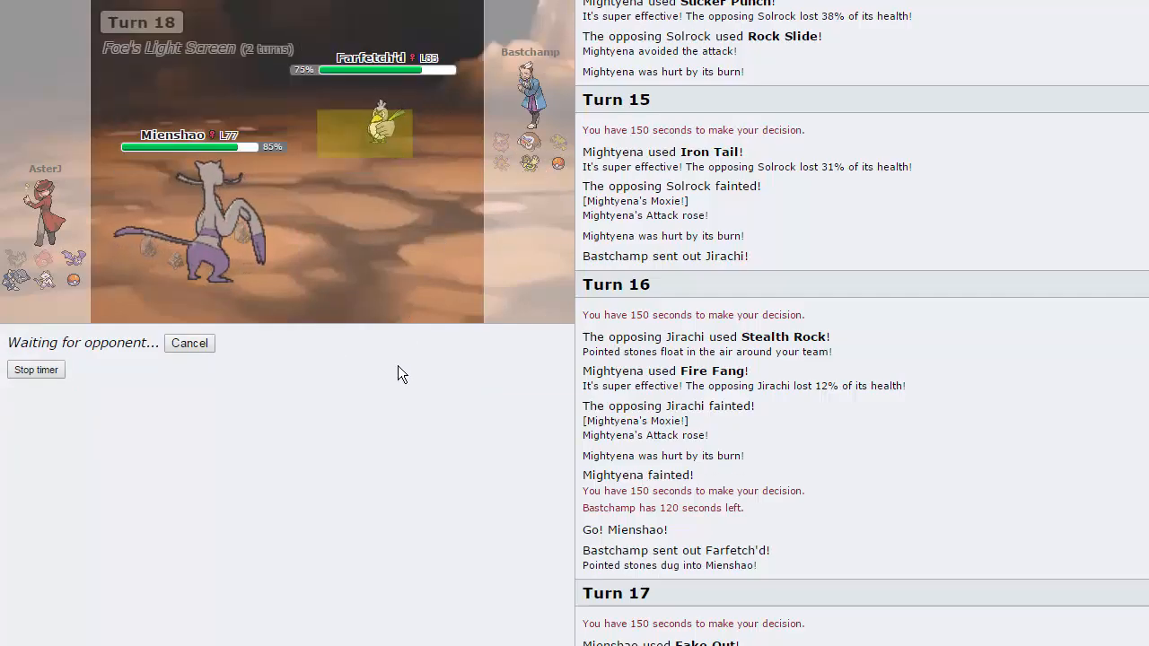
pyautogui.moveTo(211, 224)
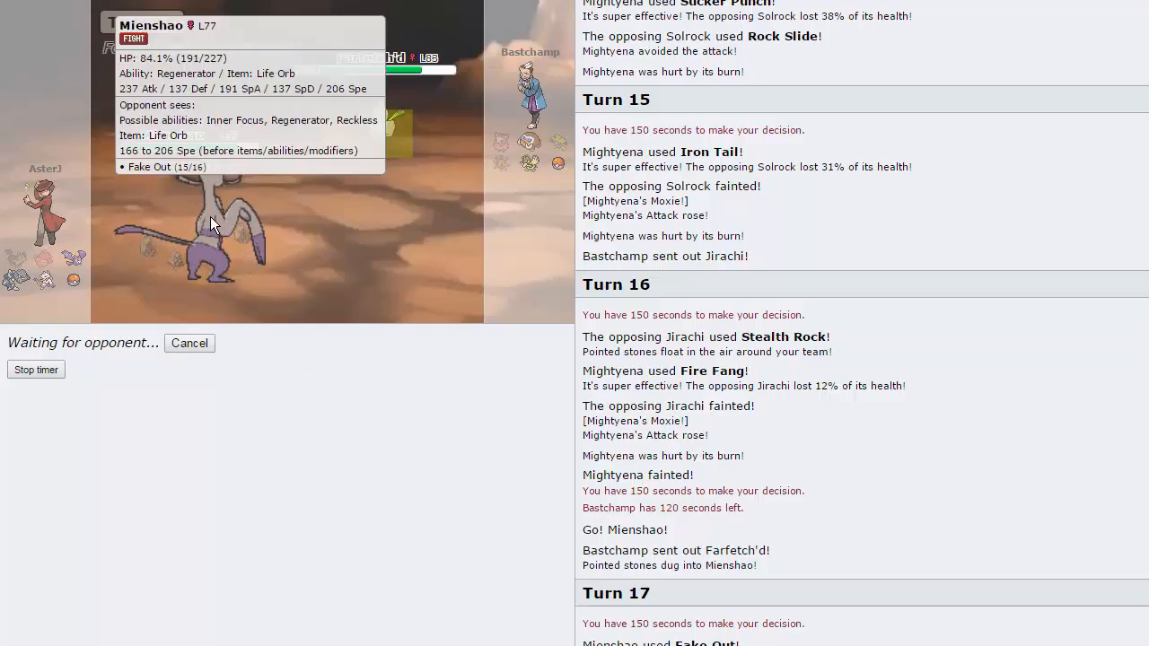
pyautogui.moveTo(424, 215)
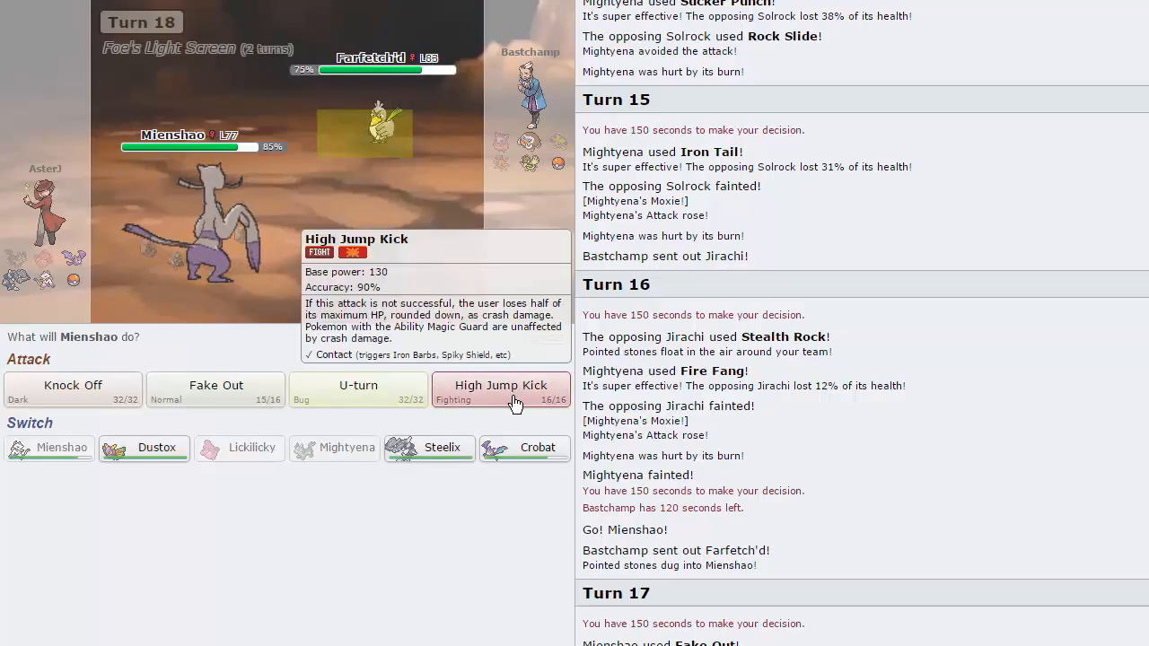
# Re-select Mienshao's High Jump Kick against Farfetch'd after the move menu reopens
pyautogui.click(501, 390)
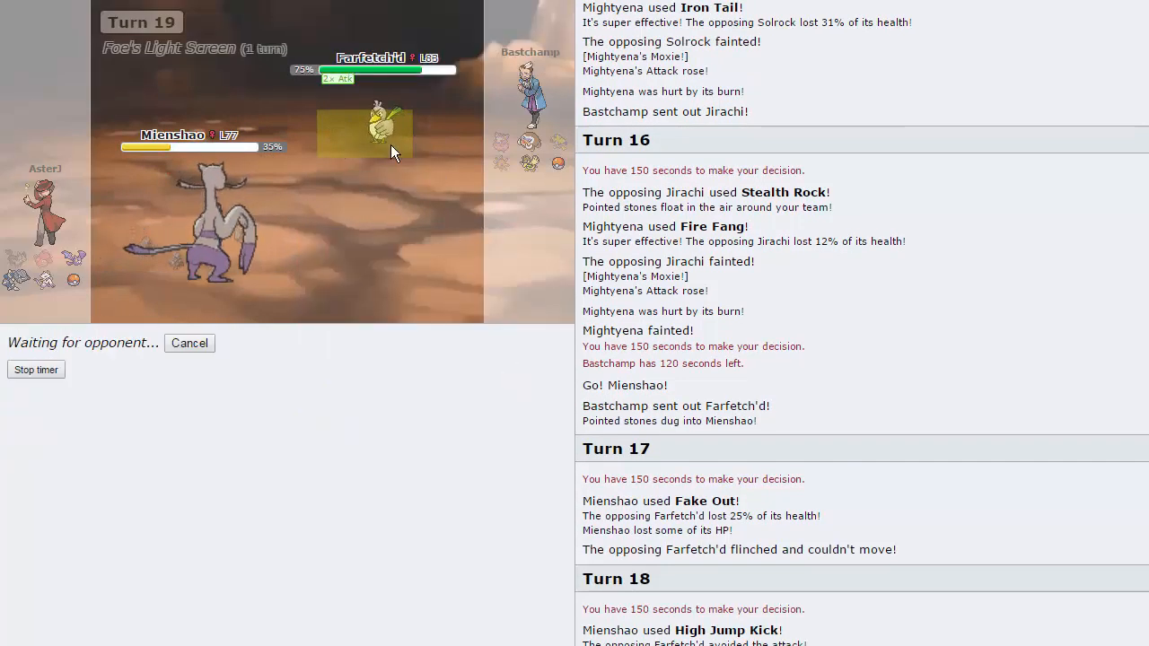
pyautogui.moveTo(413, 296)
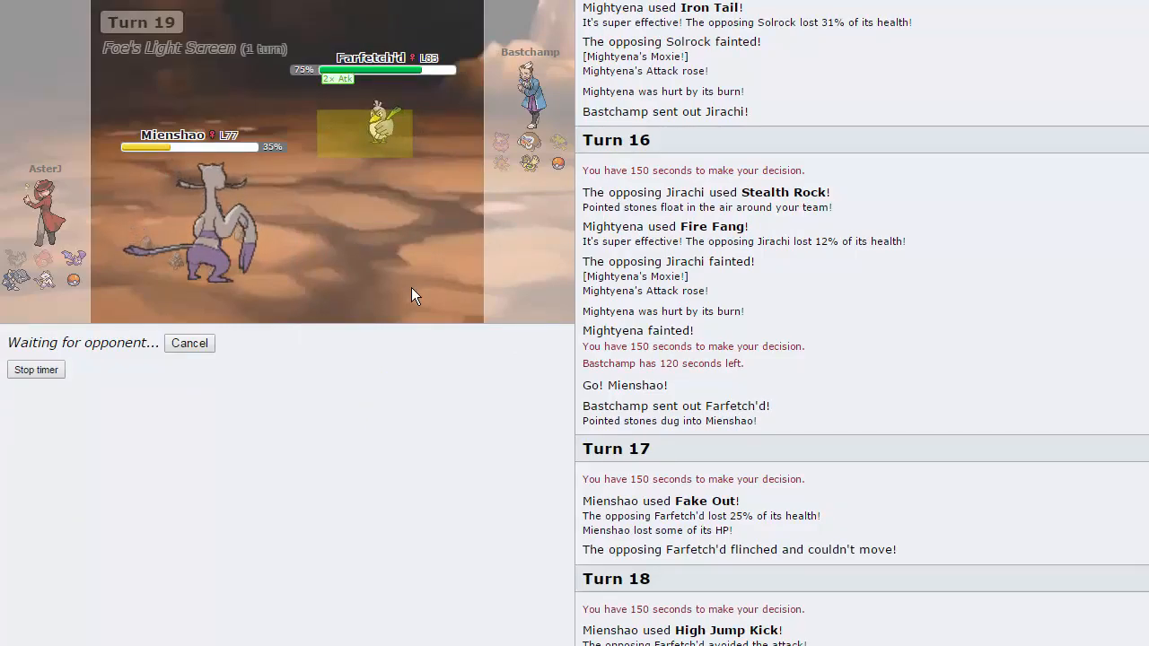
pyautogui.moveTo(366, 130)
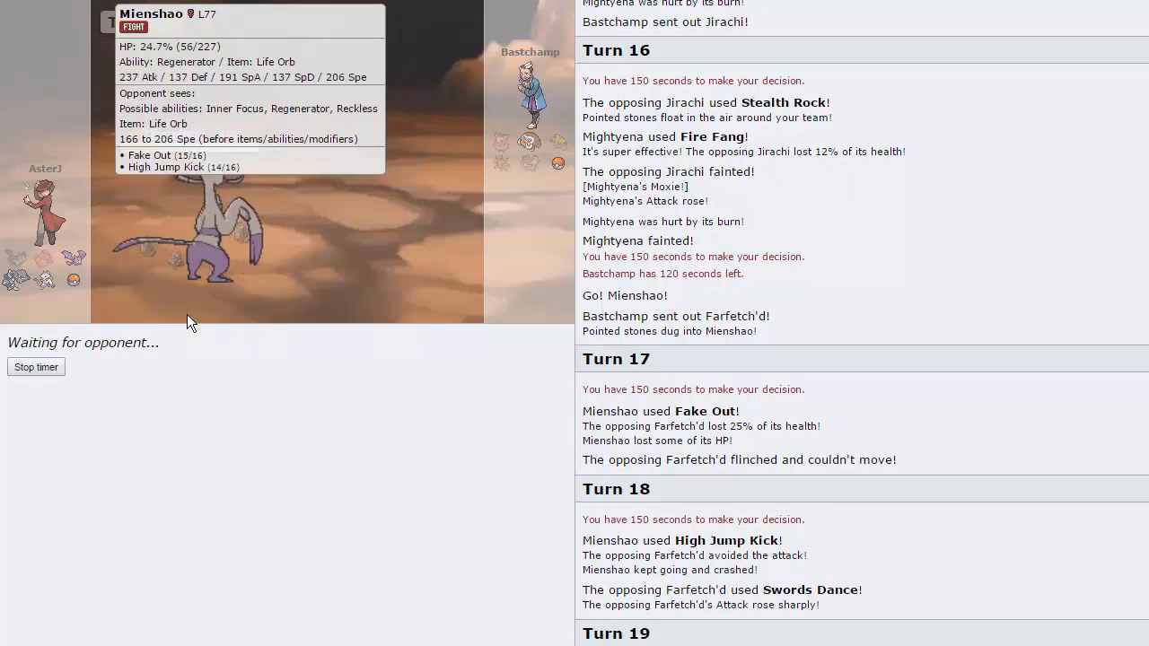
pyautogui.moveTo(503, 258)
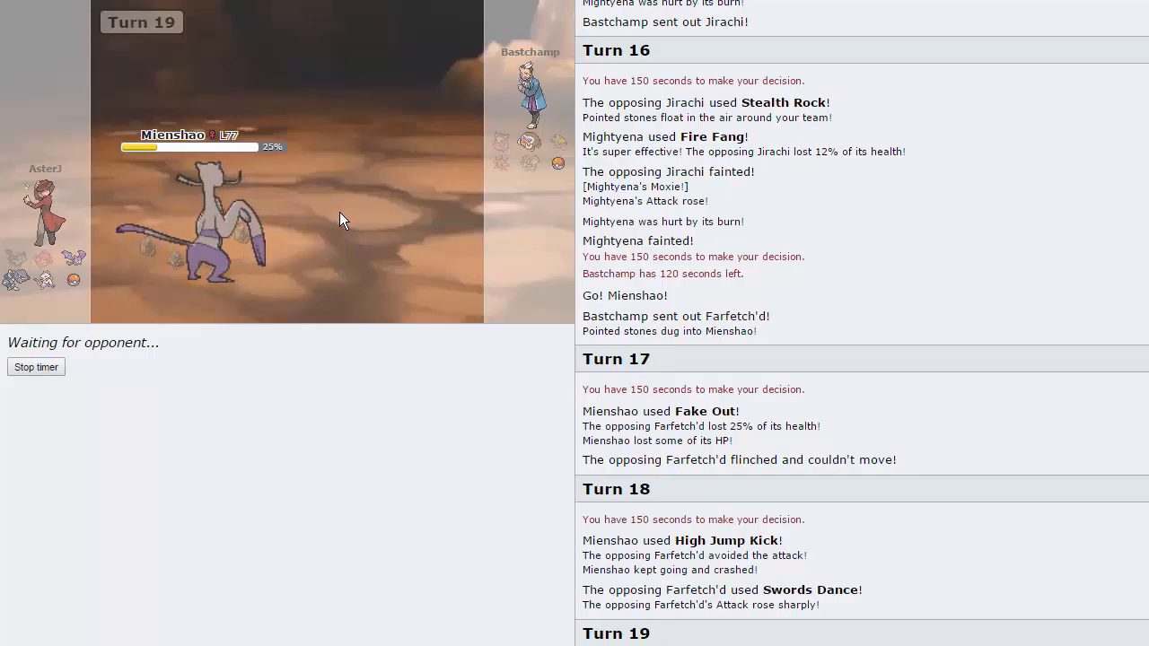
pyautogui.moveTo(406, 197)
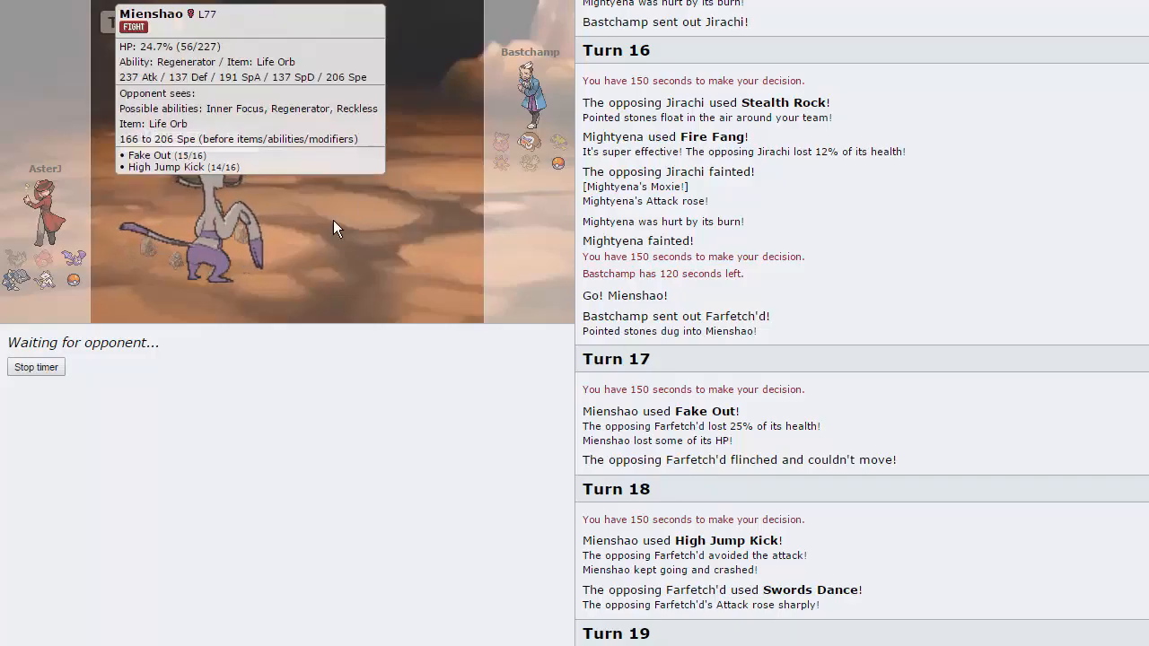
pyautogui.moveTo(528, 140)
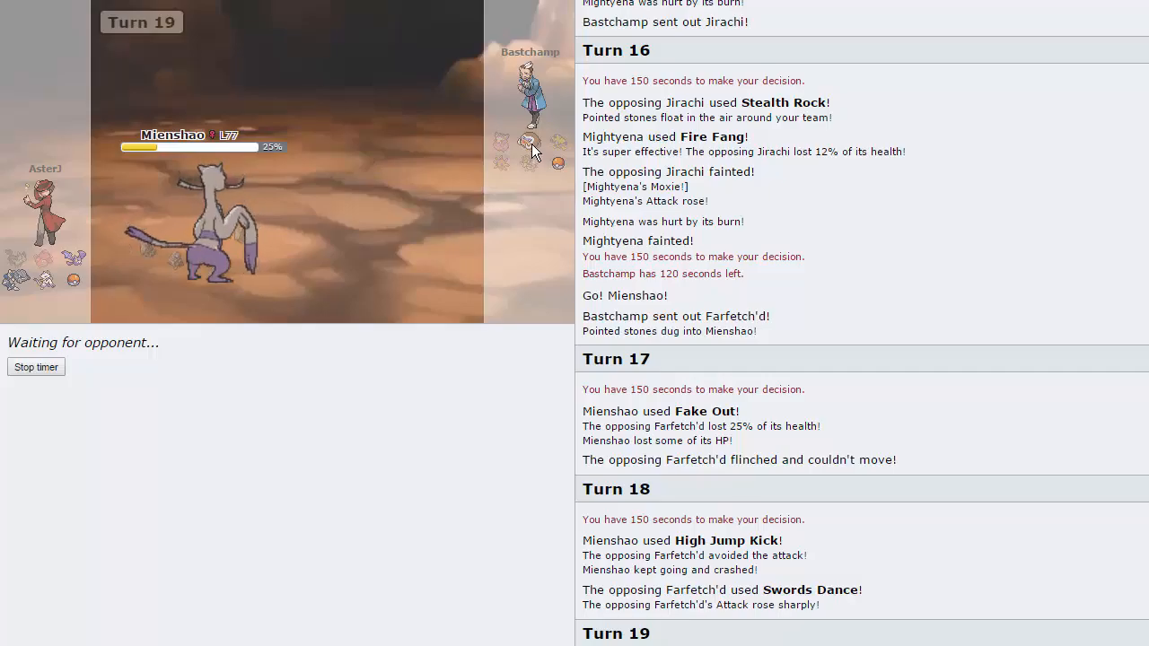
pyautogui.moveTo(82, 275)
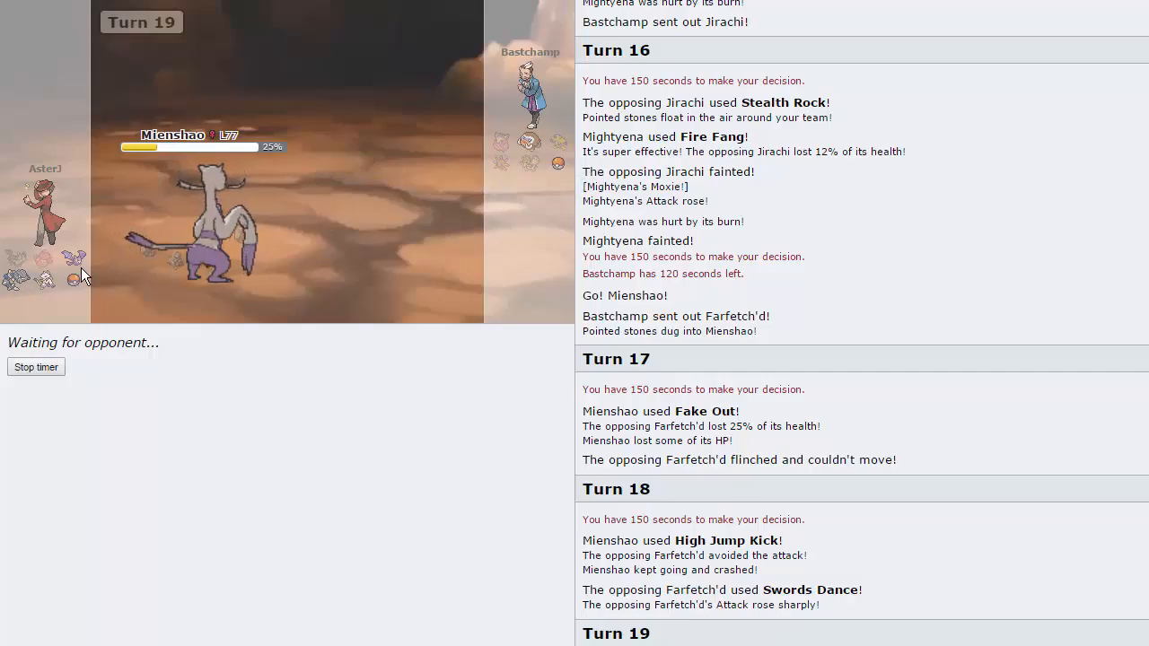
pyautogui.moveTo(501, 193)
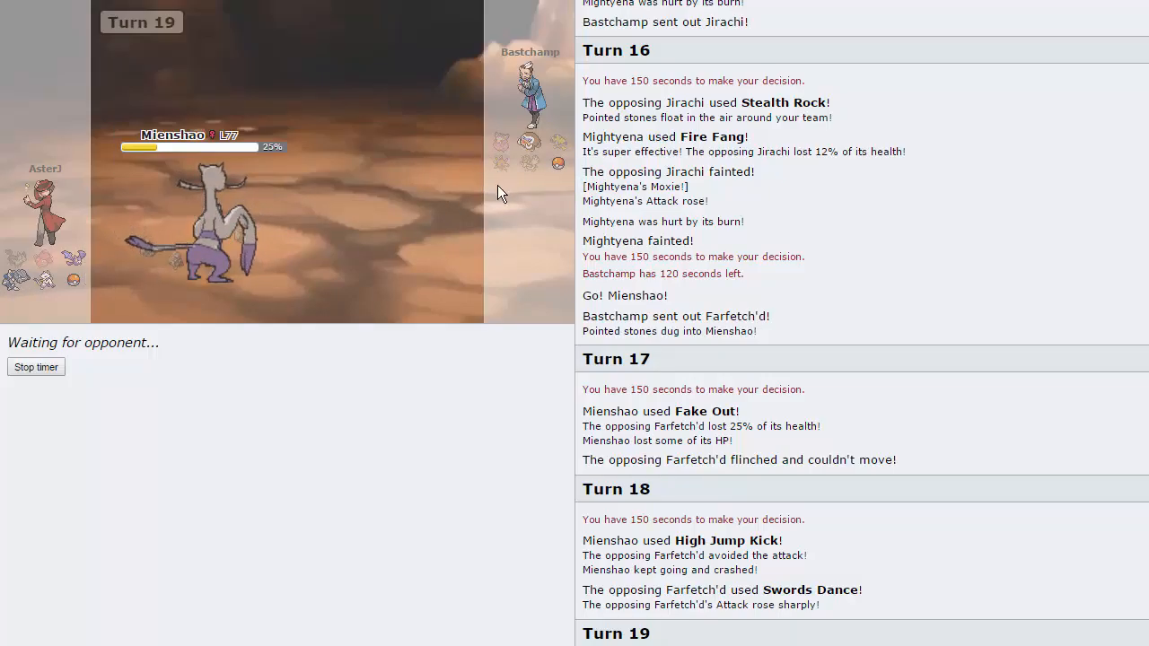
pyautogui.moveTo(489, 197)
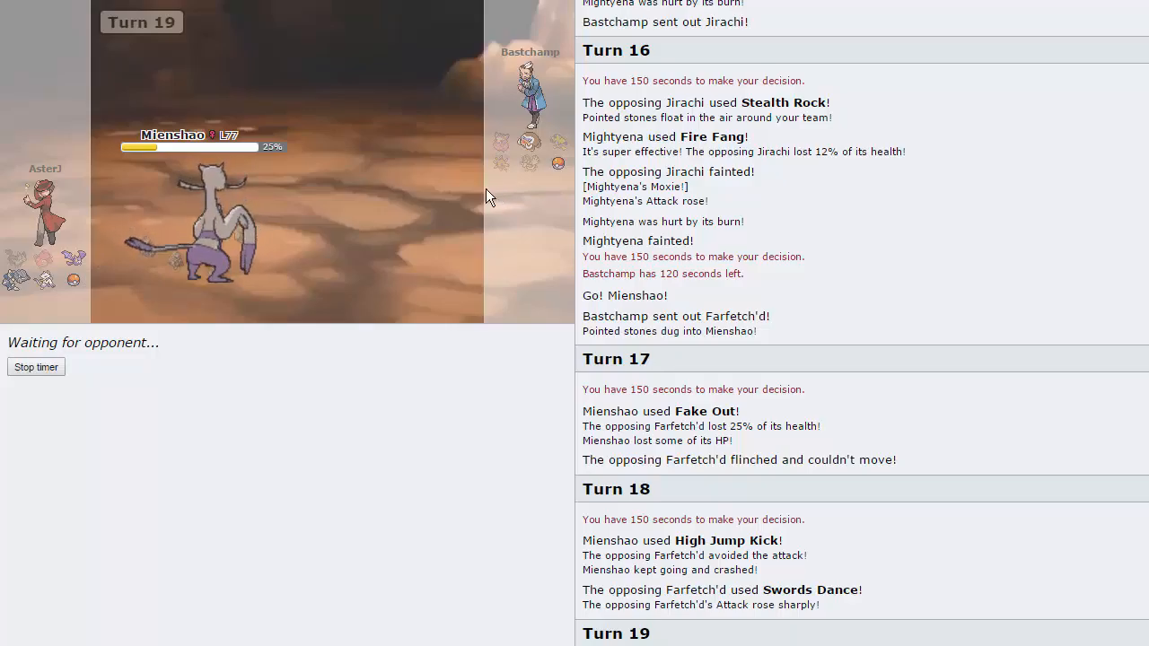
pyautogui.moveTo(14, 281)
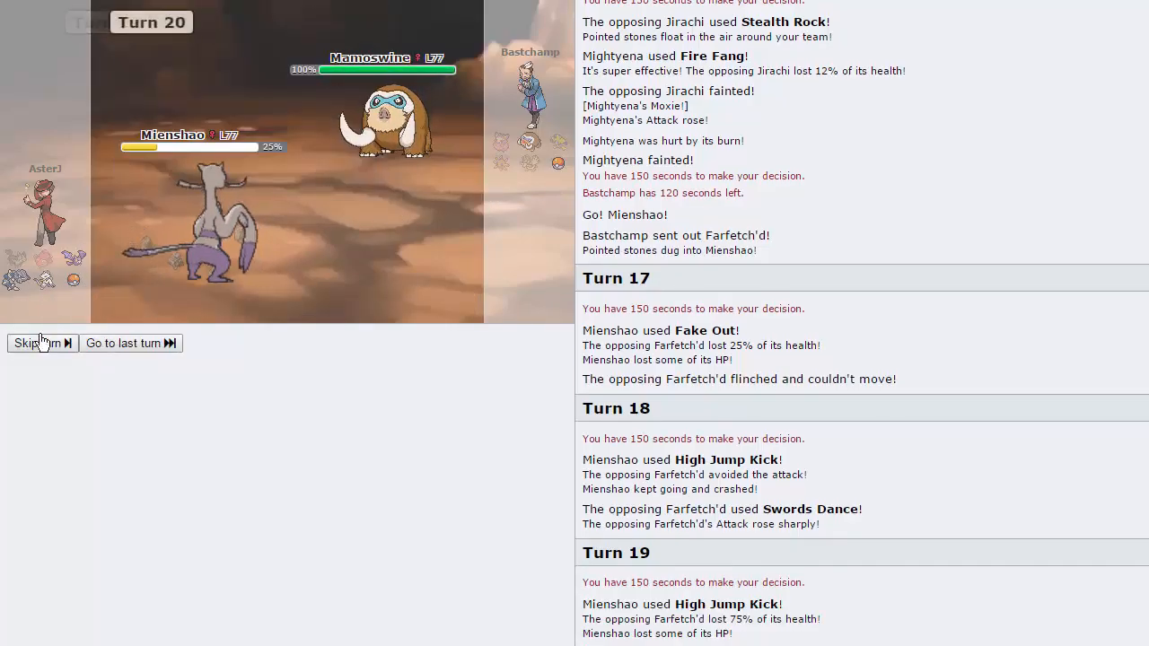
# Skip the turn replays while Mienshao's High Jump Kick knocks out Mamoswine
pyautogui.click(37, 342)
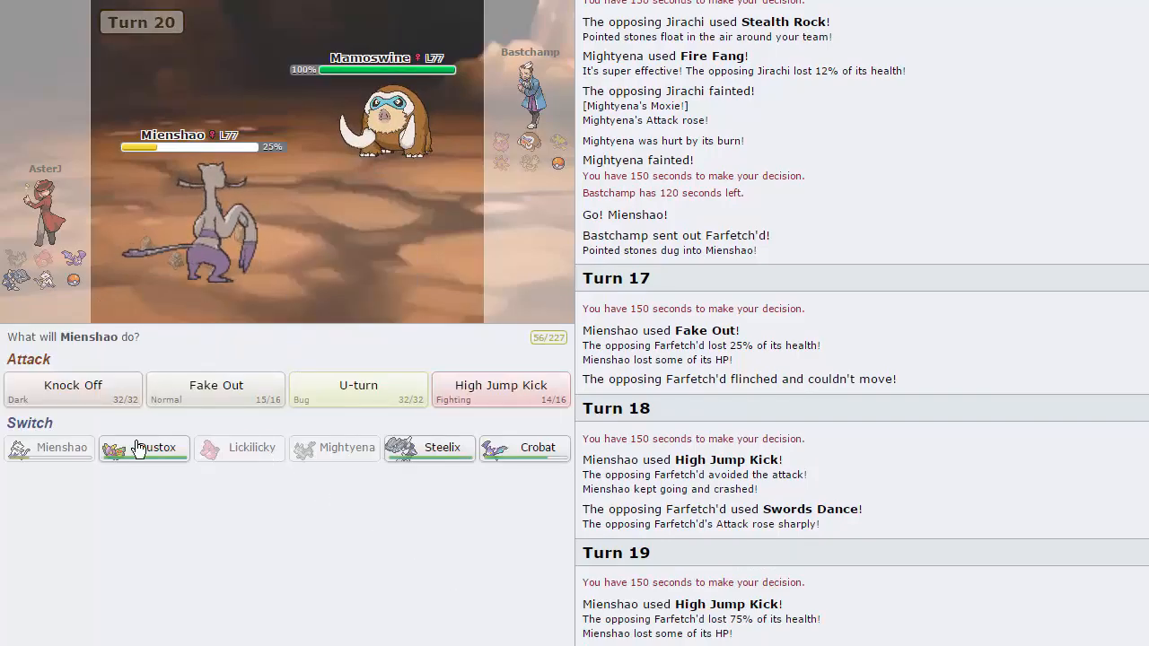
pyautogui.moveTo(524, 447)
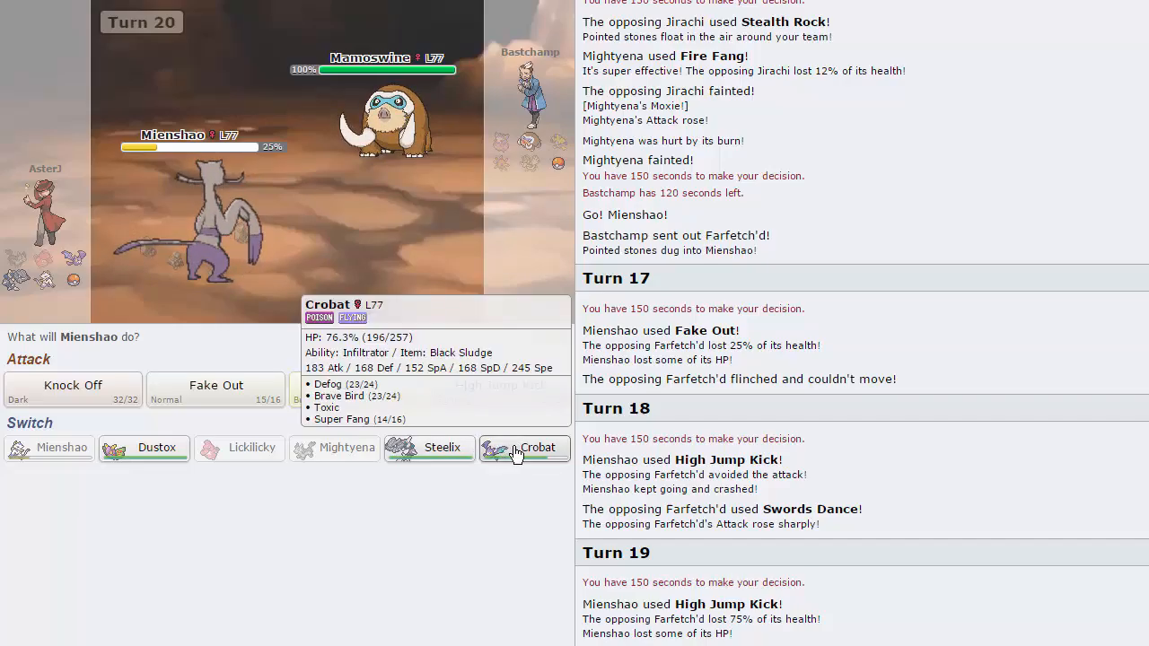
pyautogui.moveTo(144, 447)
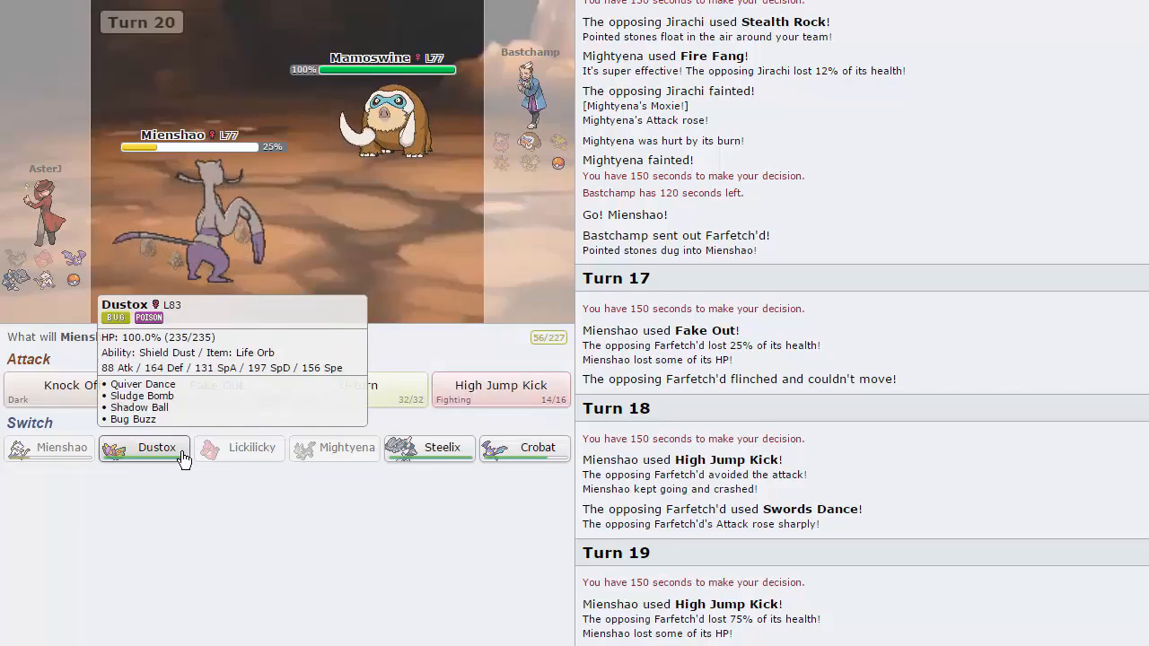
pyautogui.moveTo(459, 102)
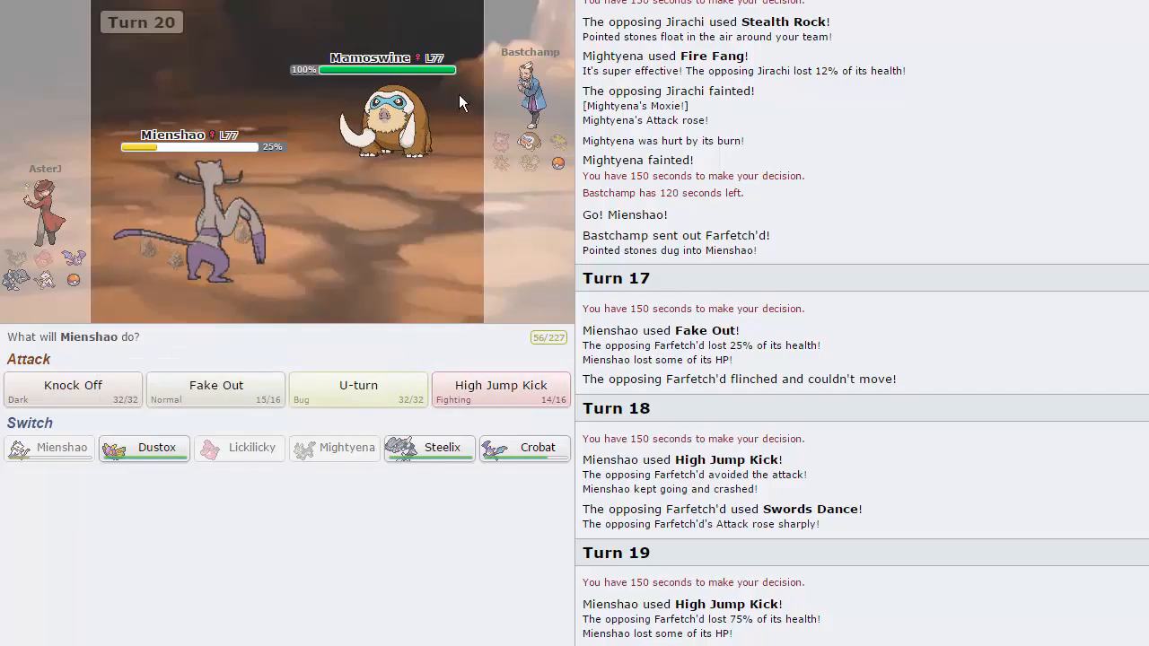
pyautogui.moveTo(390, 121)
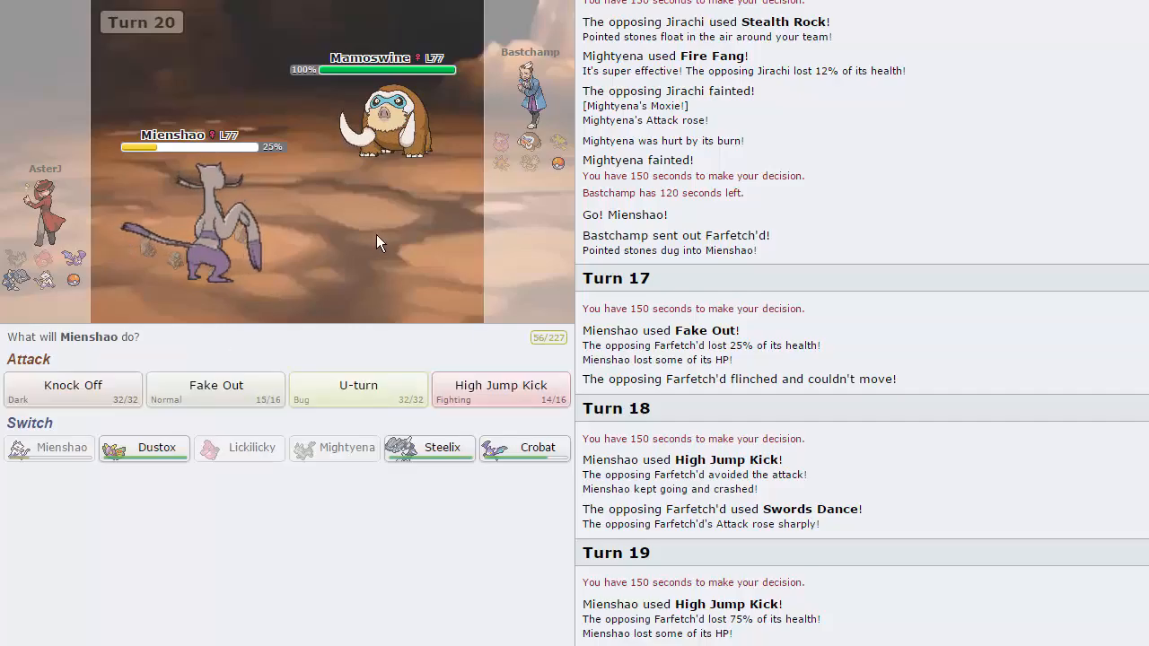
pyautogui.moveTo(363, 252)
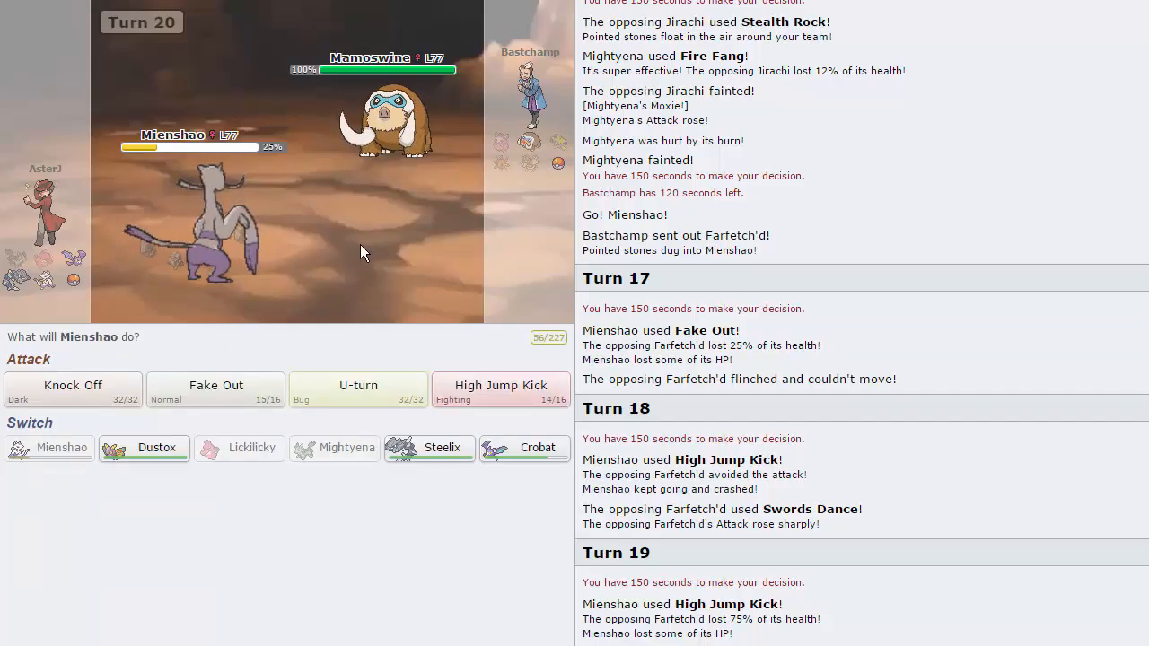
pyautogui.moveTo(501, 392)
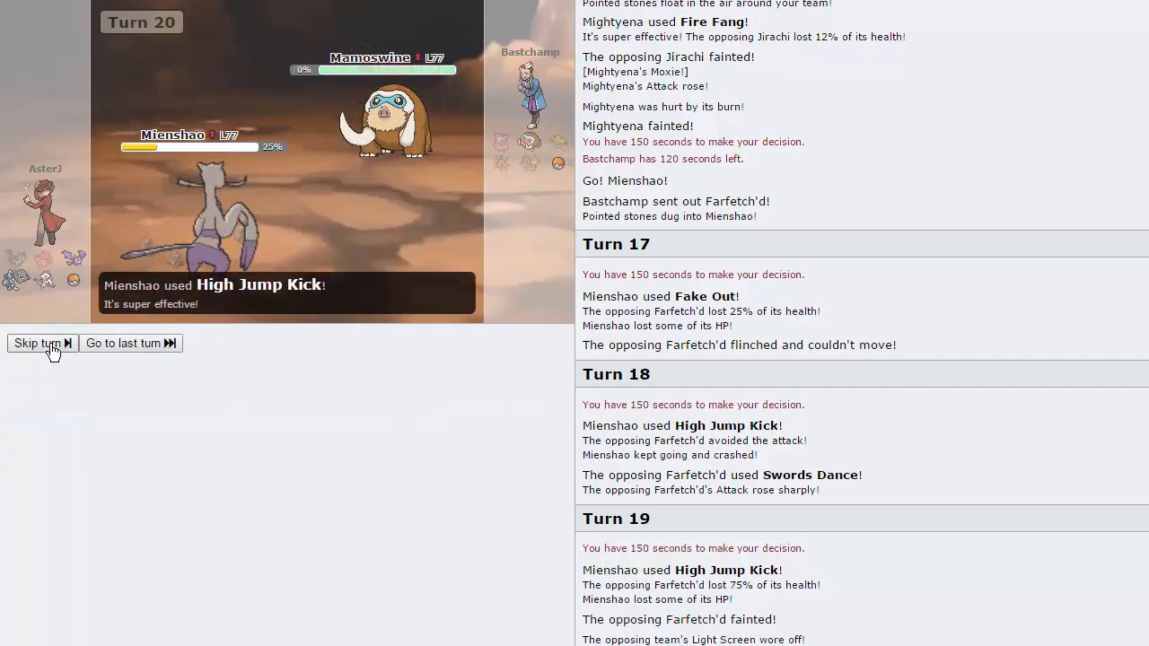
pyautogui.click(36, 343)
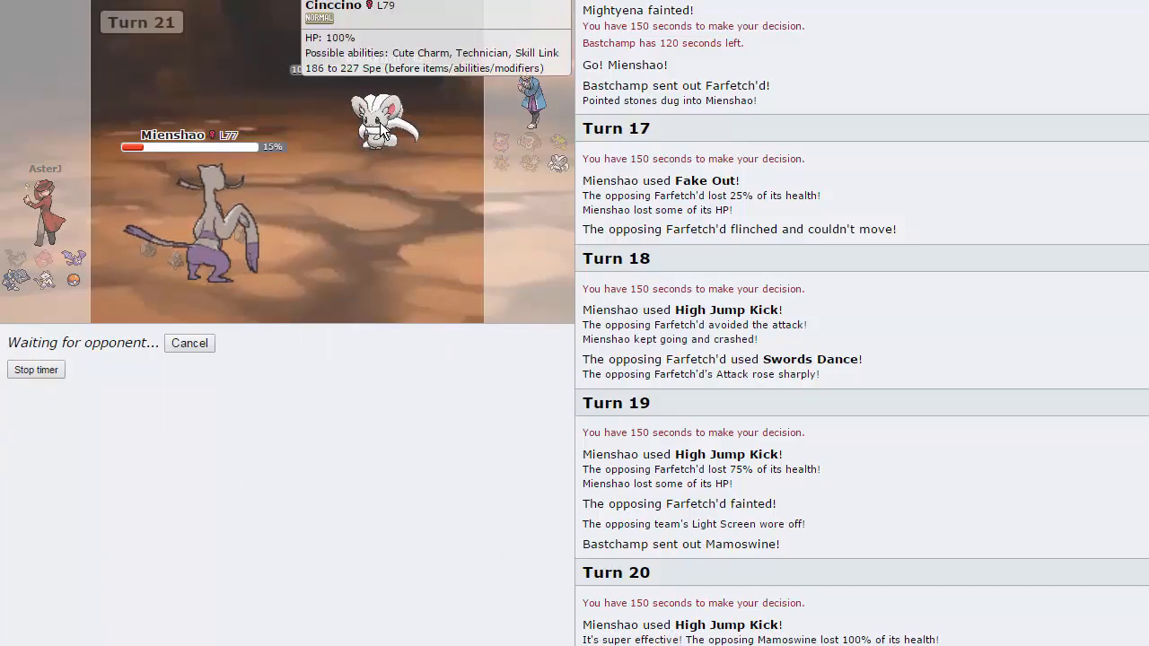
pyautogui.moveTo(481, 233)
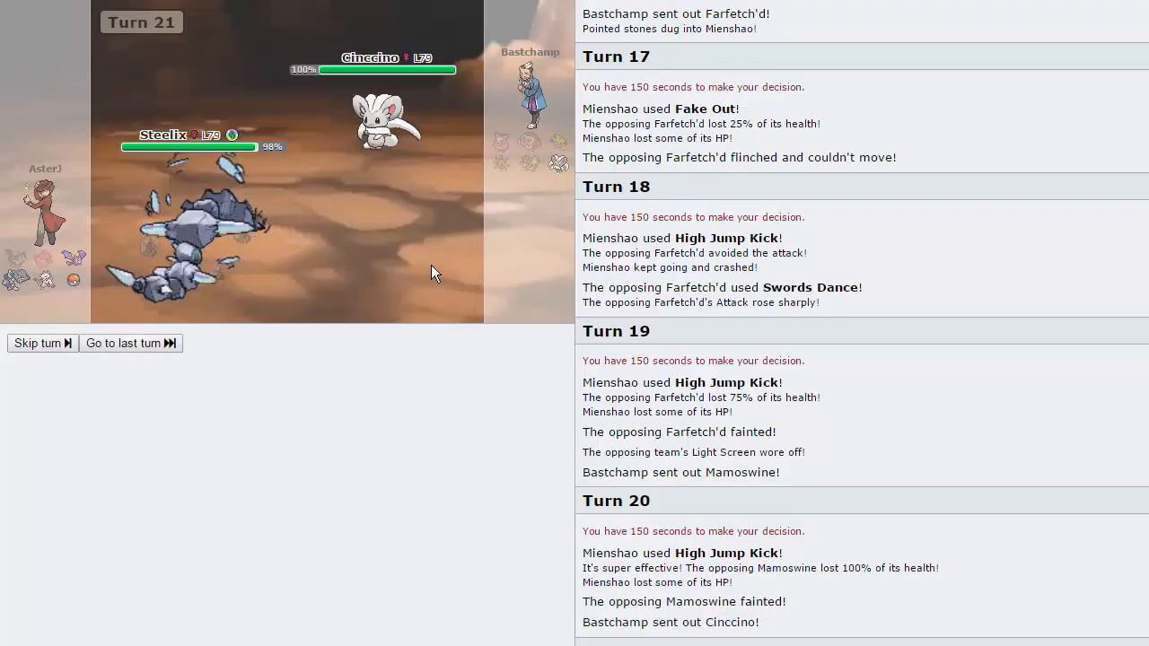
# Bring in Mega Steelix for Mienshao, skip the Tail Slap replay, and choose Heavy Slam
pyautogui.click(38, 343)
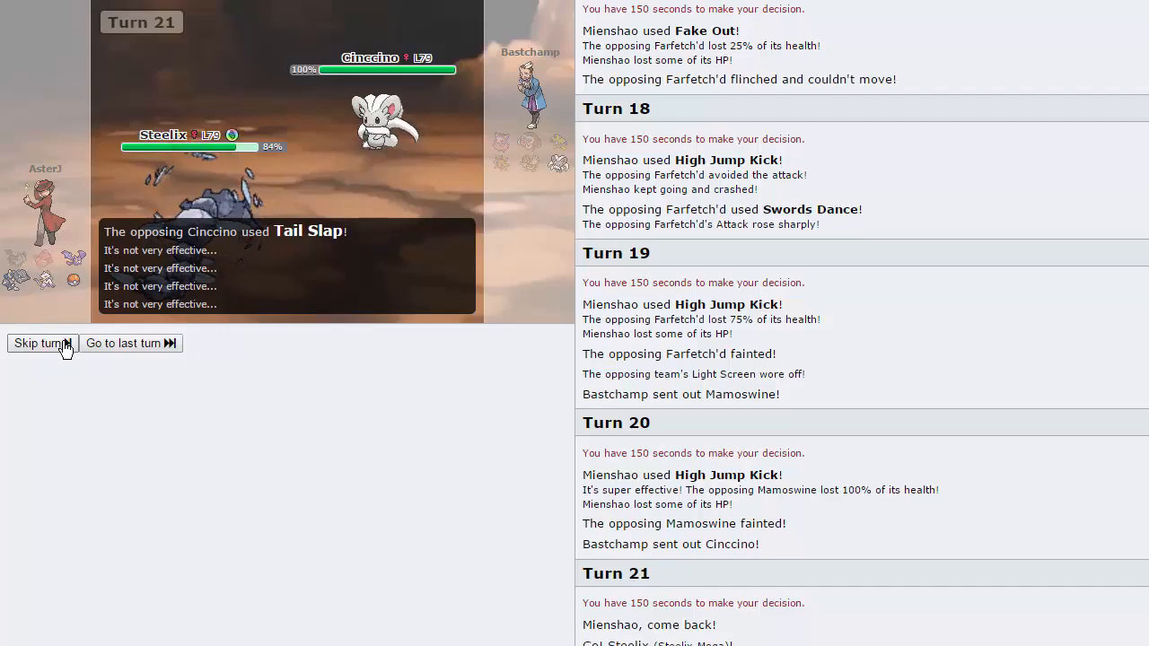
pyautogui.click(37, 344)
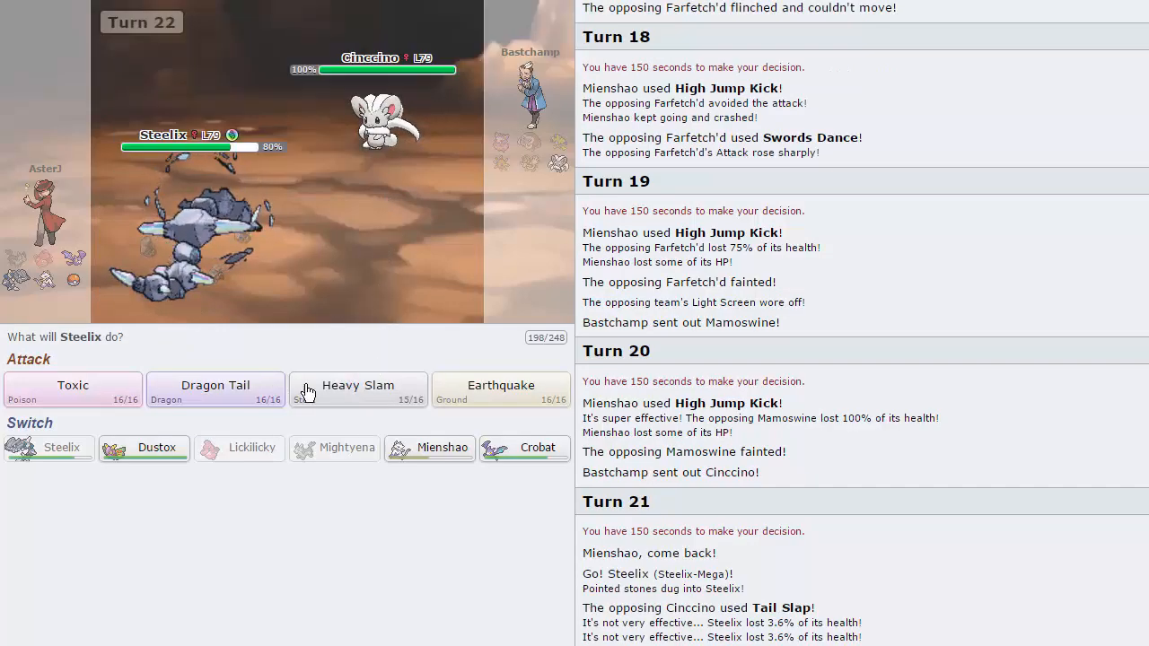
pyautogui.click(357, 390)
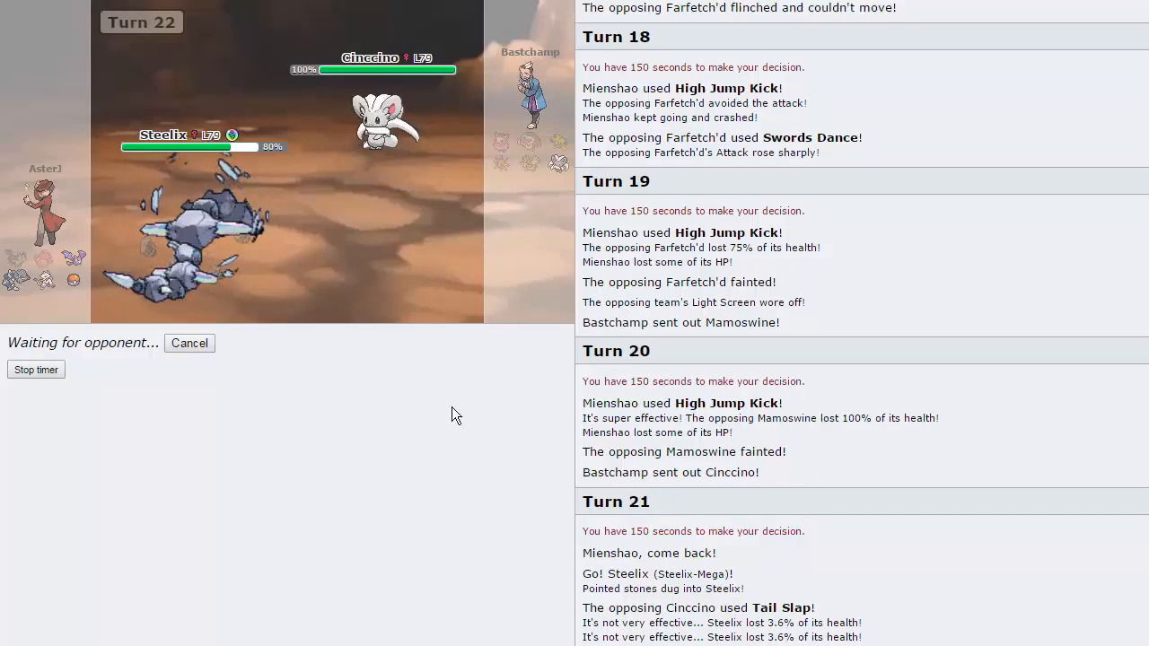
pyautogui.moveTo(428, 383)
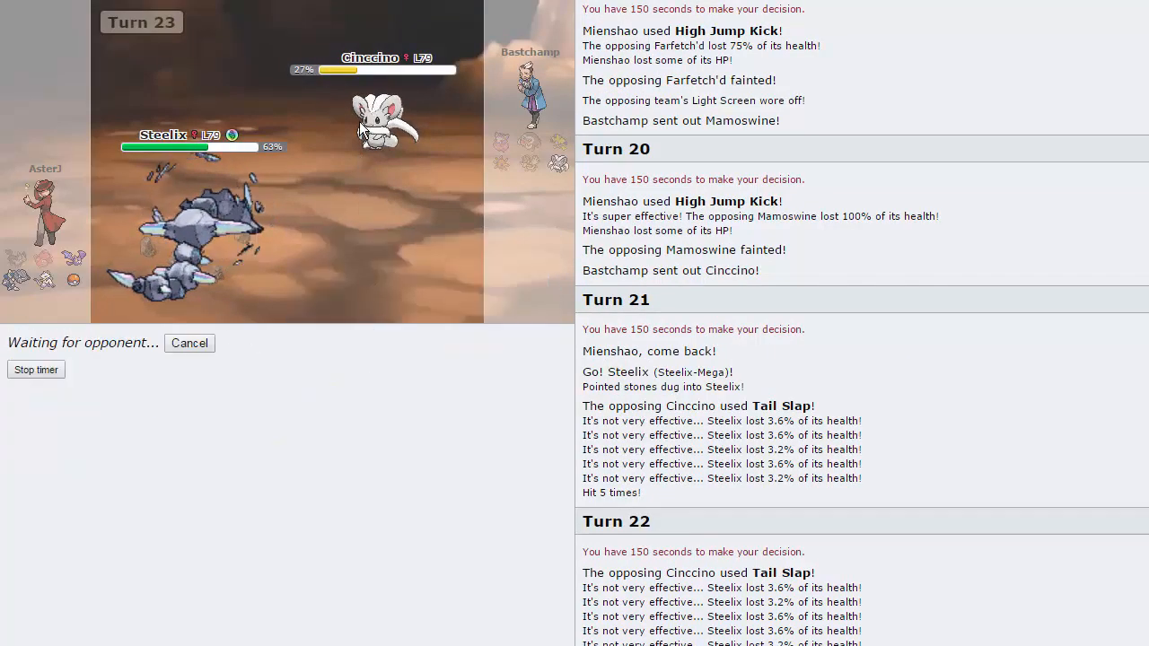
pyautogui.moveTo(368, 530)
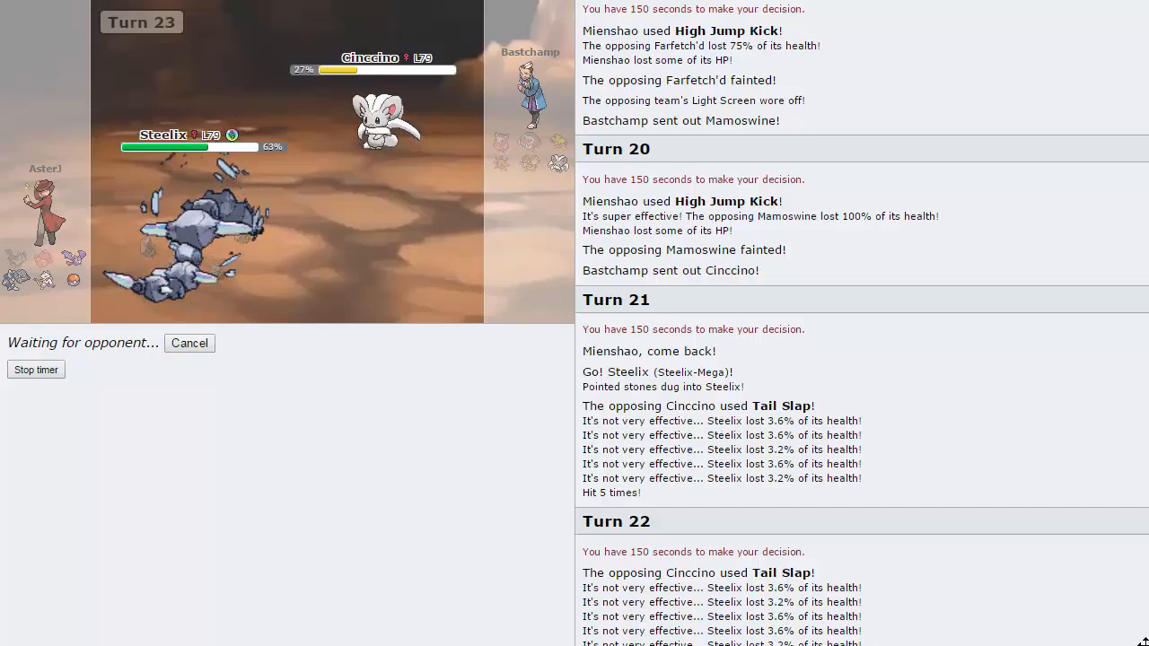
pyautogui.moveTo(1099, 128)
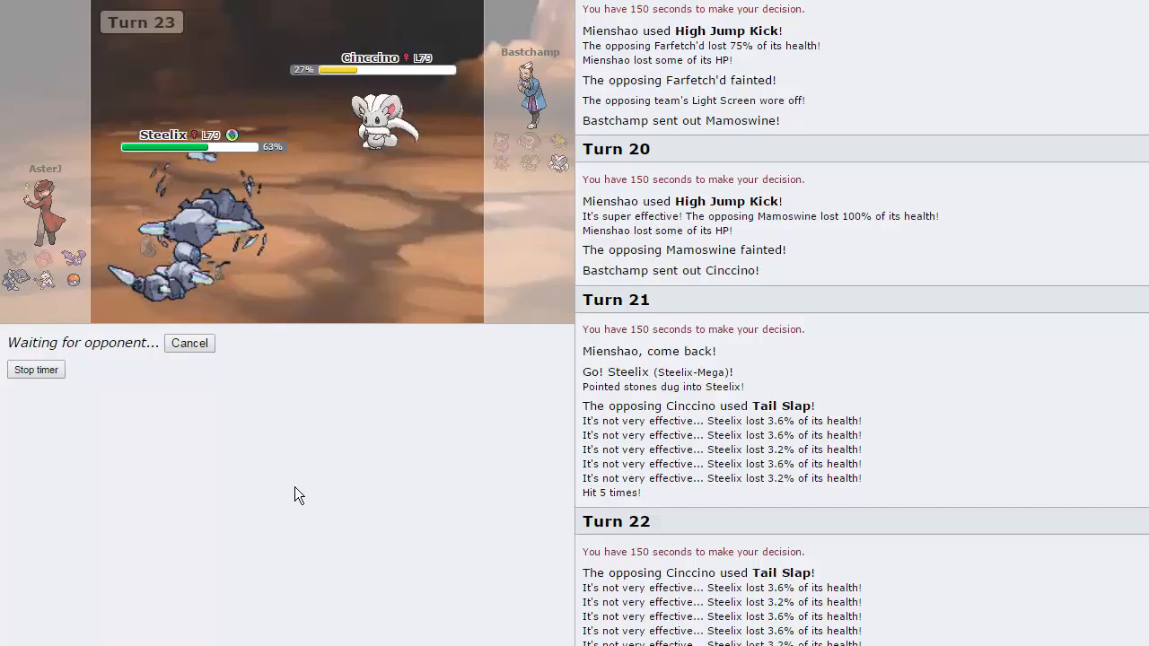
pyautogui.moveTo(339, 487)
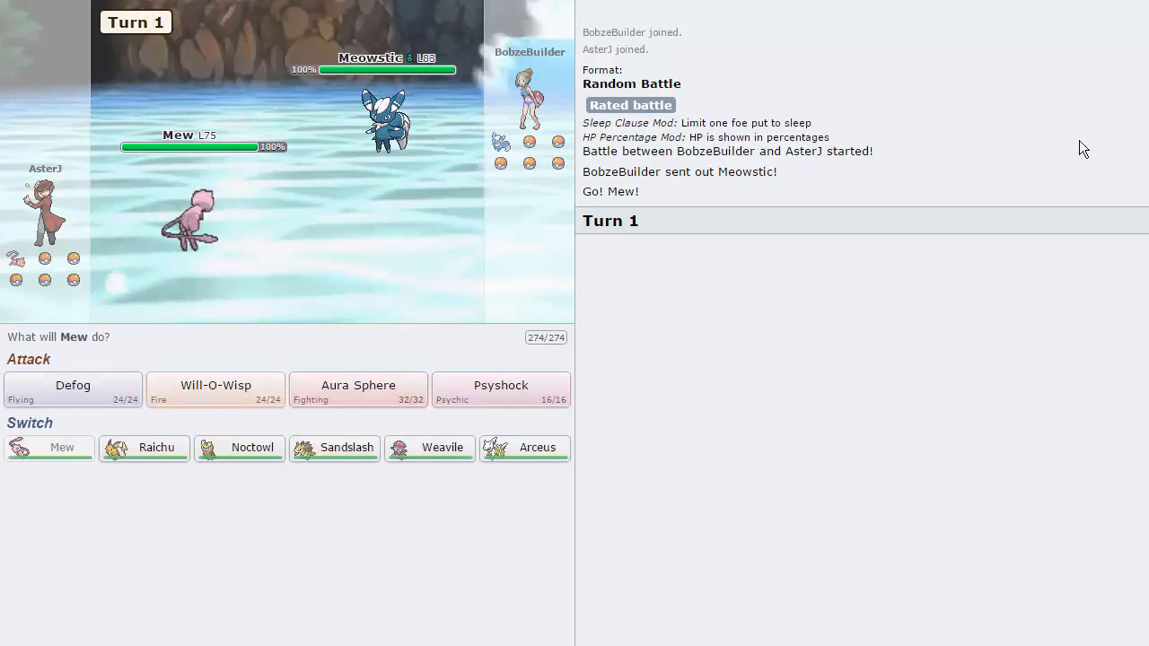
pyautogui.moveTo(307, 232)
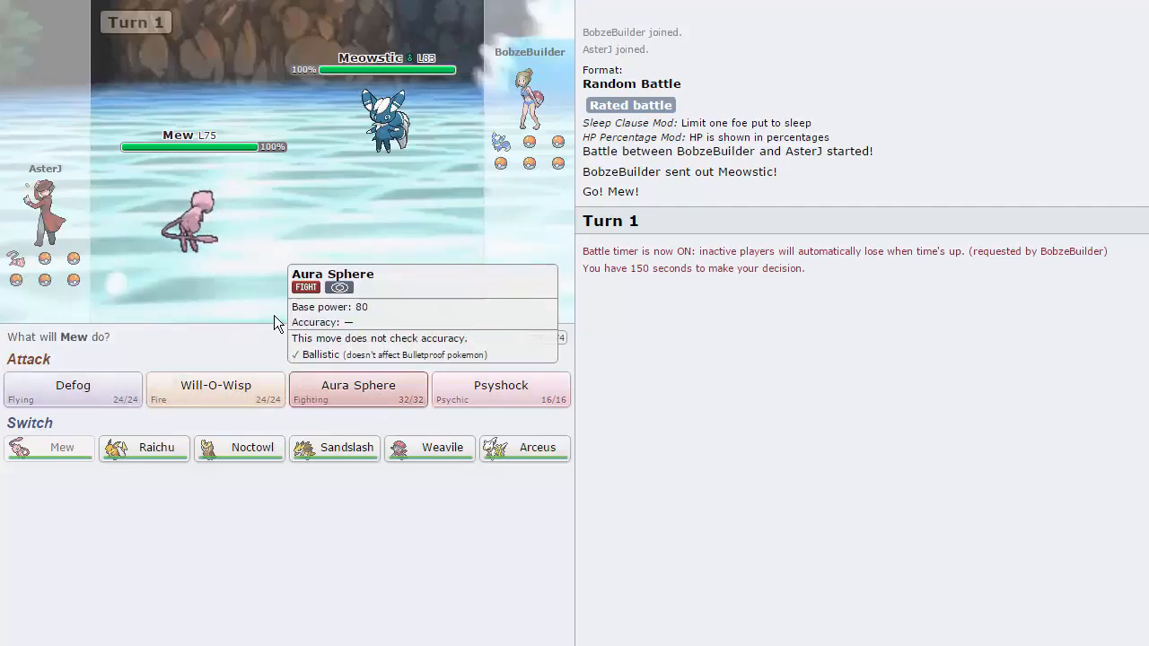
pyautogui.moveTo(321, 375)
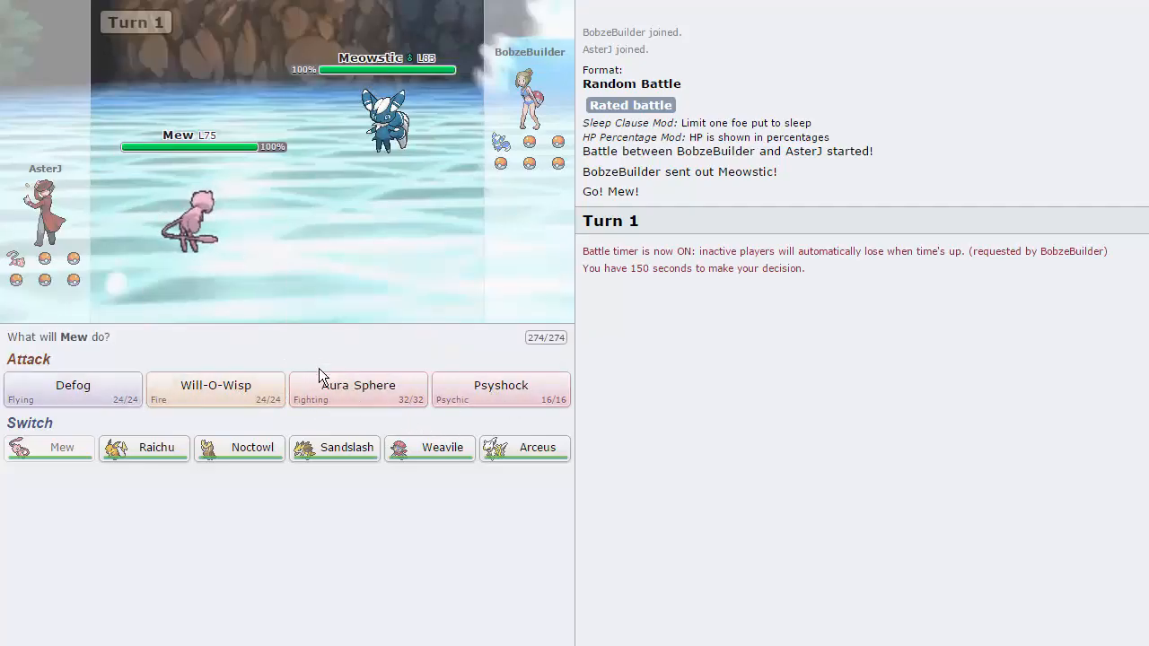
pyautogui.moveTo(215, 395)
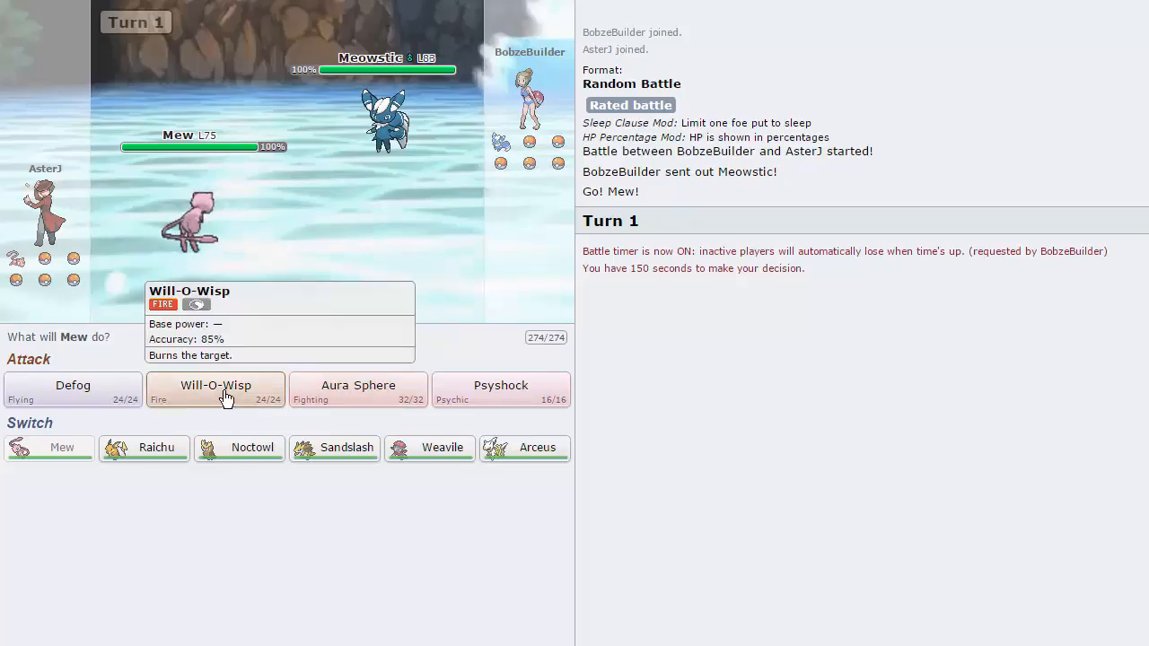
# Burn Meowstic with Mew's Will-O-Wisp, then Defog away its Light Screen
pyautogui.click(215, 389)
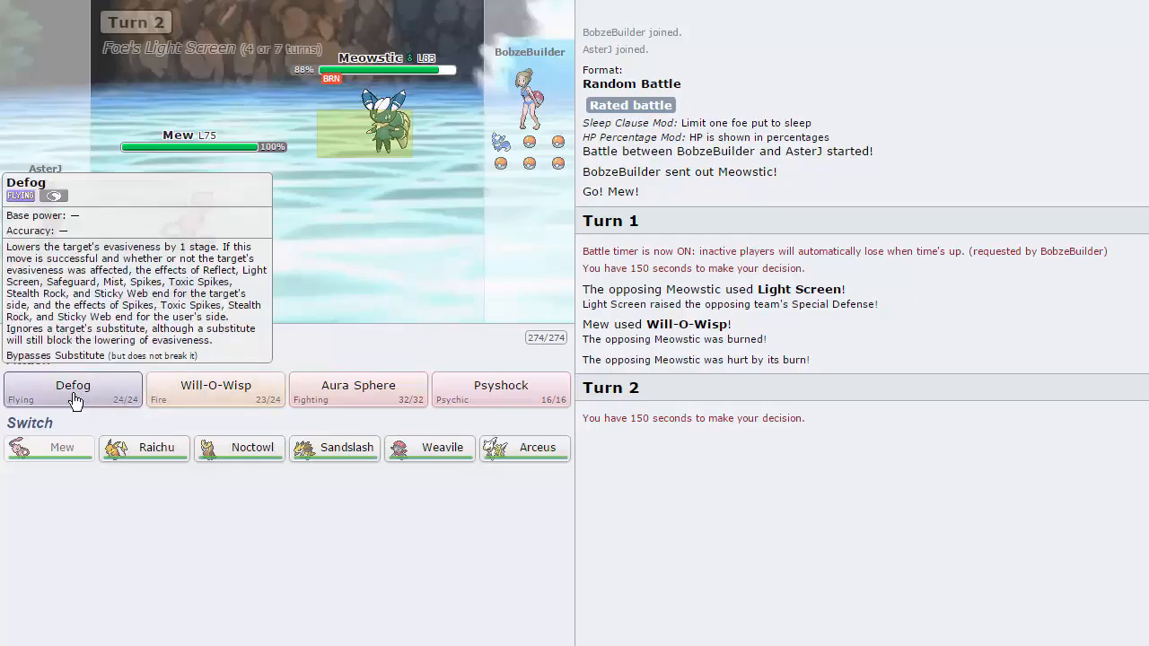
pyautogui.click(73, 390)
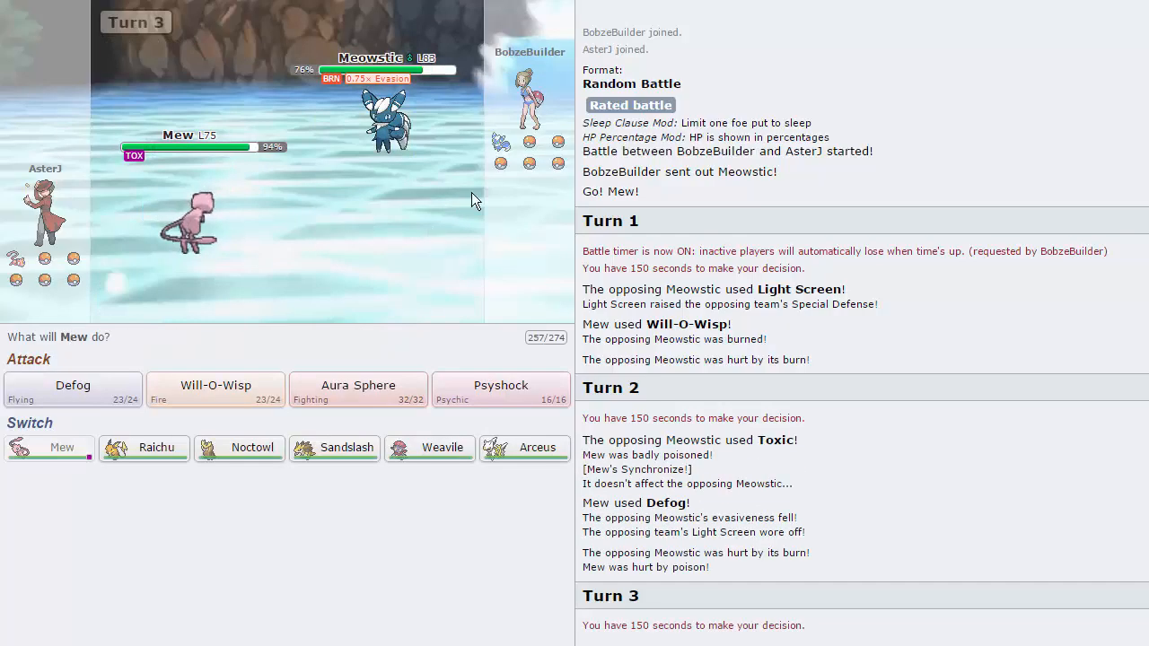
pyautogui.moveTo(393, 325)
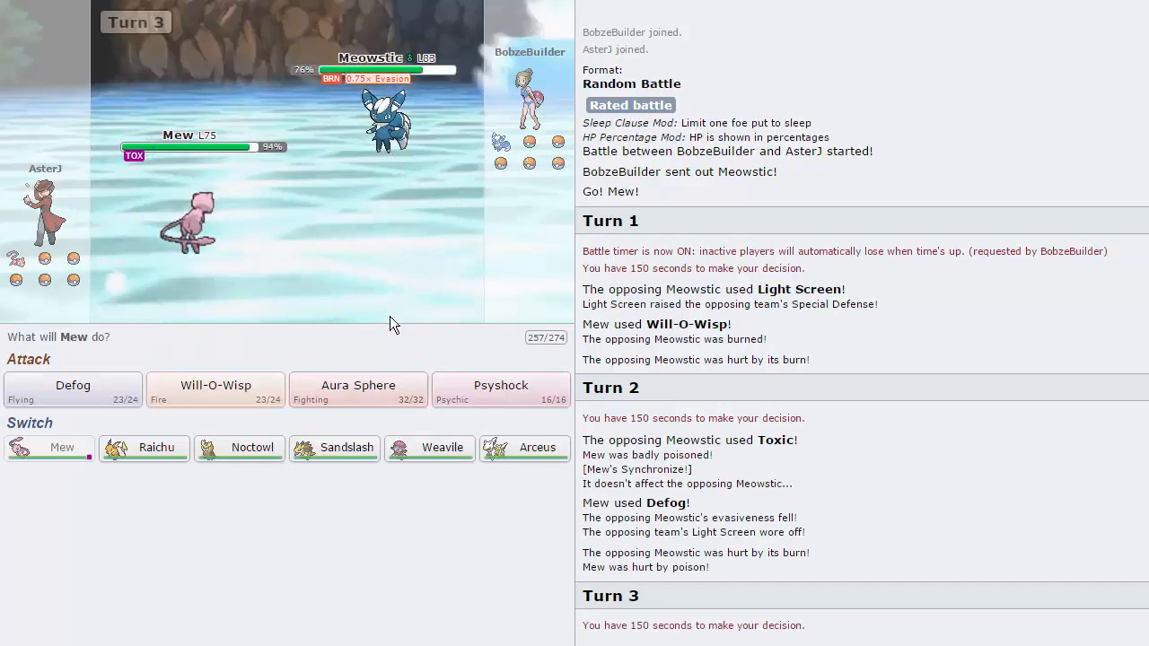
pyautogui.moveTo(429, 448)
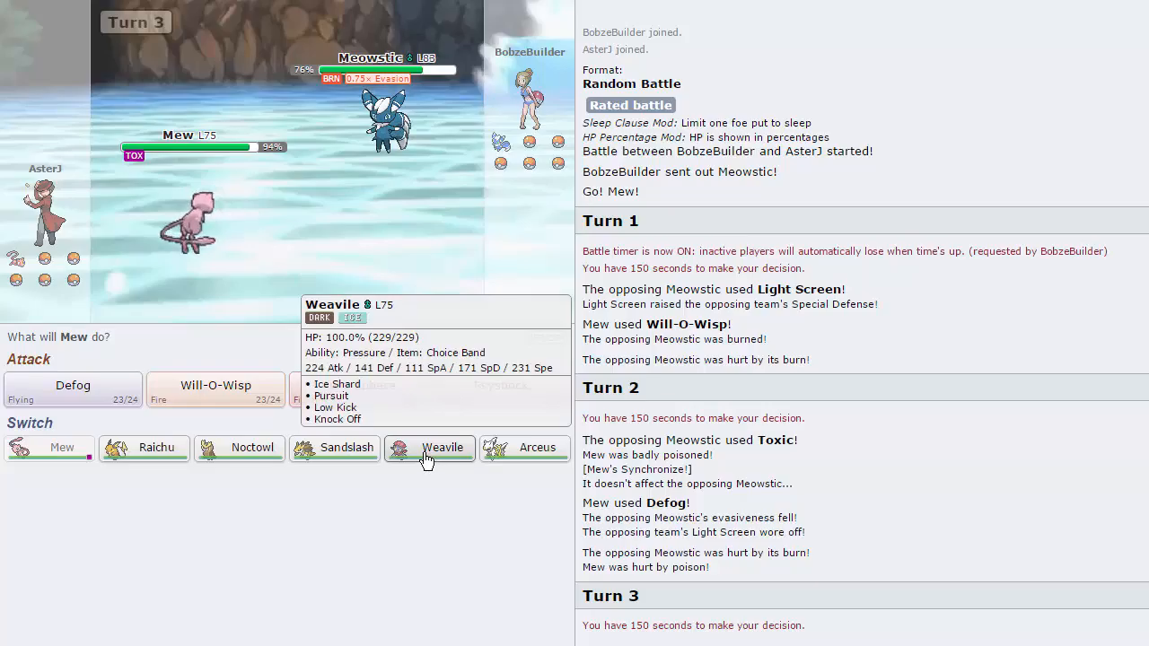
# Switch Mew out for Weavile and skip the turn-3 replay
pyautogui.click(442, 447)
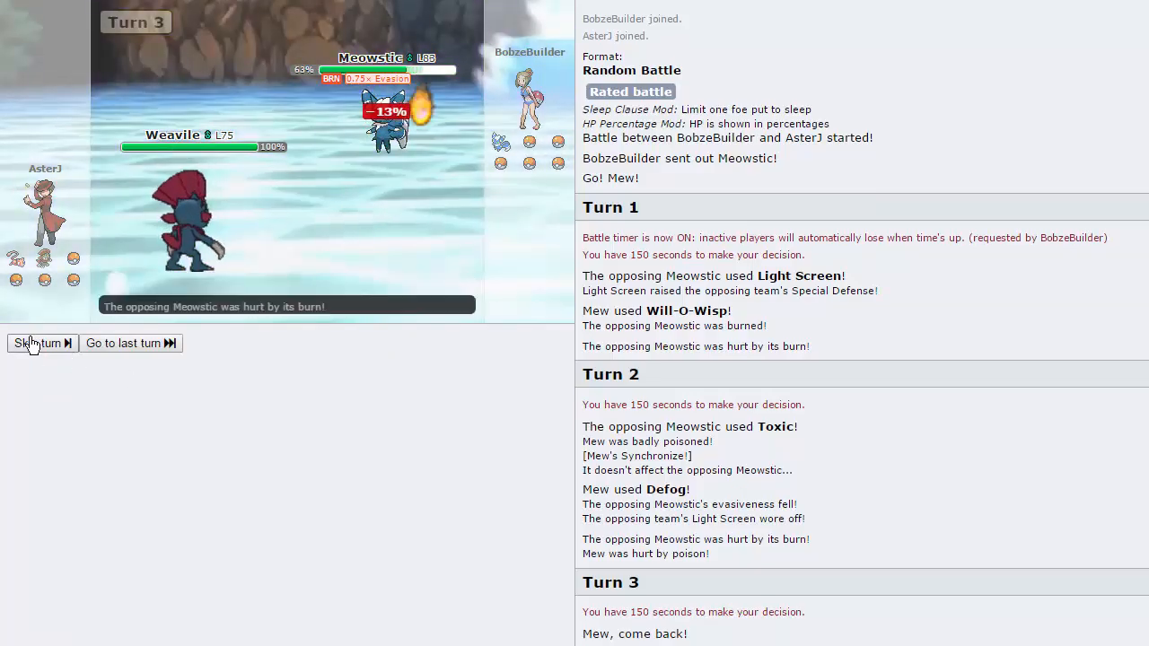
pyautogui.click(38, 343)
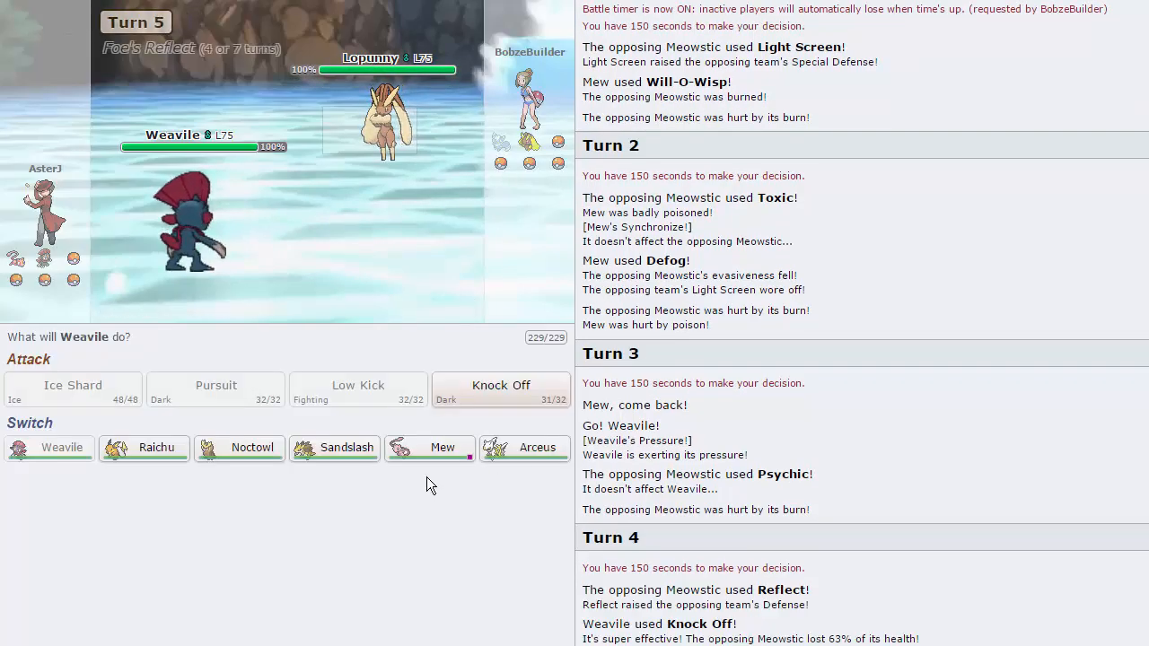
pyautogui.moveTo(537, 454)
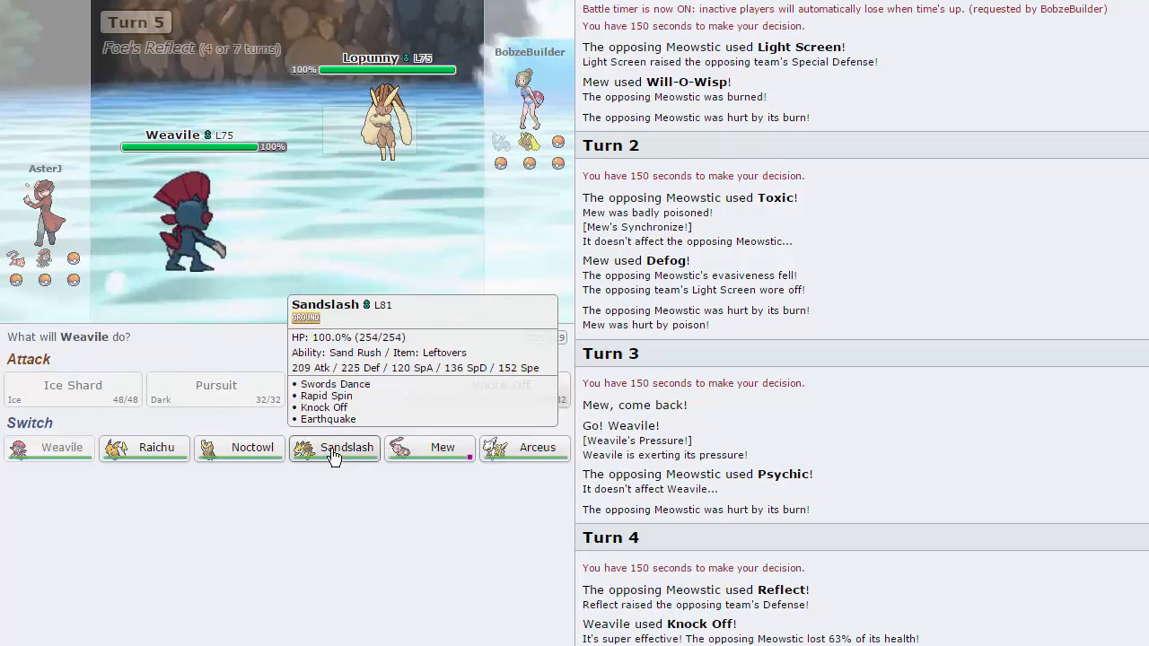
pyautogui.moveTo(239, 447)
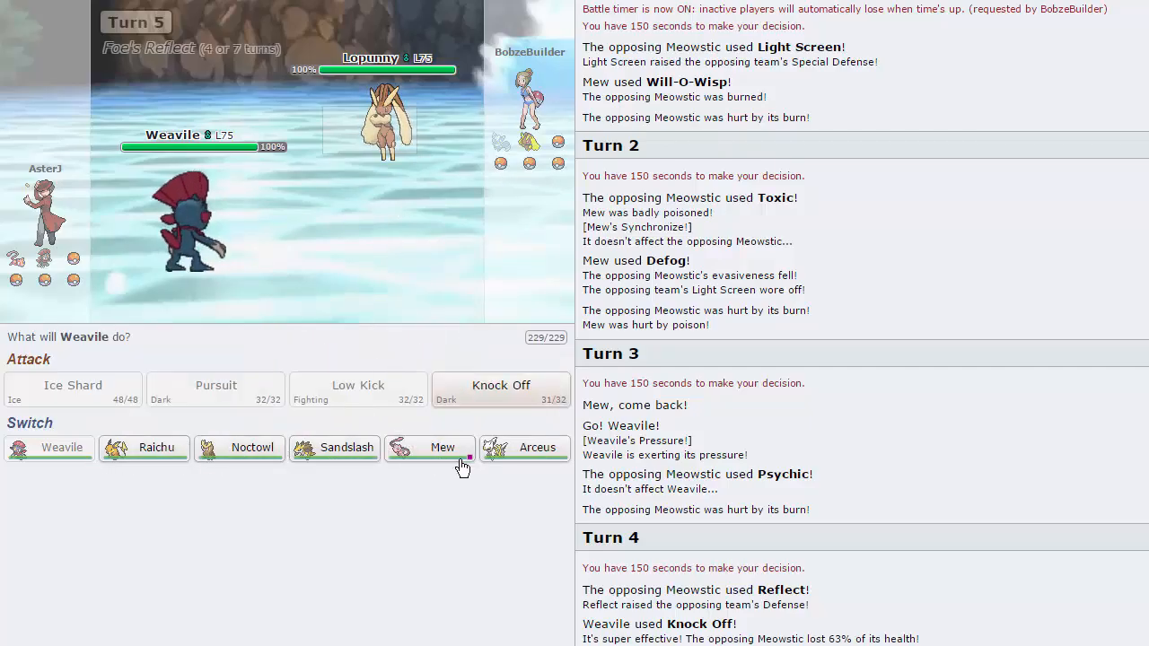
pyautogui.moveTo(156, 447)
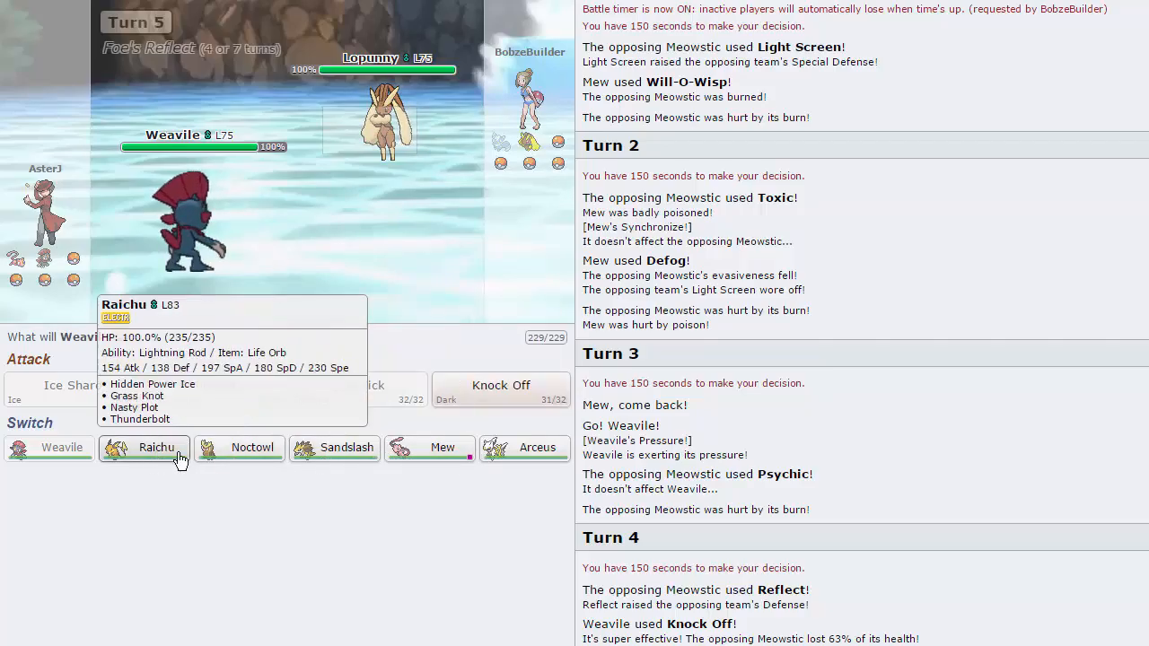
# Switch Weavile to Sandslash, Earthquake Lopunny on turn 6, and attack again on turn 7
pyautogui.click(157, 447)
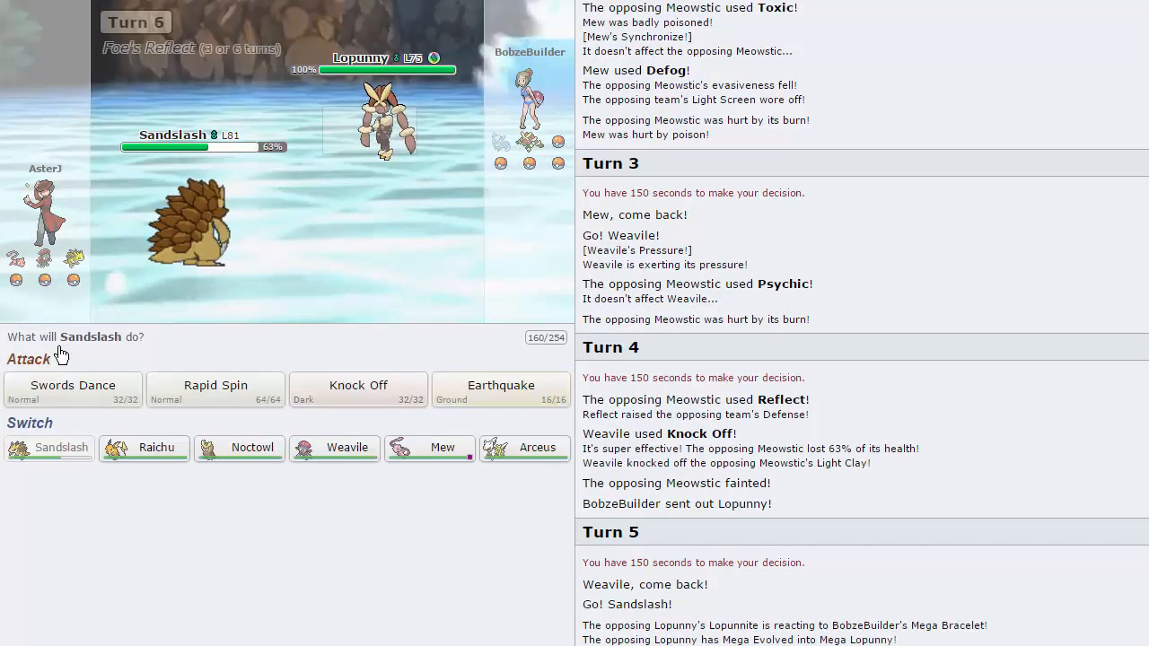
pyautogui.moveTo(344, 184)
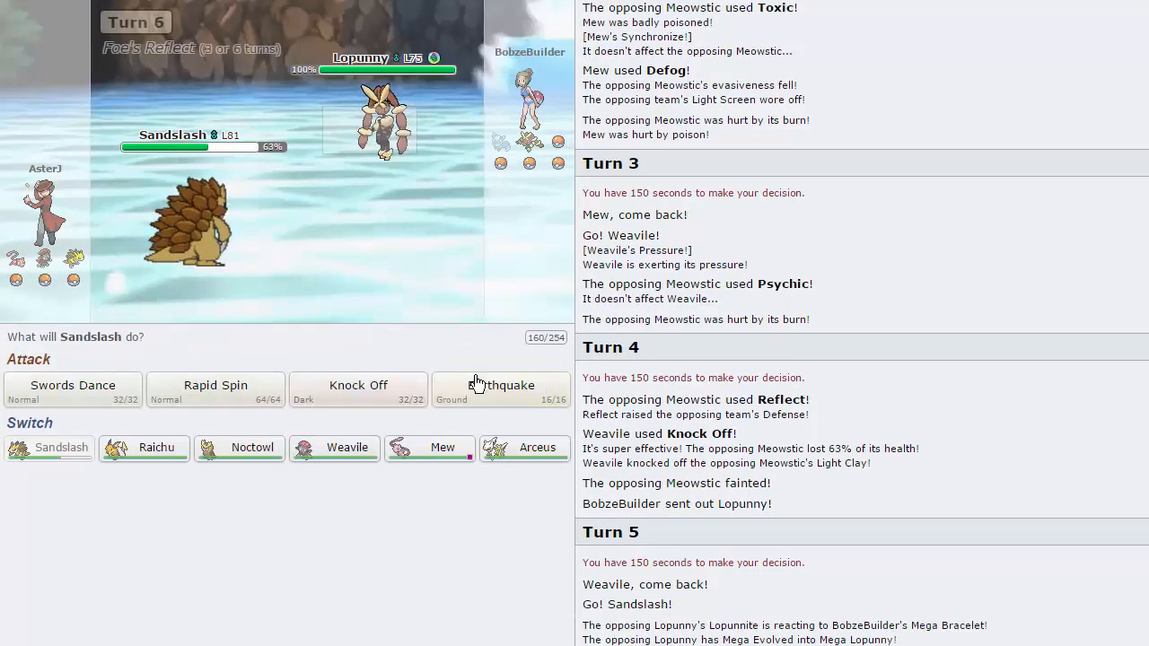
pyautogui.click(500, 385)
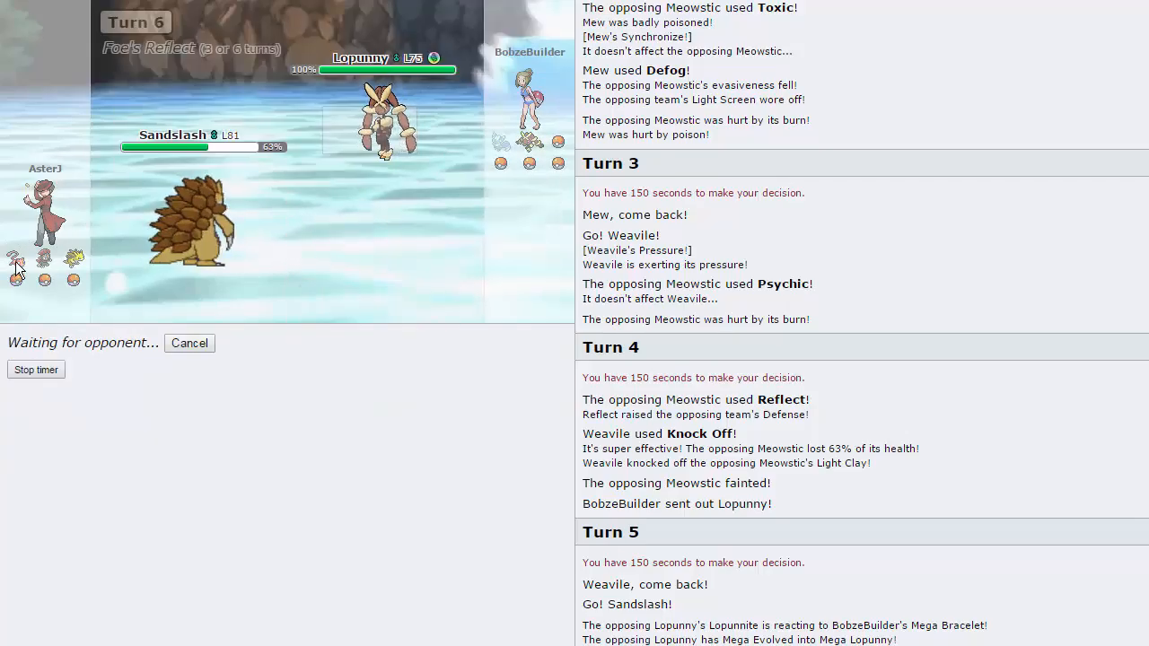
pyautogui.moveTo(16, 260)
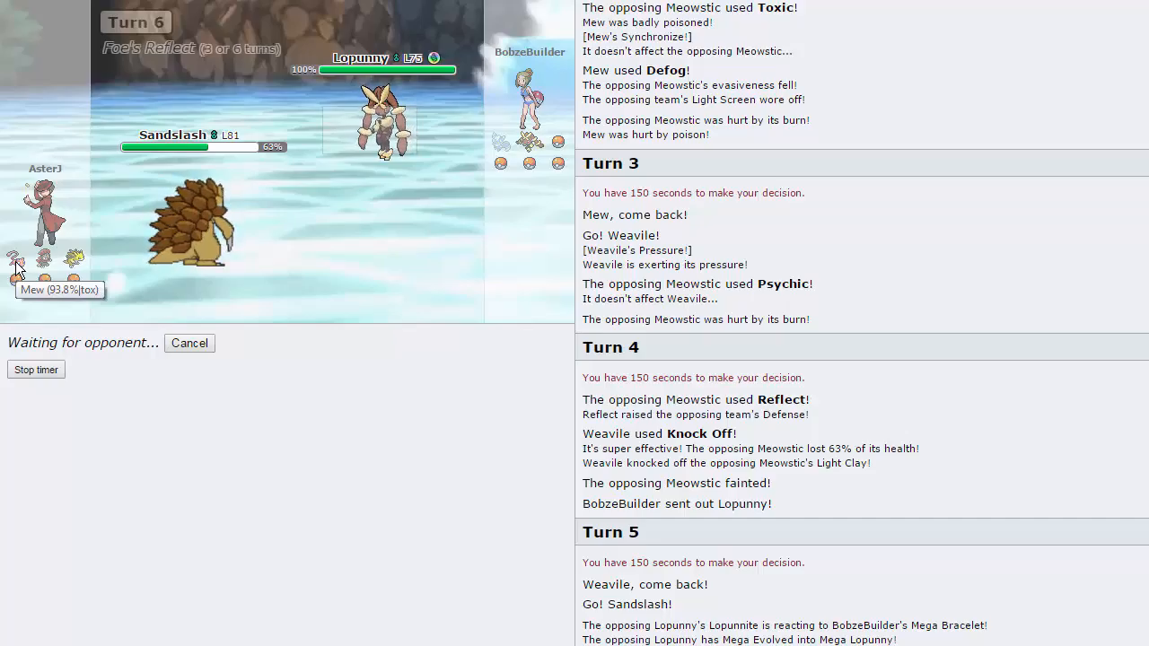
pyautogui.moveTo(76, 270)
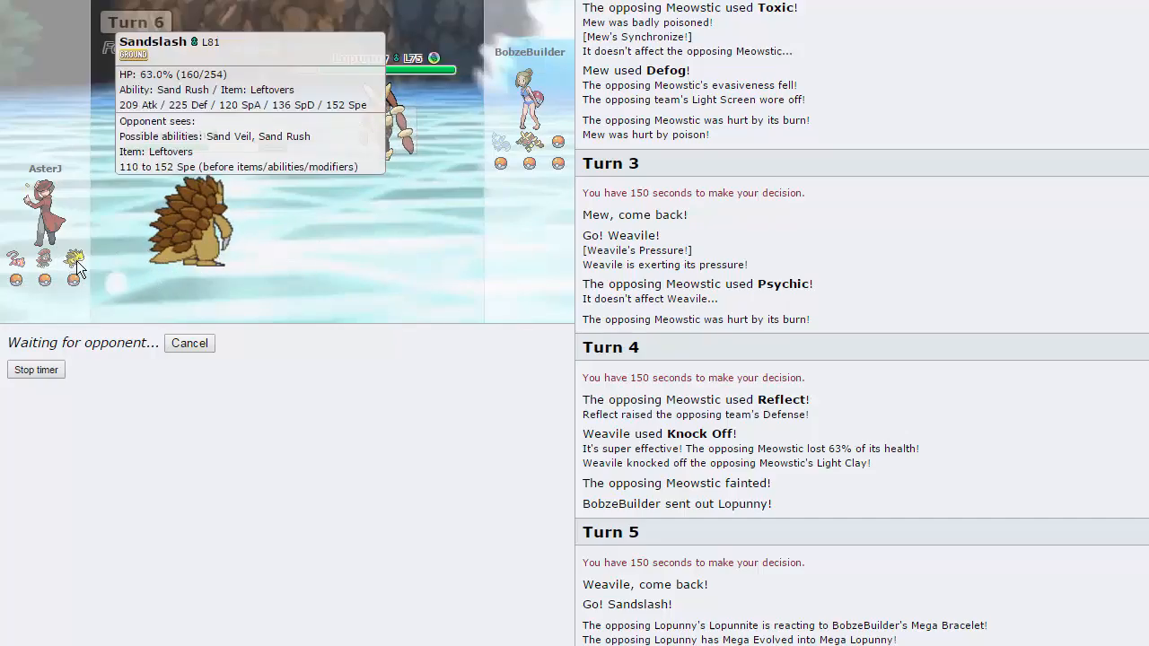
pyautogui.moveTo(424, 304)
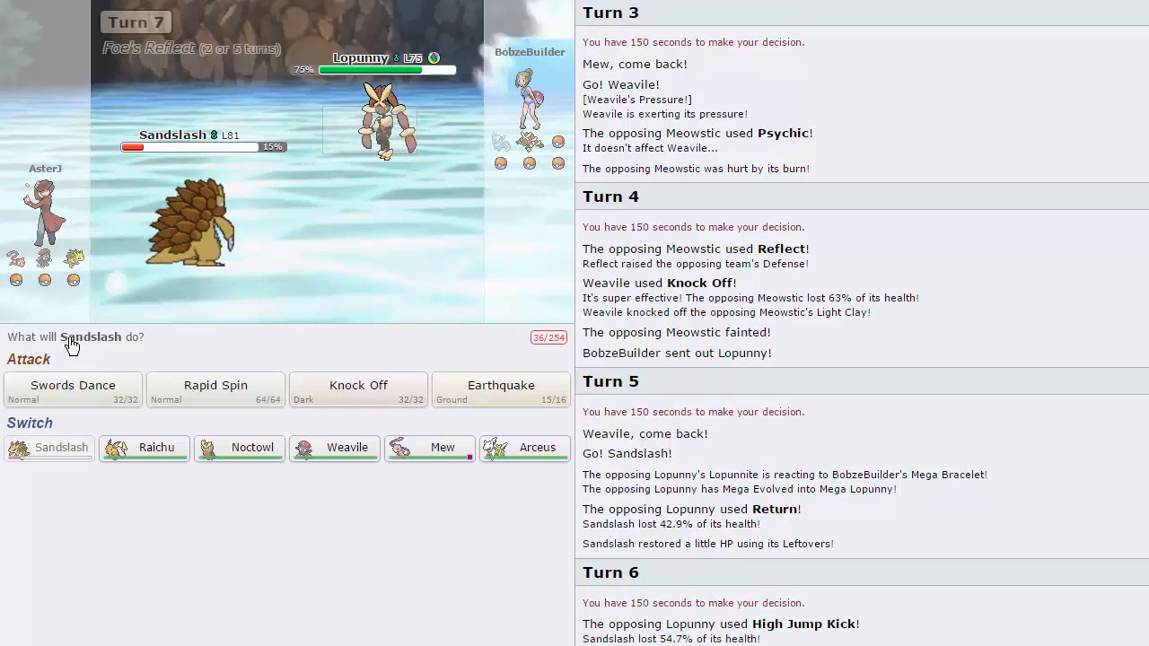
pyautogui.moveTo(536, 447)
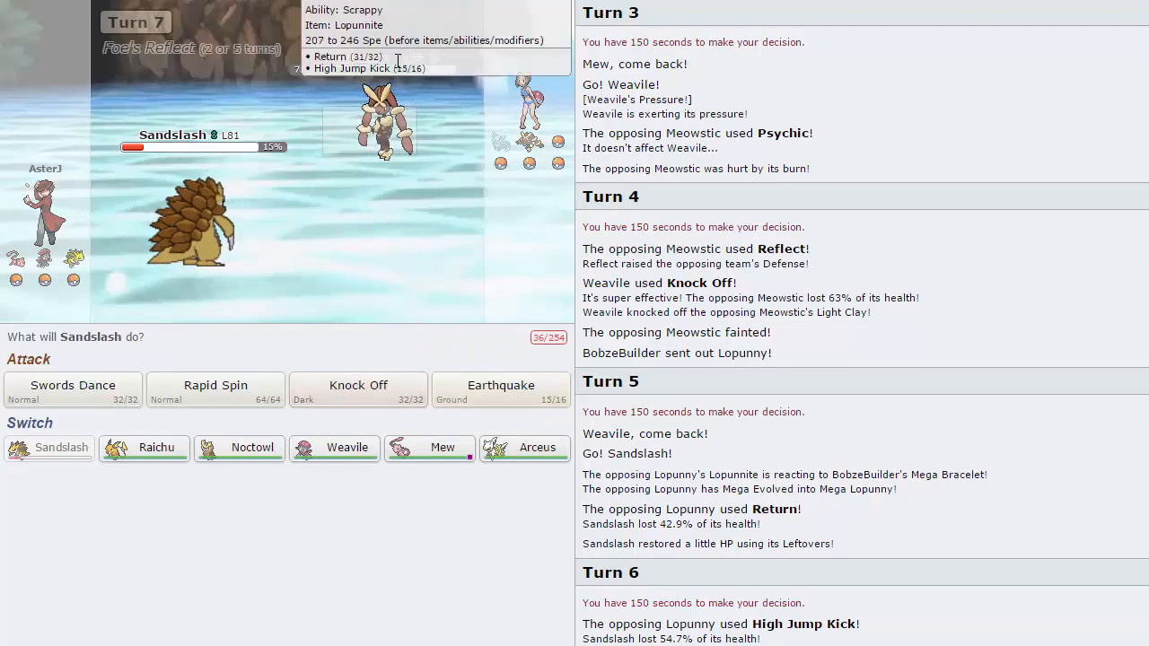
pyautogui.moveTo(377, 159)
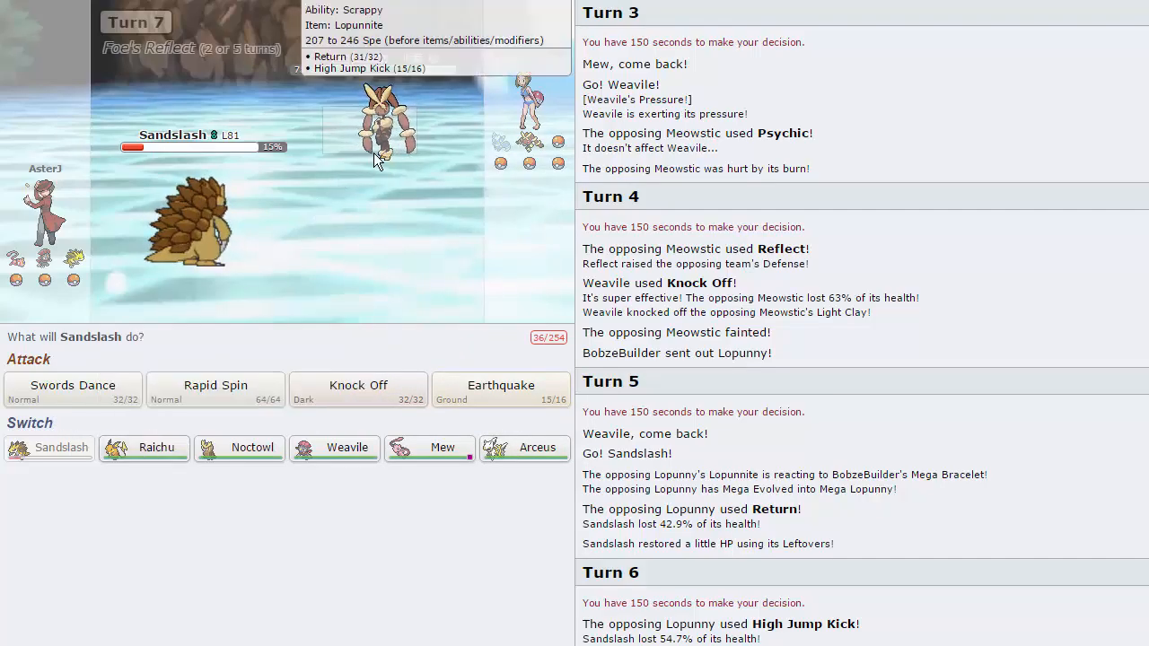
pyautogui.moveTo(240, 448)
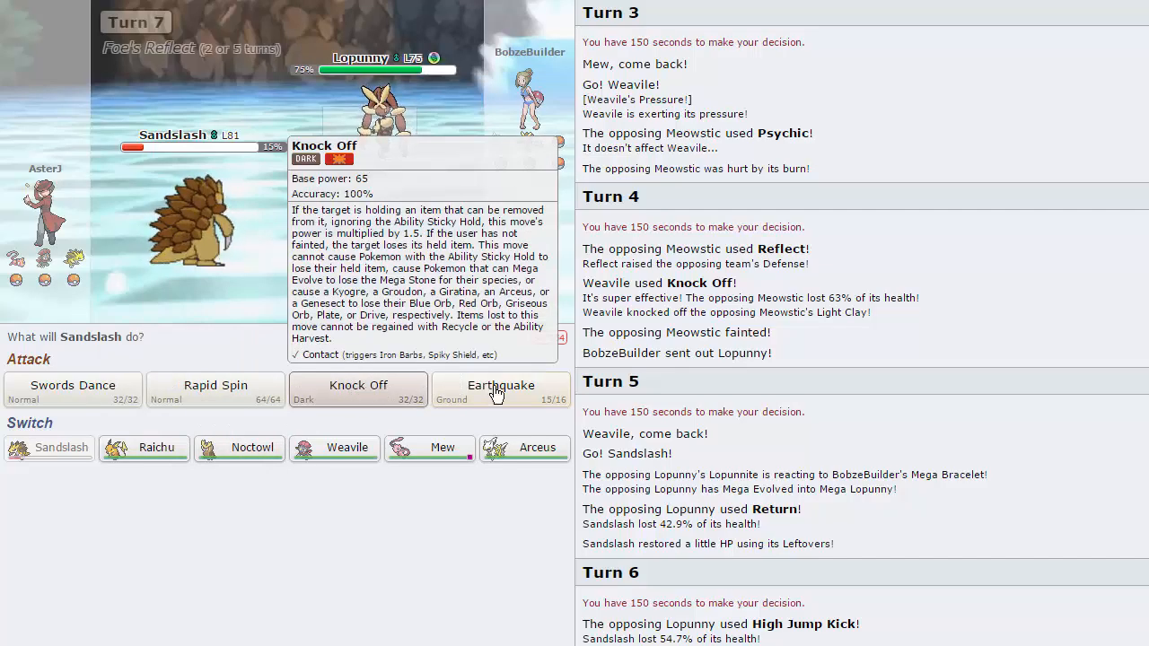
pyautogui.click(500, 391)
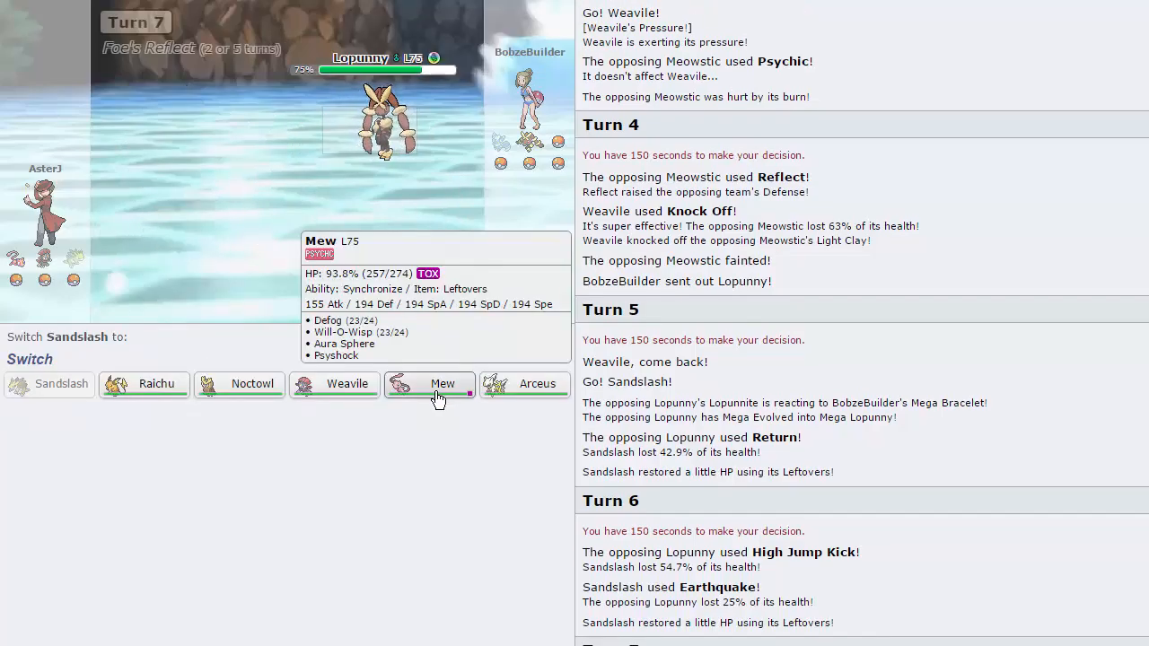
# Send Mew in for the fainted Sandslash and lock in Psyshock for turn 8
pyautogui.click(440, 385)
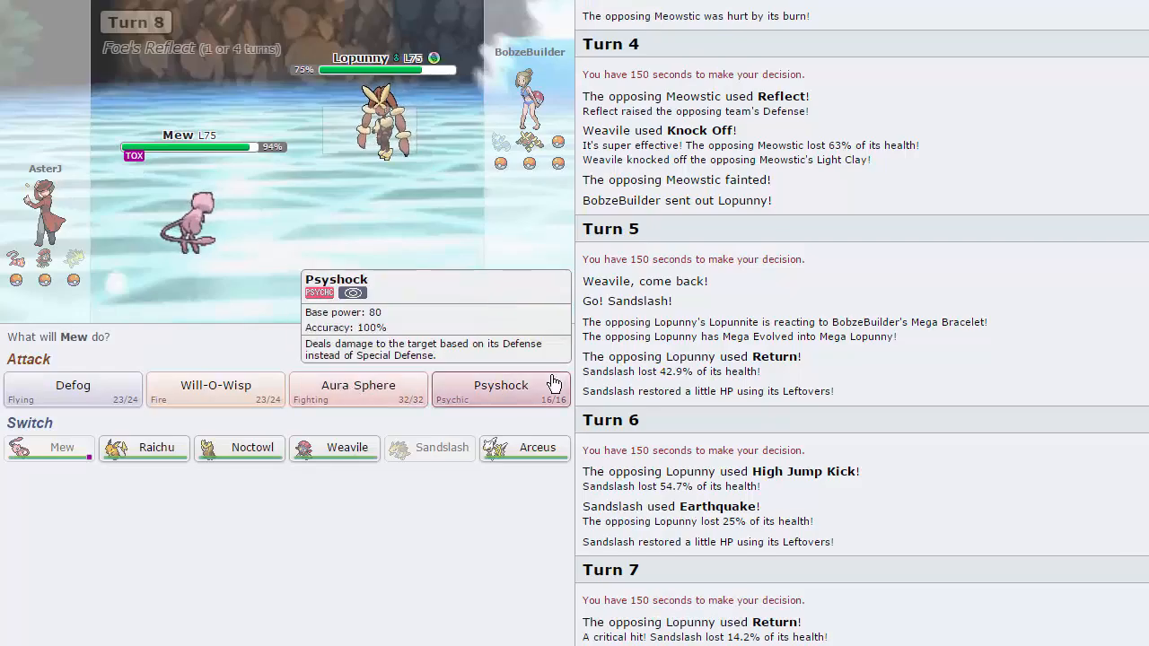
pyautogui.moveTo(216, 392)
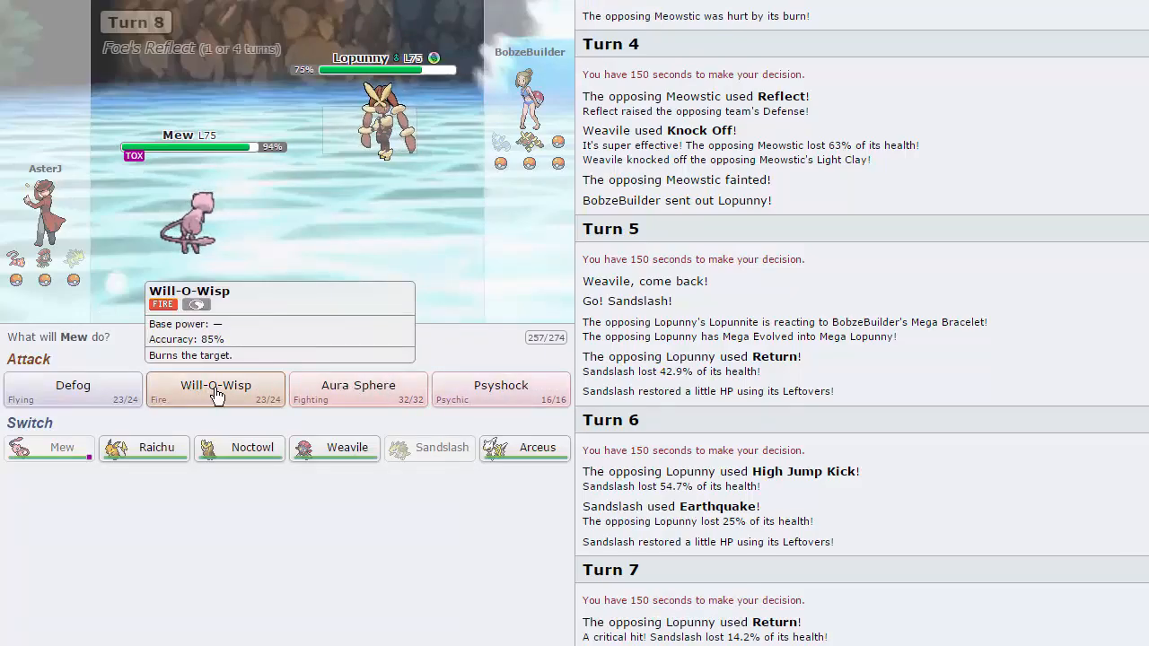
pyautogui.click(215, 389)
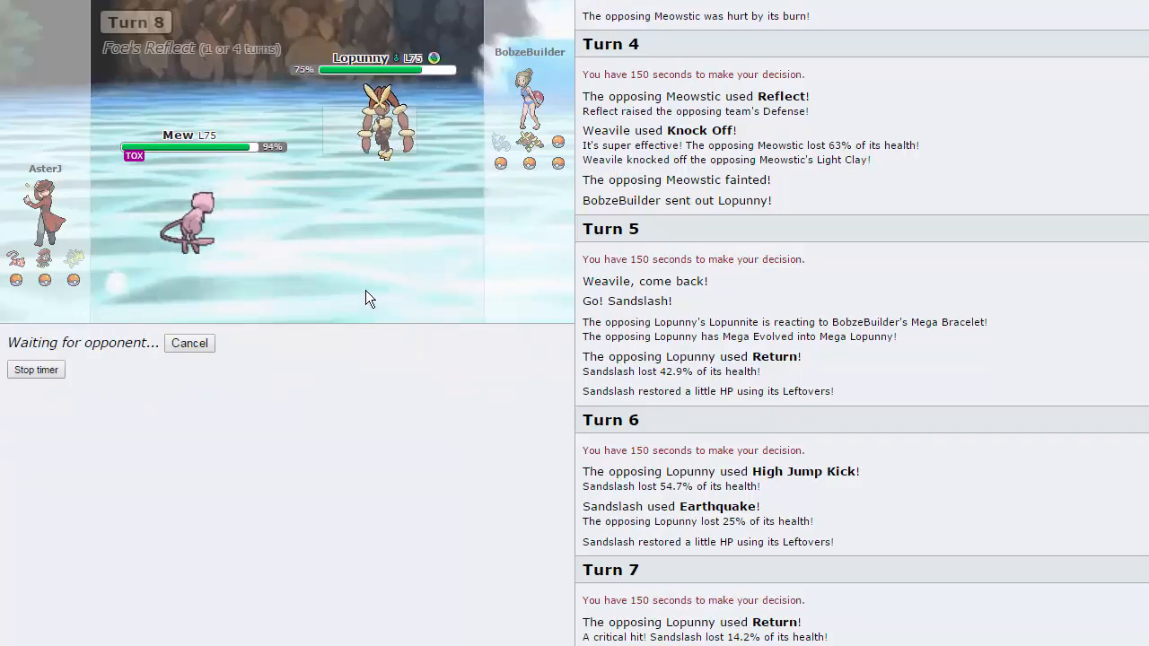
pyautogui.moveTo(177, 372)
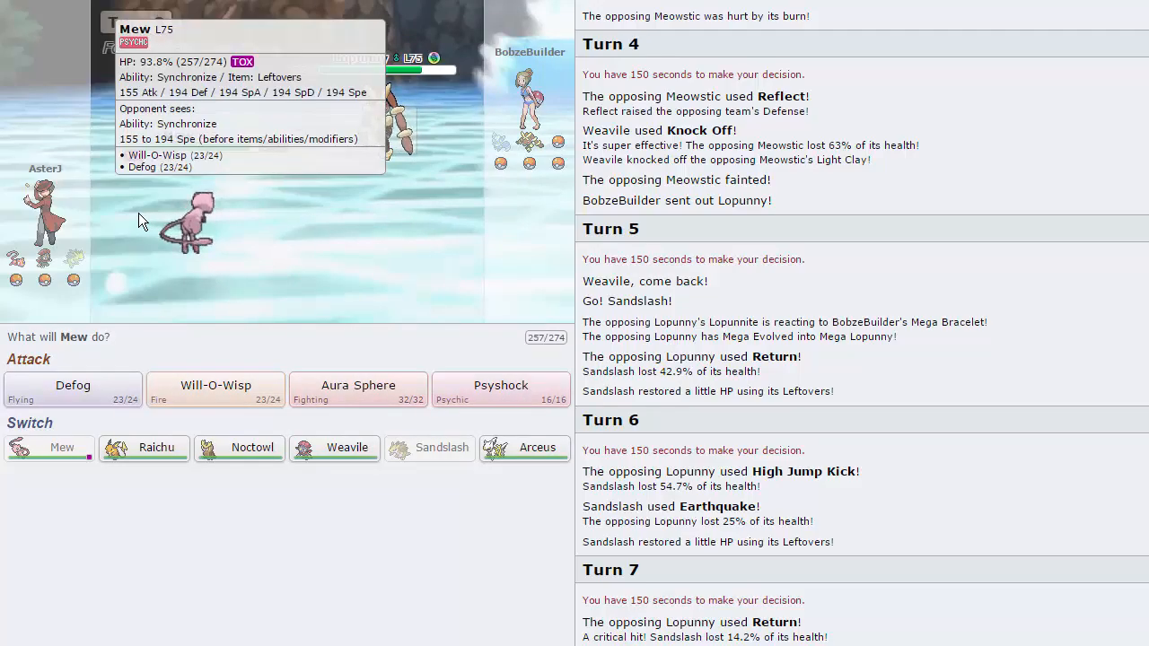
pyautogui.moveTo(523, 406)
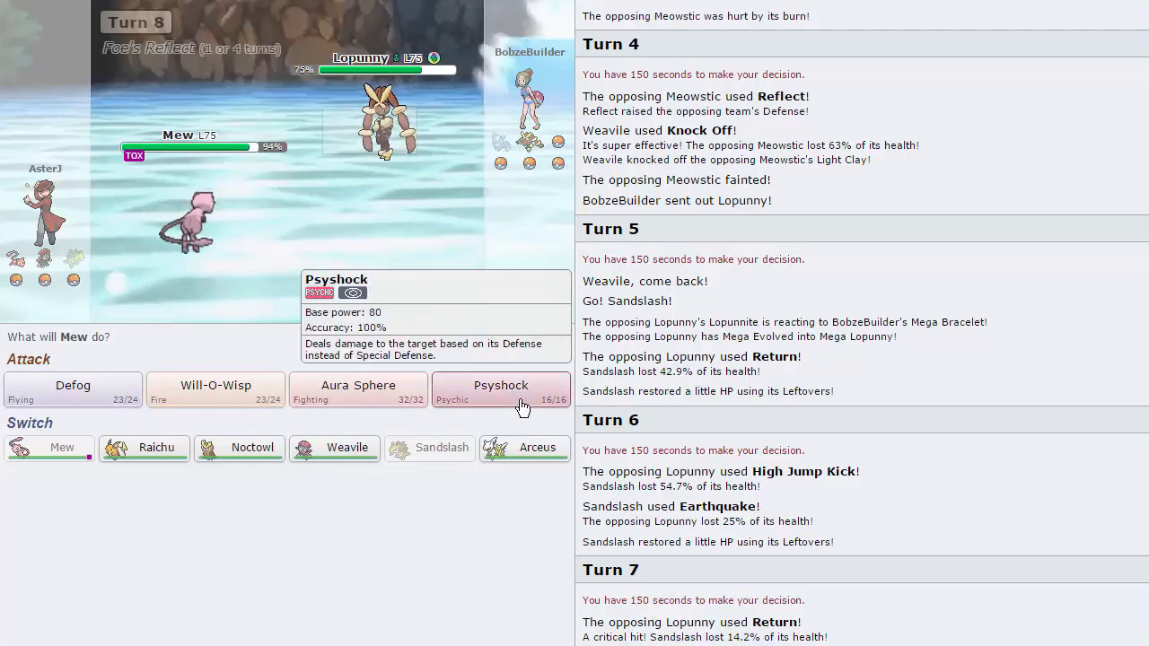
pyautogui.moveTo(215, 392)
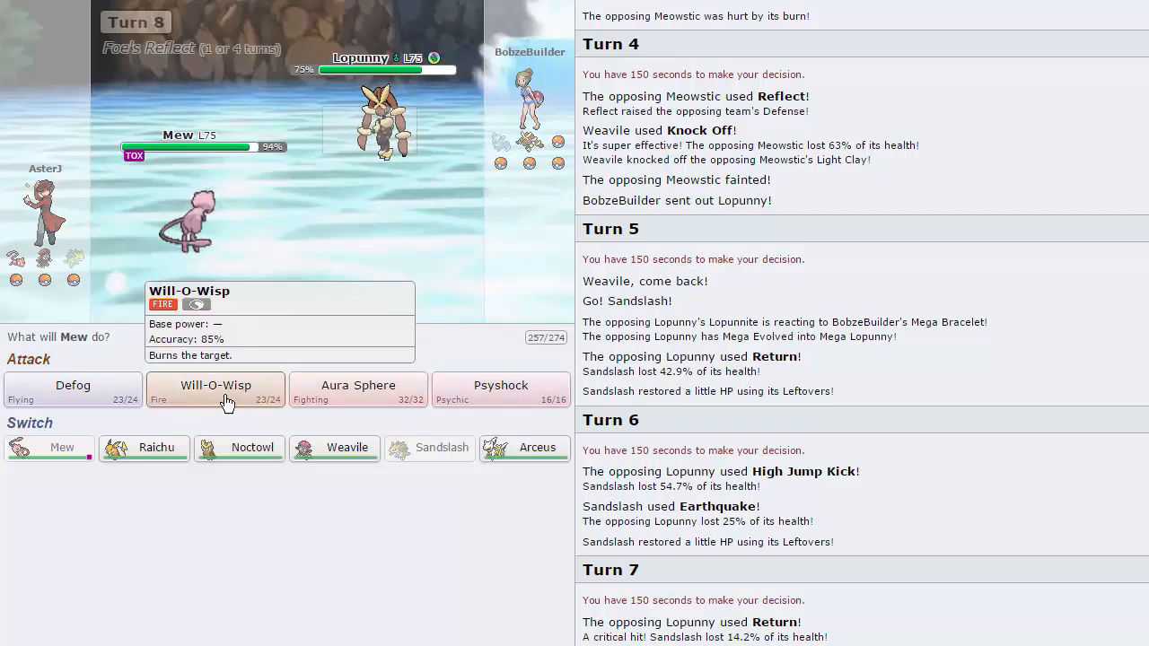
pyautogui.click(215, 390)
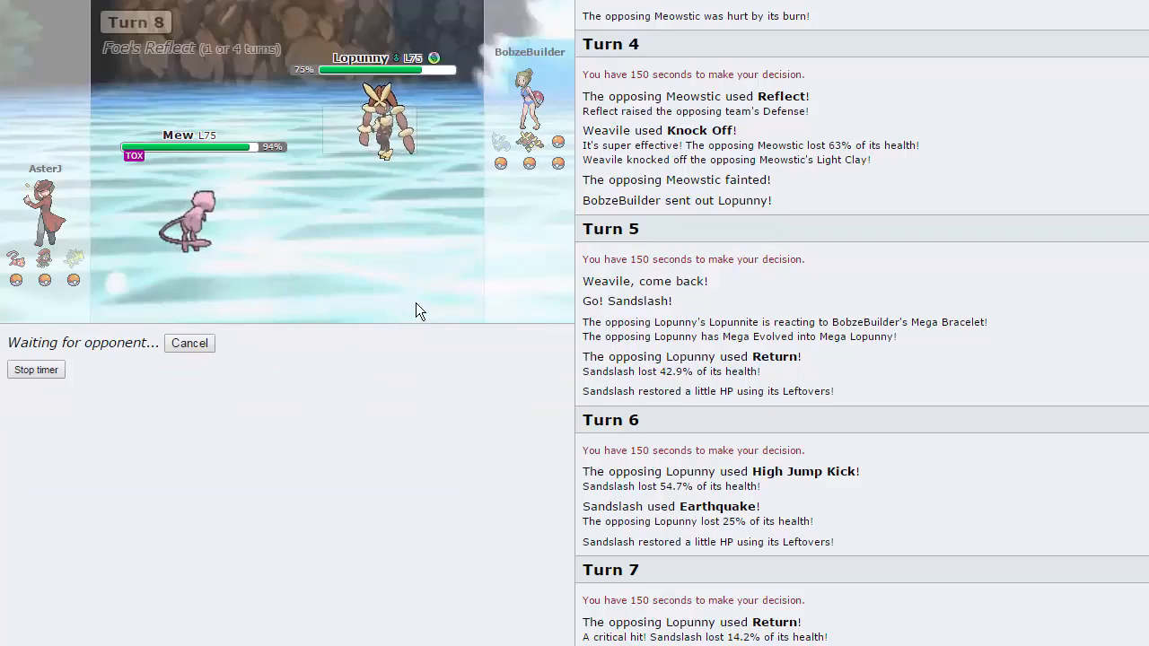
pyautogui.moveTo(52, 263)
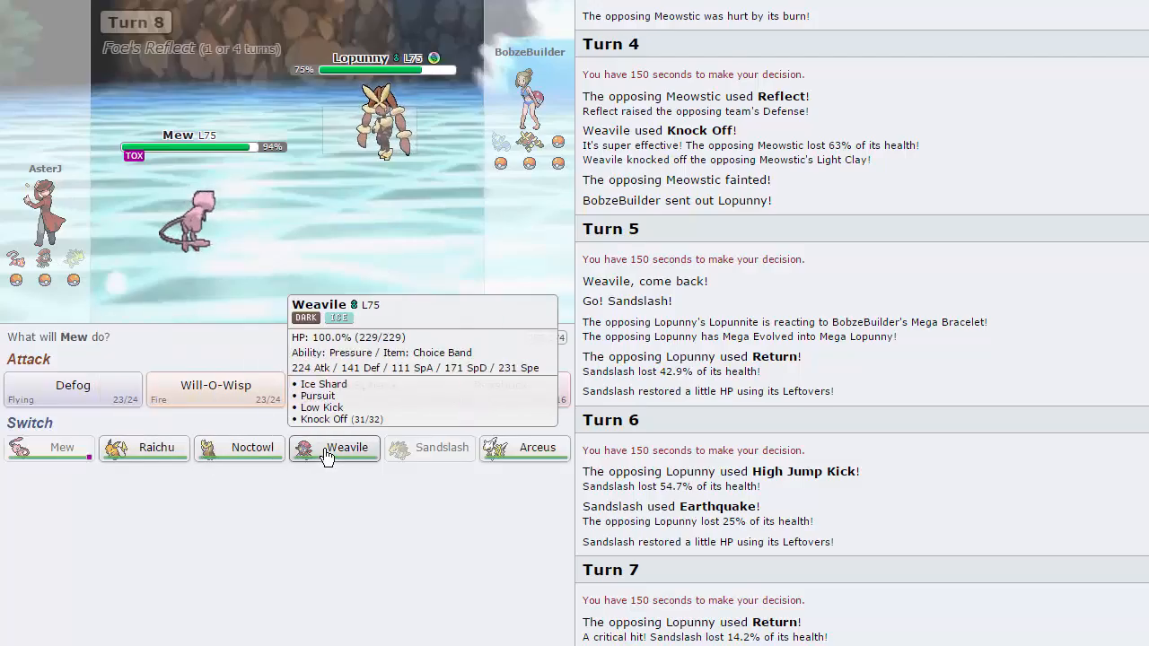
pyautogui.click(334, 448)
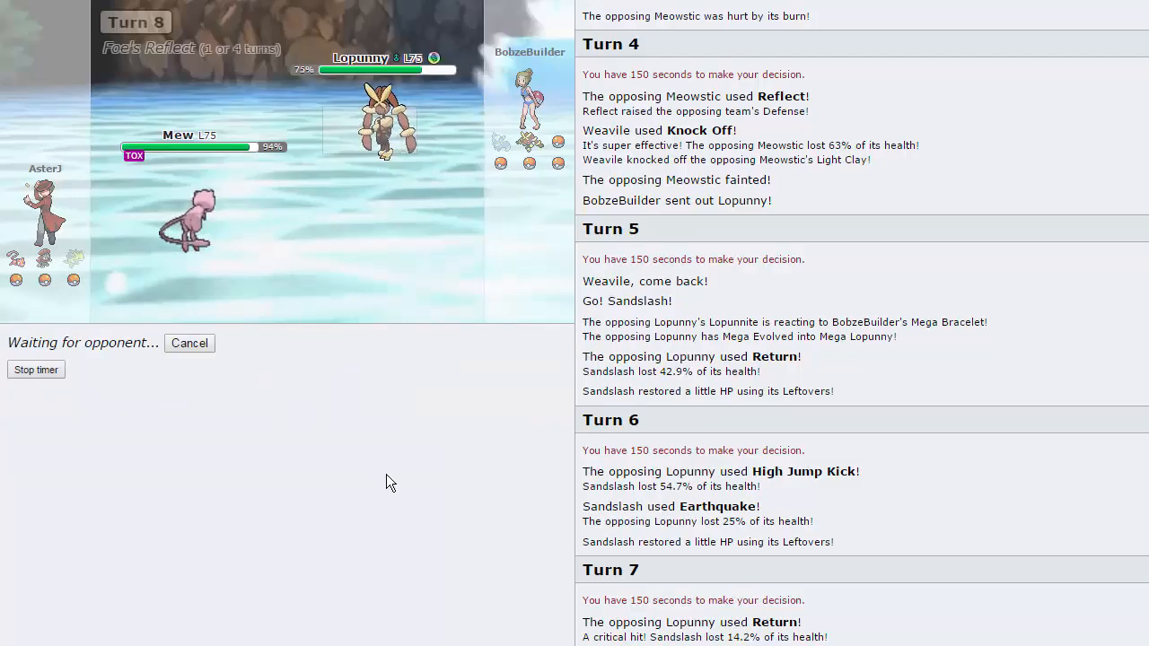
pyautogui.moveTo(379, 436)
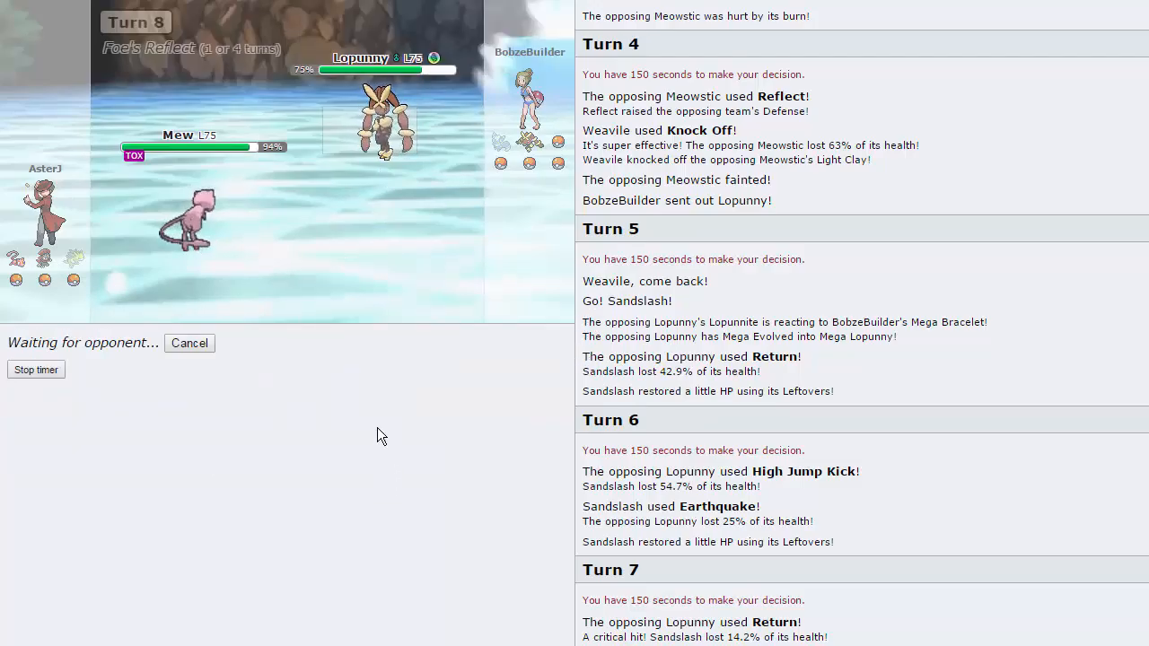
# Skip the turn-8 replay and burn Azumarill with Mew's Will-O-Wisp
pyautogui.scroll(-3)
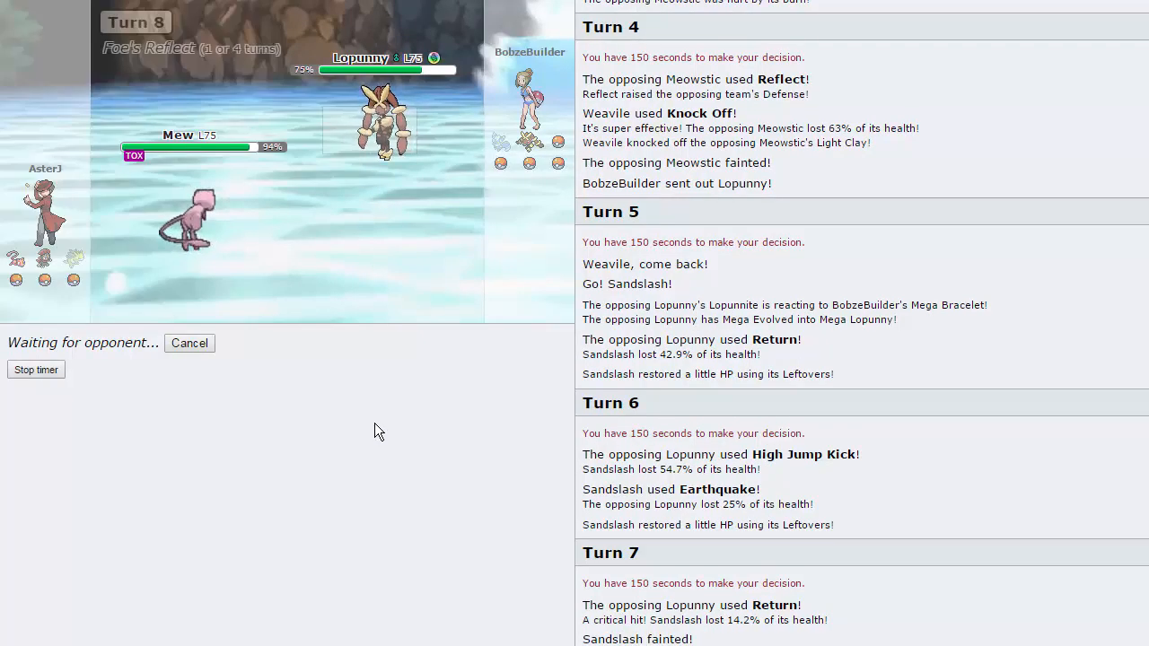
pyautogui.moveTo(367, 342)
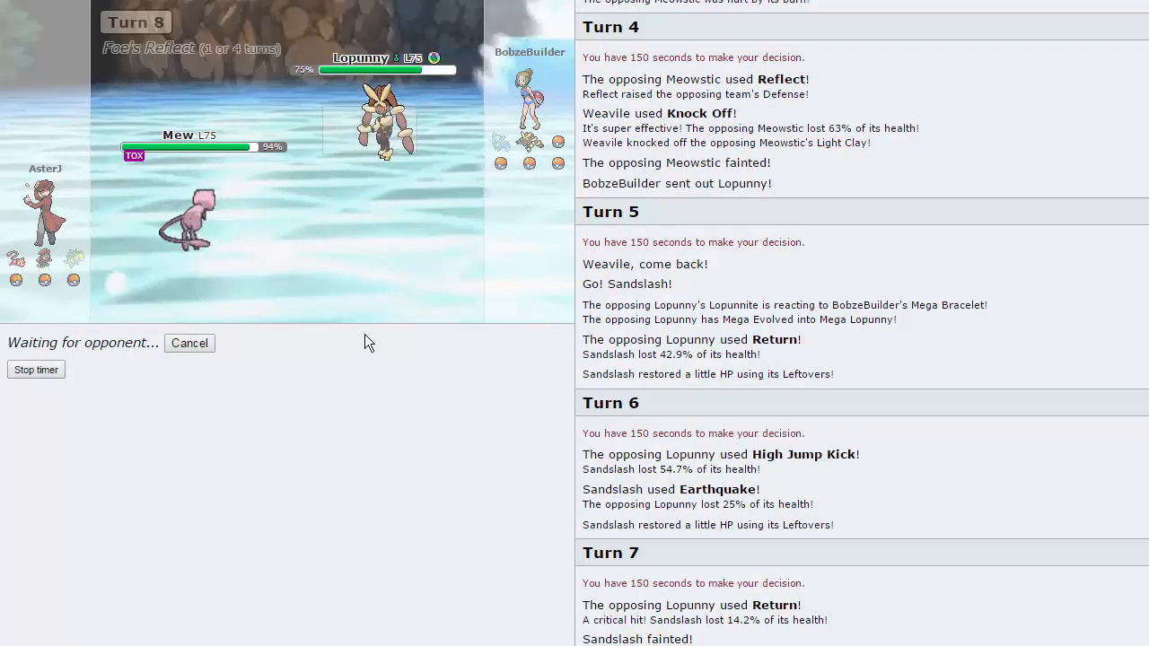
pyautogui.moveTo(410, 236)
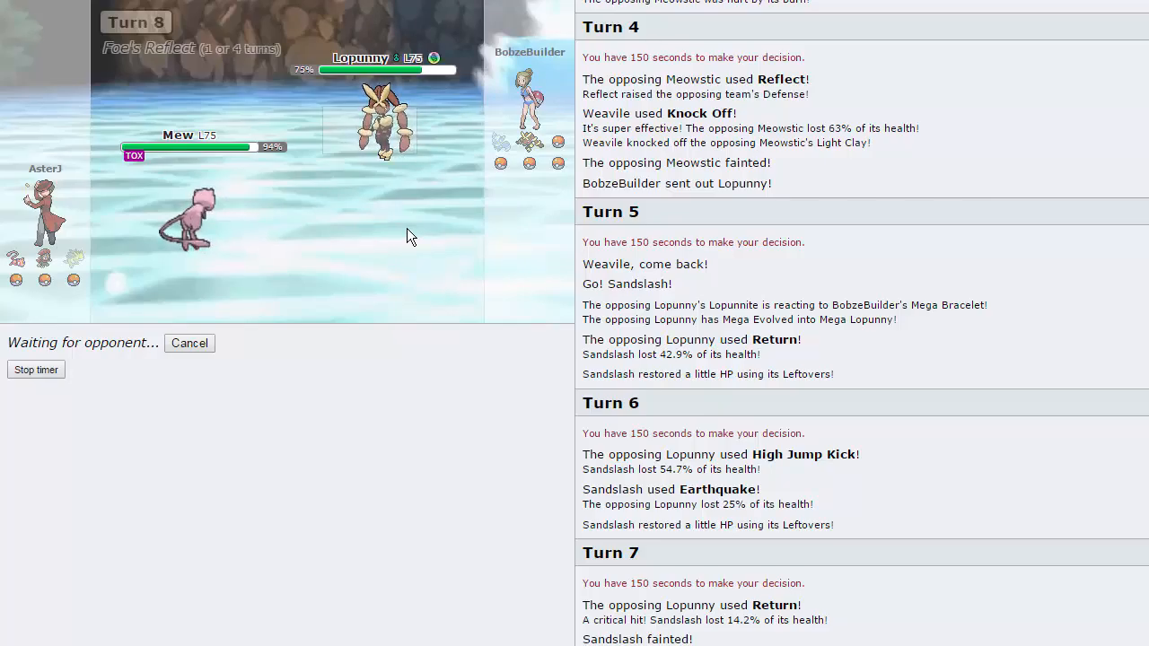
pyautogui.moveTo(390, 253)
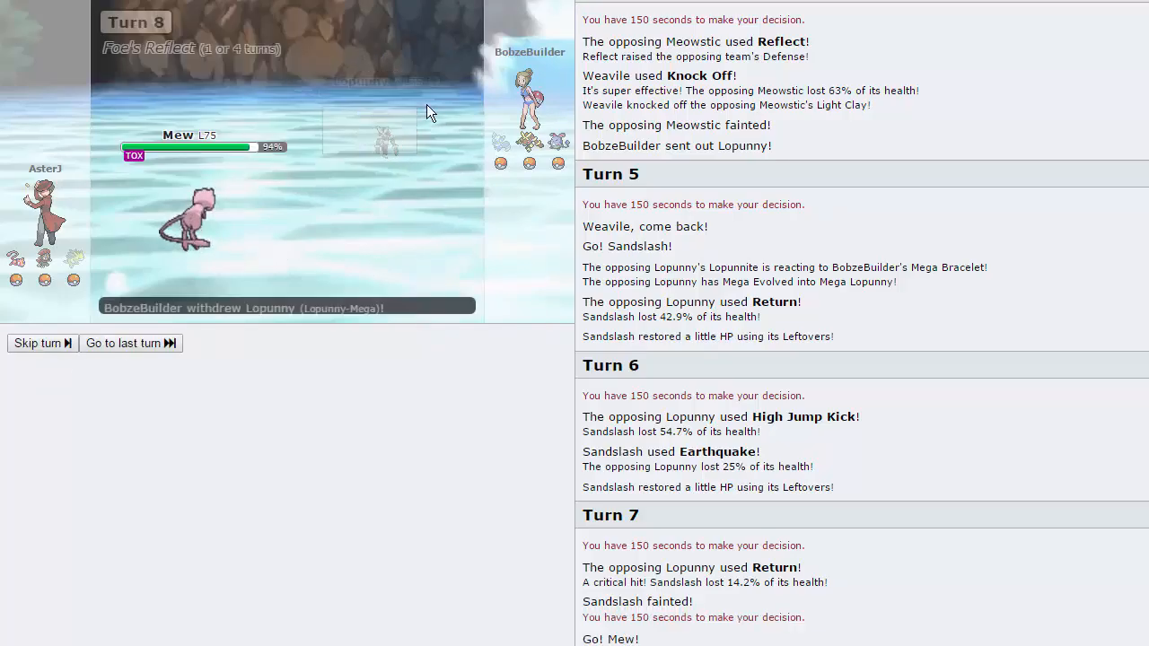
pyautogui.click(38, 343)
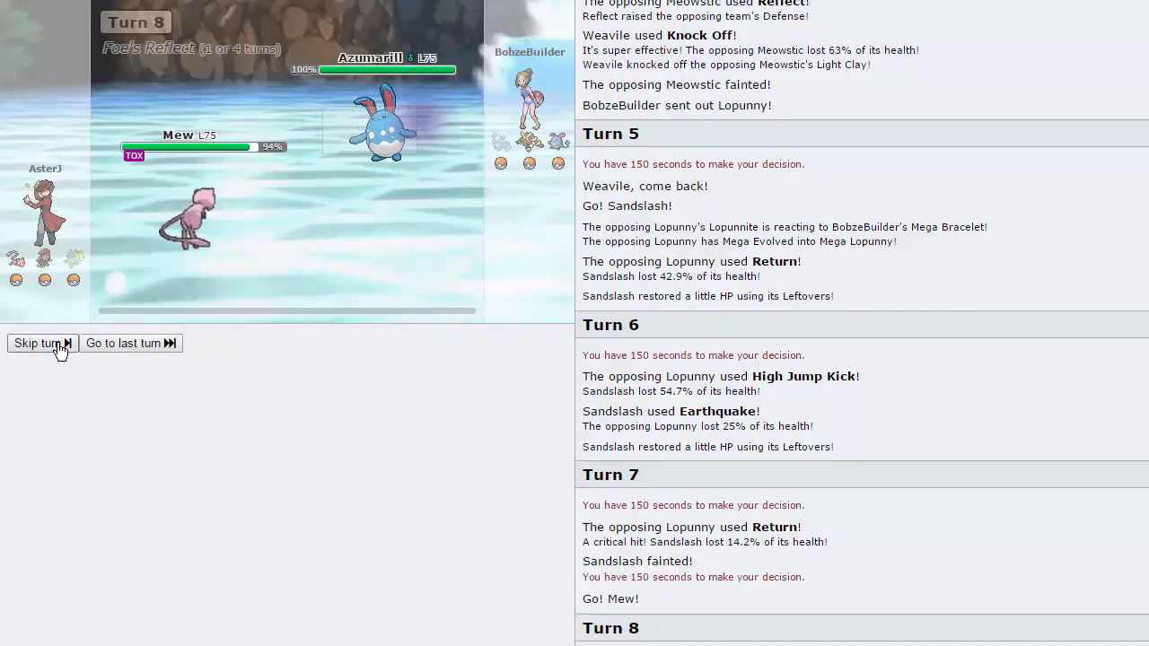
pyautogui.click(37, 343)
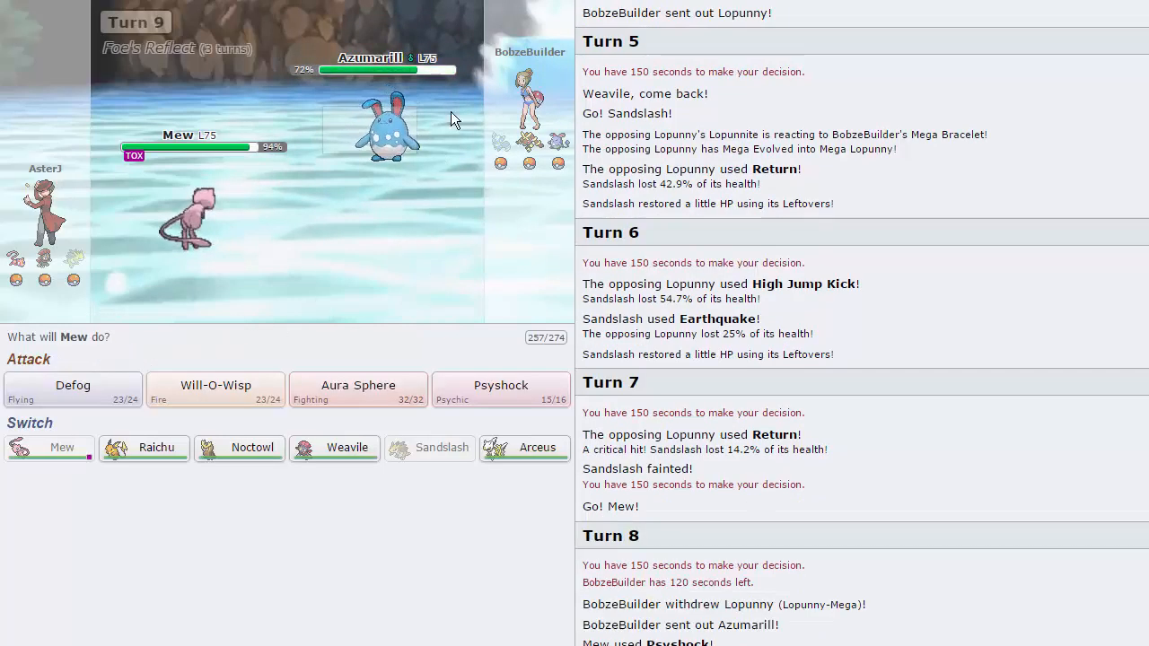
pyautogui.moveTo(216, 390)
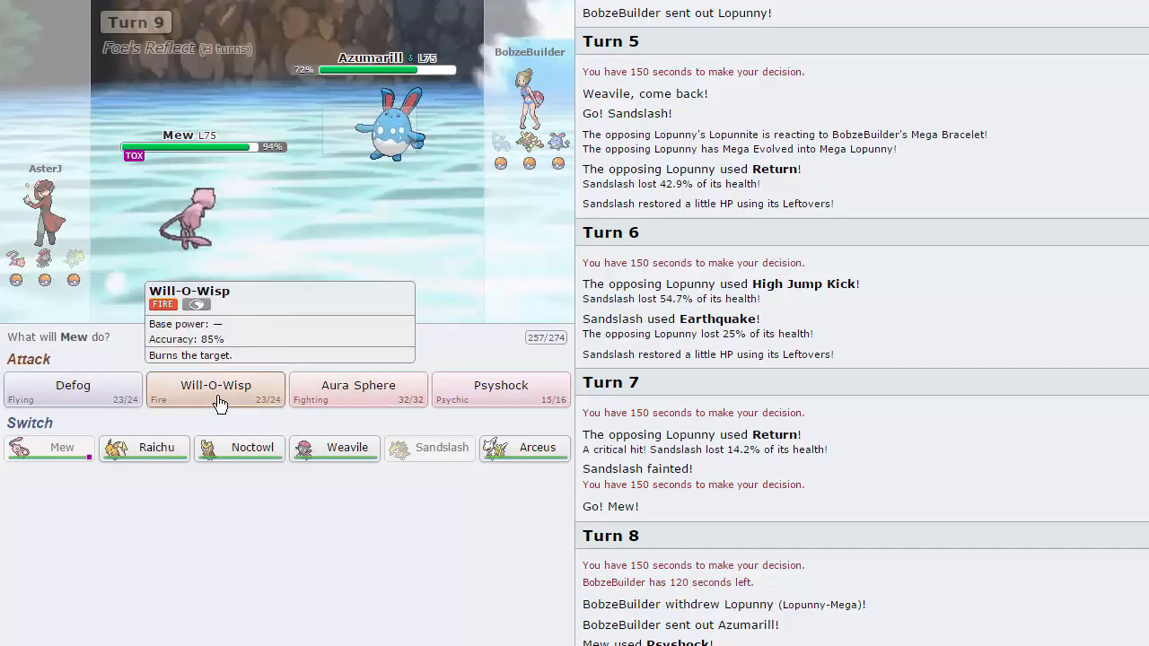
pyautogui.click(215, 389)
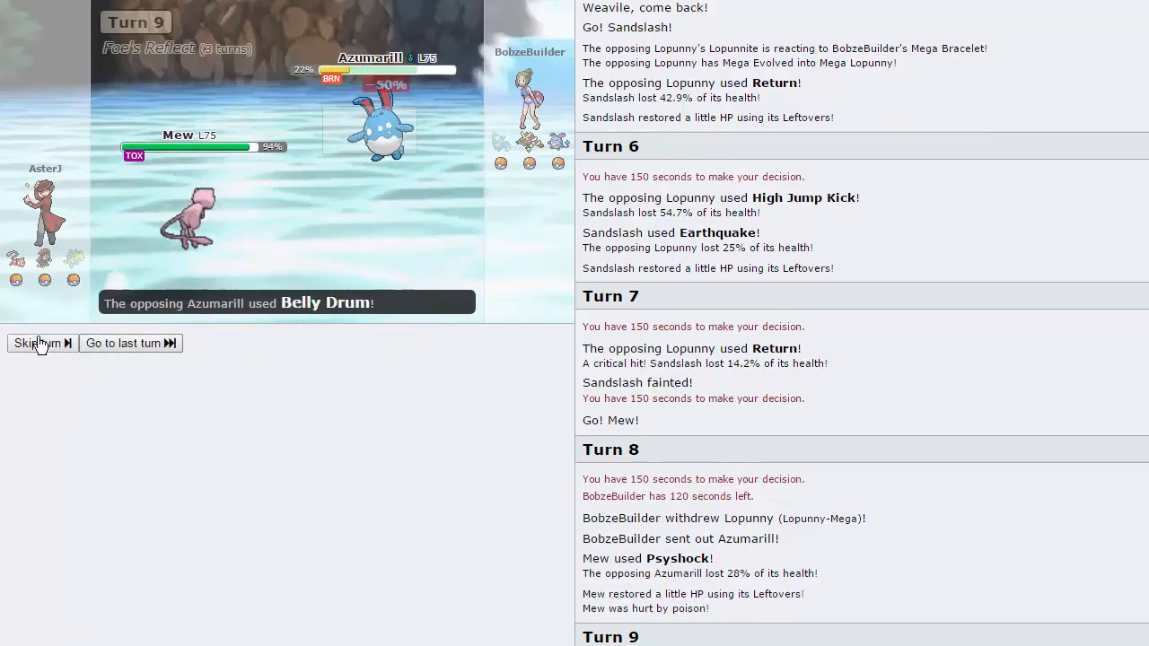
pyautogui.click(36, 343)
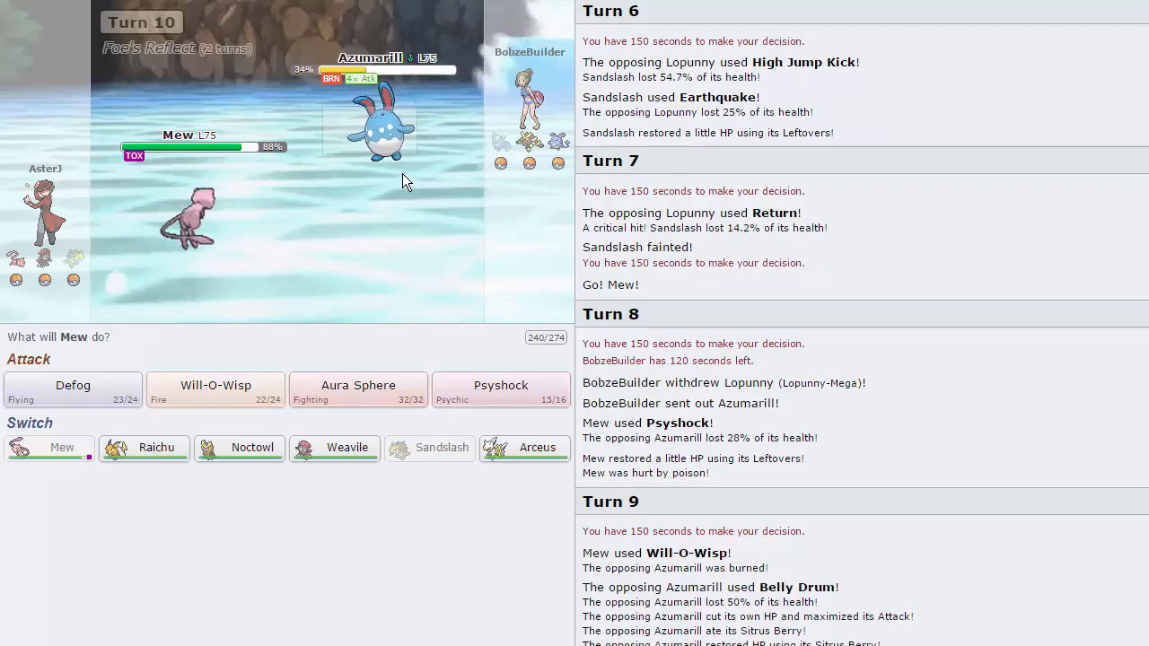
pyautogui.moveTo(503, 275)
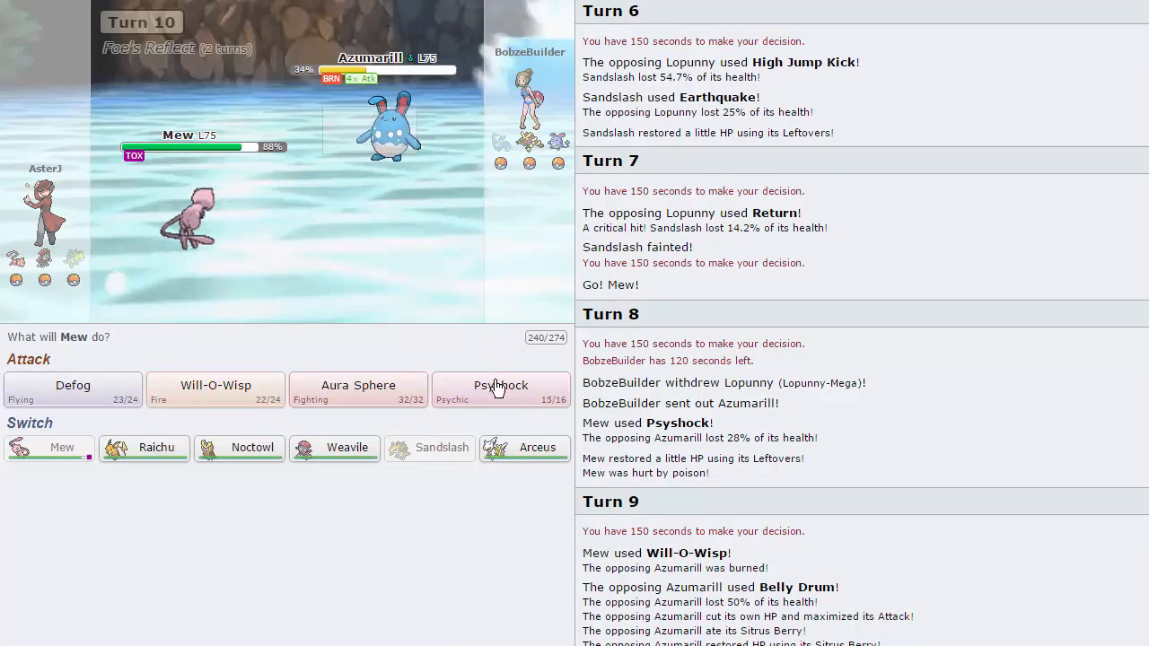
pyautogui.moveTo(500, 391)
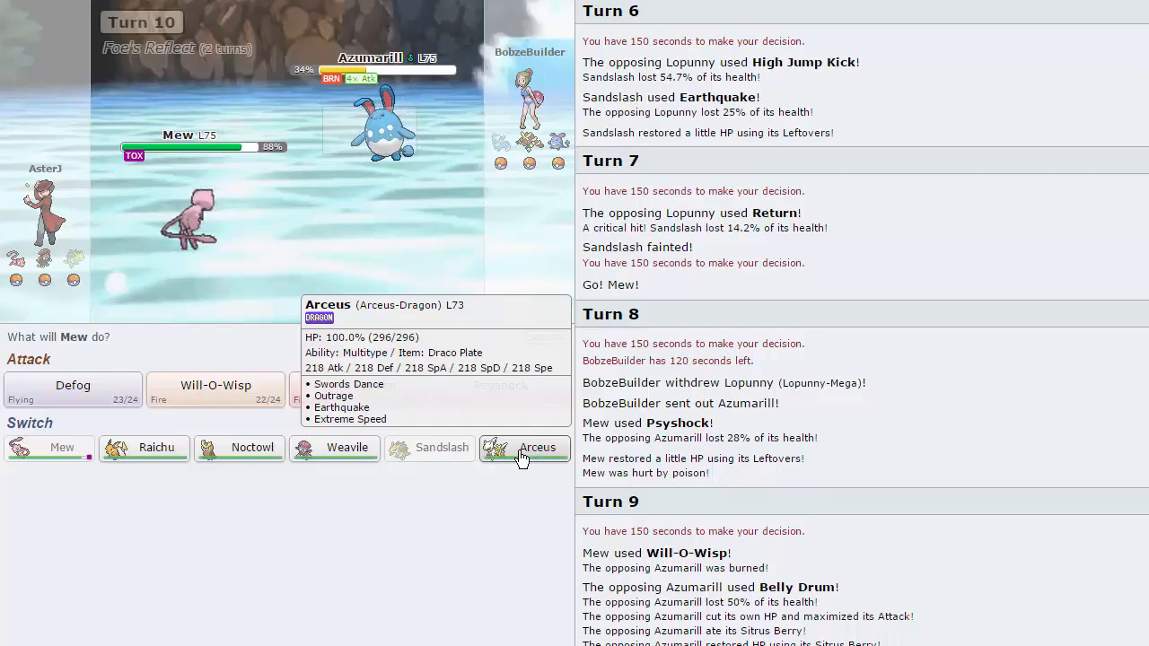
pyautogui.moveTo(240, 448)
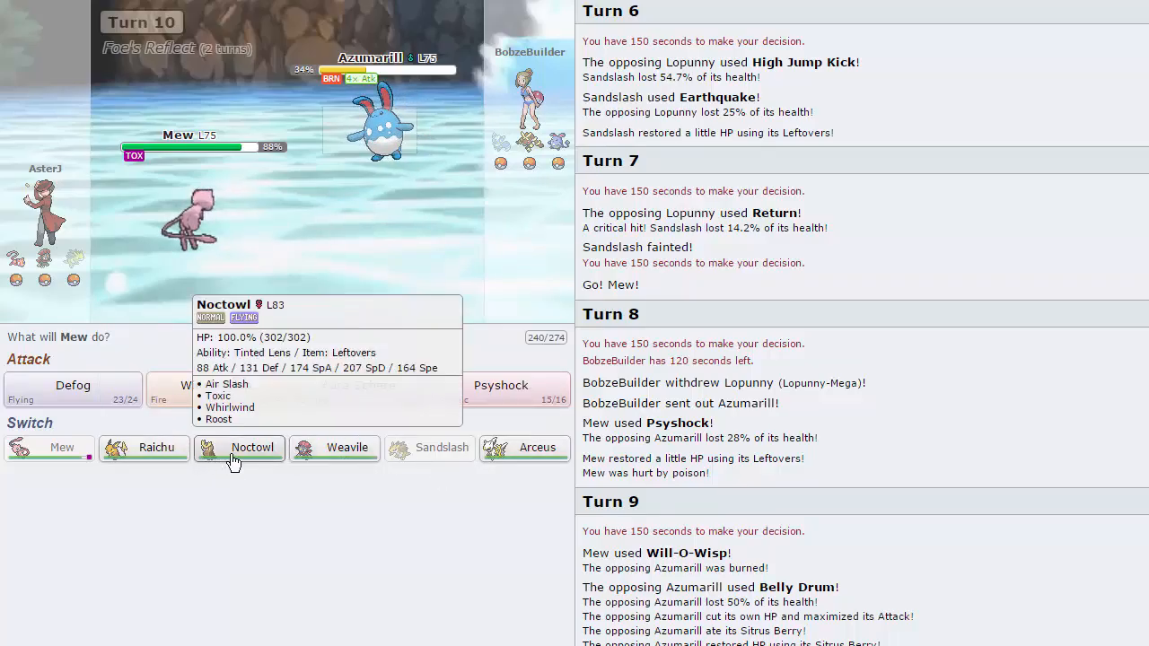
pyautogui.moveTo(245, 459)
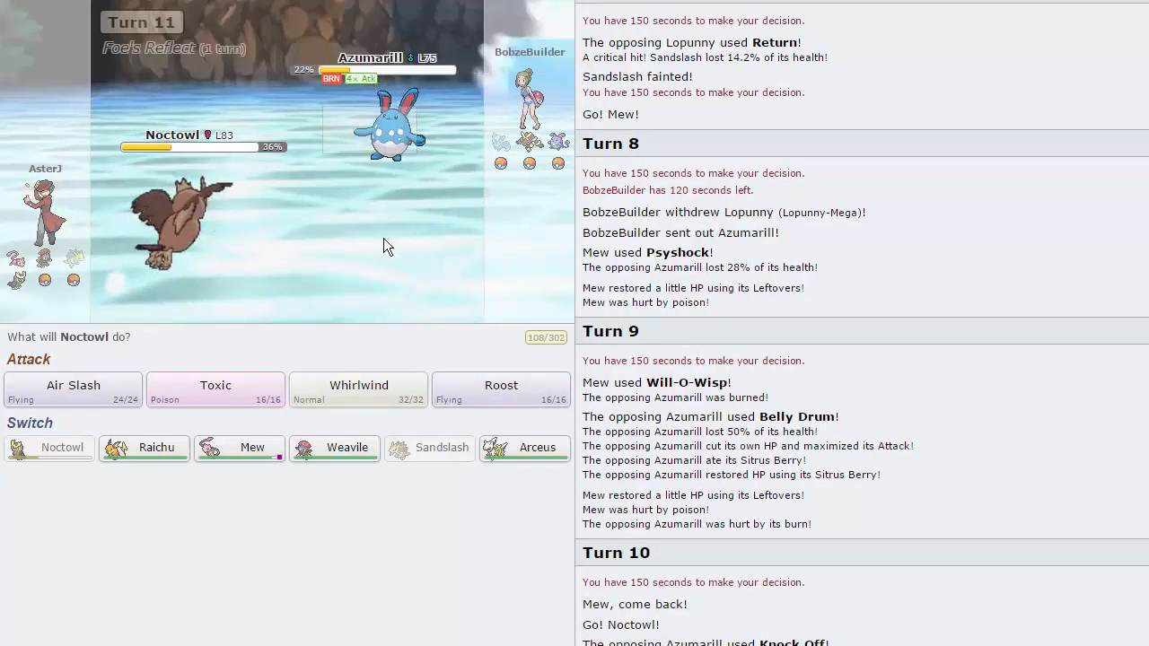
pyautogui.moveTo(537, 447)
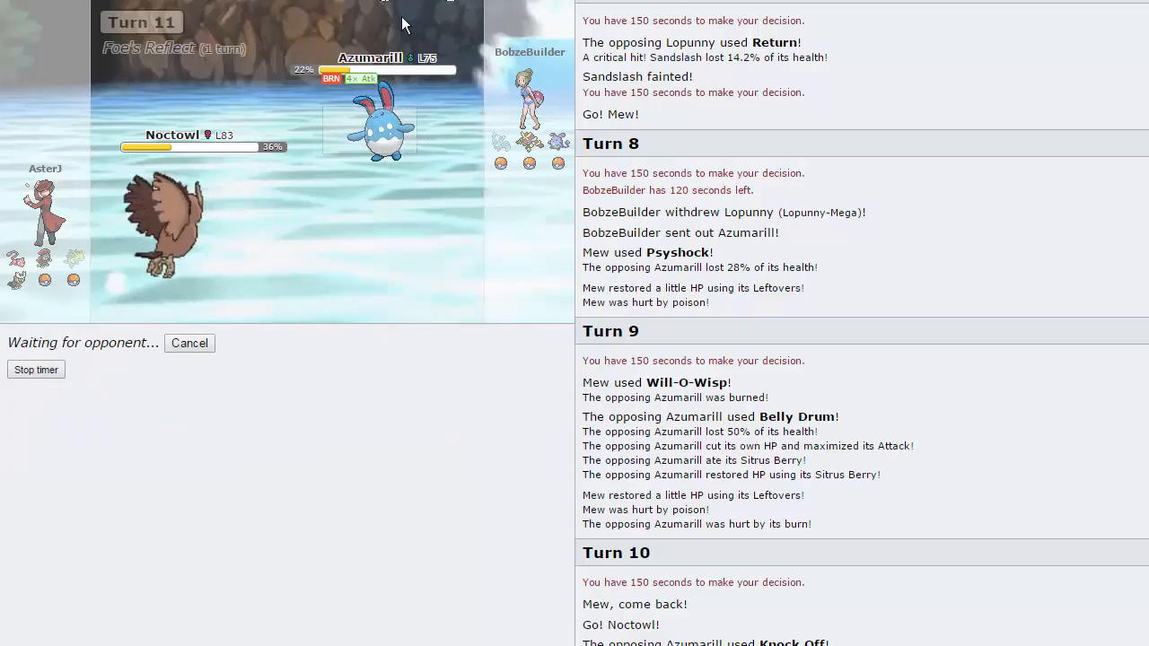
pyautogui.moveTo(449, 286)
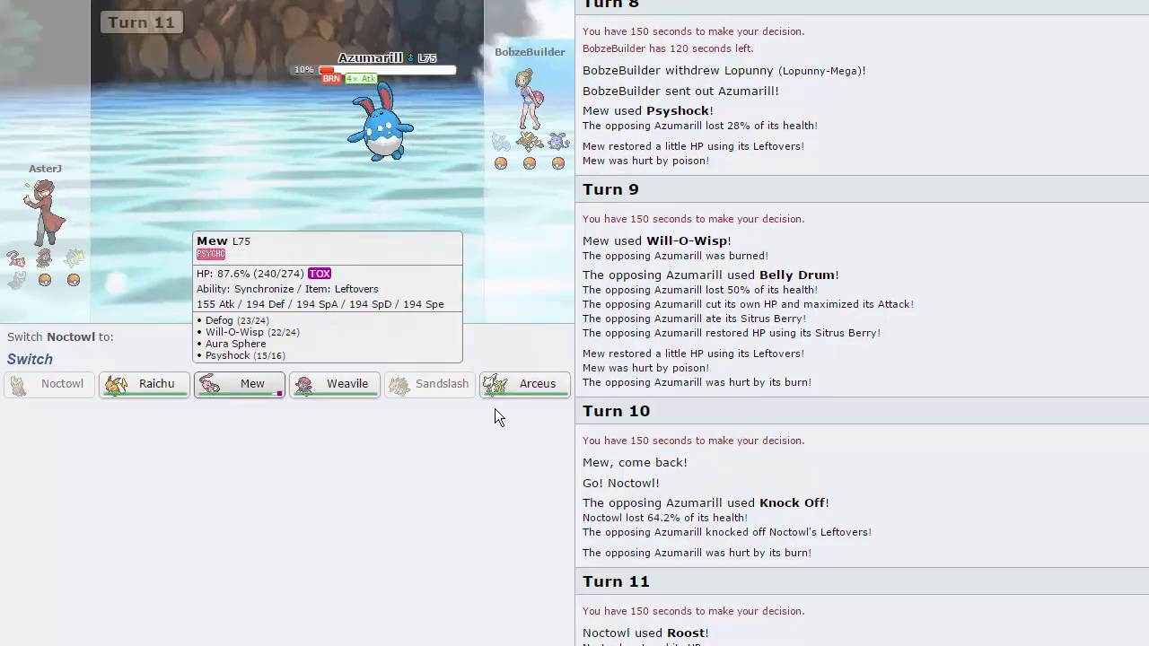
# Send in Arceus to replace the fainted Noctowl
pyautogui.click(523, 385)
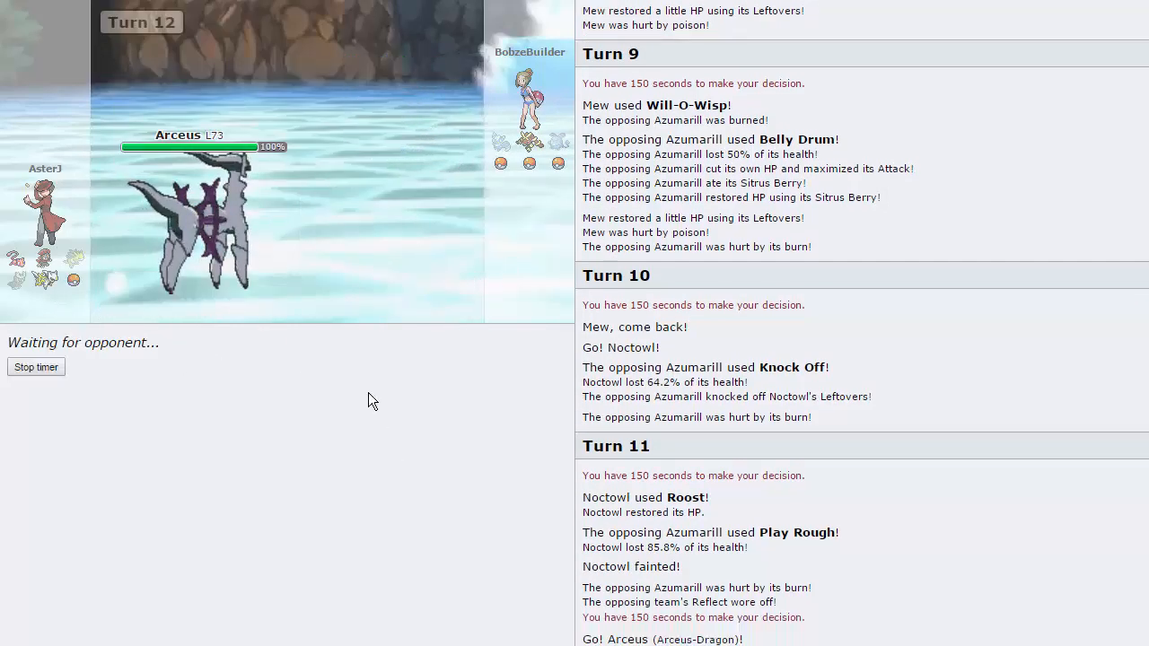
pyautogui.moveTo(188, 224)
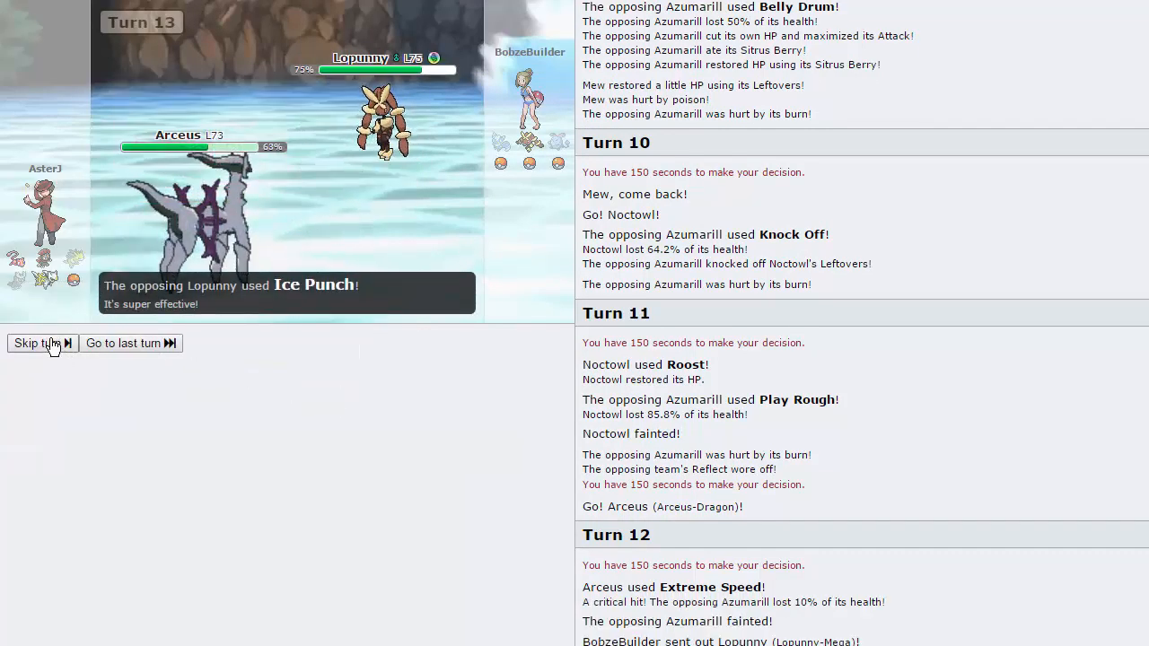
# Knock out Azumarill and Mega Lopunny with Arceus's Extreme Speed, skipping the replays
pyautogui.click(36, 342)
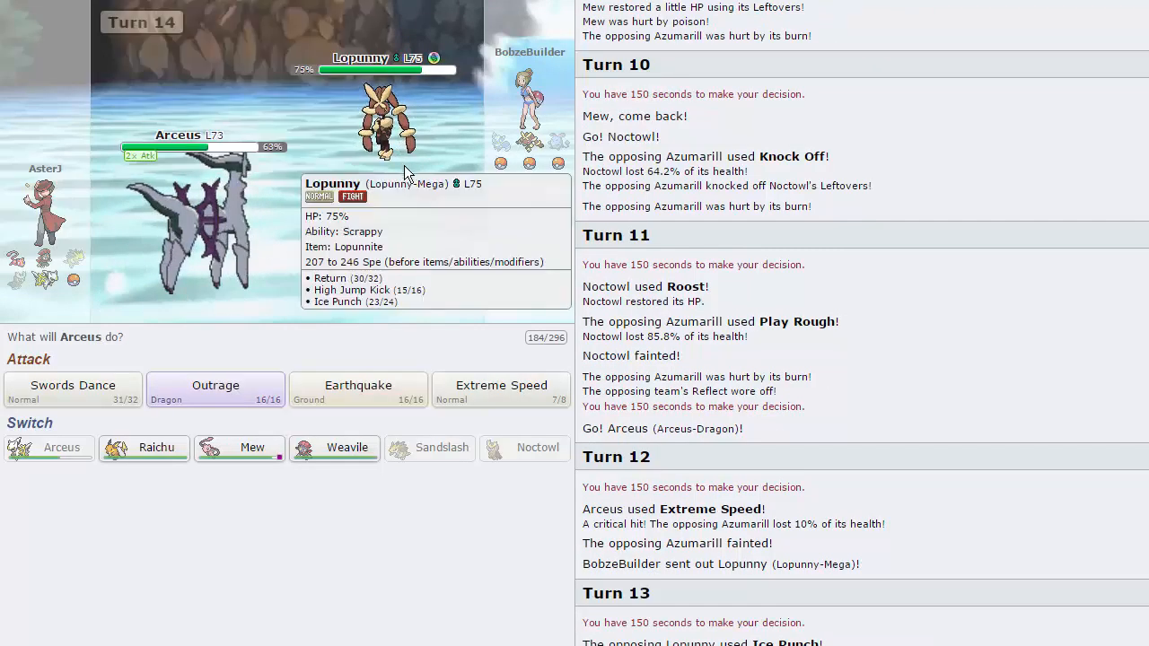
pyautogui.moveTo(188, 260)
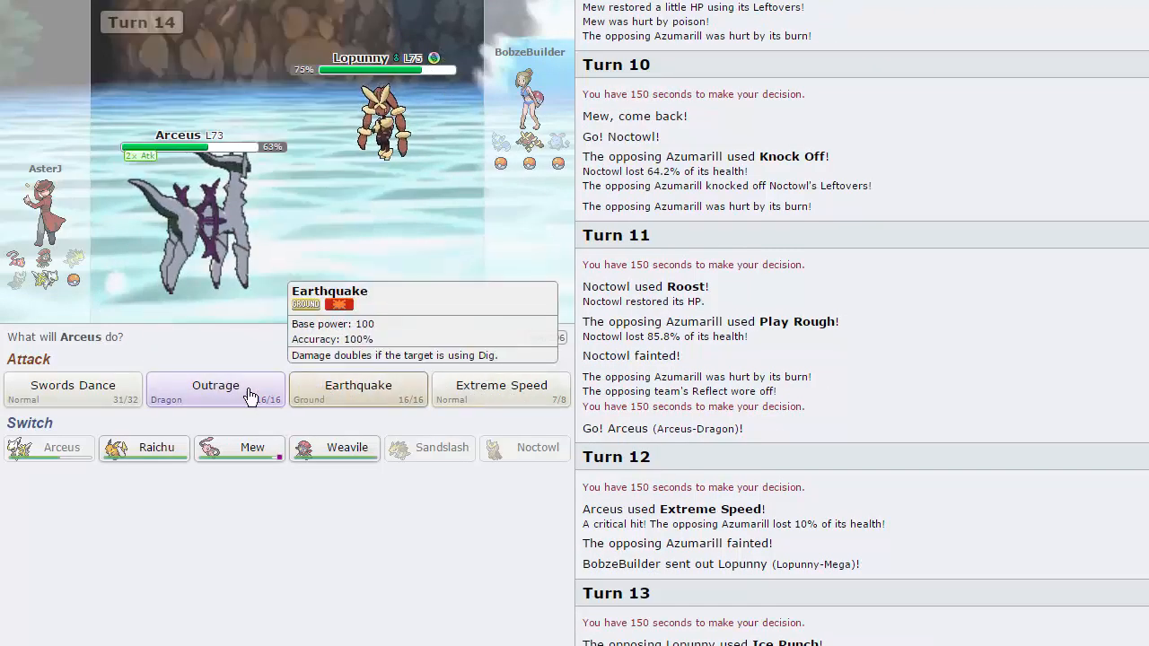
pyautogui.moveTo(364, 396)
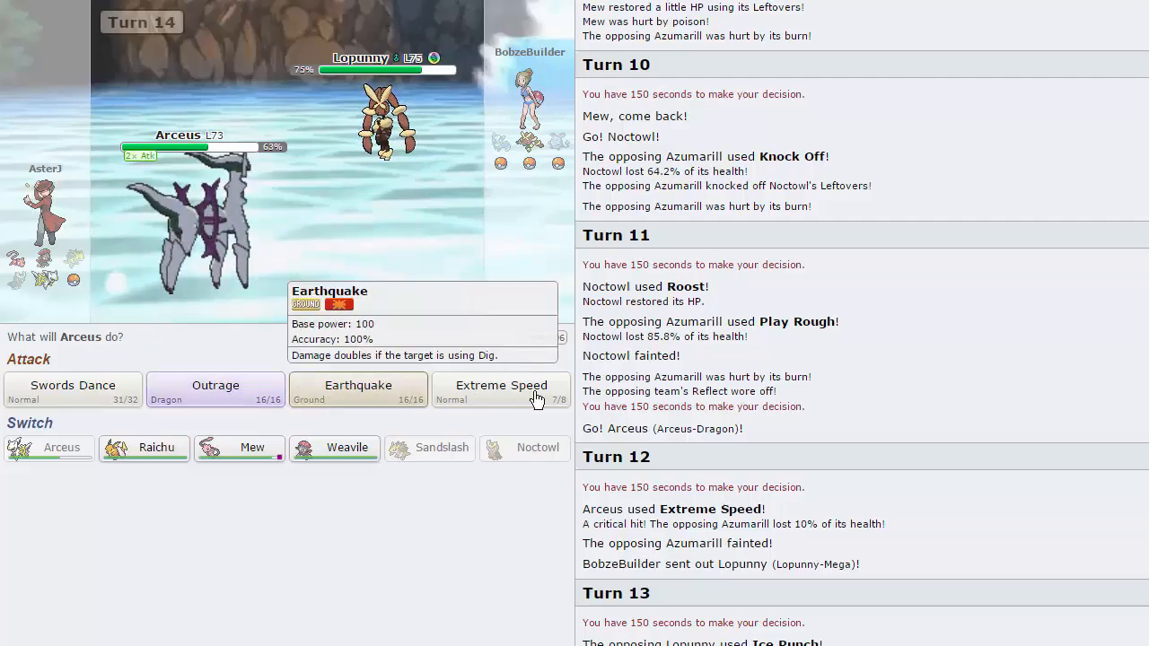
pyautogui.click(501, 390)
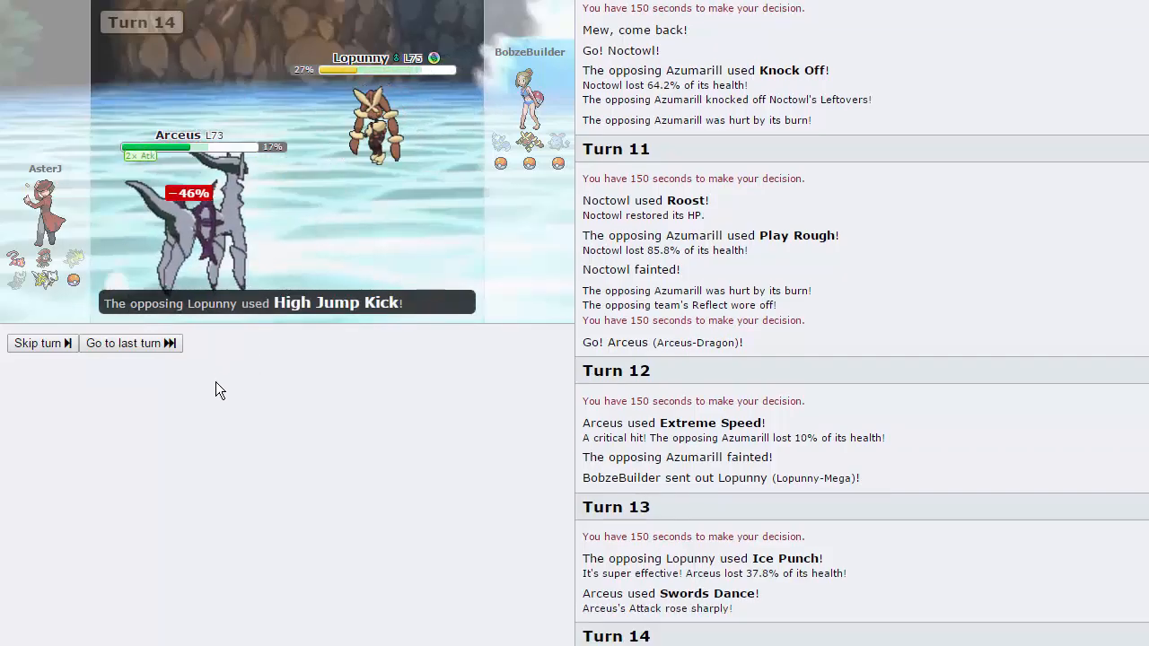
pyautogui.click(37, 342)
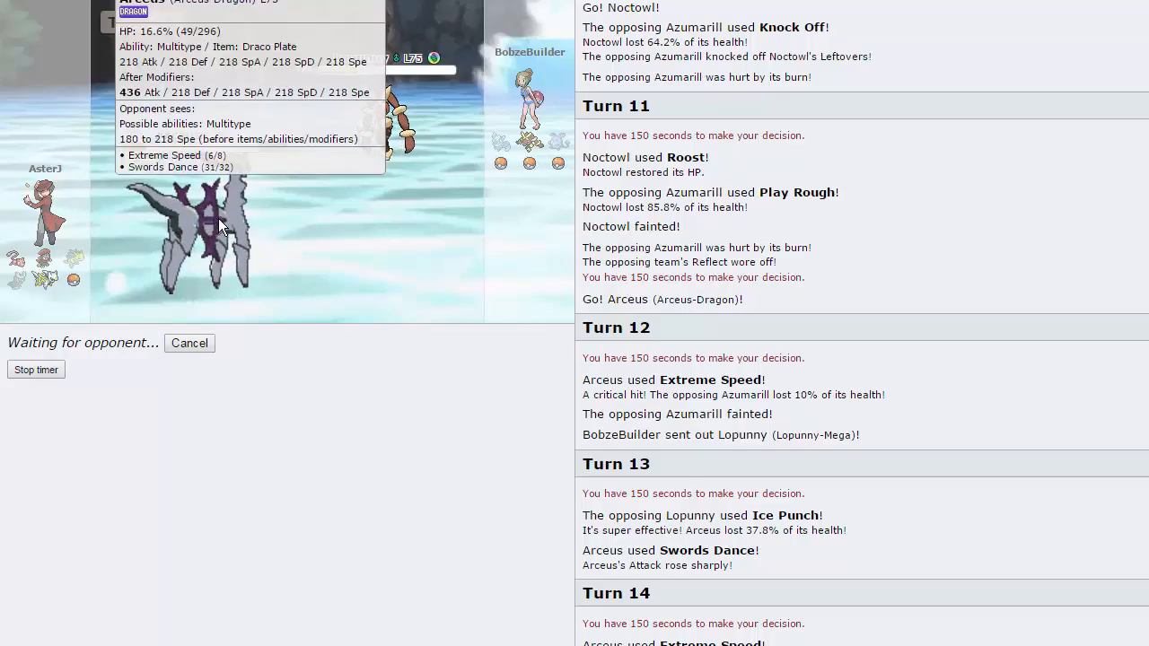
pyautogui.moveTo(364, 174)
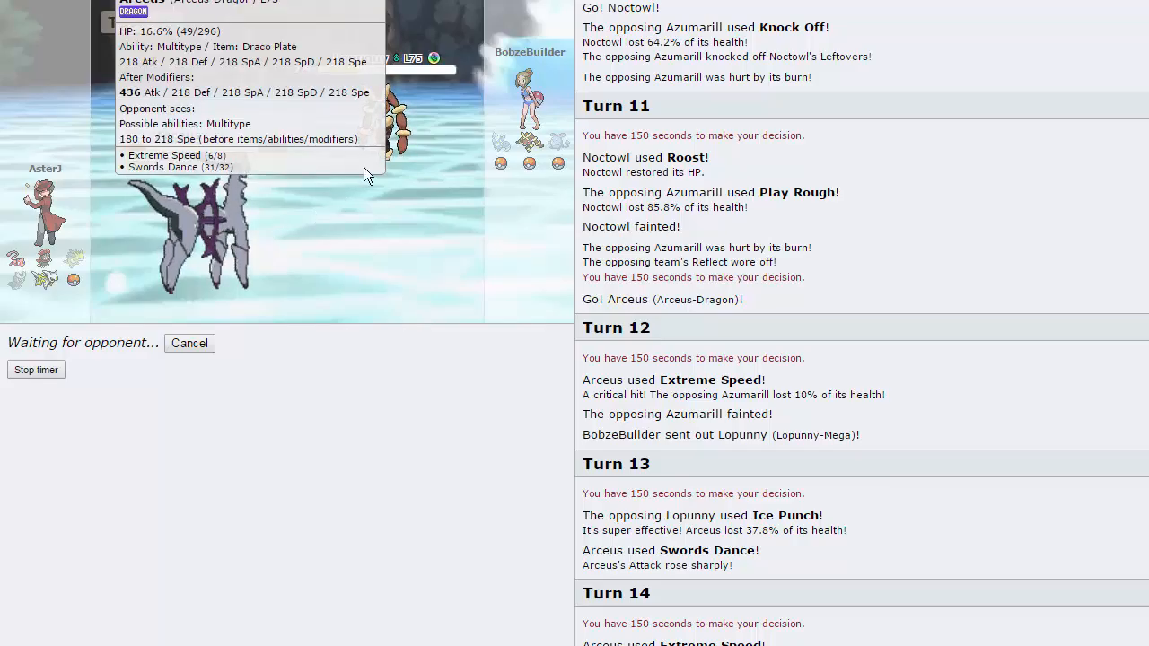
pyautogui.moveTo(386, 117)
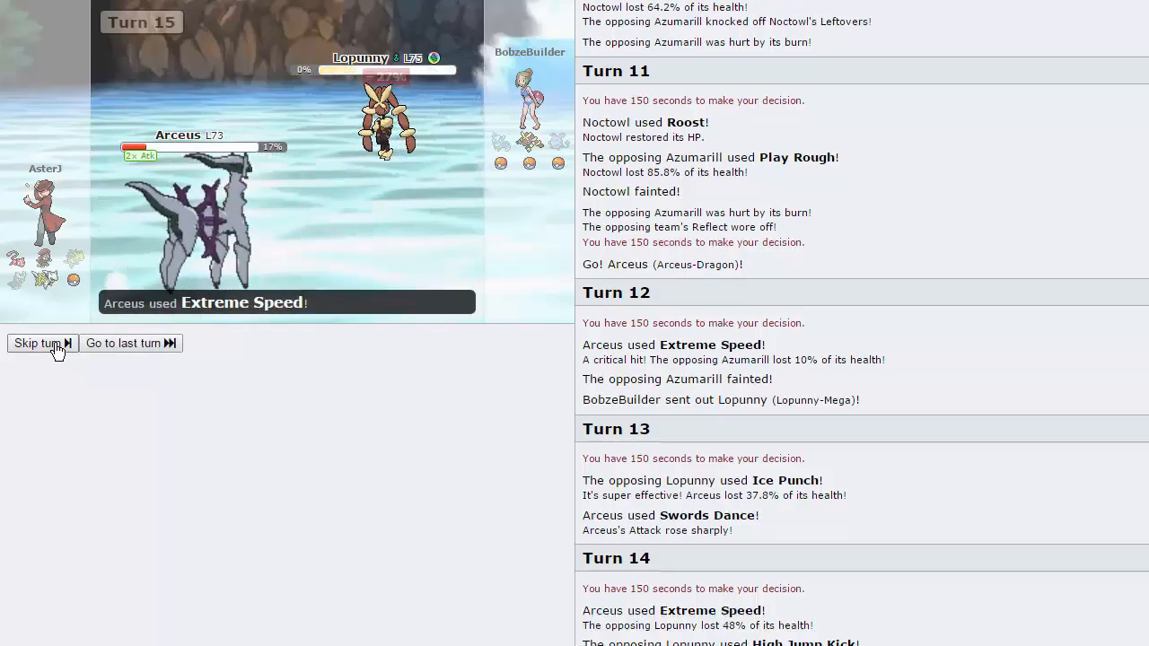
pyautogui.click(38, 342)
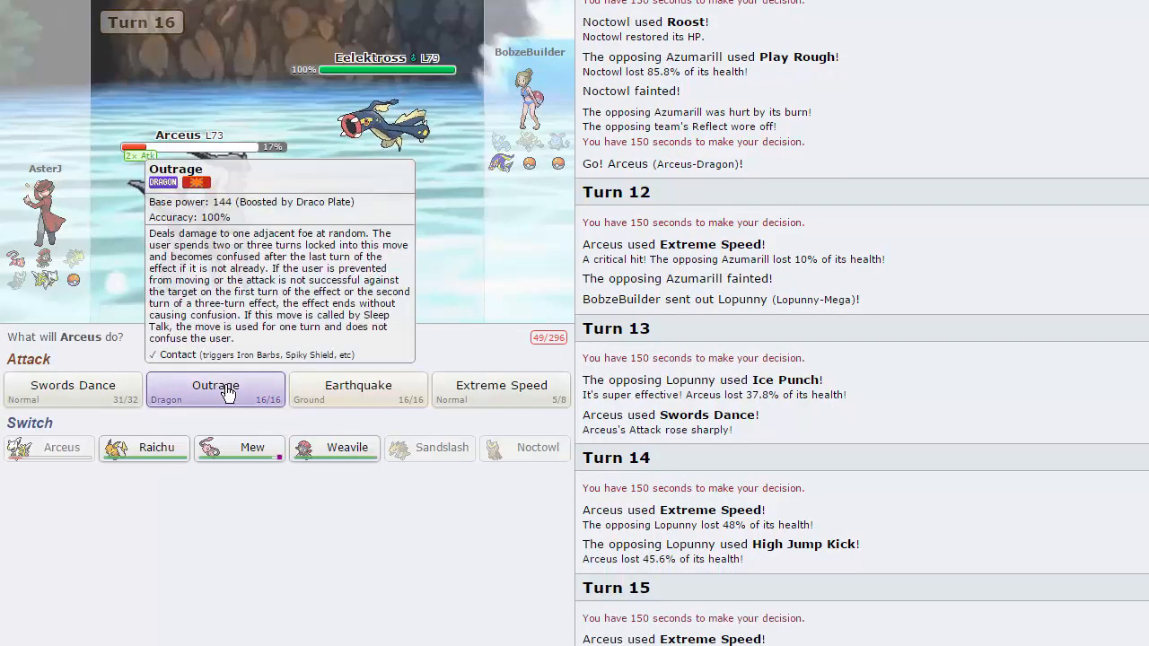
# Outrage Eelektross with Arceus, then keep using Outrage against Diggersby
pyautogui.click(215, 390)
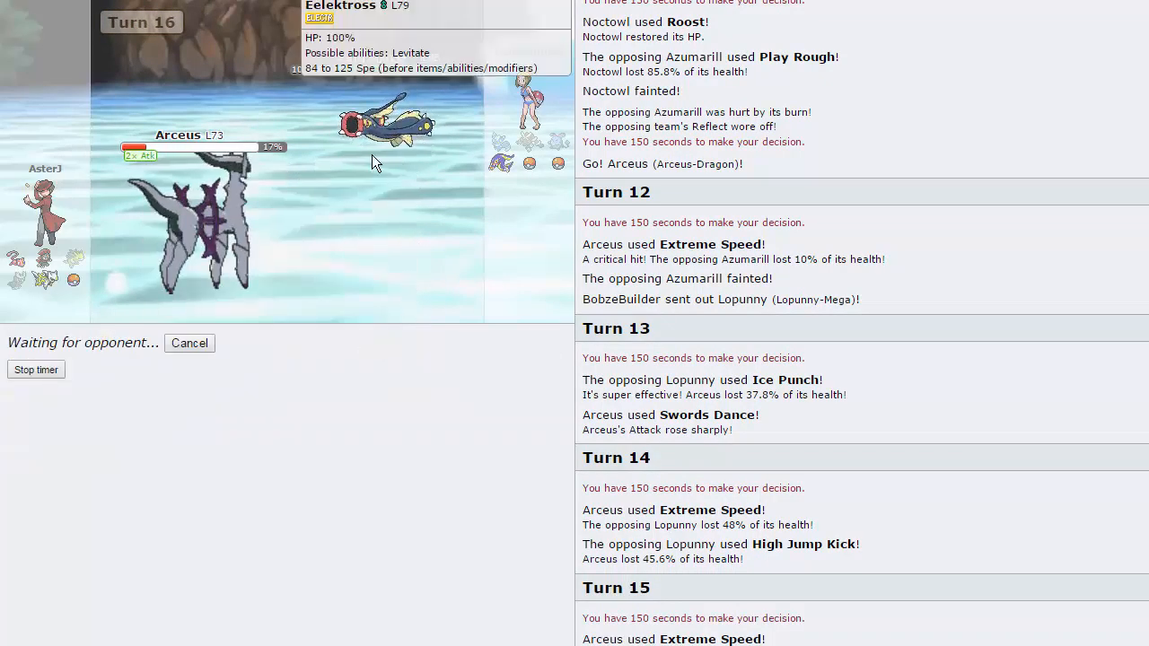
pyautogui.moveTo(491, 196)
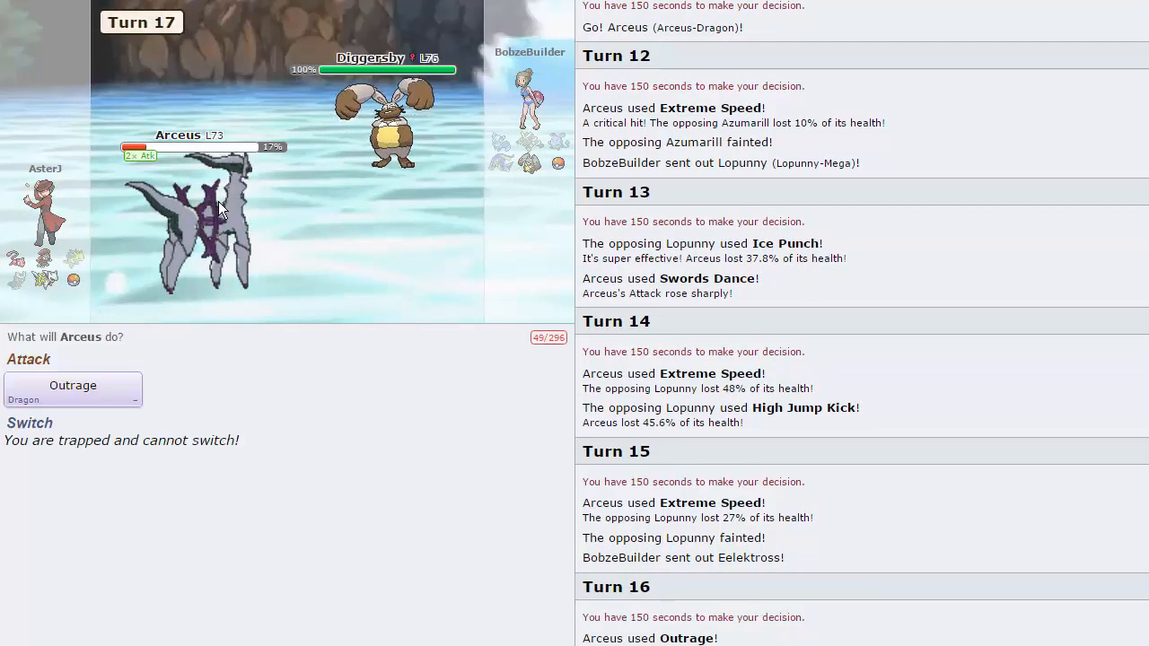
pyautogui.click(72, 391)
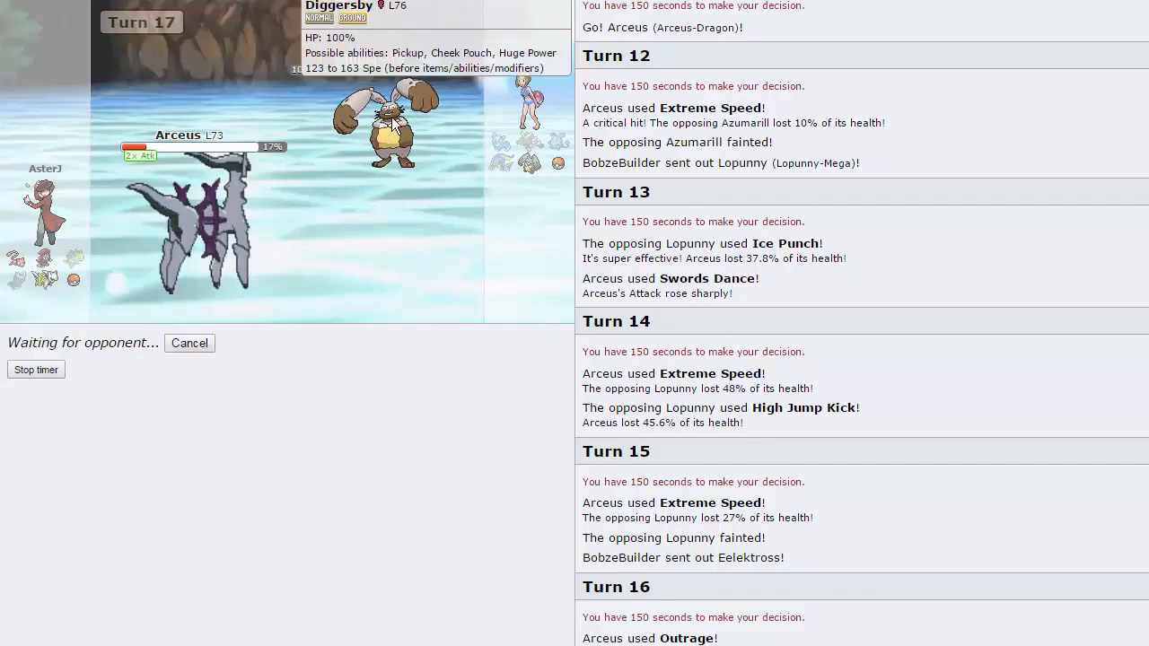
pyautogui.moveTo(405, 245)
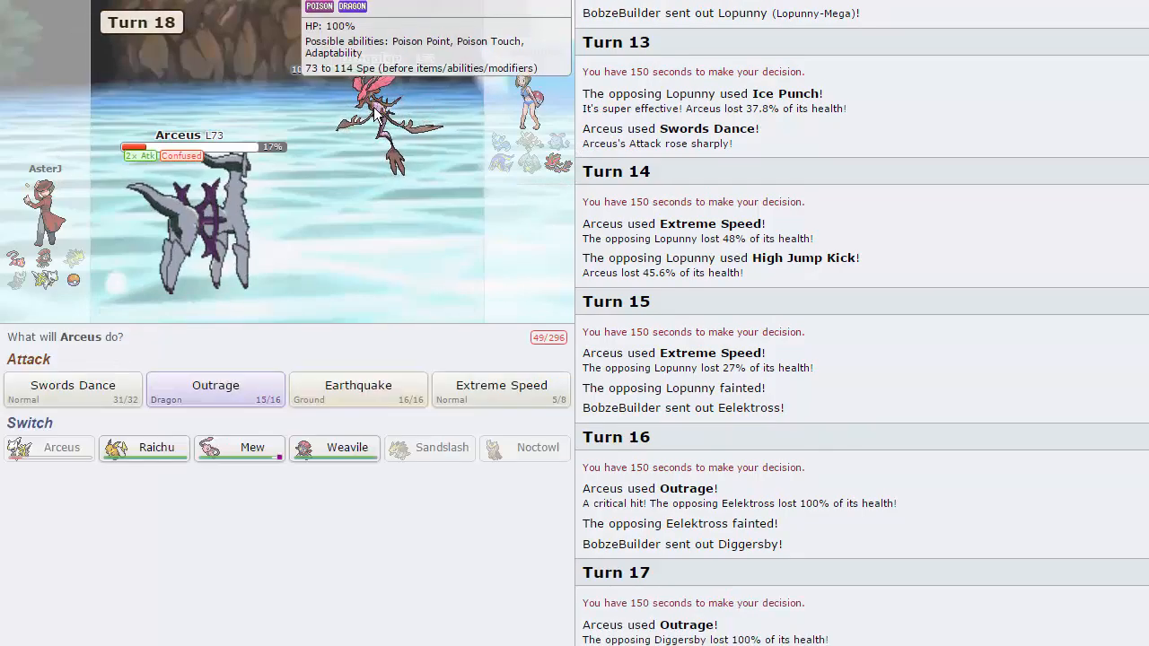
pyautogui.moveTo(350, 537)
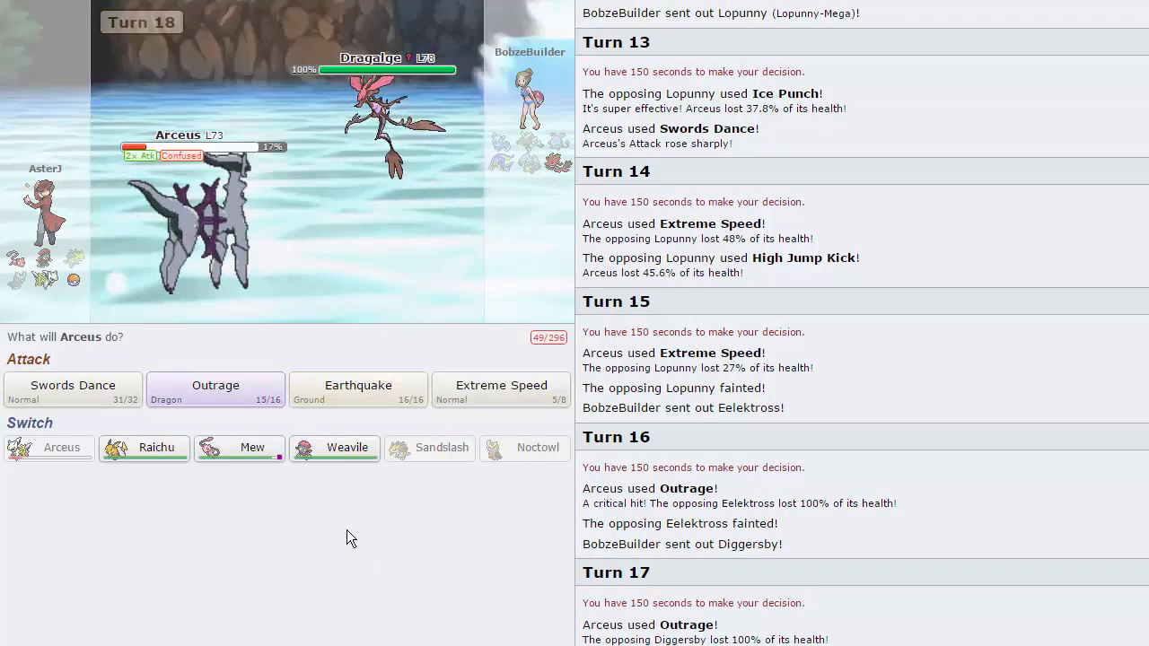
pyautogui.moveTo(144, 447)
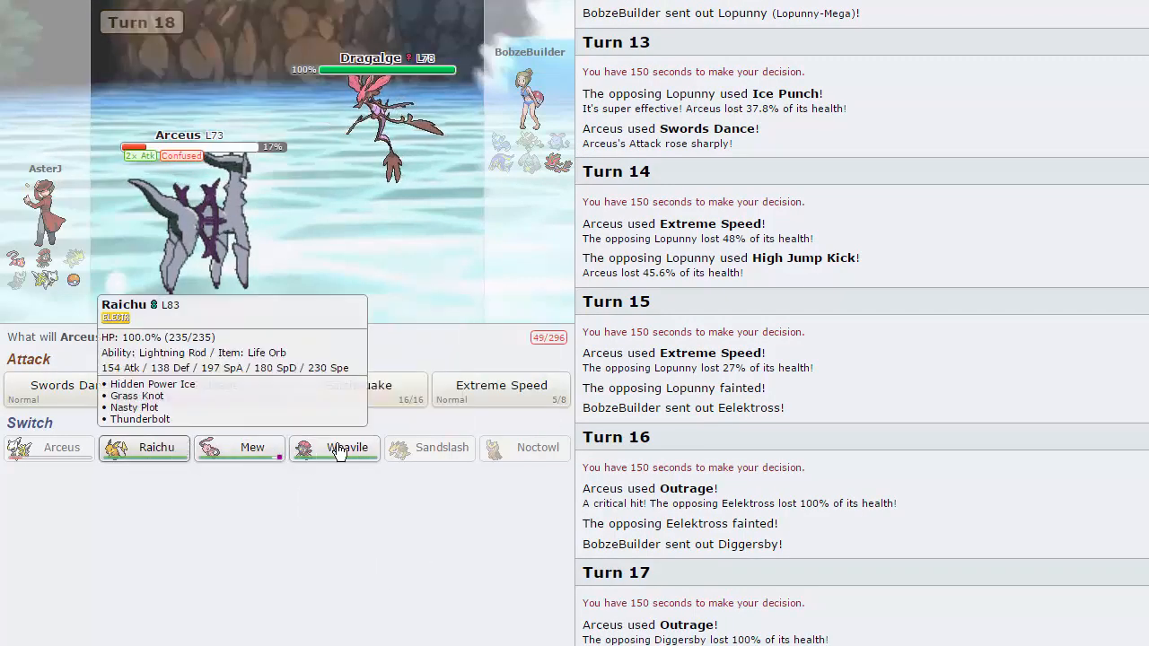
# Bring in Raichu to Hidden Power Dragalge, then send Mew and choose Psyshock
pyautogui.click(501, 390)
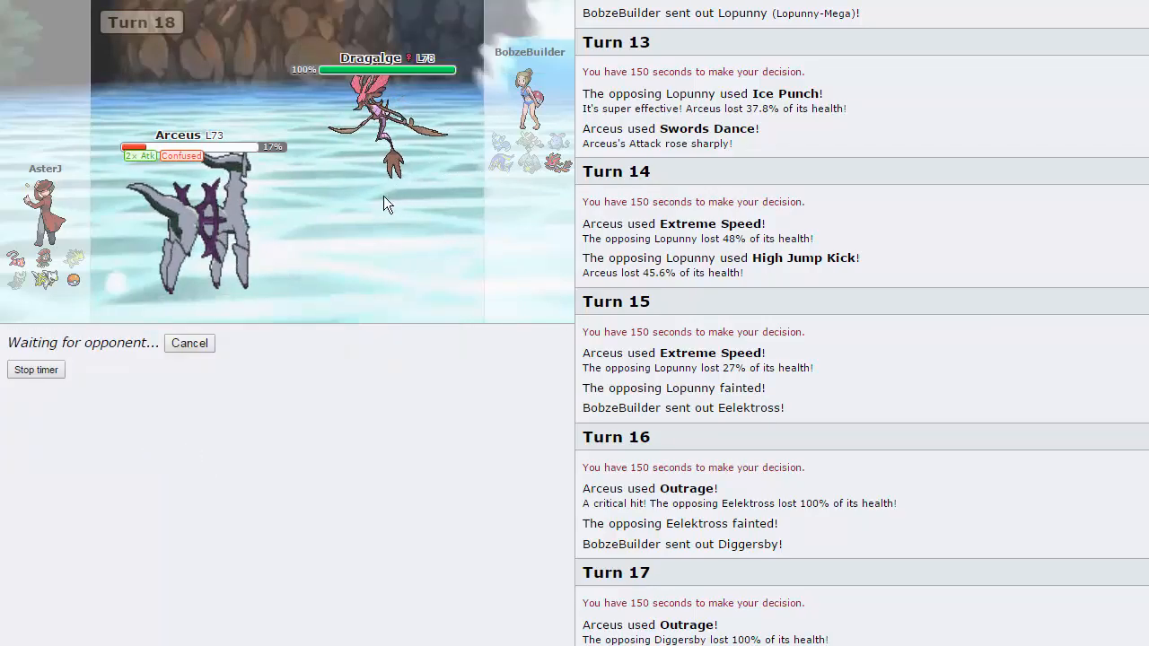
pyautogui.moveTo(74, 279)
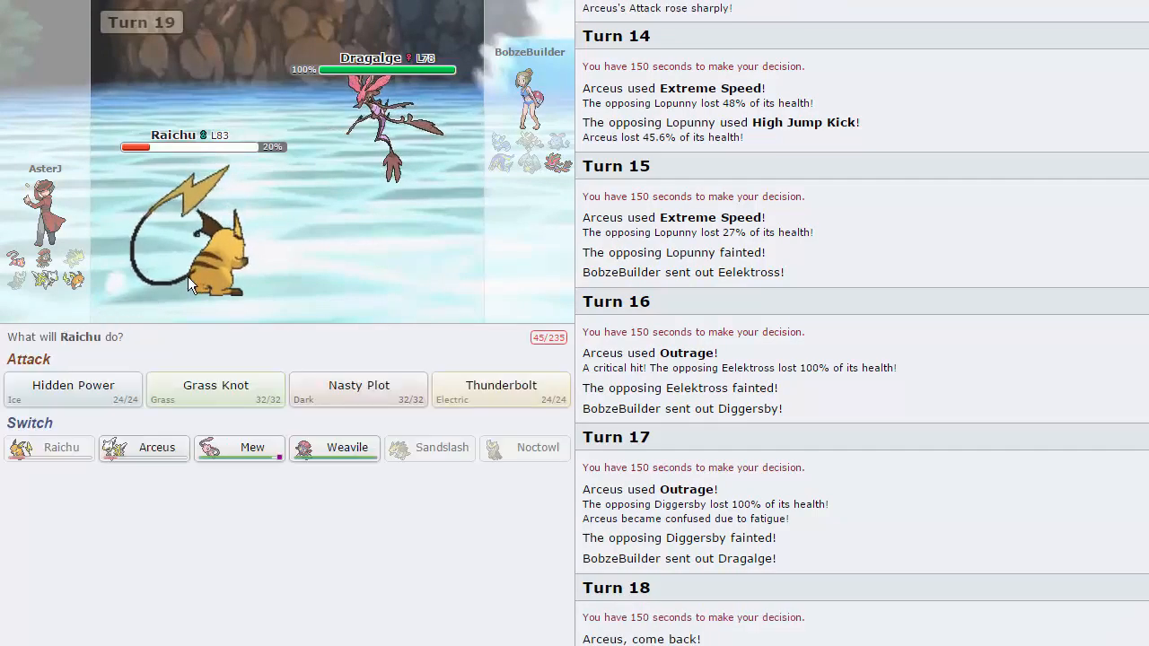
pyautogui.click(73, 390)
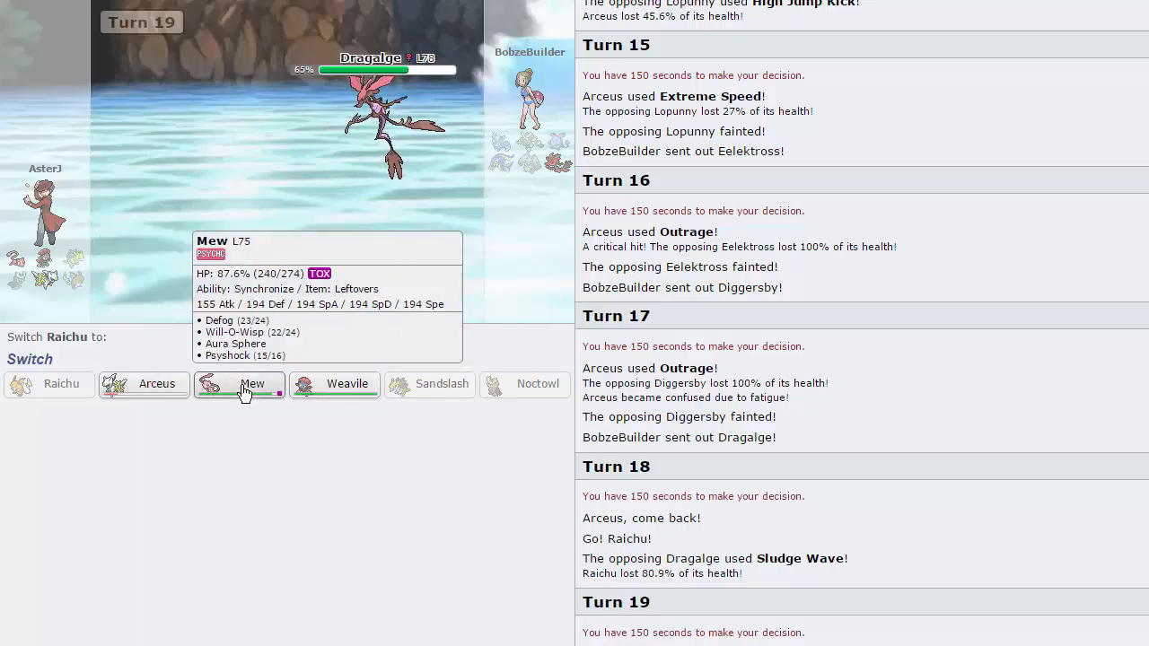
pyautogui.click(253, 385)
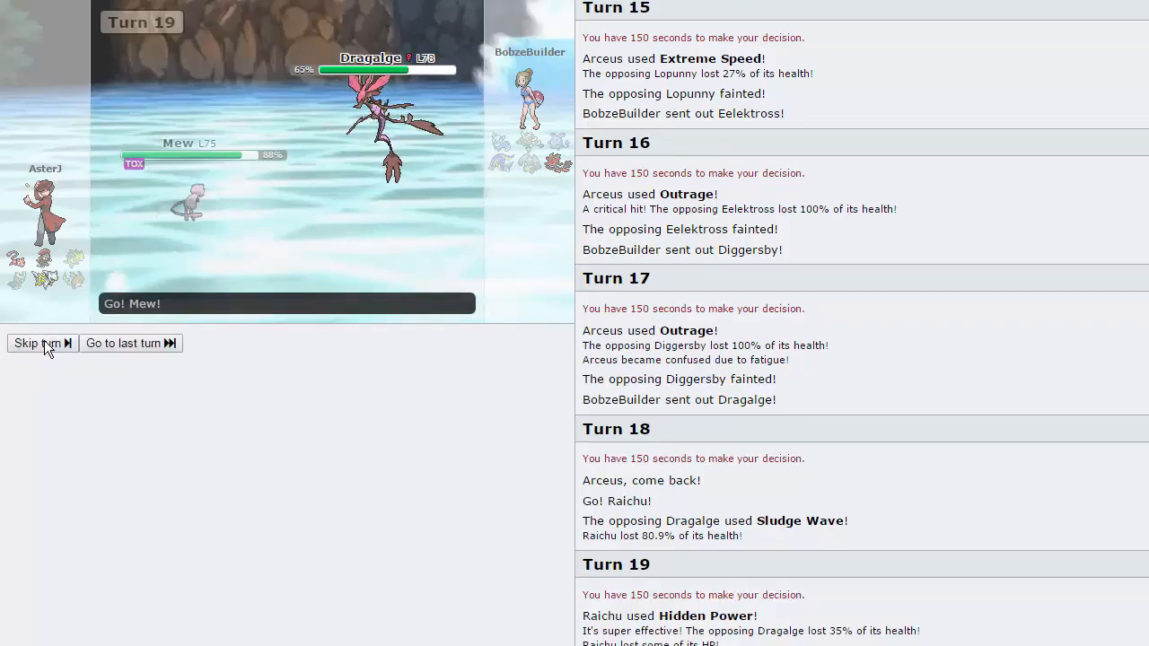
pyautogui.click(37, 343)
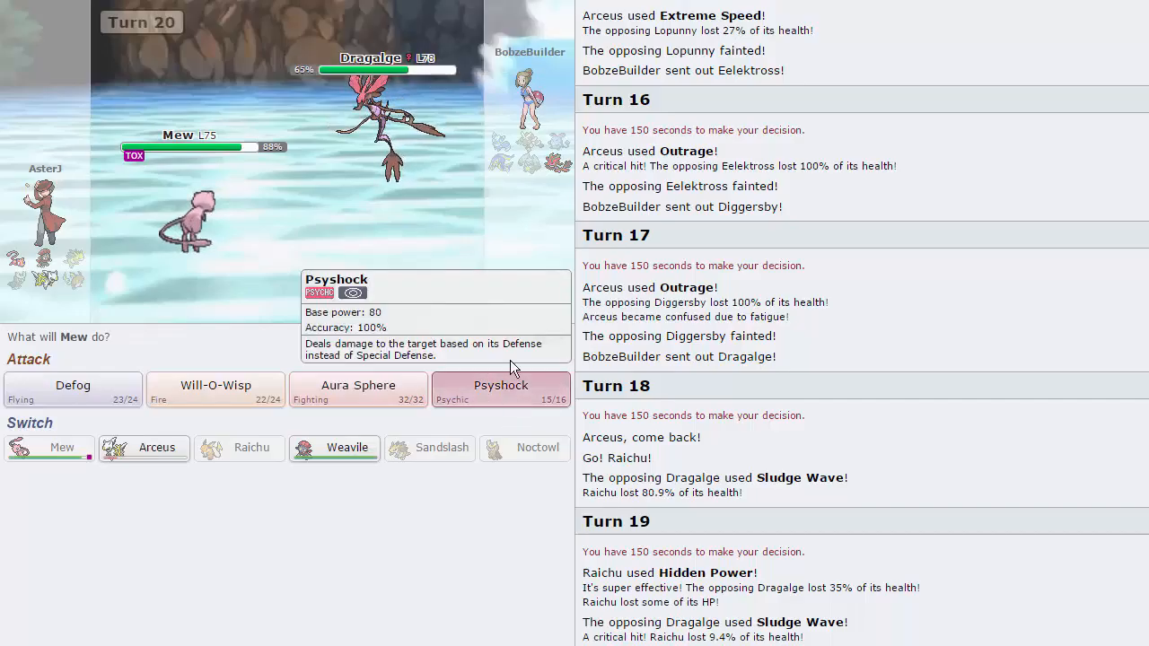
pyautogui.click(499, 389)
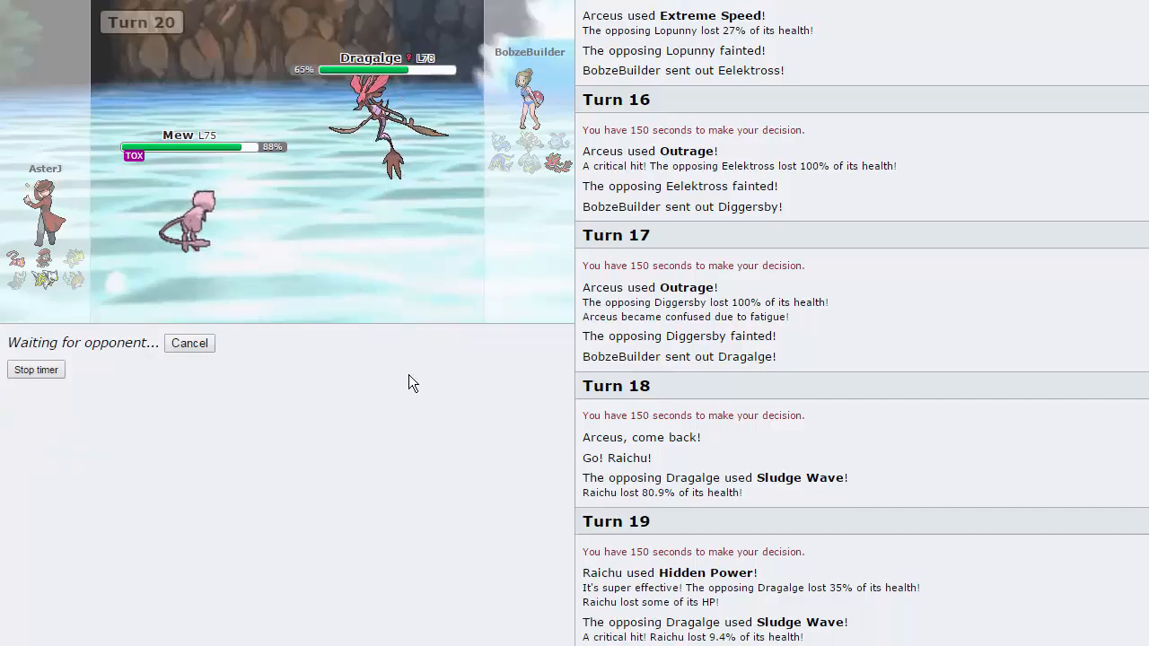